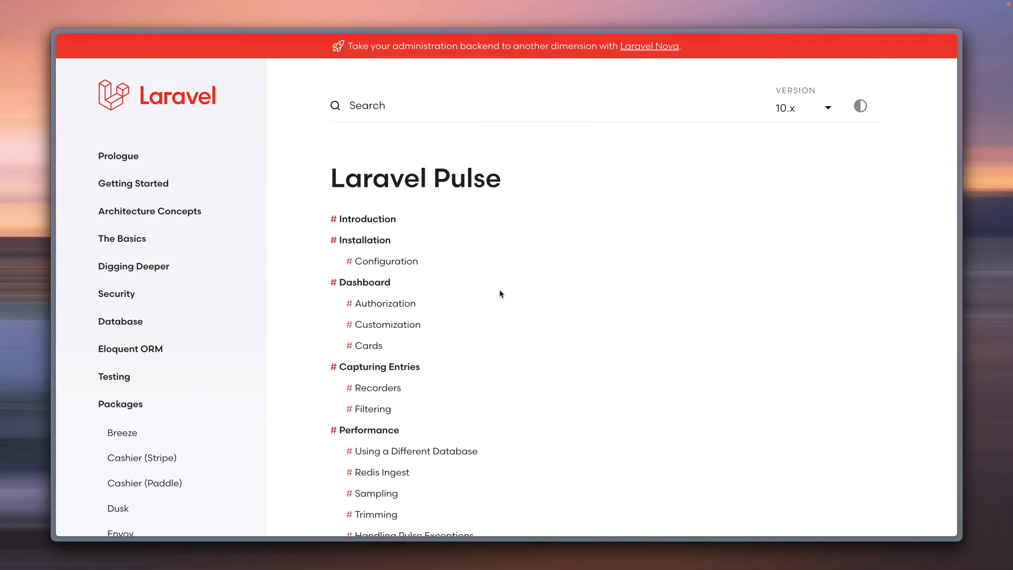
{"action": "mouse_move", "coordinate": [528, 291]}
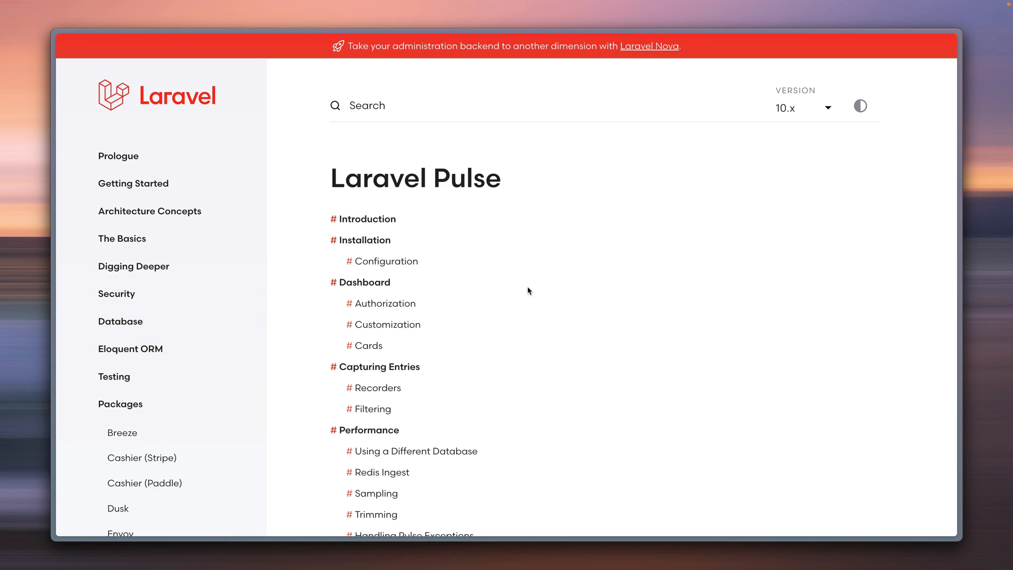
Scroll the Pulse documentation page down to the Installation section
{"action": "scroll", "scroll_direction": "down", "scroll_amount": 3}
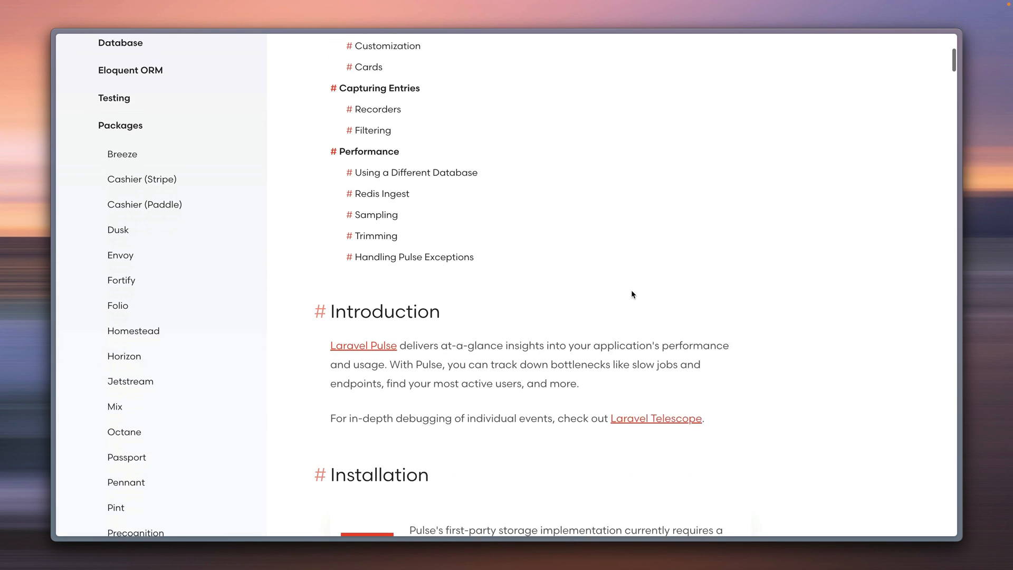
{"action": "scroll", "scroll_direction": "down", "scroll_amount": 3}
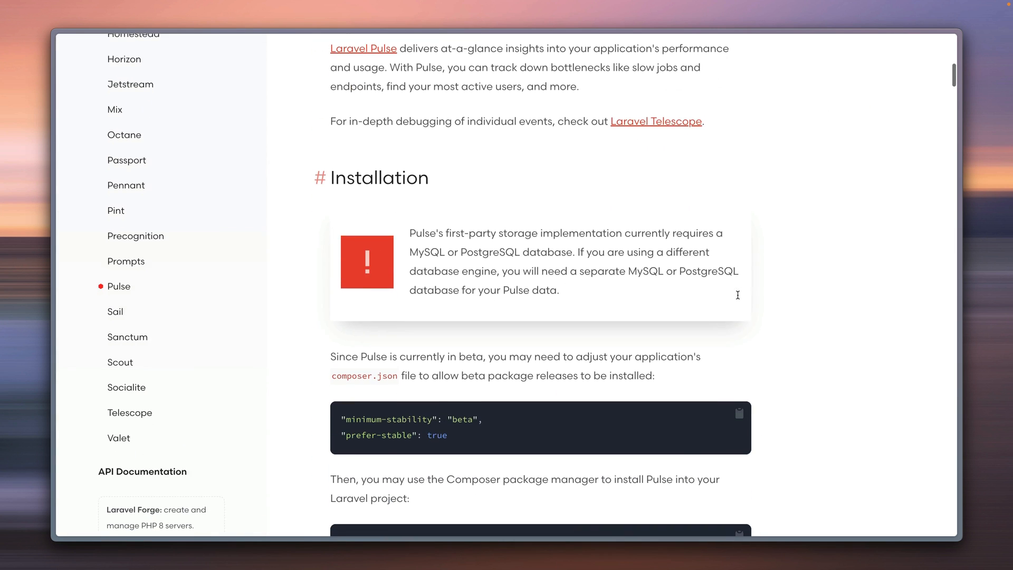
{"action": "scroll", "scroll_direction": "down", "scroll_amount": 3}
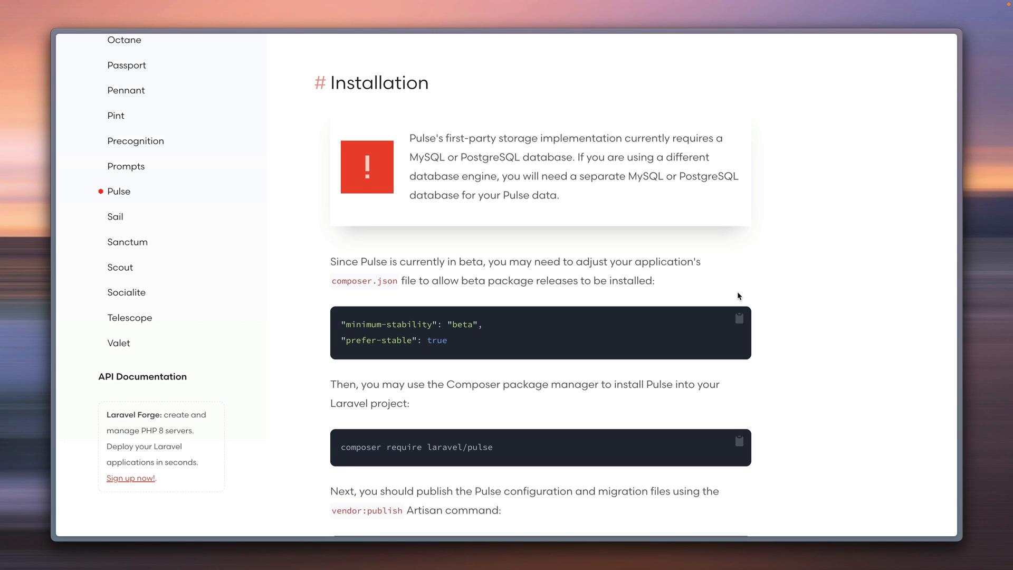
{"action": "scroll", "scroll_direction": "down", "scroll_amount": 3}
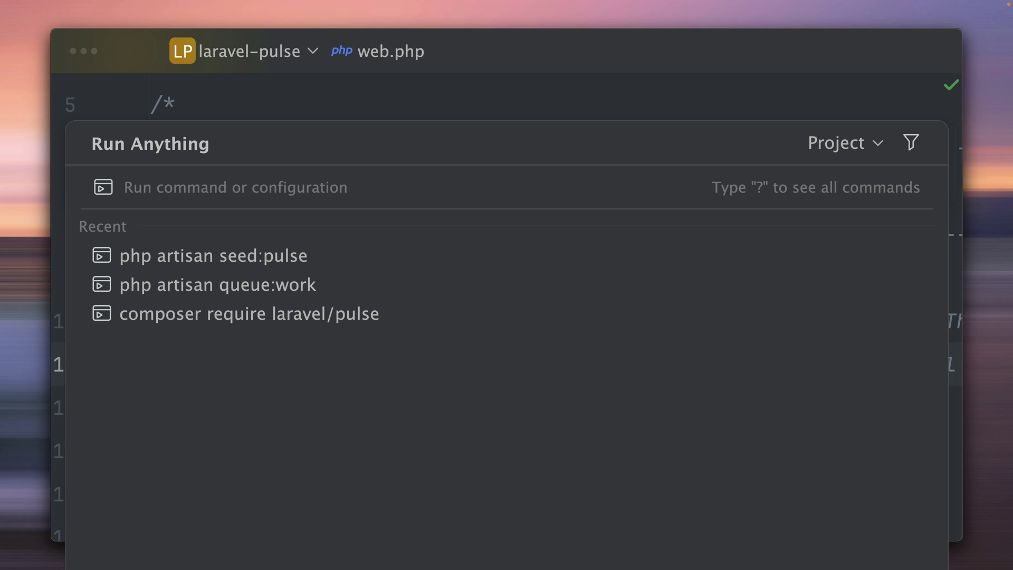
Run php artisan vendor:publish for PulseServiceProvider and hide its finished output
{"action": "left_click", "coordinate": [249, 313]}
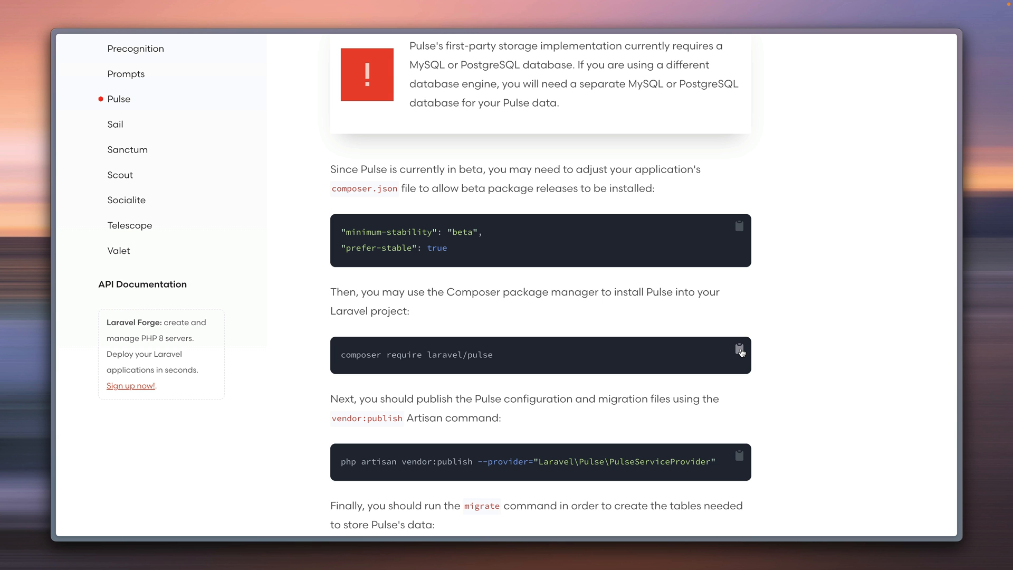
{"action": "scroll", "scroll_direction": "down", "scroll_amount": 3}
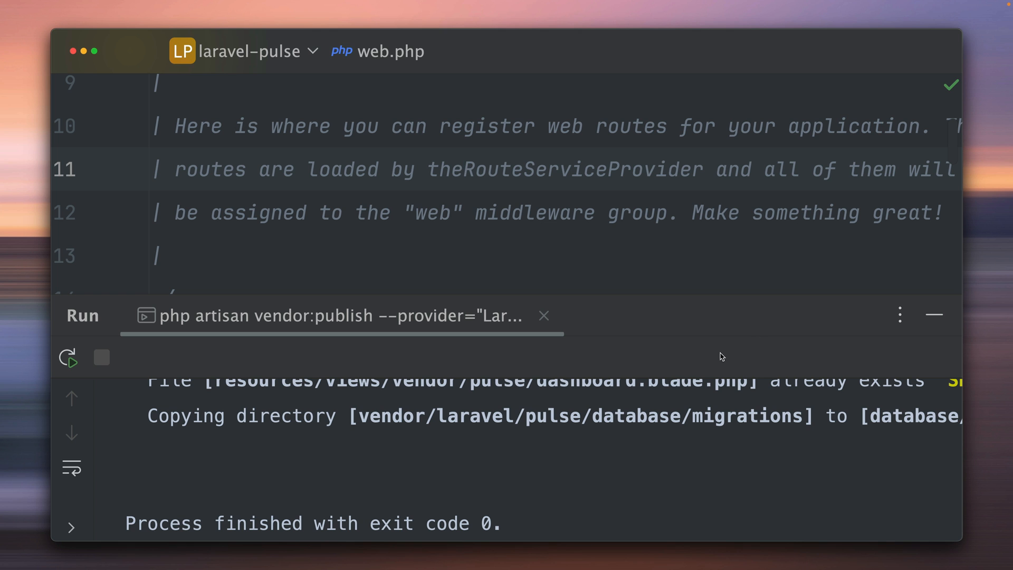
{"action": "double_click", "coordinate": [746, 443]}
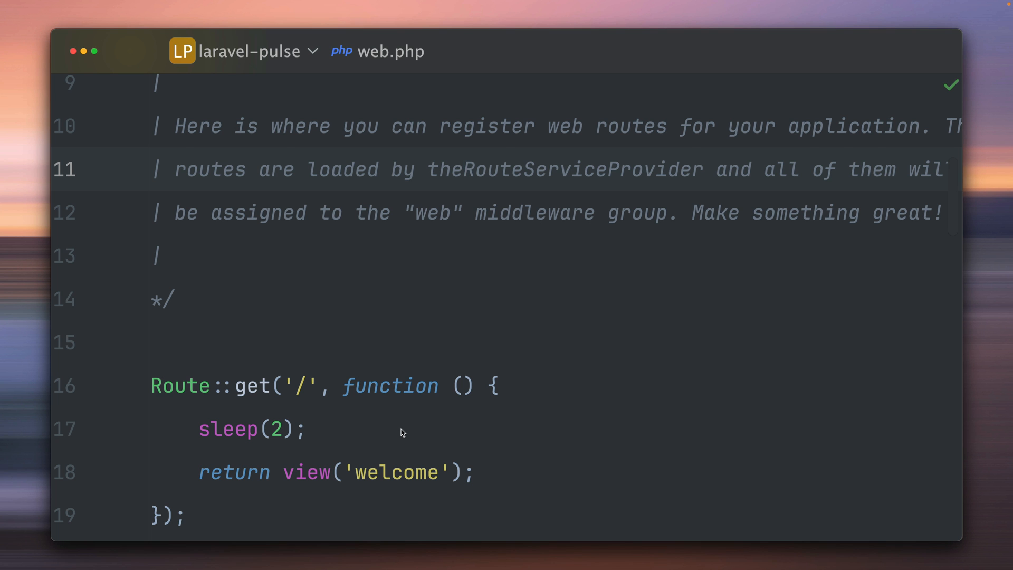
Run php artisan migrate to create Pulse's database tables
{"action": "type", "text": "php artisan migrate"}
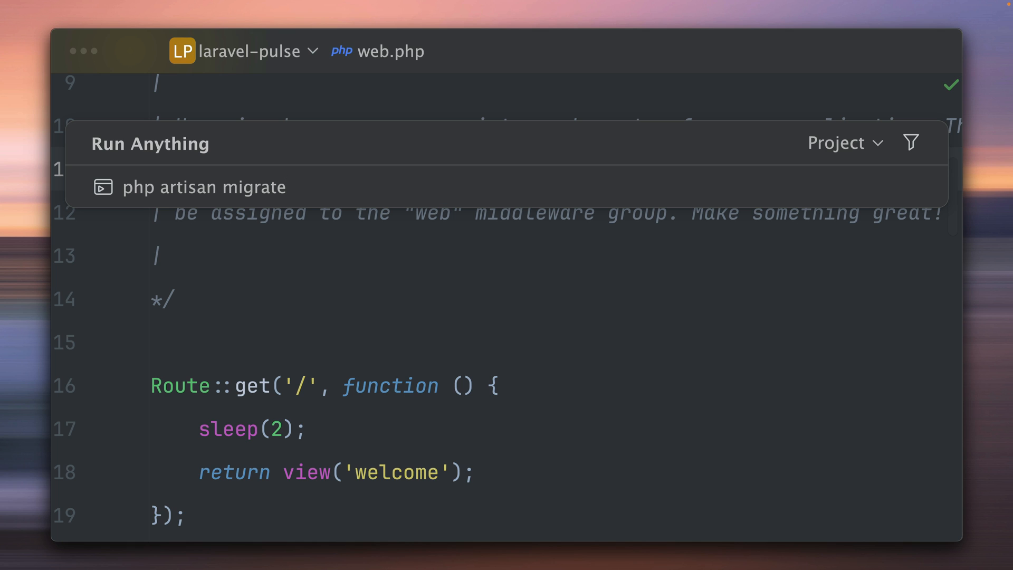
{"action": "key", "text": "Escape"}
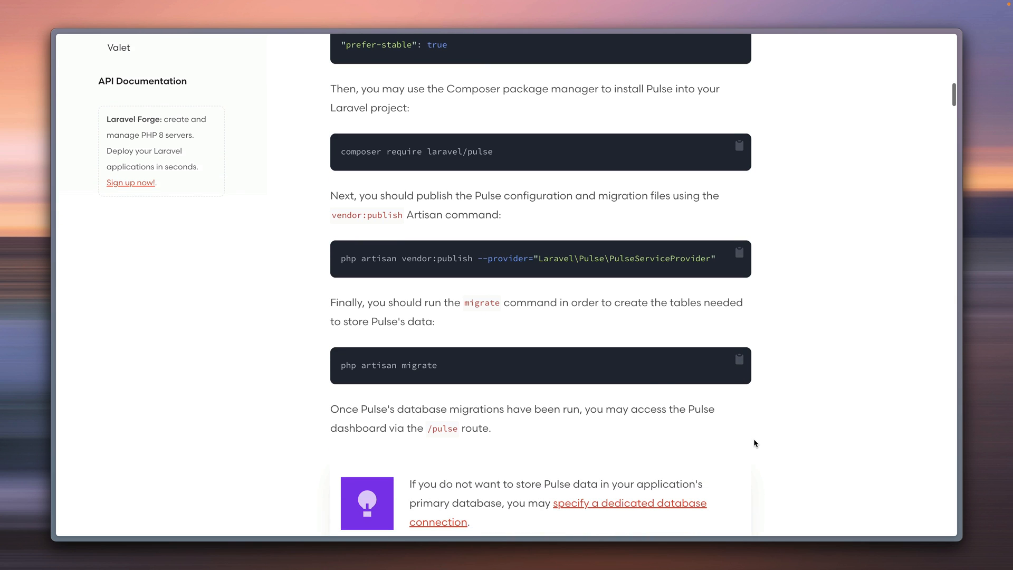
{"action": "scroll", "scroll_direction": "down", "scroll_amount": 3}
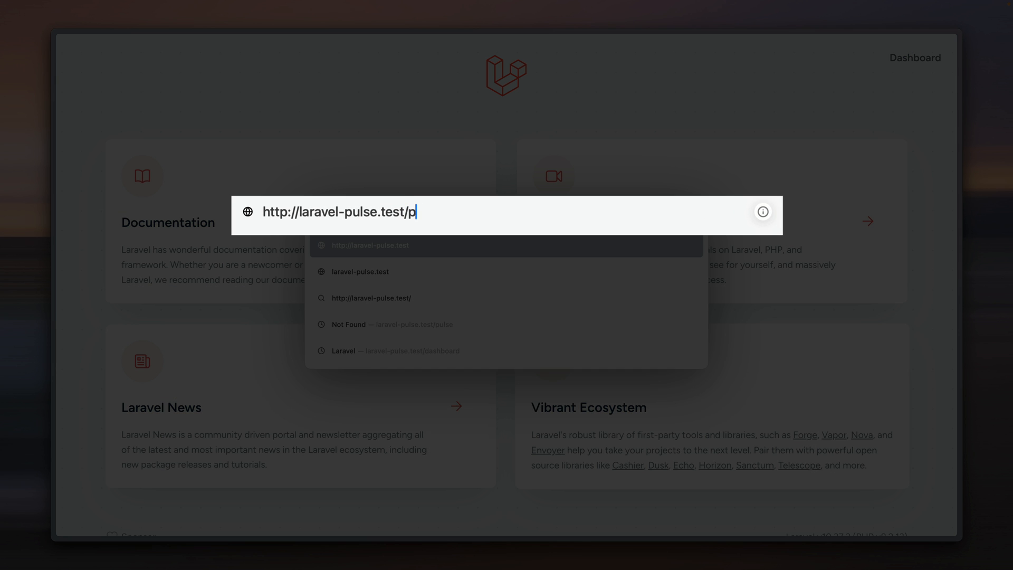
{"action": "type", "text": "ulse"}
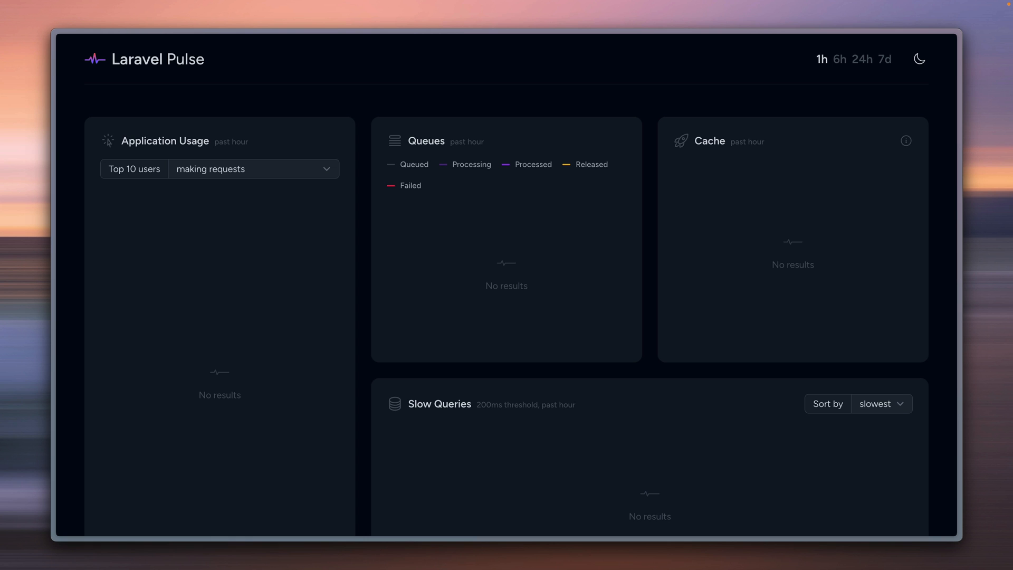
{"action": "scroll", "scroll_direction": "down", "scroll_amount": 3}
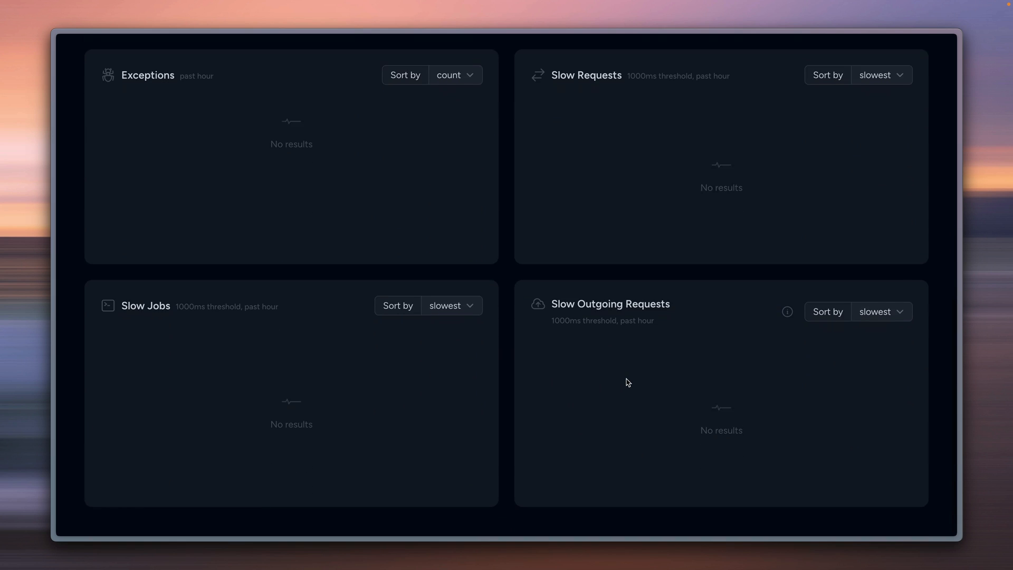
{"action": "scroll", "scroll_direction": "up", "scroll_amount": 3}
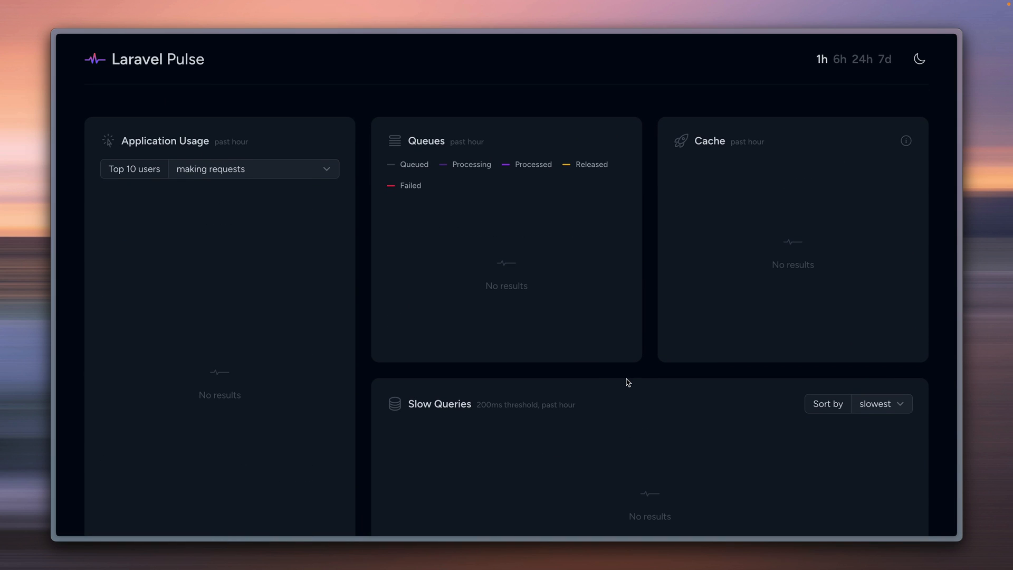
{"action": "mouse_move", "coordinate": [364, 157]}
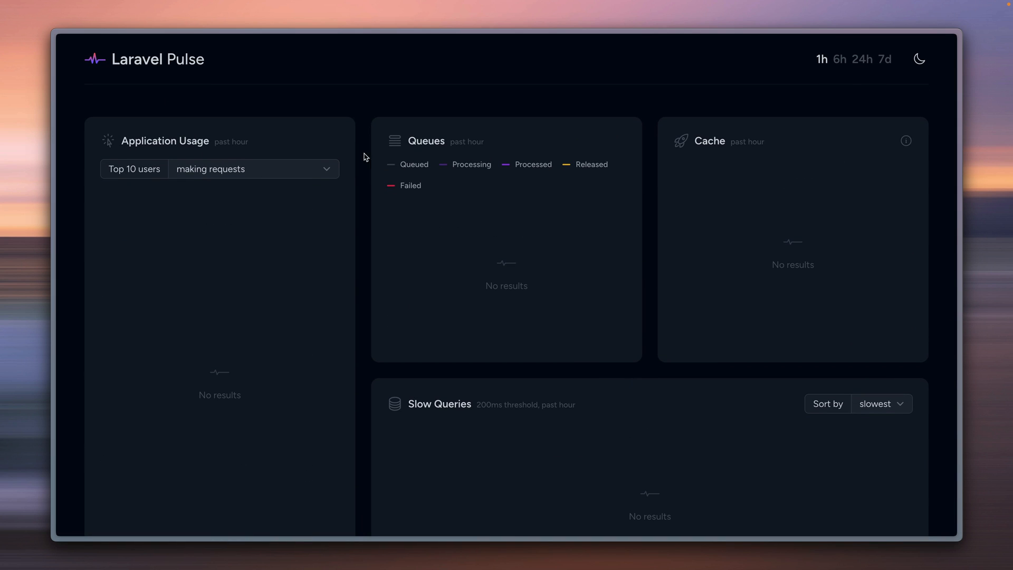
{"action": "mouse_move", "coordinate": [335, 119]}
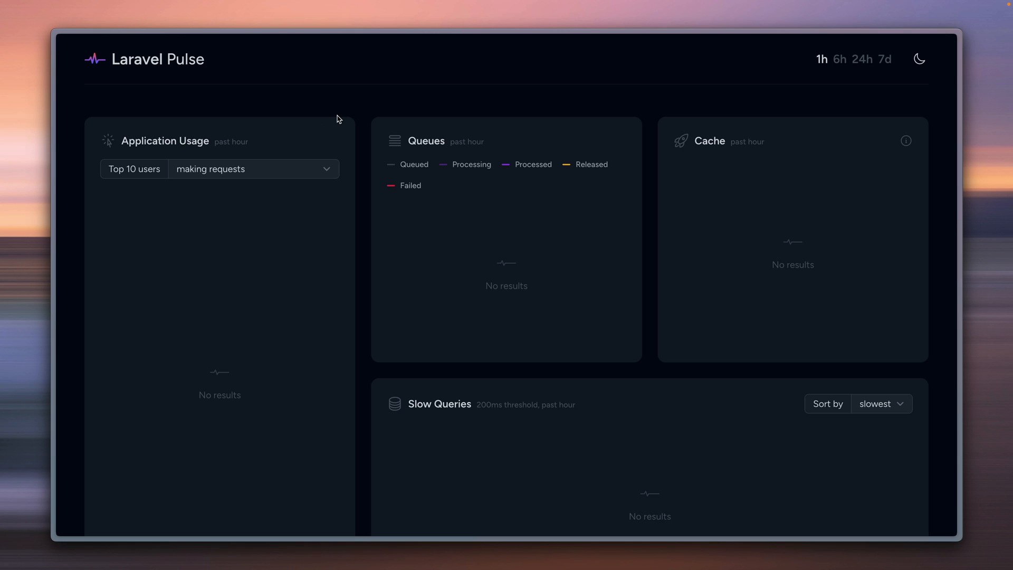
{"action": "scroll", "scroll_direction": "down", "scroll_amount": 3}
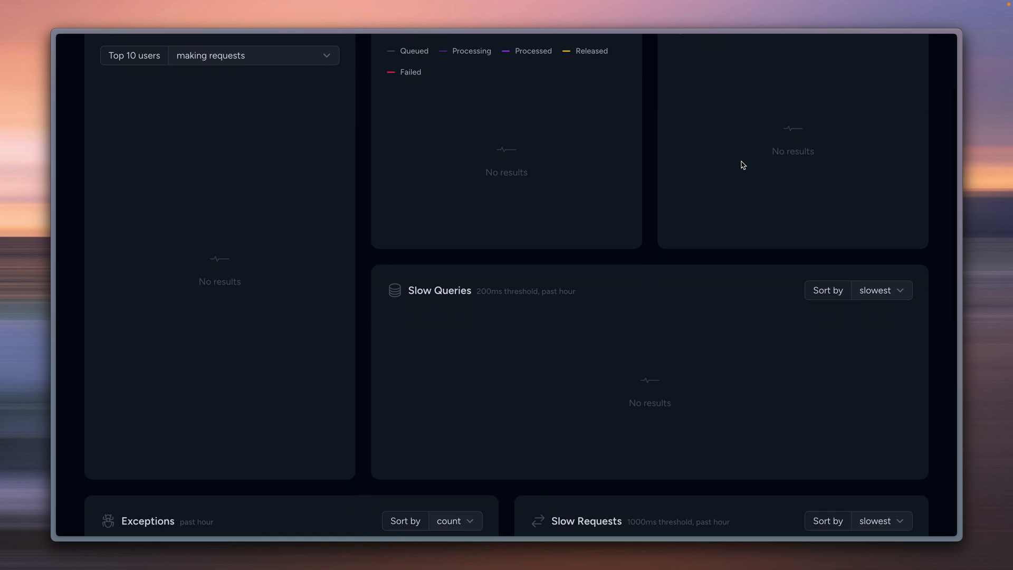
{"action": "scroll", "scroll_direction": "down", "scroll_amount": 3}
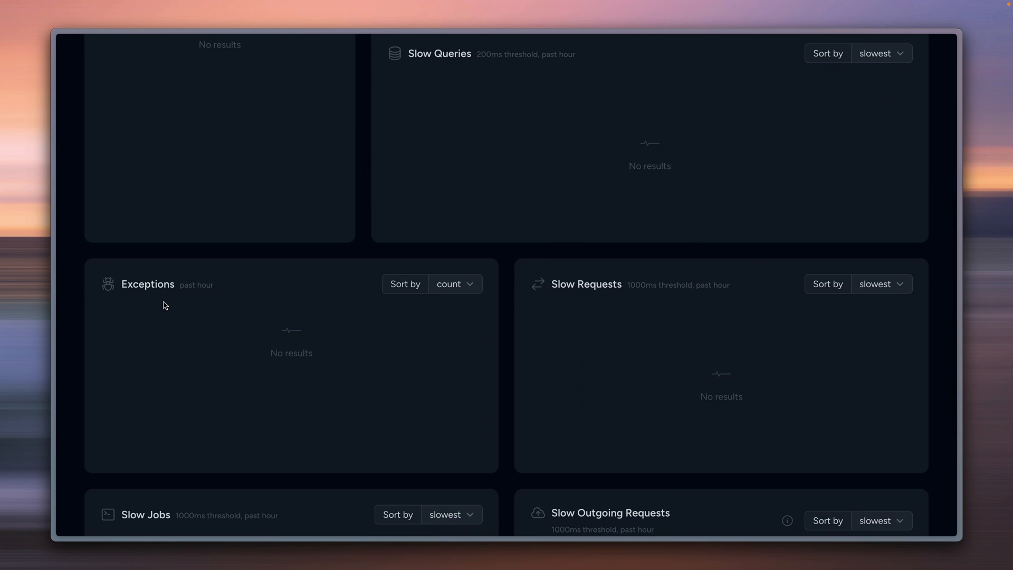
{"action": "scroll", "scroll_direction": "down", "scroll_amount": 3}
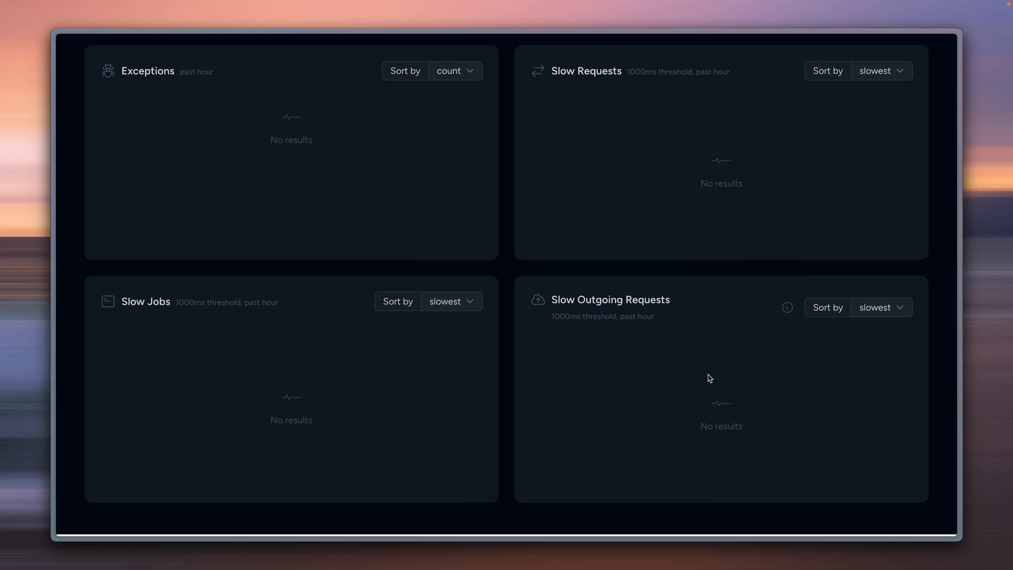
{"action": "scroll", "scroll_direction": "up", "scroll_amount": 3}
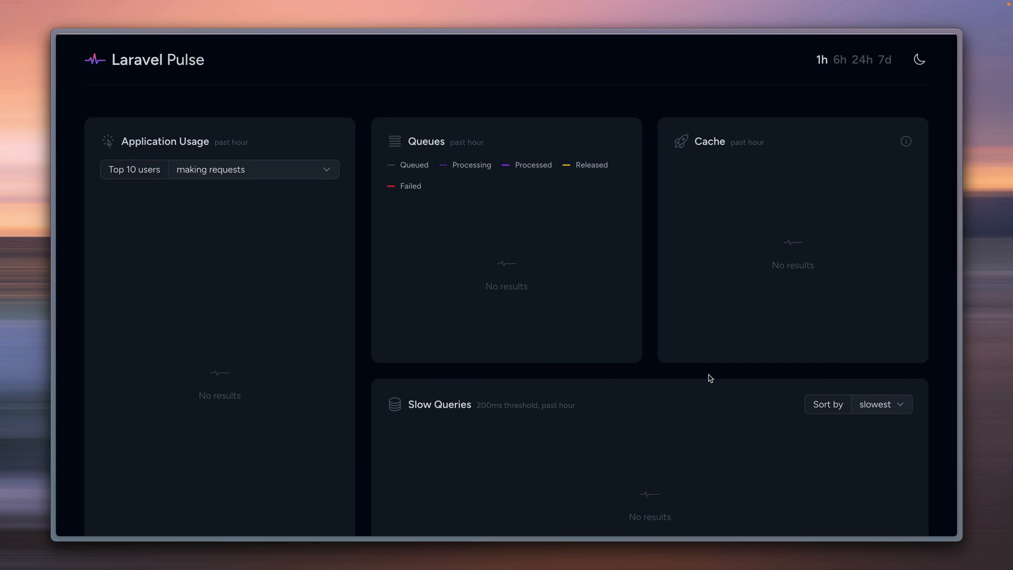
{"action": "mouse_move", "coordinate": [456, 66]}
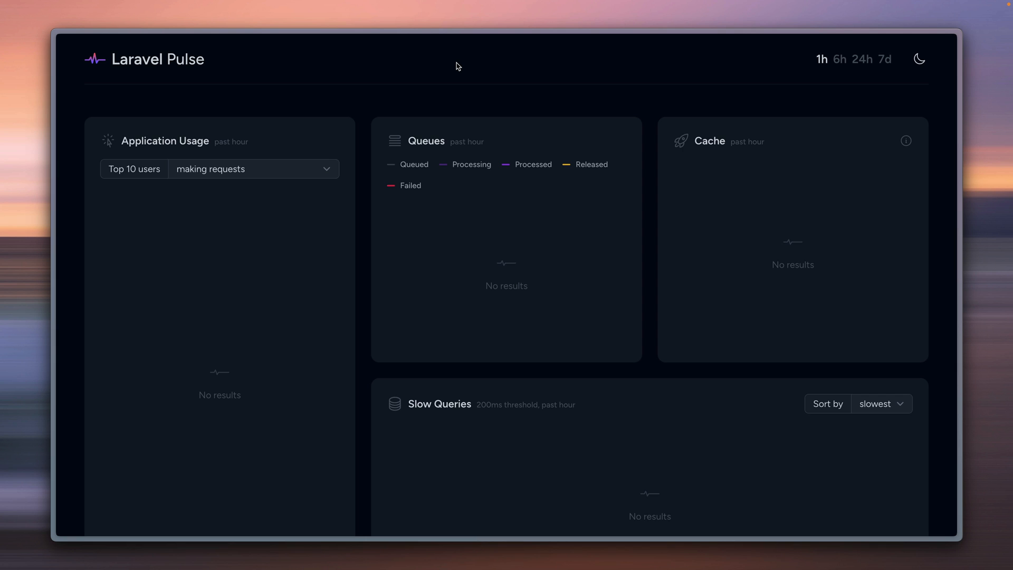
{"action": "mouse_move", "coordinate": [830, 75]}
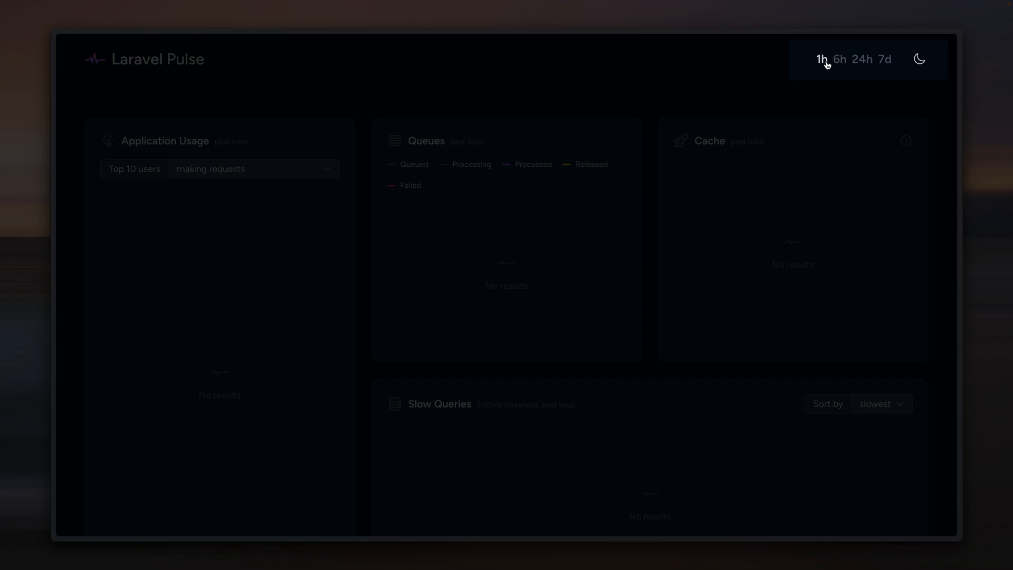
{"action": "mouse_move", "coordinate": [865, 62]}
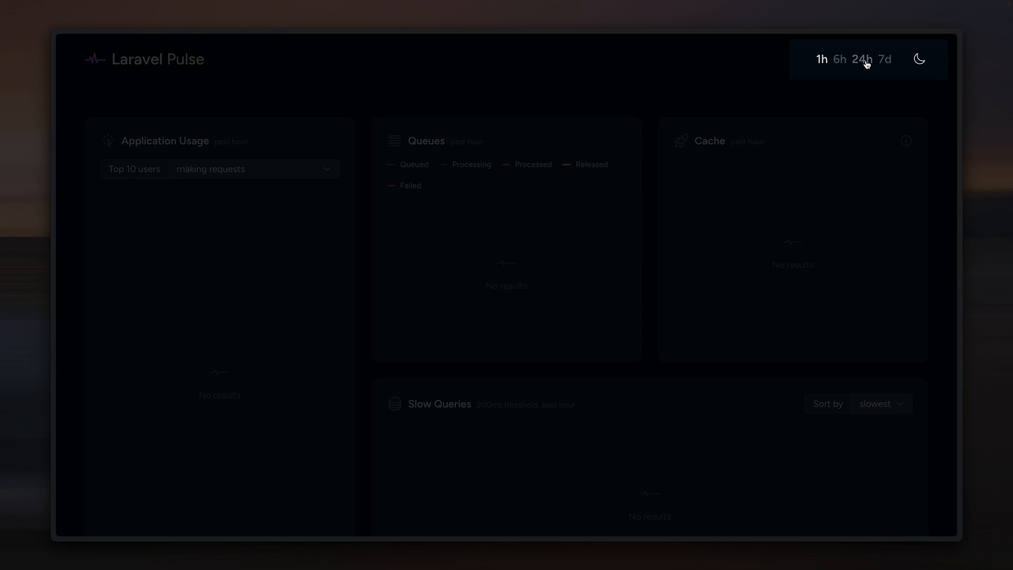
{"action": "left_click", "coordinate": [919, 59]}
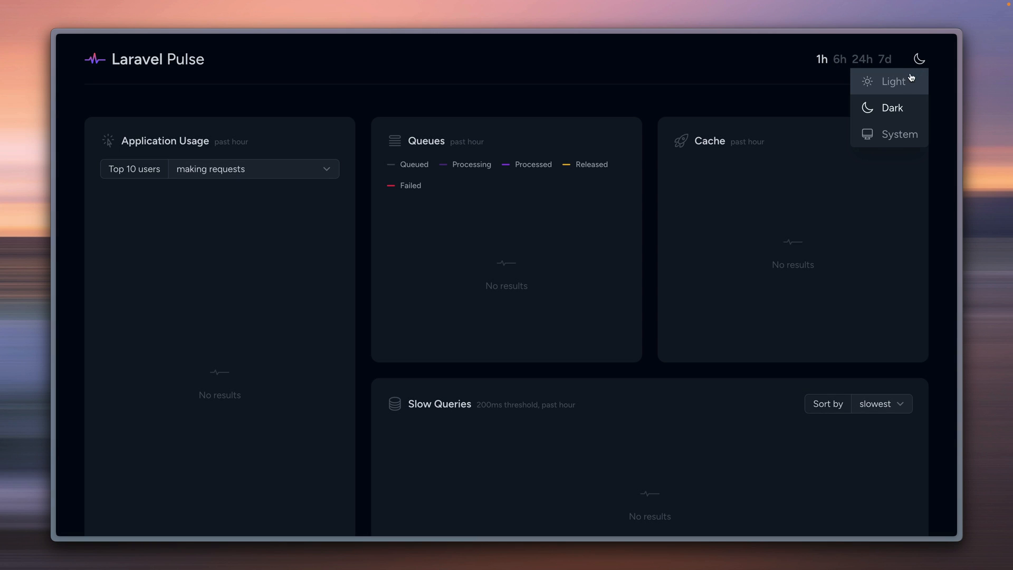
{"action": "left_click", "coordinate": [892, 82]}
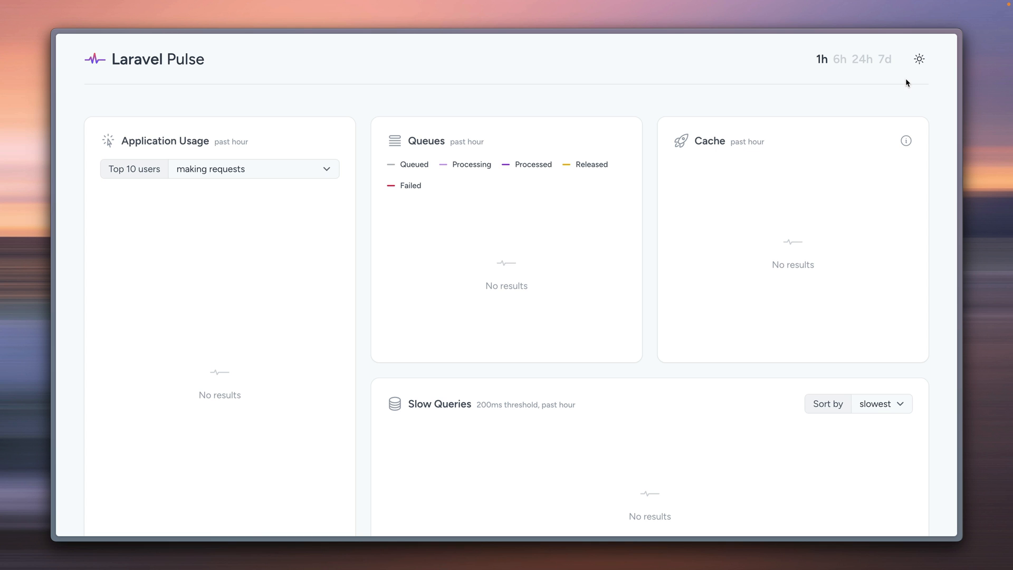
{"action": "left_click", "coordinate": [917, 59]}
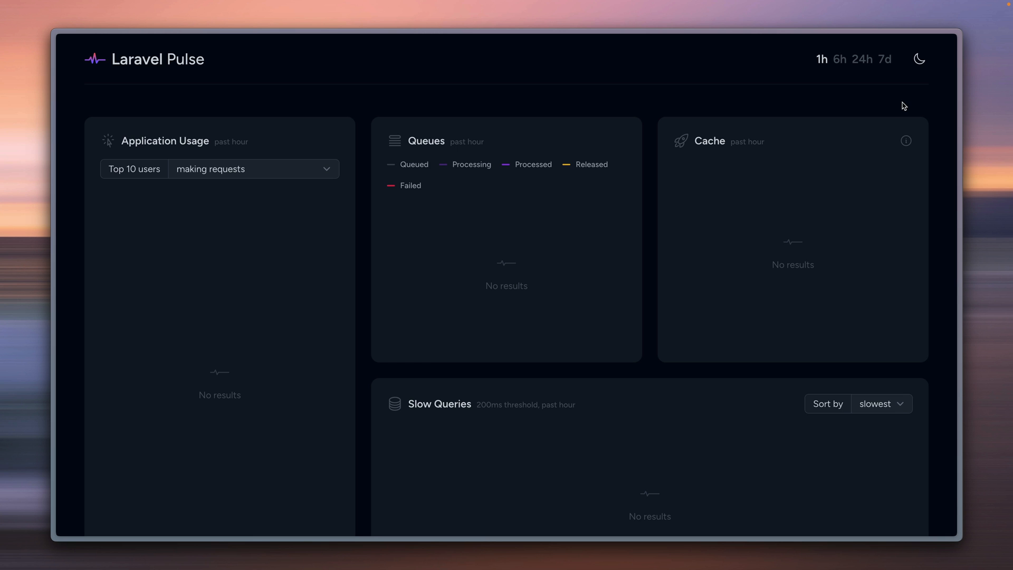
{"action": "mouse_move", "coordinate": [418, 78]}
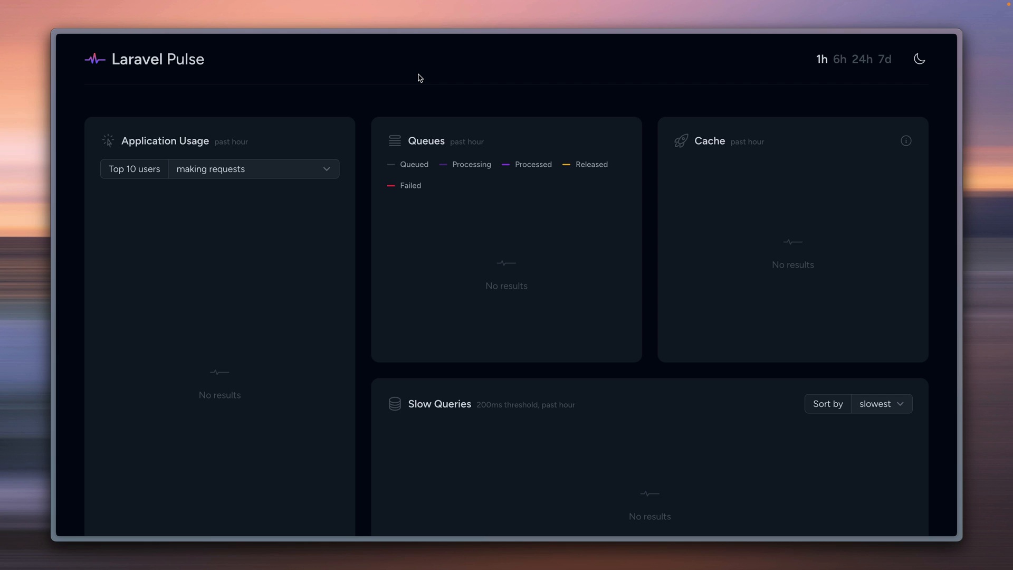
{"action": "left_click", "coordinate": [420, 77]}
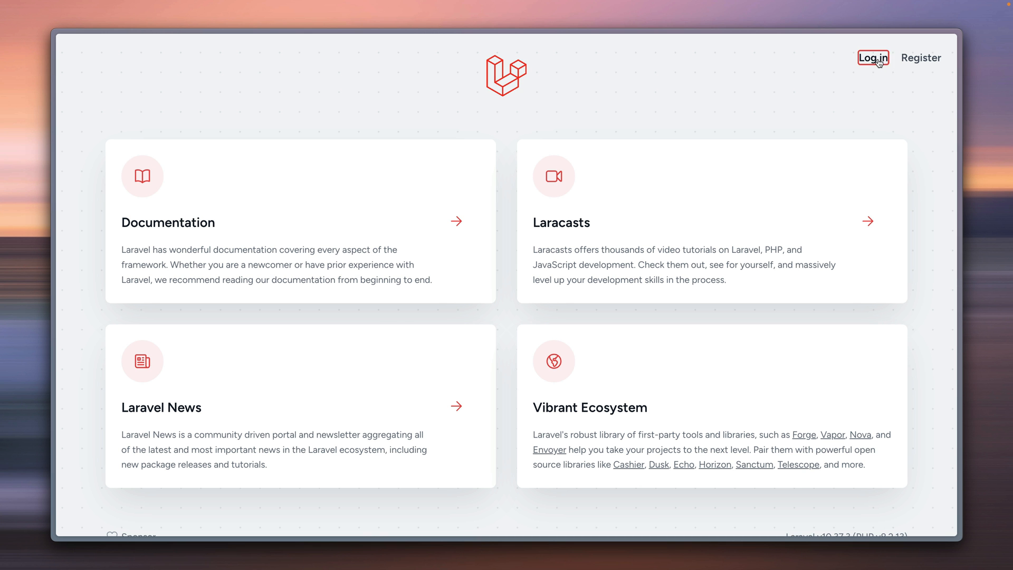
{"action": "left_click", "coordinate": [871, 57]}
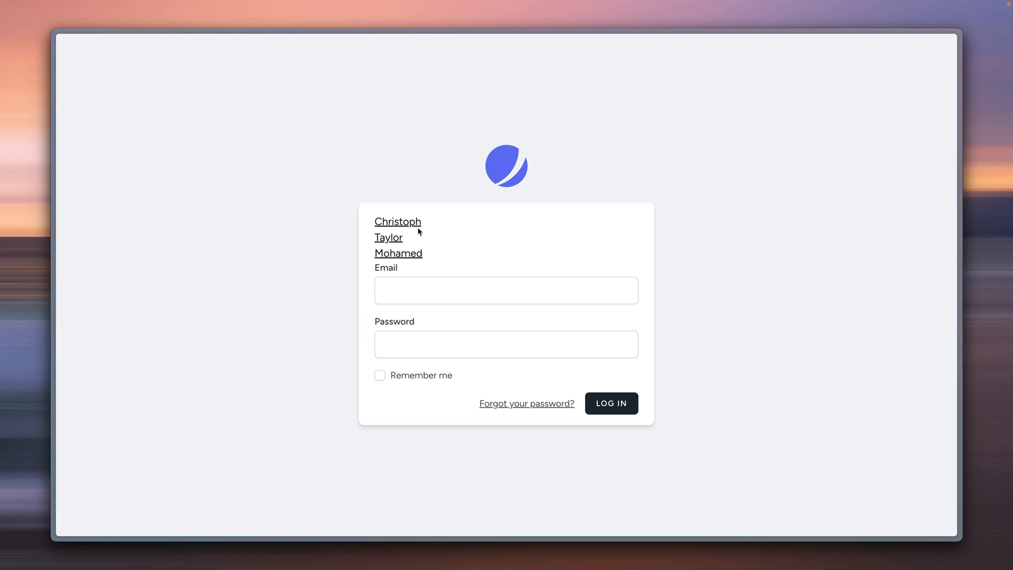
{"action": "mouse_move", "coordinate": [430, 223]}
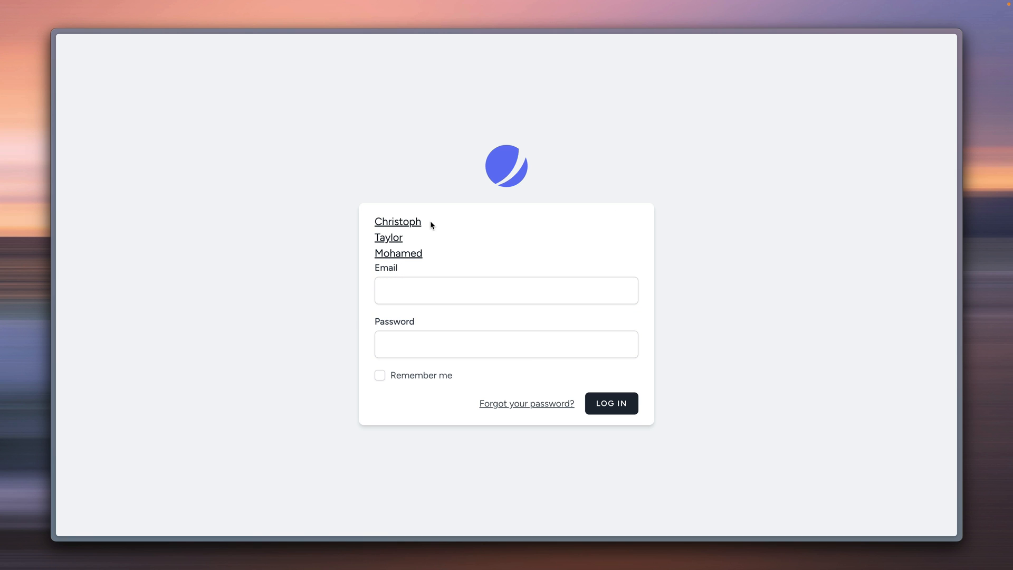
{"action": "mouse_move", "coordinate": [544, 226]}
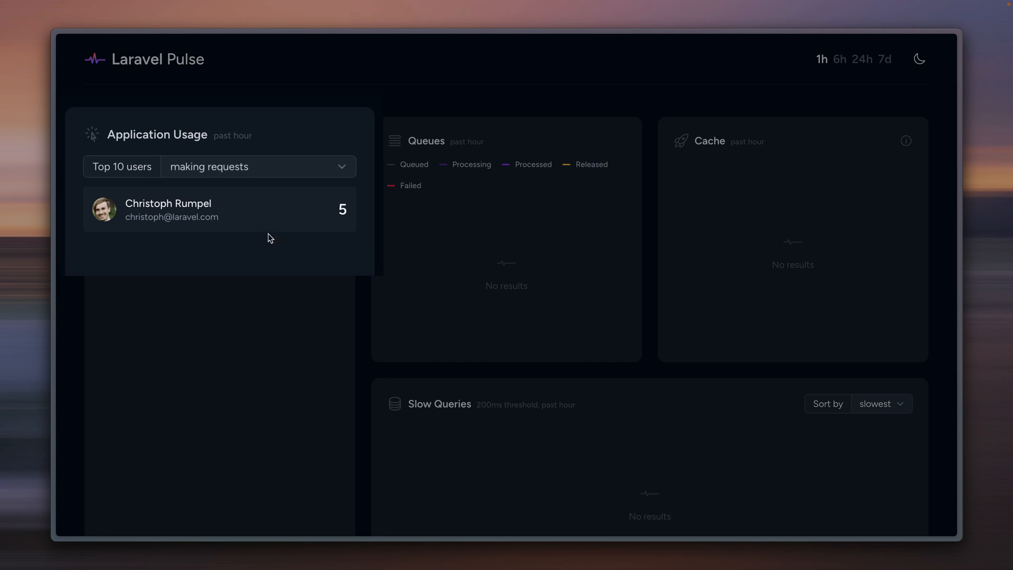
{"action": "mouse_move", "coordinate": [315, 219]}
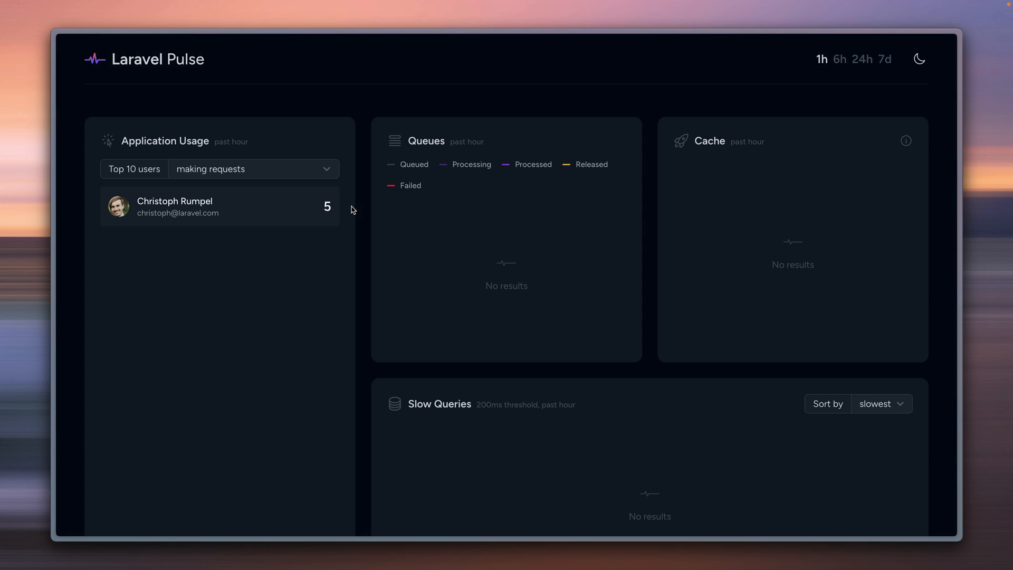
{"action": "mouse_move", "coordinate": [341, 208]}
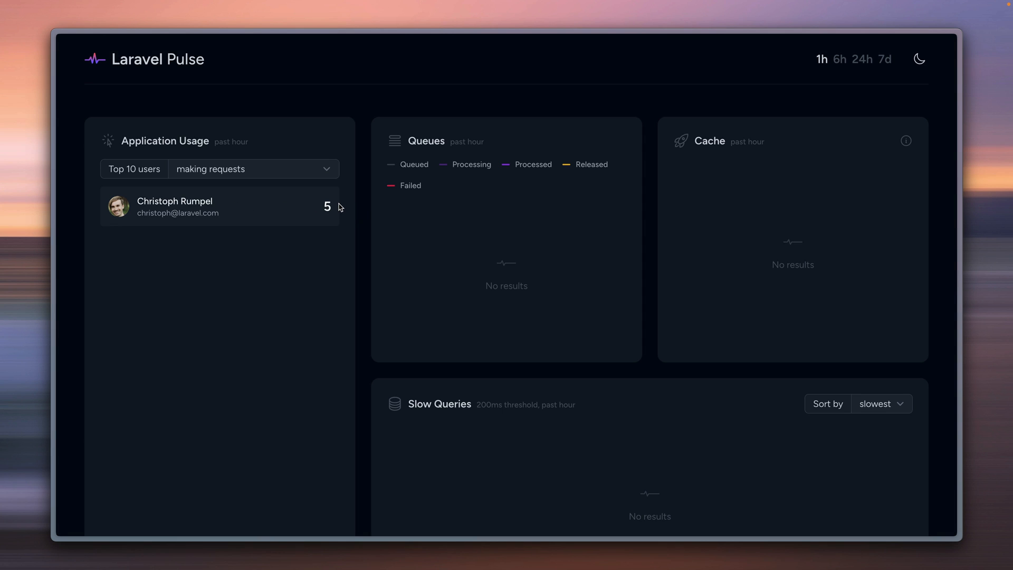
{"action": "mouse_move", "coordinate": [347, 187]}
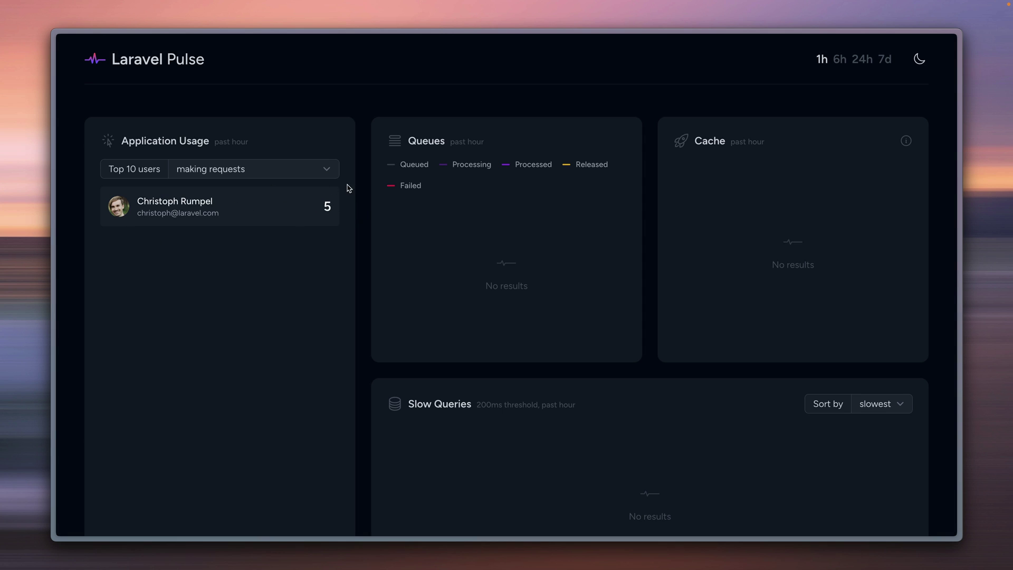
{"action": "mouse_move", "coordinate": [352, 188]}
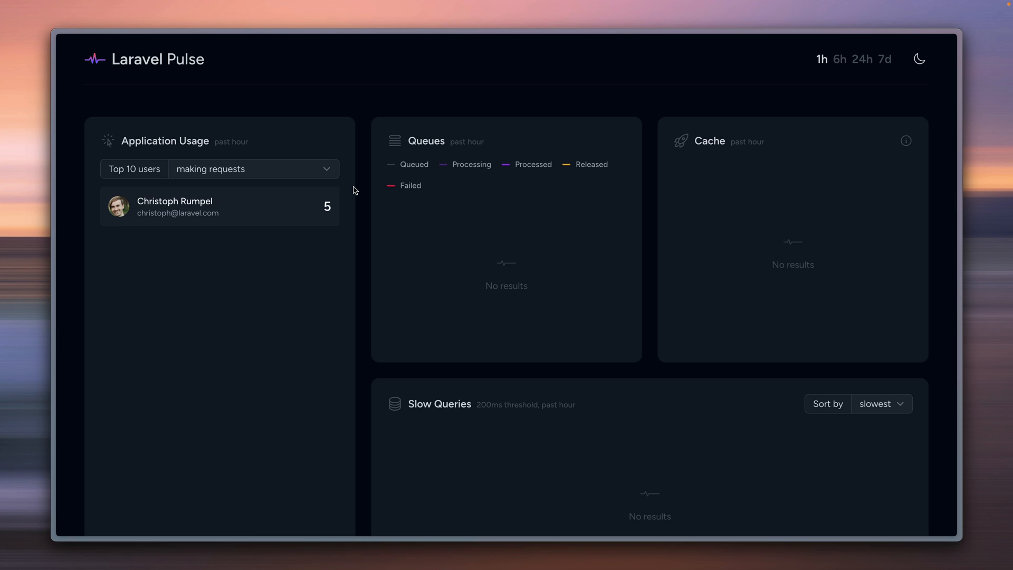
{"action": "mouse_move", "coordinate": [686, 263]}
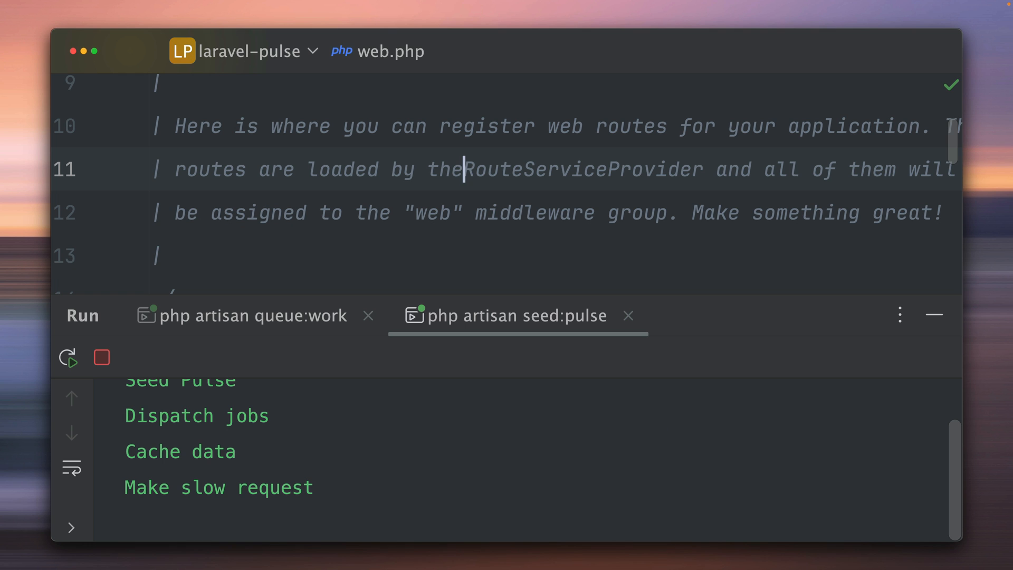
{"action": "mouse_move", "coordinate": [379, 414]}
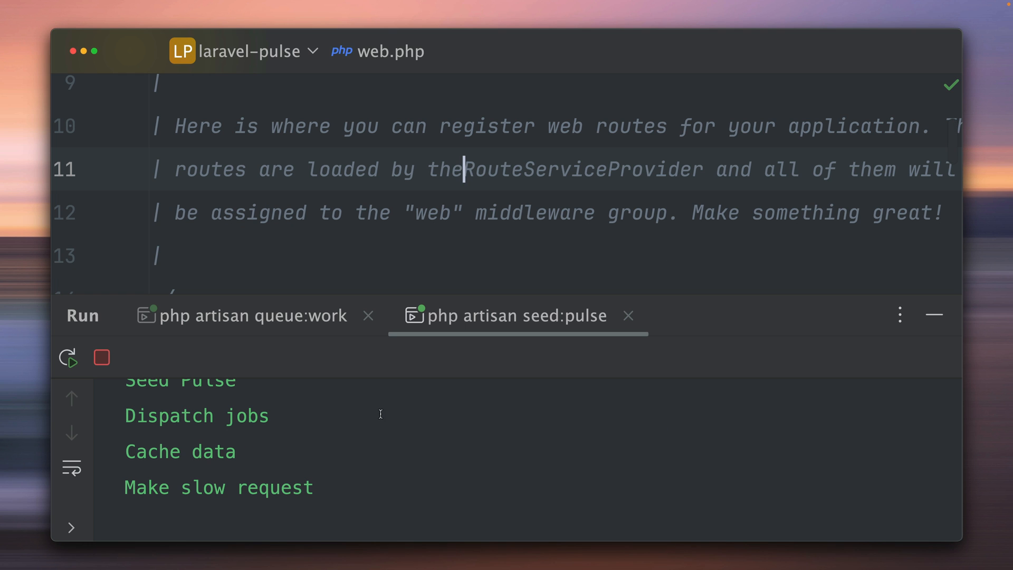
Review the seed:pulse command output as it seeds users, jobs, cache data and slow requests
{"action": "scroll", "scroll_direction": "up", "scroll_amount": 3}
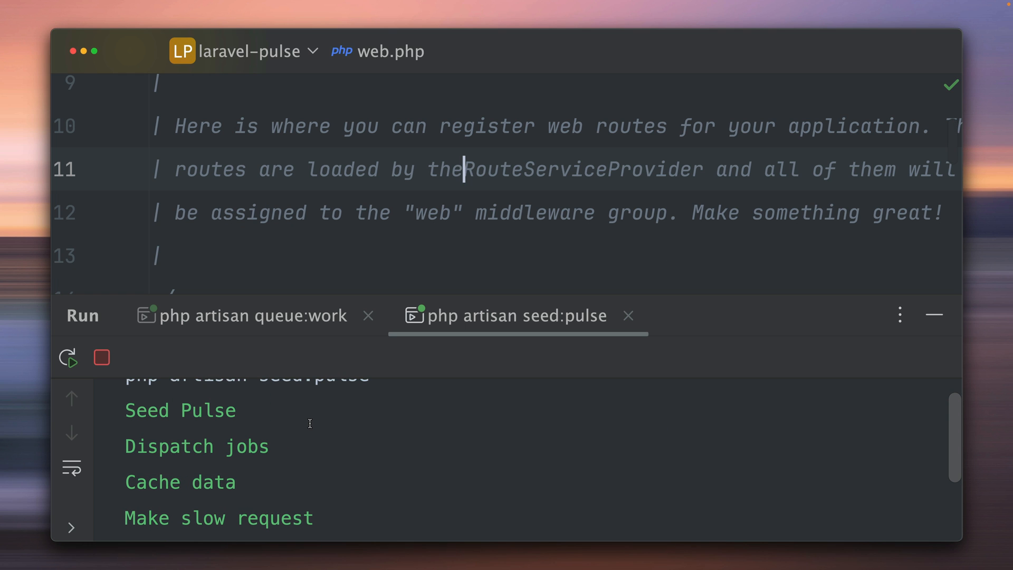
{"action": "scroll", "scroll_direction": "down", "scroll_amount": 3}
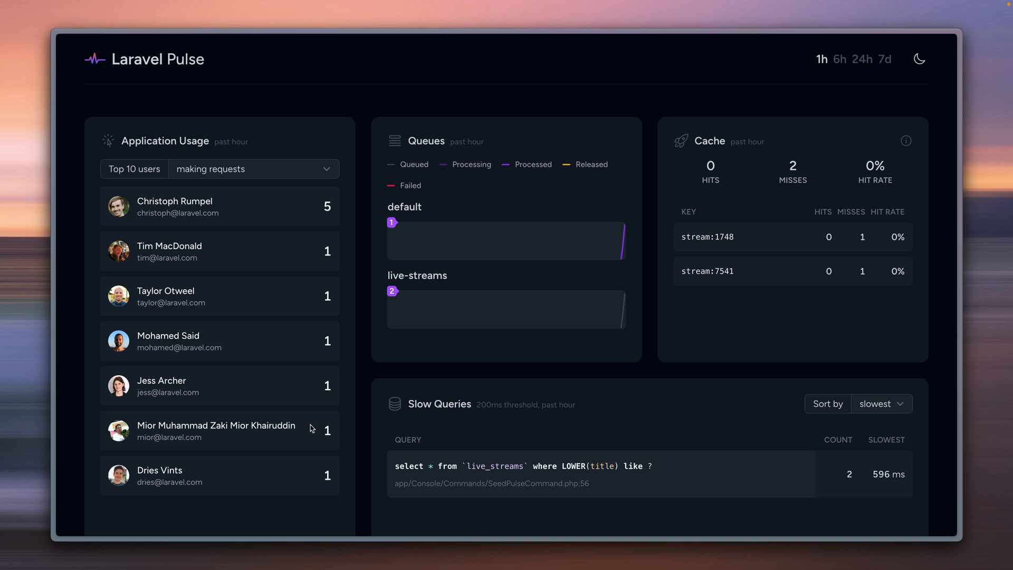
{"action": "mouse_move", "coordinate": [174, 322]}
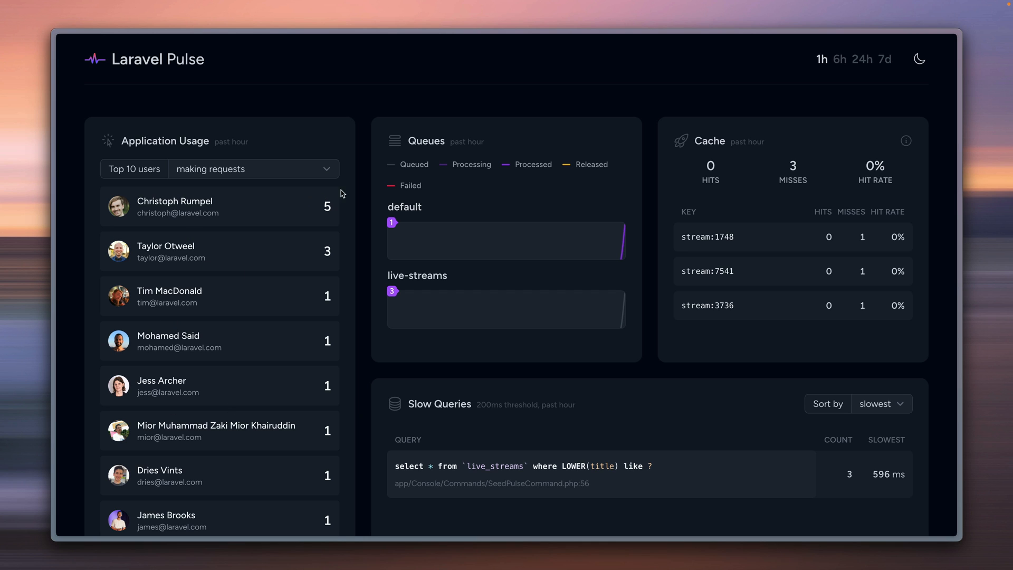
{"action": "mouse_move", "coordinate": [446, 150]}
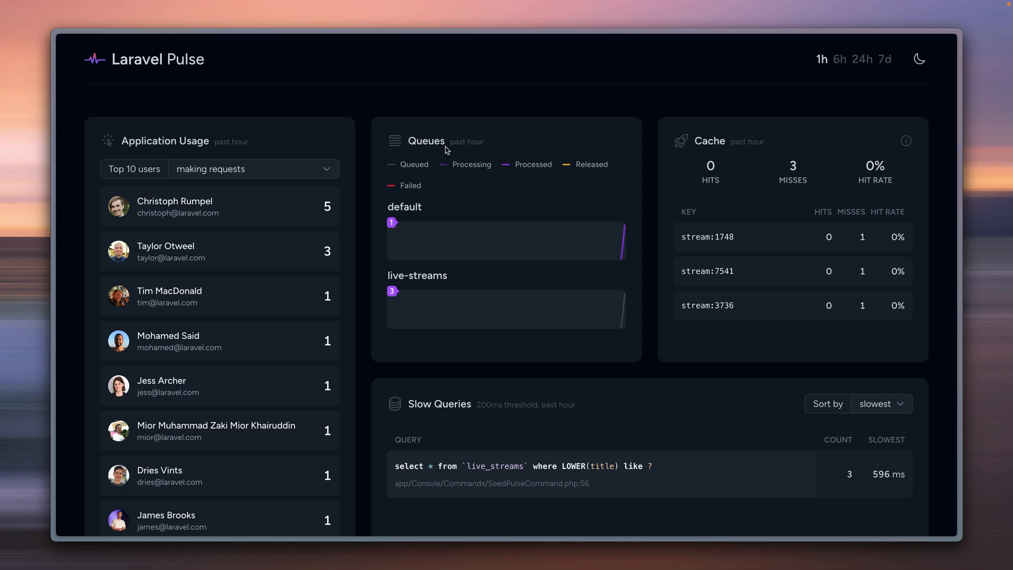
Scroll the populated dashboard through cache misses, slow jobs, requests and outgoing requests cards
{"action": "scroll", "scroll_direction": "down", "scroll_amount": 3}
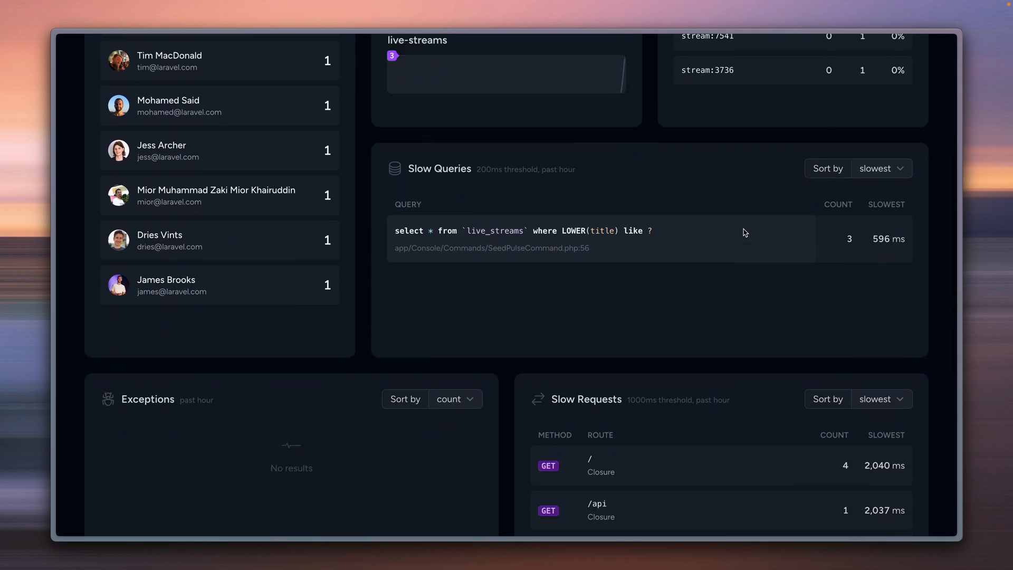
{"action": "scroll", "scroll_direction": "down", "scroll_amount": 3}
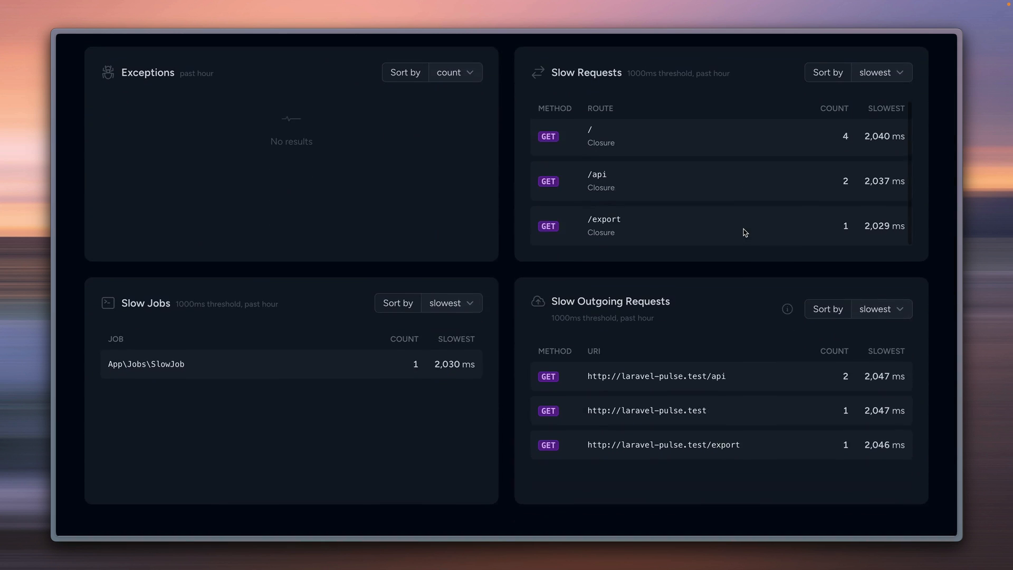
{"action": "scroll", "scroll_direction": "up", "scroll_amount": 3}
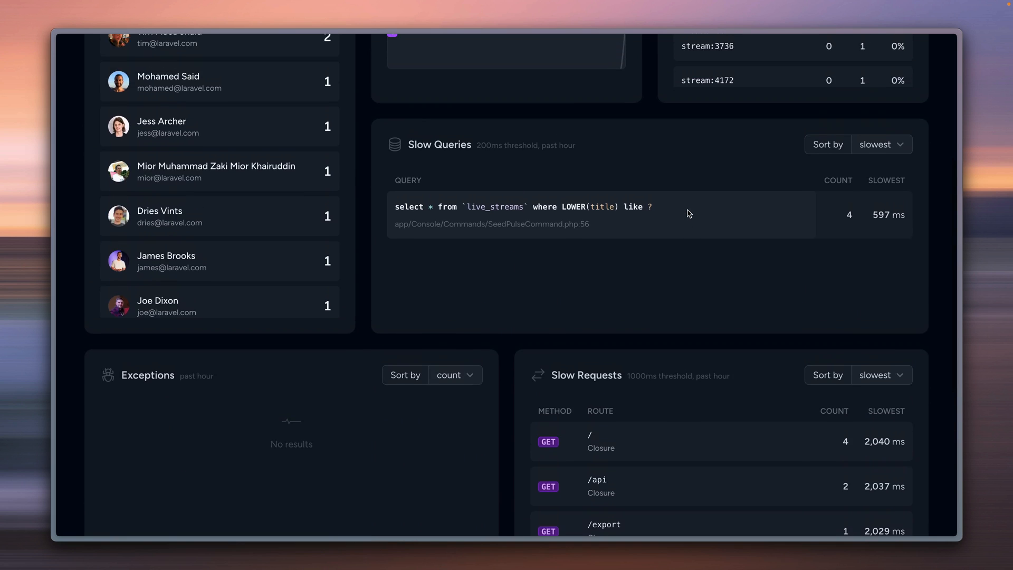
{"action": "scroll", "scroll_direction": "up", "scroll_amount": 3}
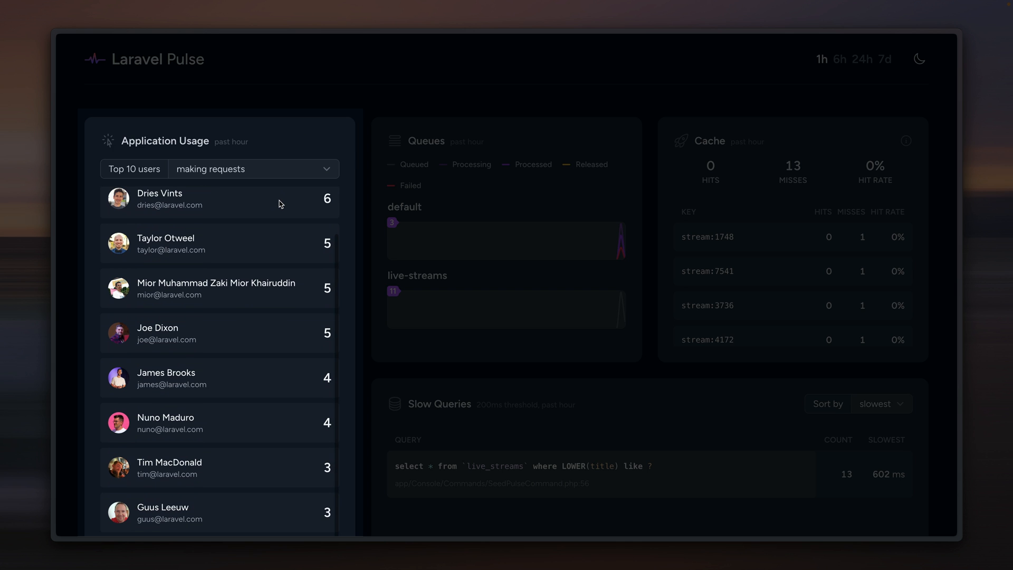
{"action": "scroll", "scroll_direction": "down", "scroll_amount": 3}
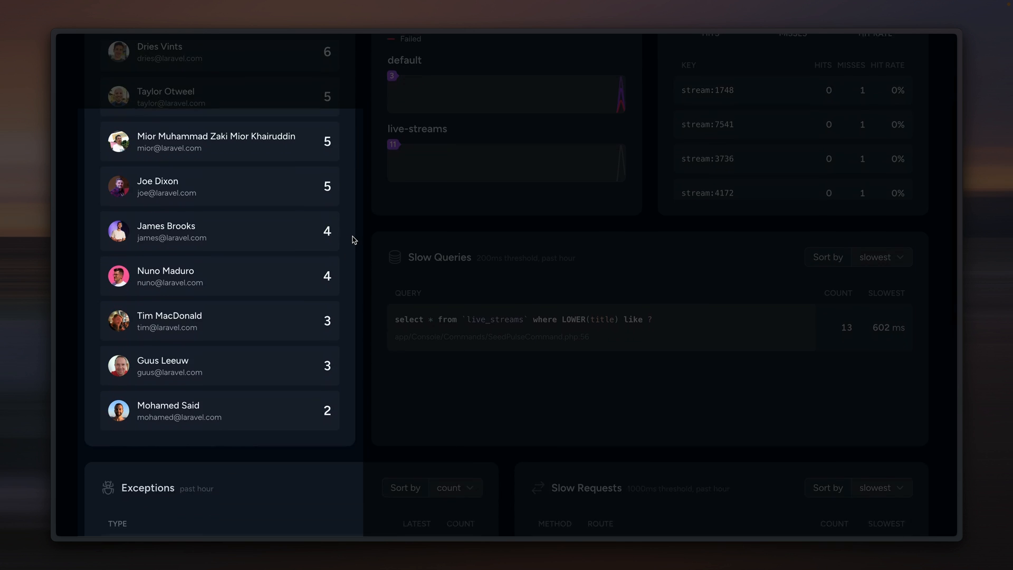
{"action": "scroll", "scroll_direction": "up", "scroll_amount": 3}
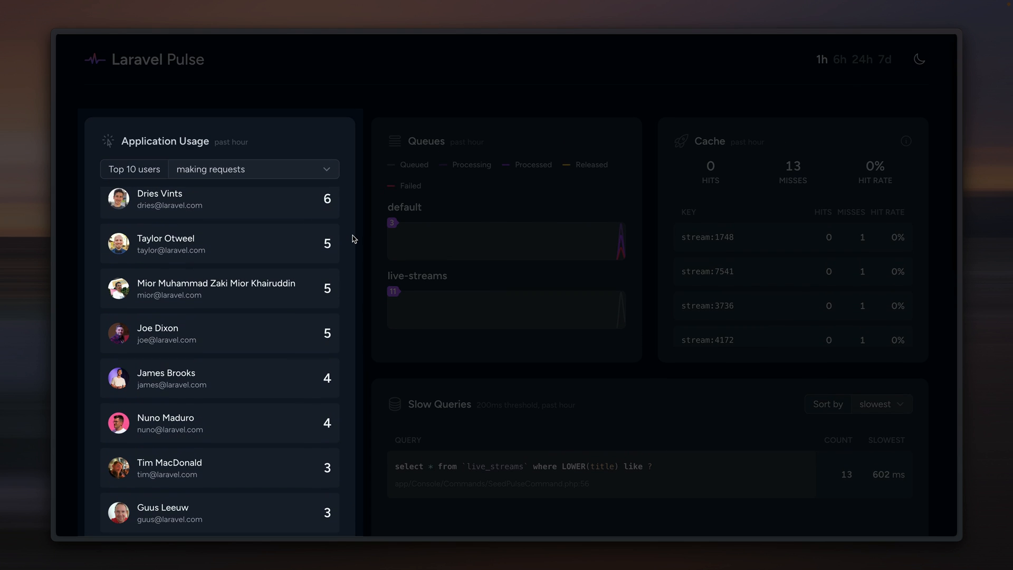
{"action": "mouse_move", "coordinate": [229, 218]}
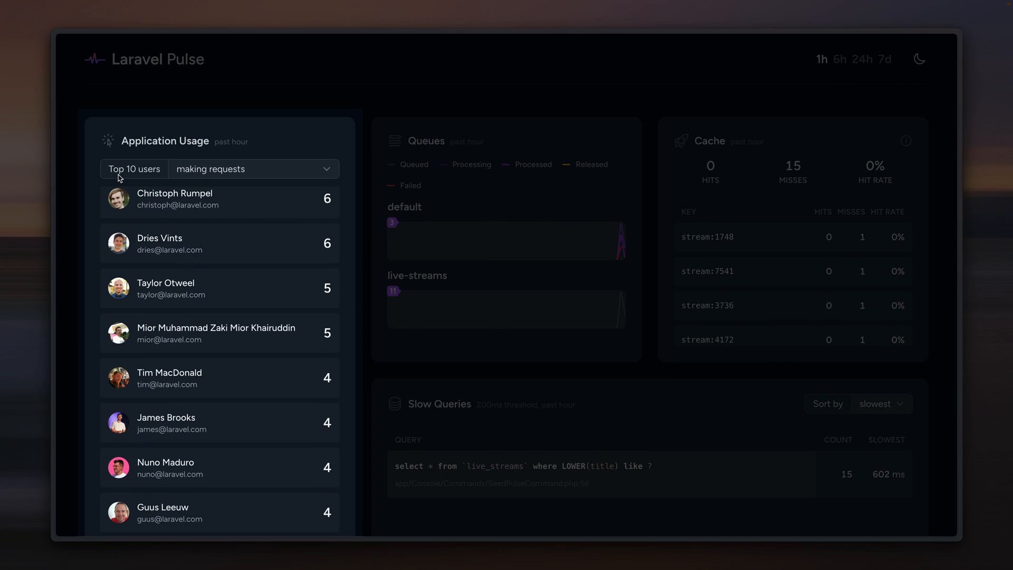
{"action": "mouse_move", "coordinate": [296, 170]}
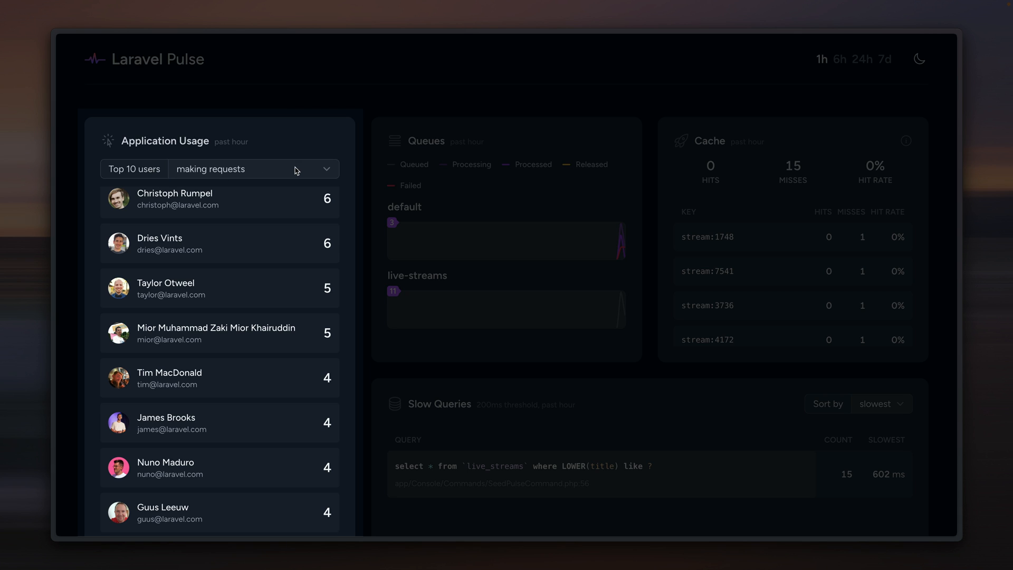
{"action": "left_click", "coordinate": [252, 169]}
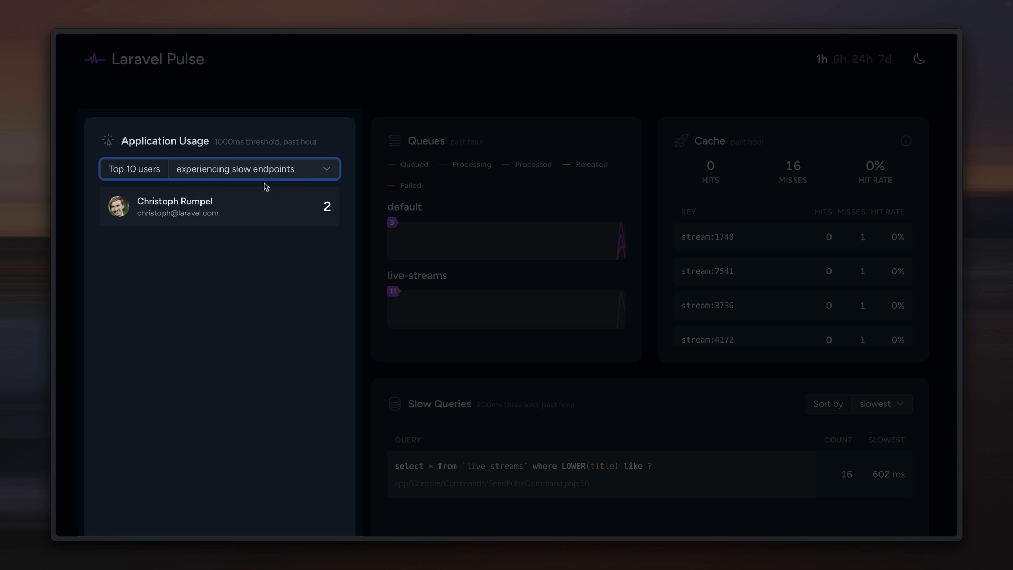
{"action": "mouse_move", "coordinate": [252, 214]}
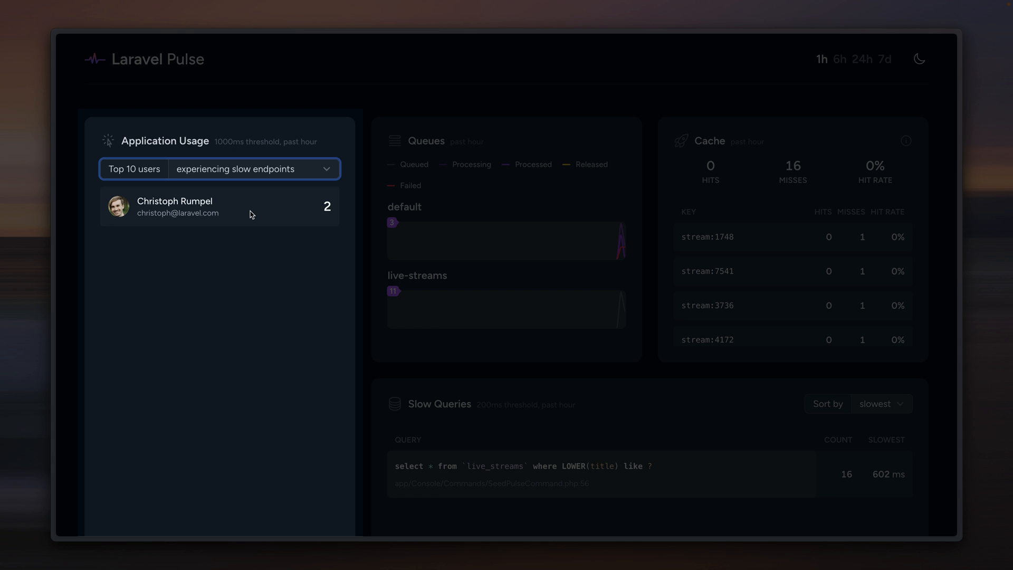
{"action": "mouse_move", "coordinate": [253, 177]}
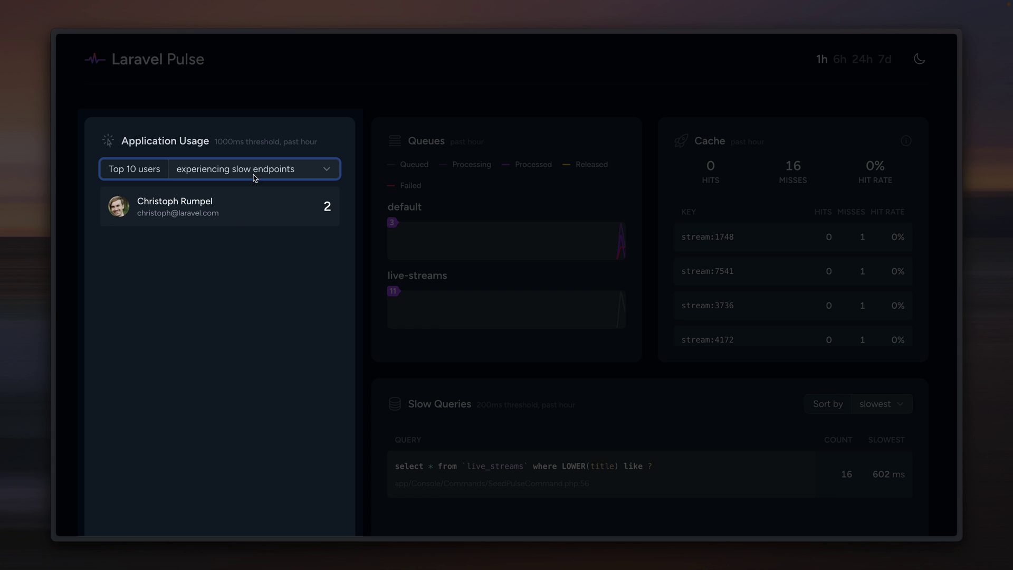
{"action": "left_click", "coordinate": [252, 168]}
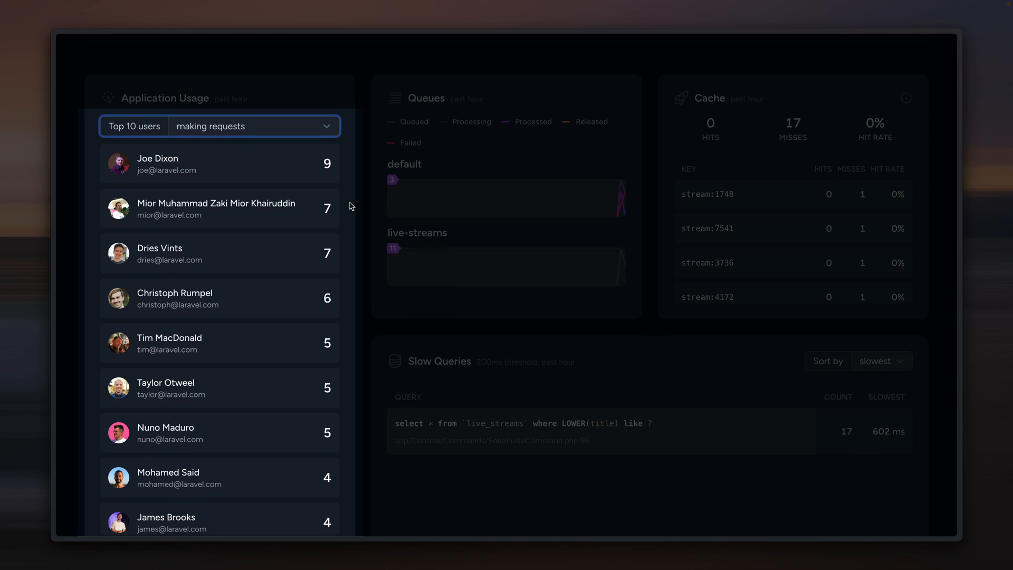
{"action": "scroll", "scroll_direction": "down", "scroll_amount": 3}
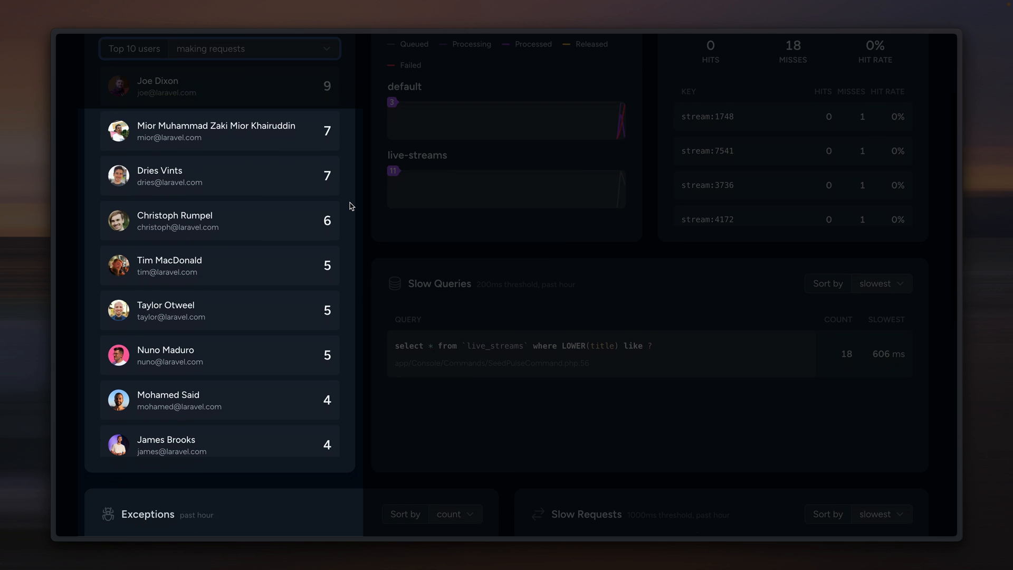
{"action": "scroll", "scroll_direction": "up", "scroll_amount": 3}
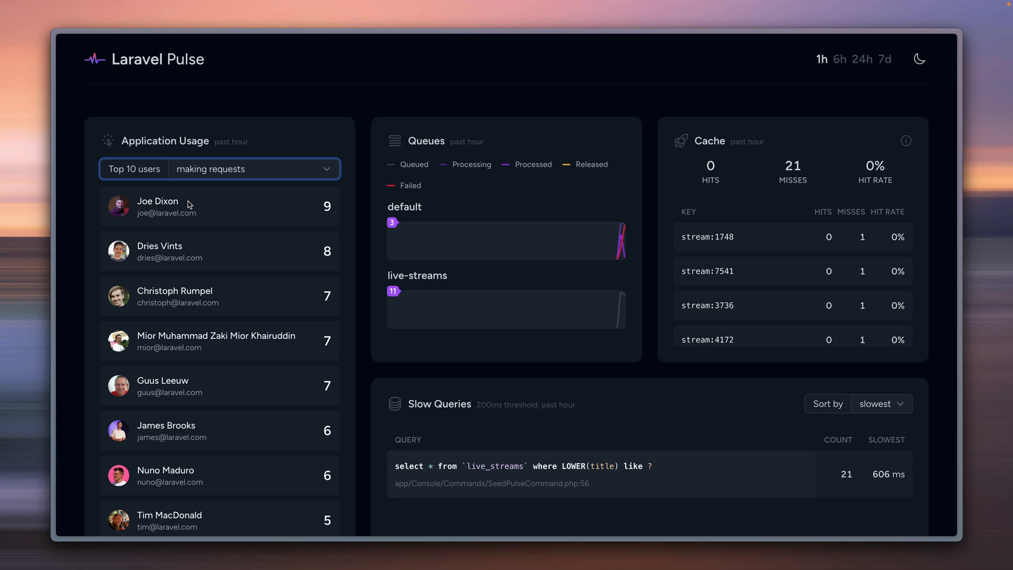
{"action": "mouse_move", "coordinate": [123, 209]}
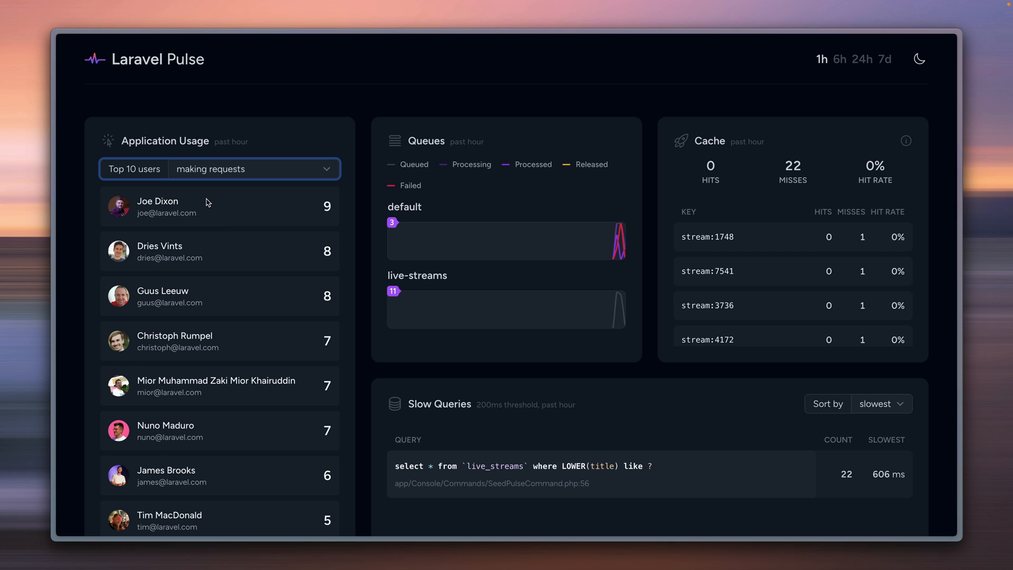
{"action": "mouse_move", "coordinate": [213, 216]}
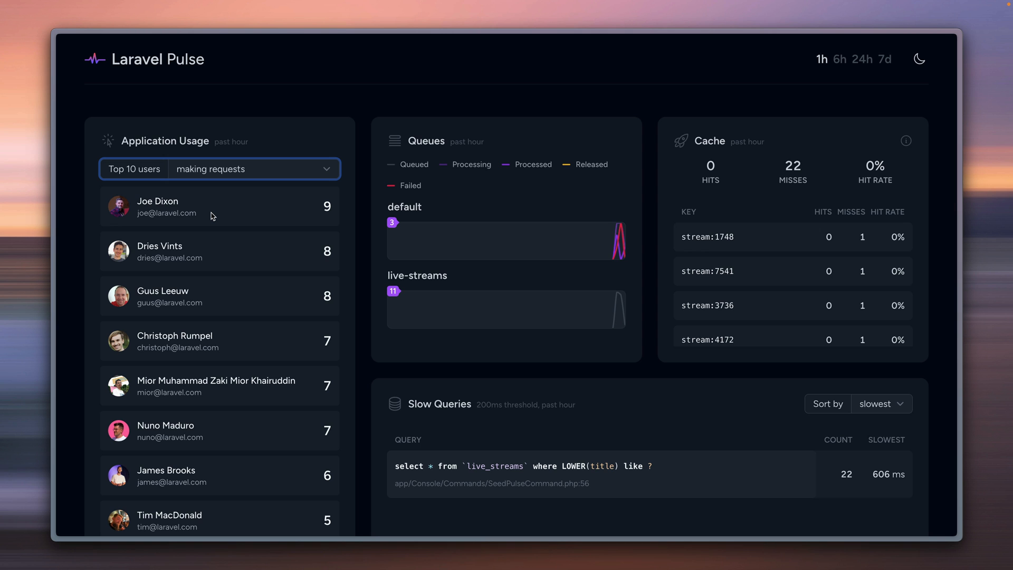
{"action": "mouse_move", "coordinate": [227, 198]}
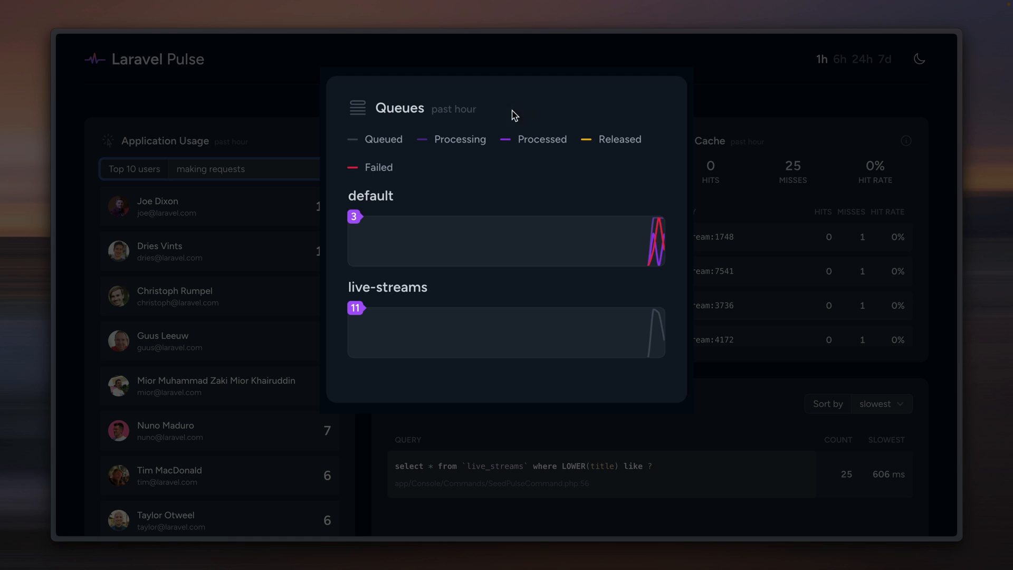
{"action": "mouse_move", "coordinate": [520, 122]}
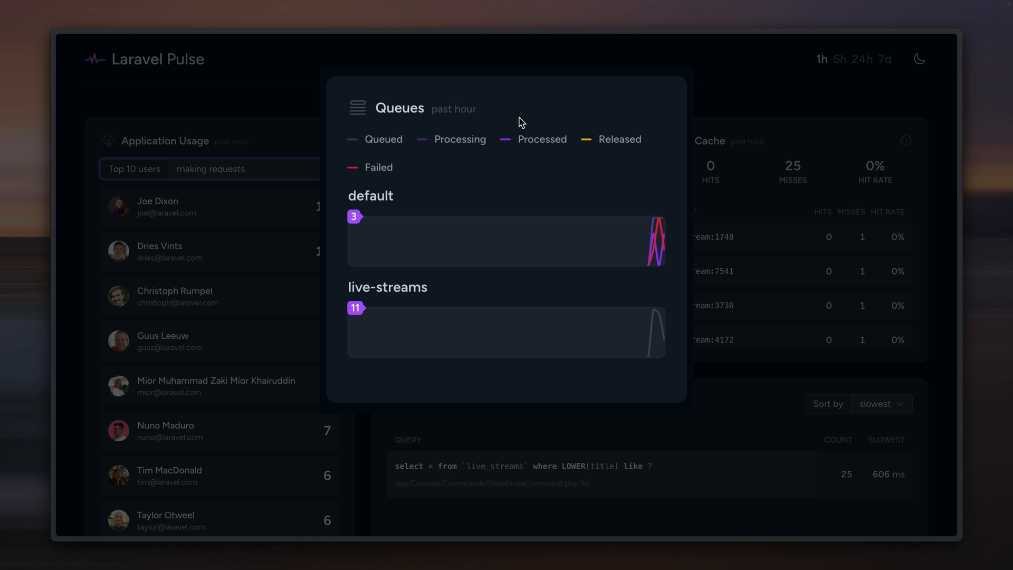
{"action": "mouse_move", "coordinate": [384, 158]}
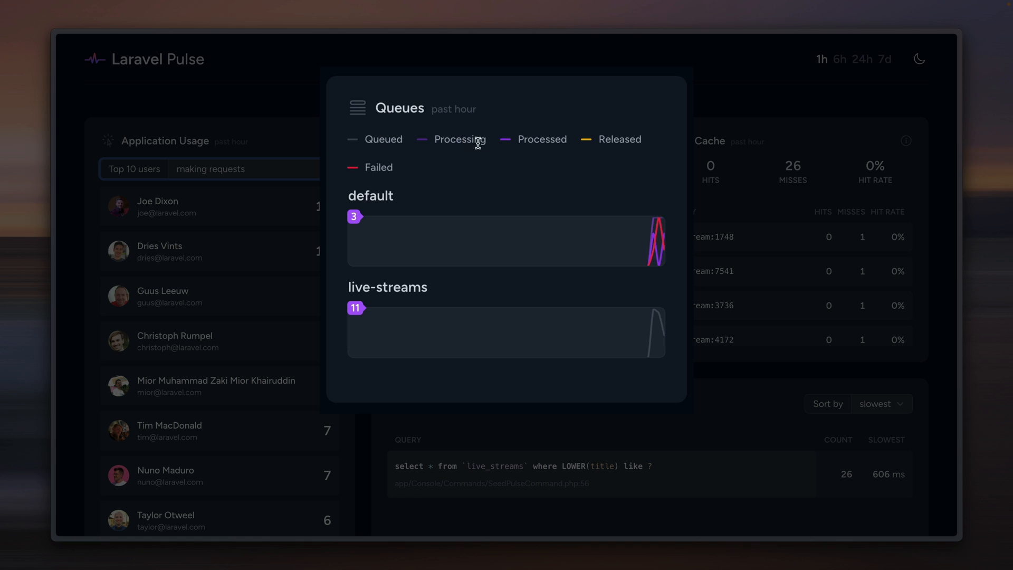
{"action": "mouse_move", "coordinate": [482, 162]}
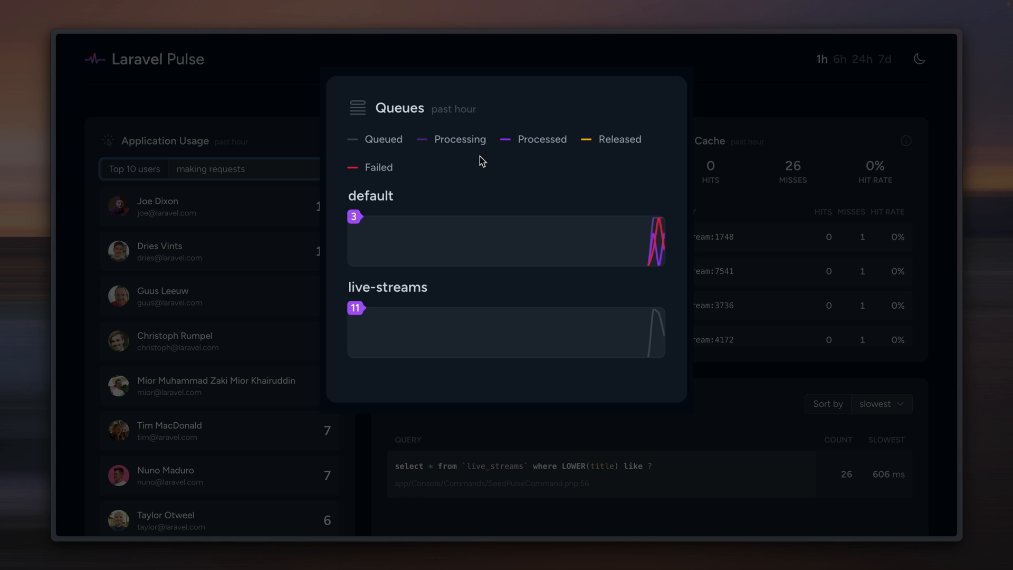
{"action": "mouse_move", "coordinate": [652, 251]}
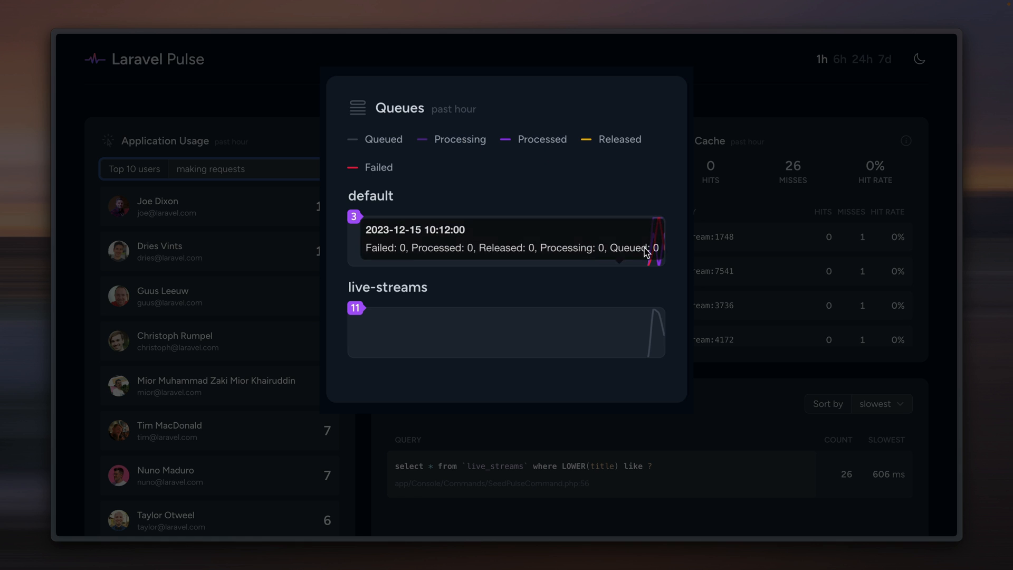
{"action": "mouse_move", "coordinate": [658, 230]}
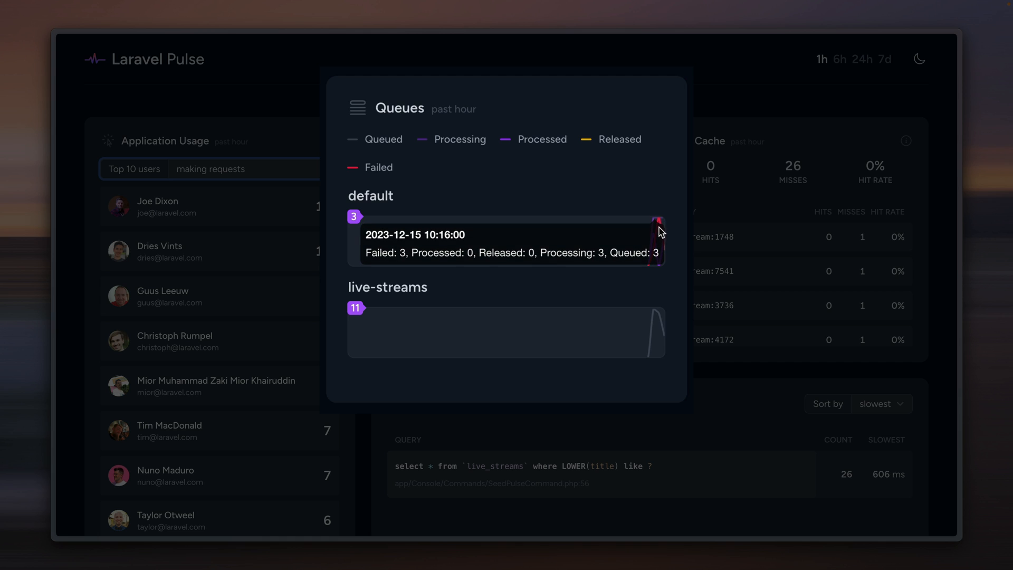
{"action": "mouse_move", "coordinate": [661, 194]}
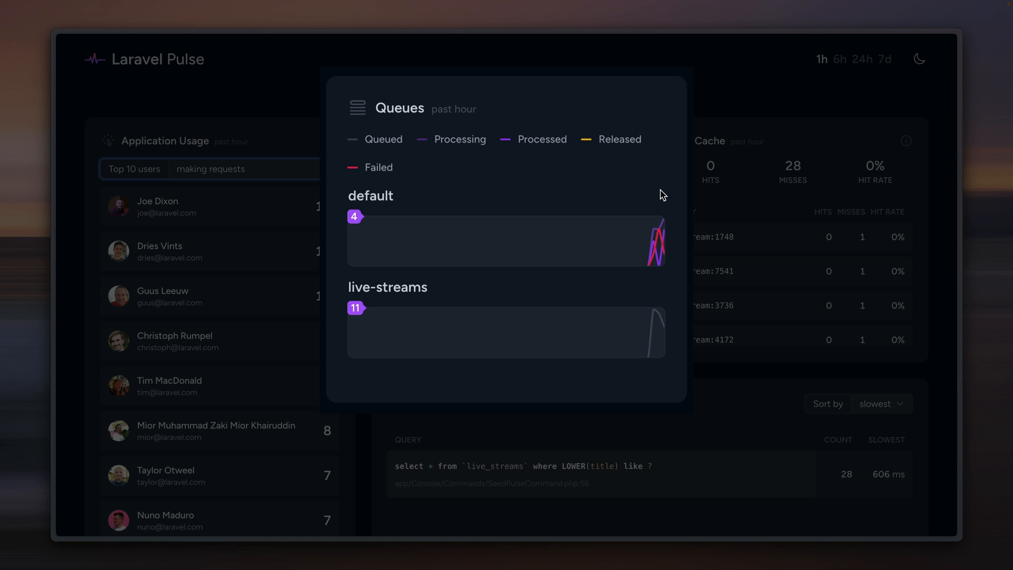
{"action": "mouse_move", "coordinate": [416, 199]}
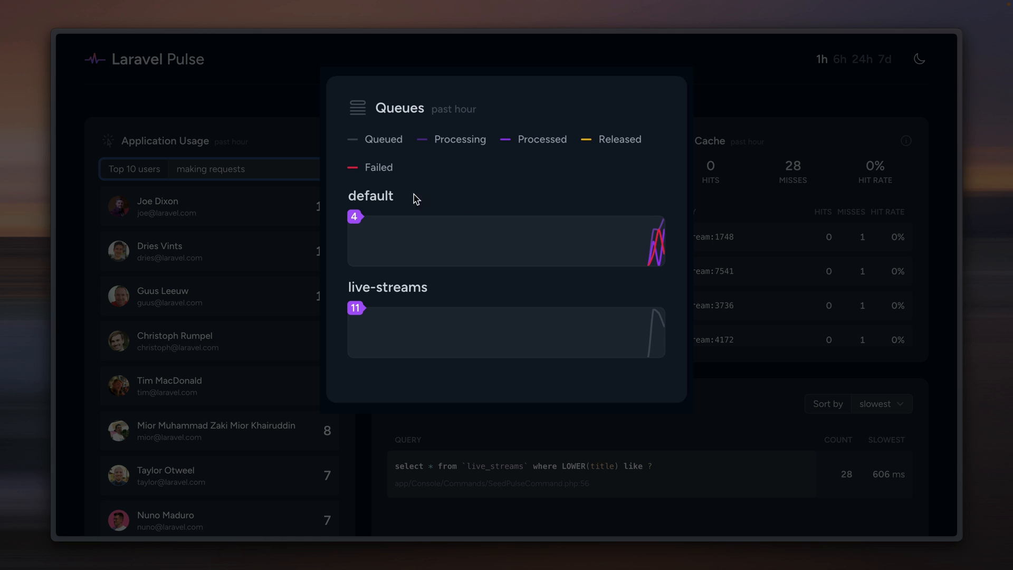
{"action": "mouse_move", "coordinate": [437, 297]}
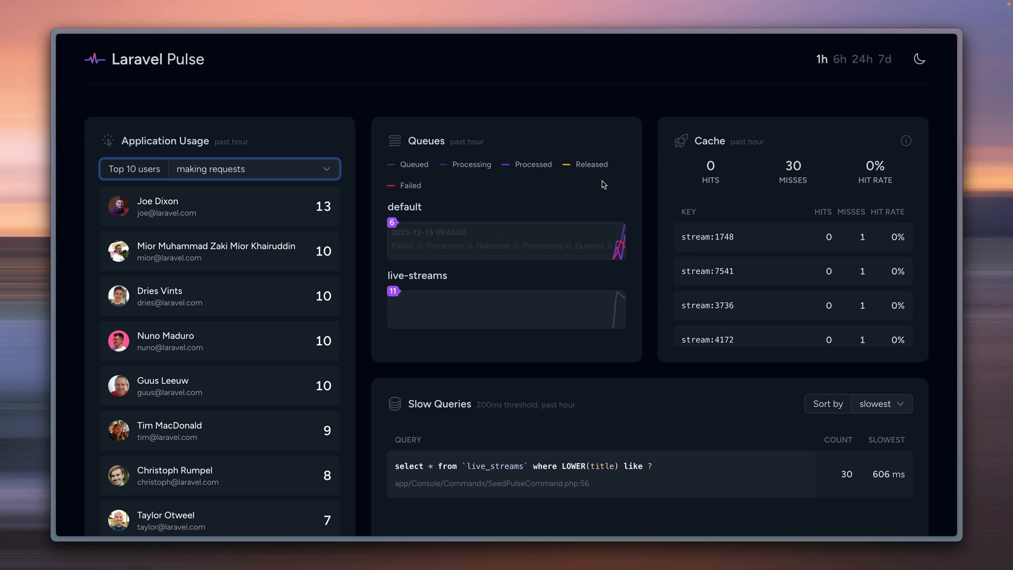
{"action": "mouse_move", "coordinate": [822, 138]}
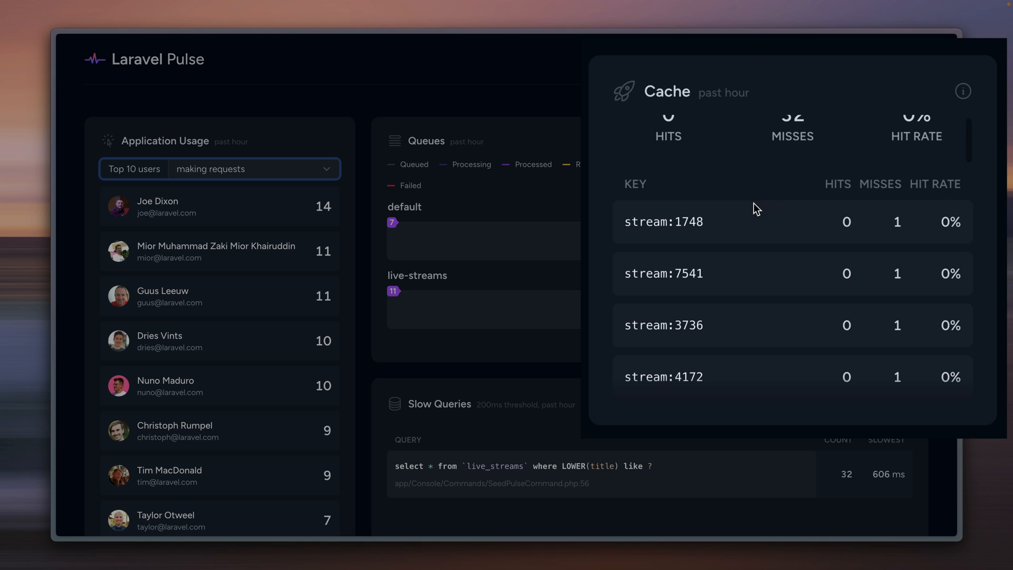
{"action": "mouse_move", "coordinate": [896, 219]}
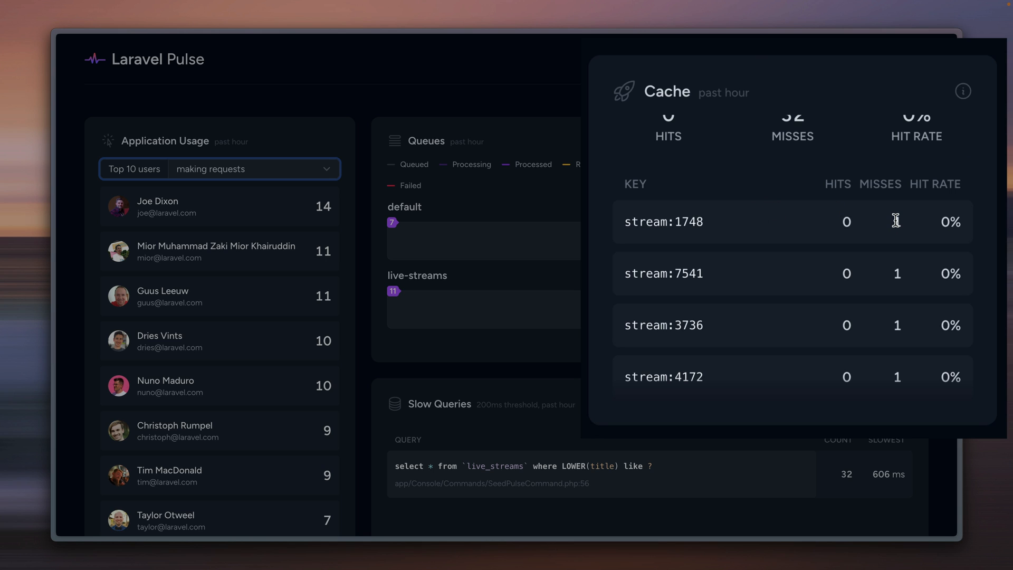
{"action": "mouse_move", "coordinate": [836, 201]}
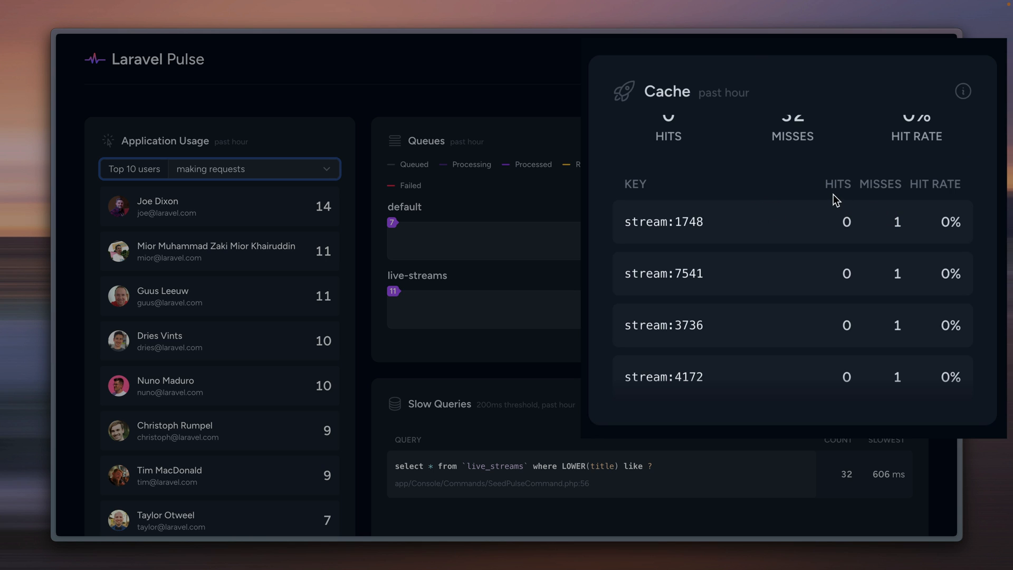
{"action": "mouse_move", "coordinate": [789, 215]}
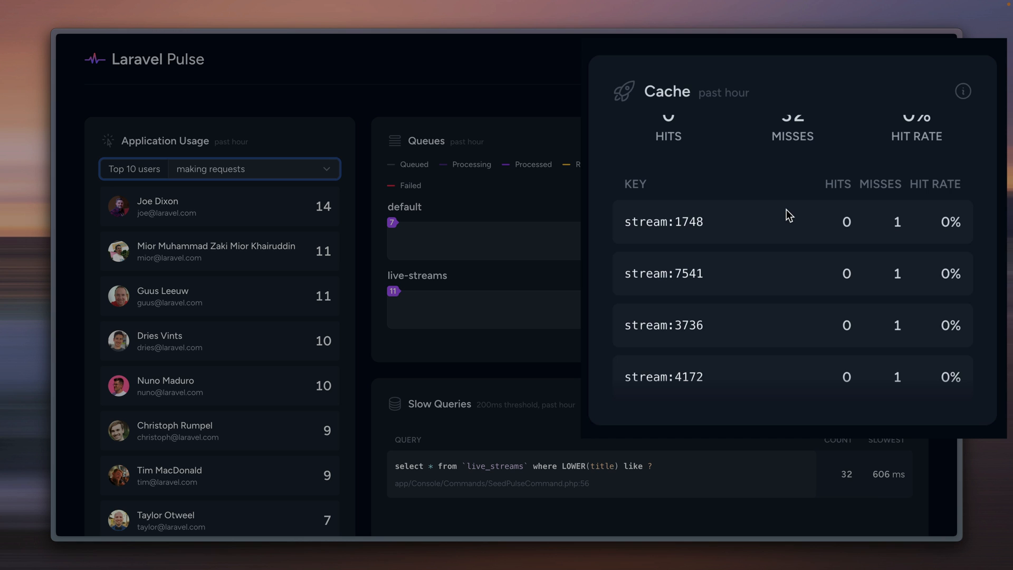
{"action": "mouse_move", "coordinate": [840, 229]}
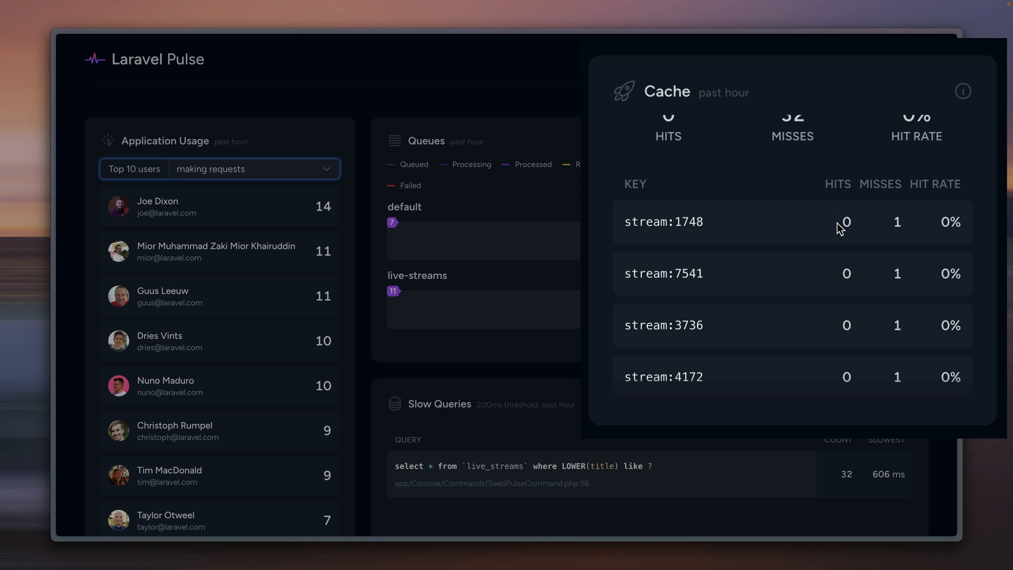
{"action": "scroll", "scroll_direction": "down", "scroll_amount": 3}
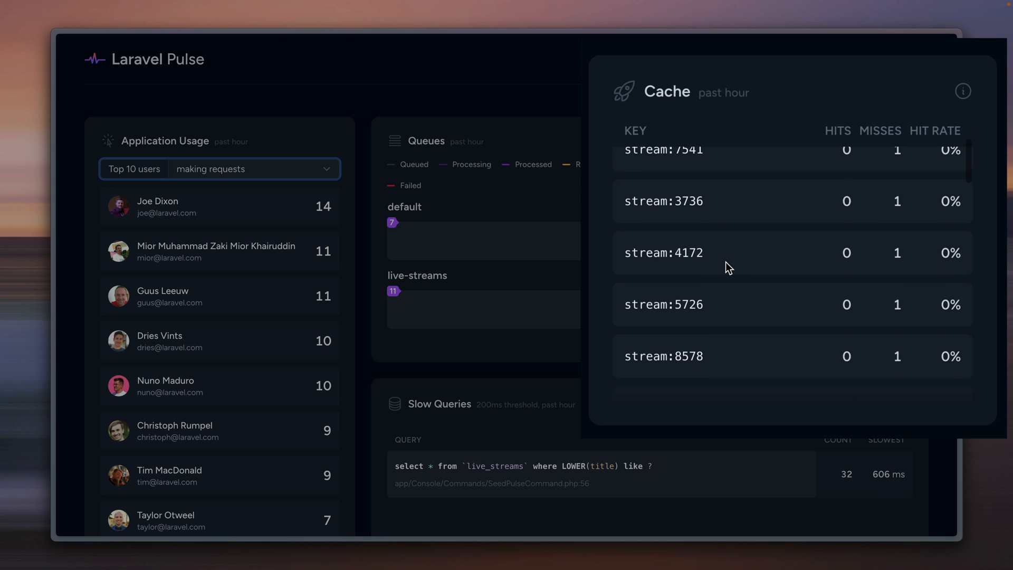
{"action": "scroll", "scroll_direction": "down", "scroll_amount": 3}
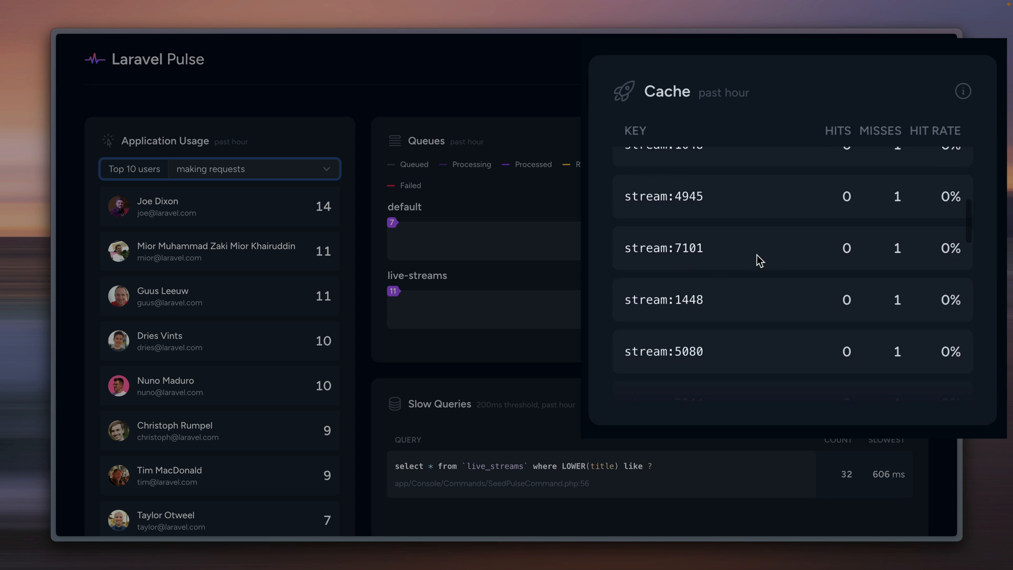
{"action": "scroll", "scroll_direction": "up", "scroll_amount": 3}
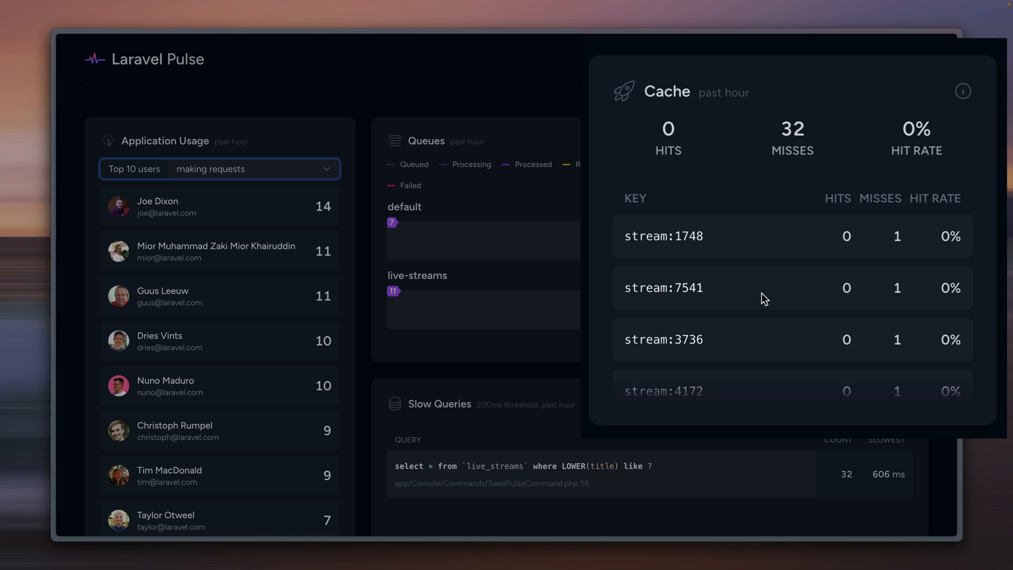
{"action": "mouse_move", "coordinate": [928, 143]}
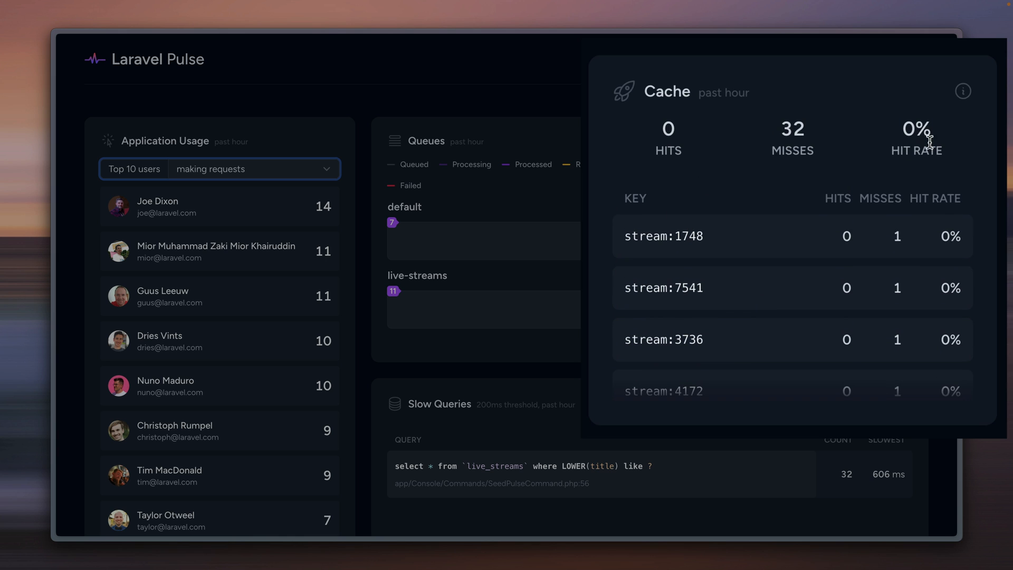
{"action": "mouse_move", "coordinate": [801, 195]}
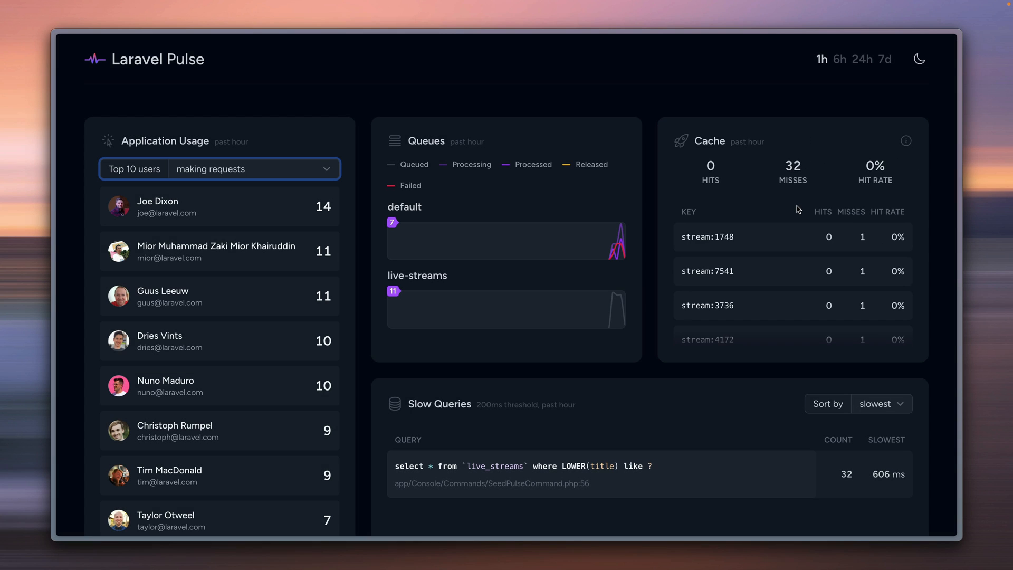
Scroll to the Slow Queries card and enlarge it
{"action": "scroll", "scroll_direction": "down", "scroll_amount": 3}
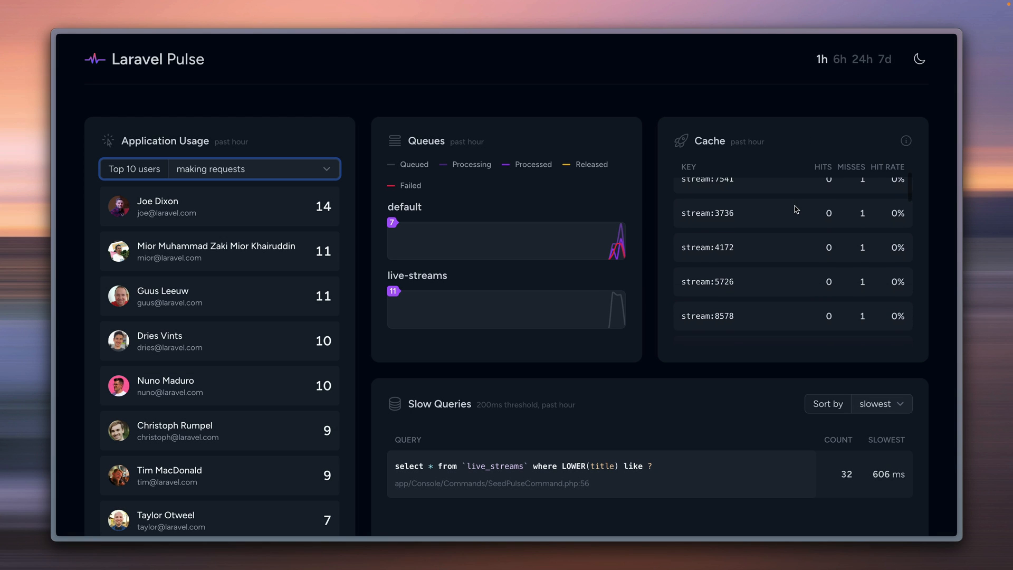
{"action": "scroll", "scroll_direction": "down", "scroll_amount": 3}
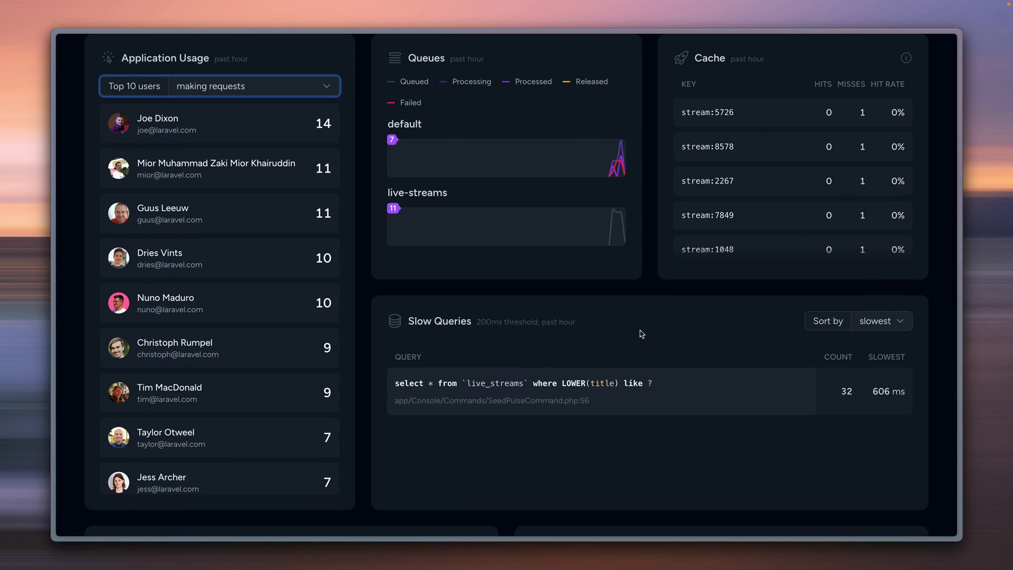
{"action": "scroll", "scroll_direction": "down", "scroll_amount": 3}
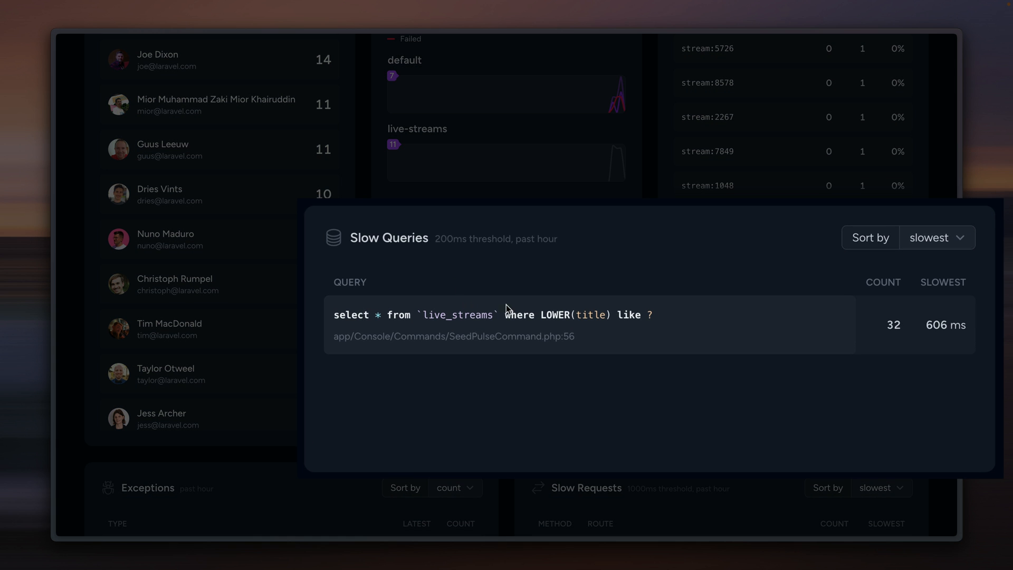
{"action": "mouse_move", "coordinate": [686, 321]}
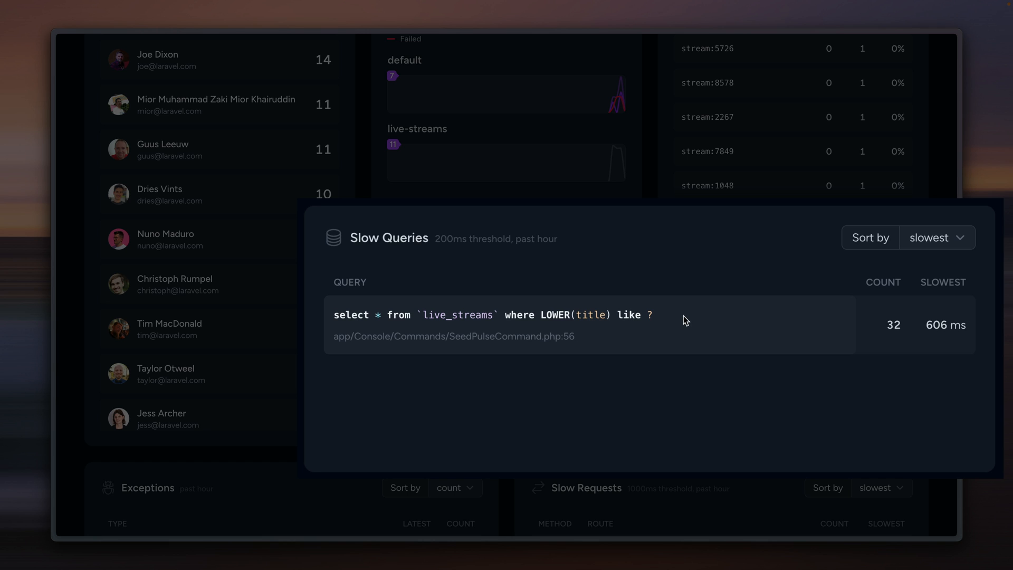
{"action": "mouse_move", "coordinate": [672, 292]}
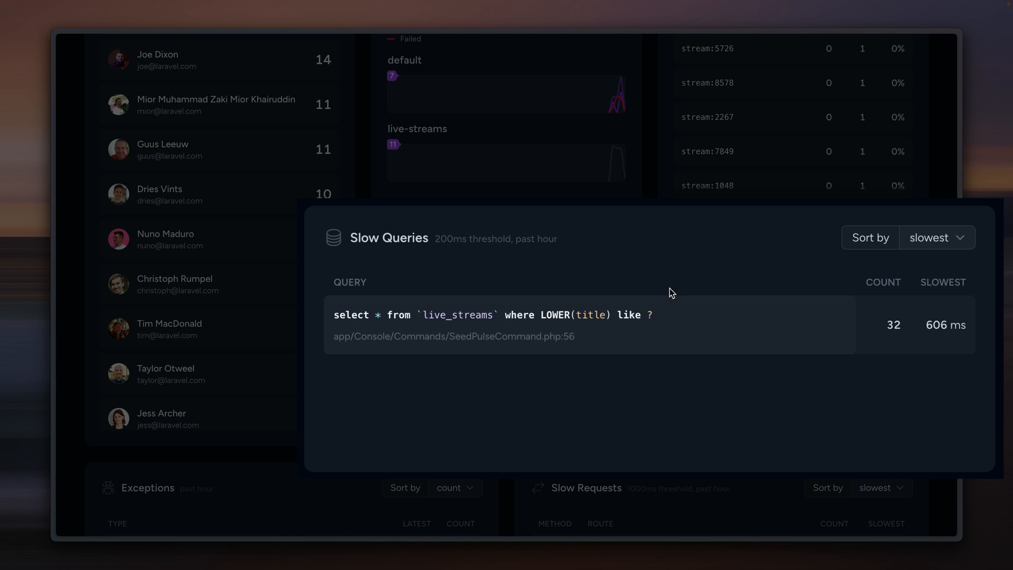
{"action": "mouse_move", "coordinate": [452, 249]}
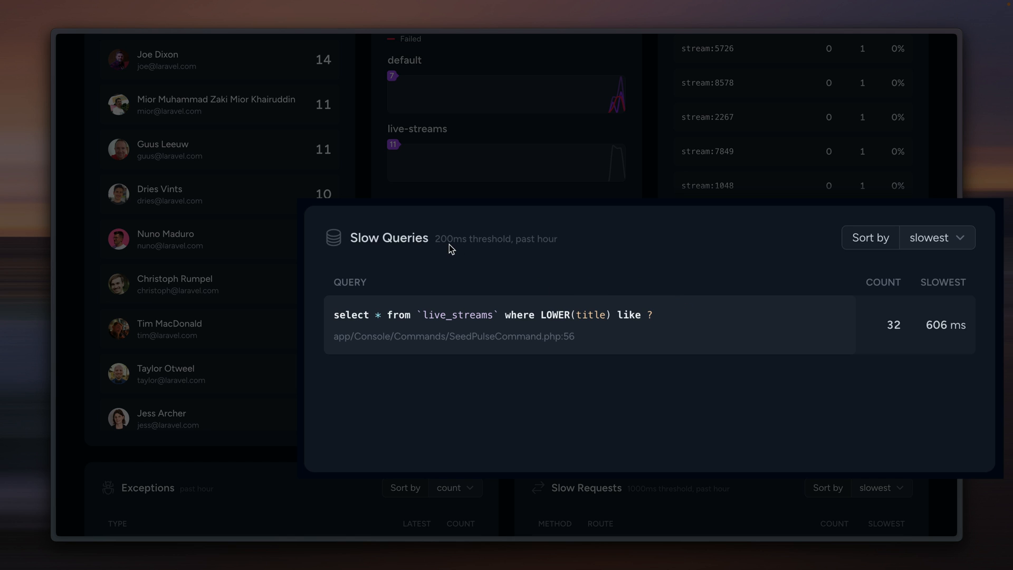
{"action": "mouse_move", "coordinate": [483, 250]}
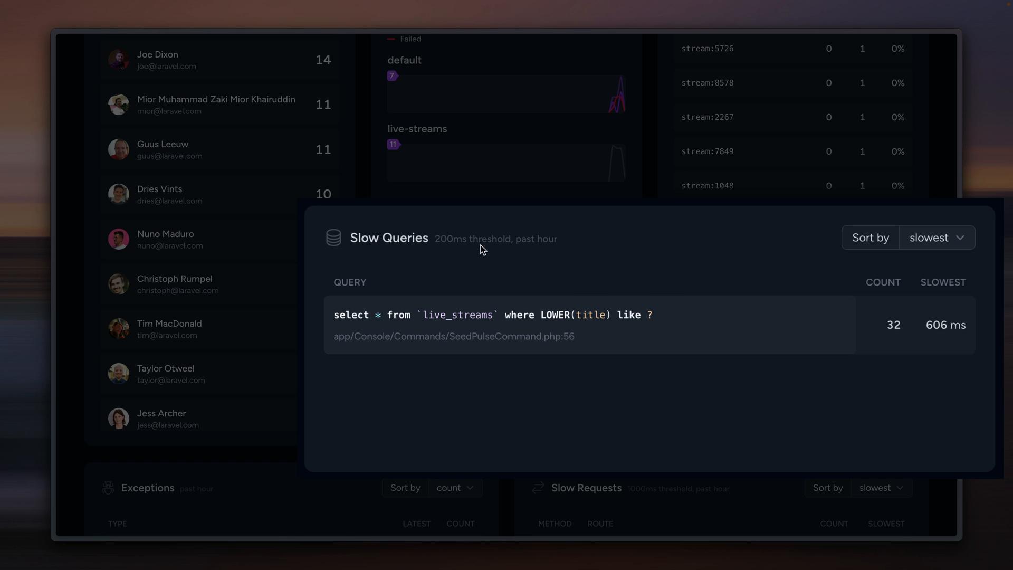
{"action": "mouse_move", "coordinate": [624, 247]}
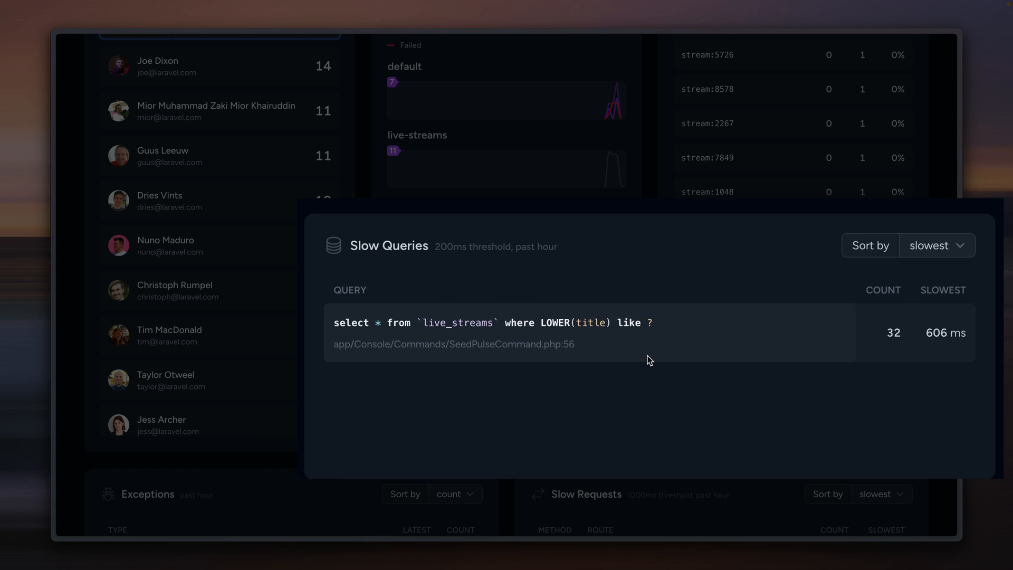
{"action": "mouse_move", "coordinate": [683, 334]}
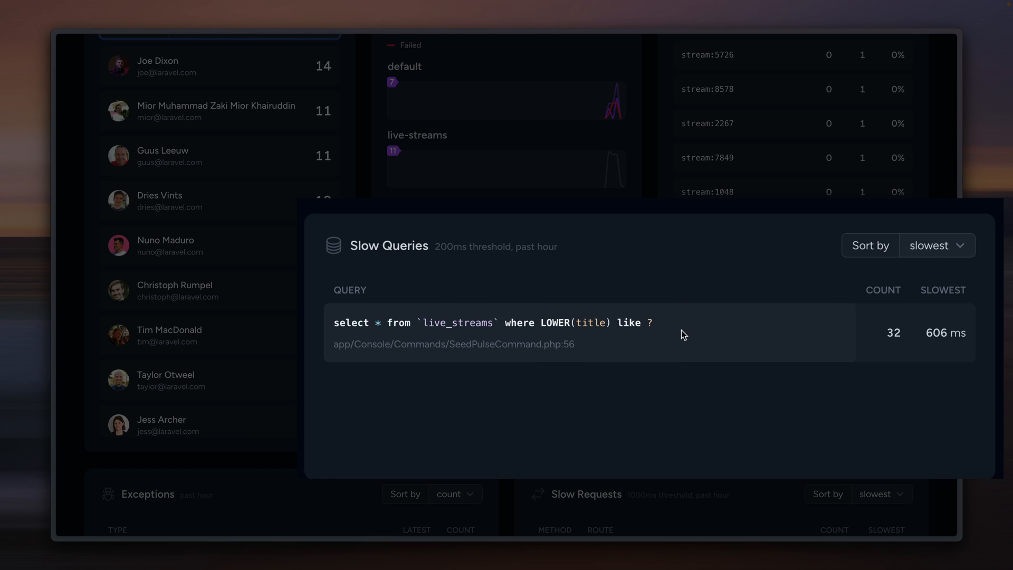
{"action": "mouse_move", "coordinate": [473, 358]}
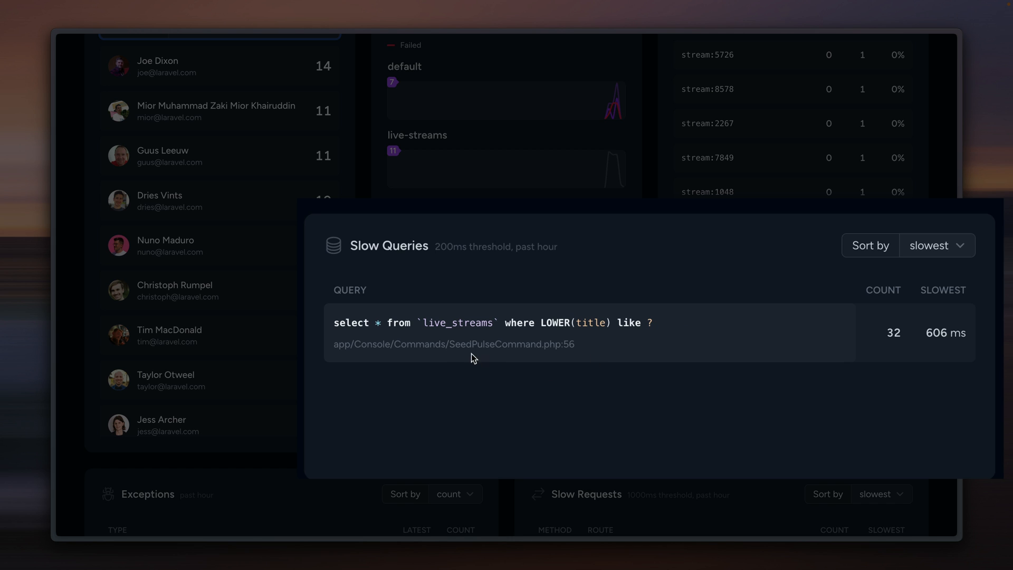
{"action": "double_click", "coordinate": [496, 344]}
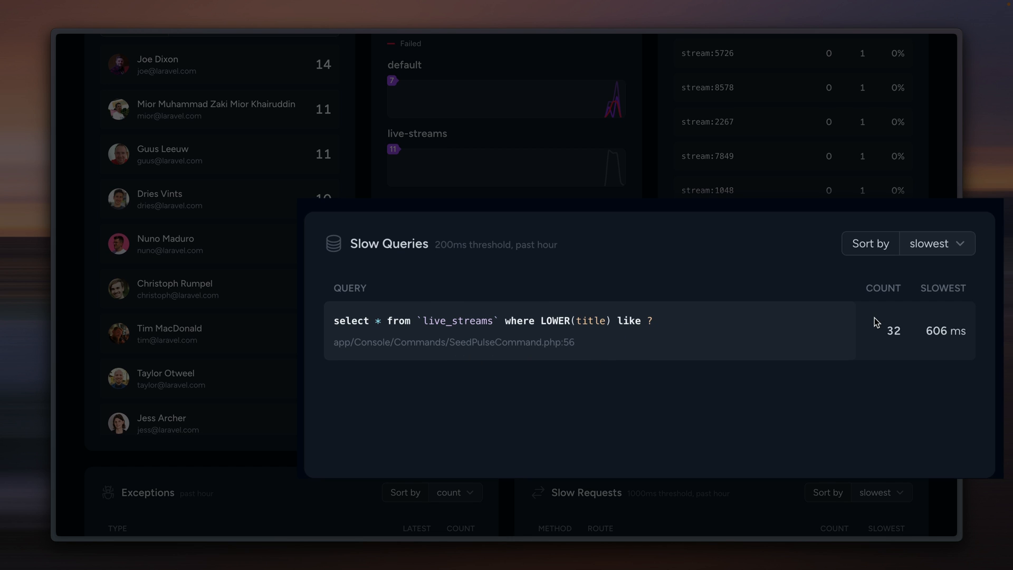
{"action": "mouse_move", "coordinate": [932, 332]}
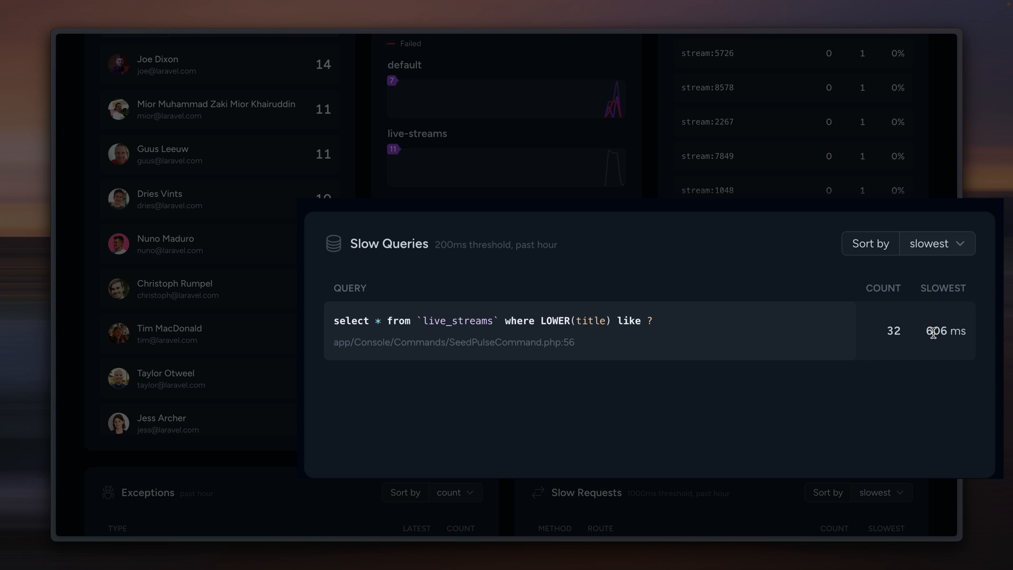
{"action": "mouse_move", "coordinate": [744, 292]}
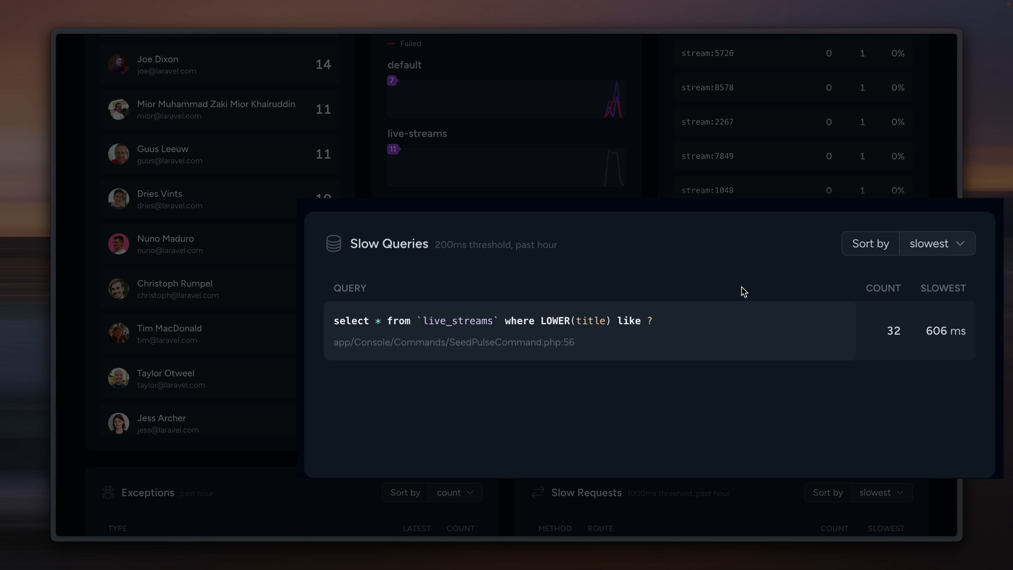
{"action": "mouse_move", "coordinate": [553, 353]}
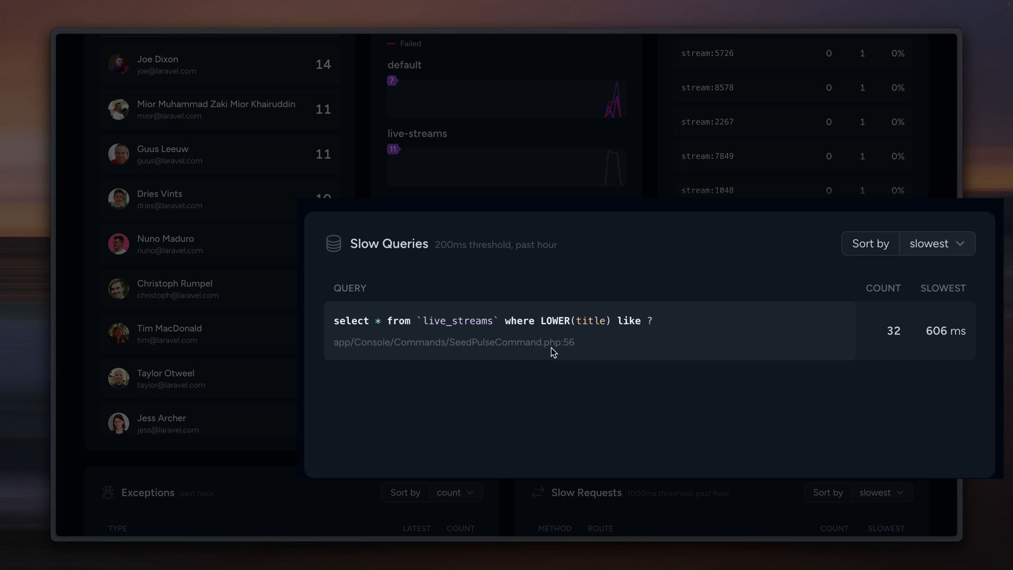
{"action": "mouse_move", "coordinate": [527, 346]}
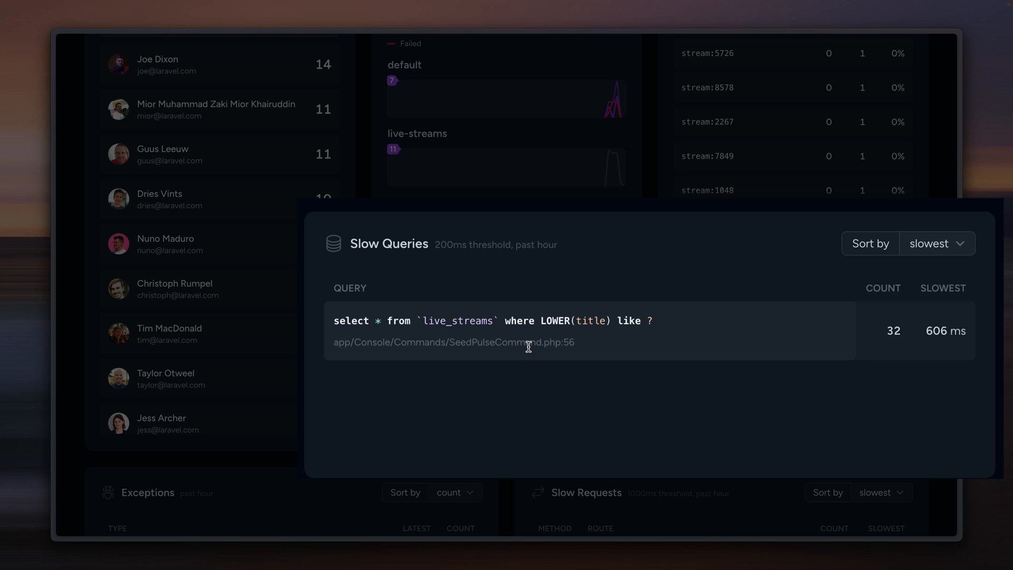
{"action": "mouse_move", "coordinate": [961, 244]}
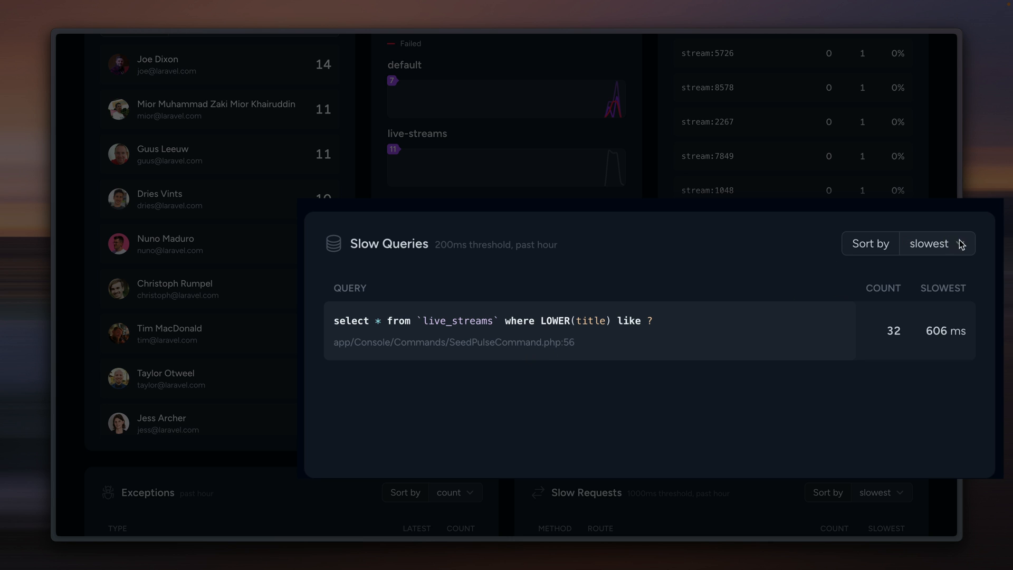
Keep slow queries ordered by slowest, close the card and scroll to Exceptions and Slow Requests
{"action": "left_click", "coordinate": [936, 244]}
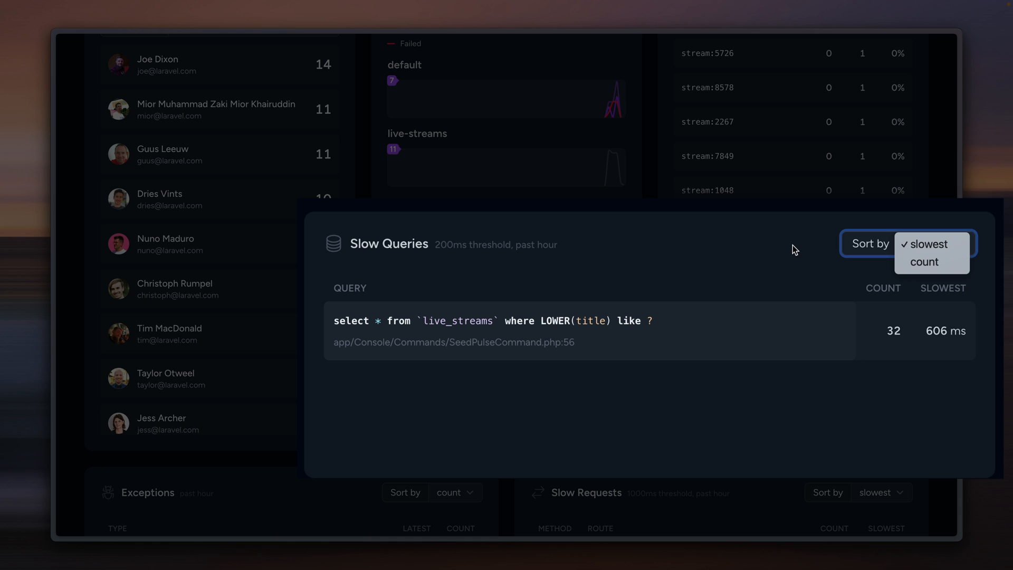
{"action": "left_click", "coordinate": [925, 243]}
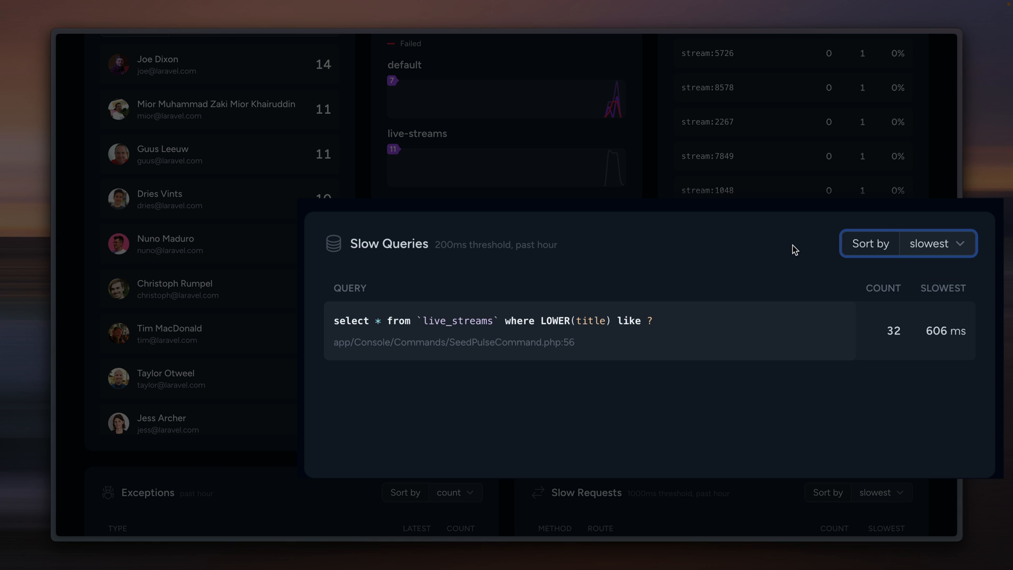
{"action": "left_click", "coordinate": [478, 264]}
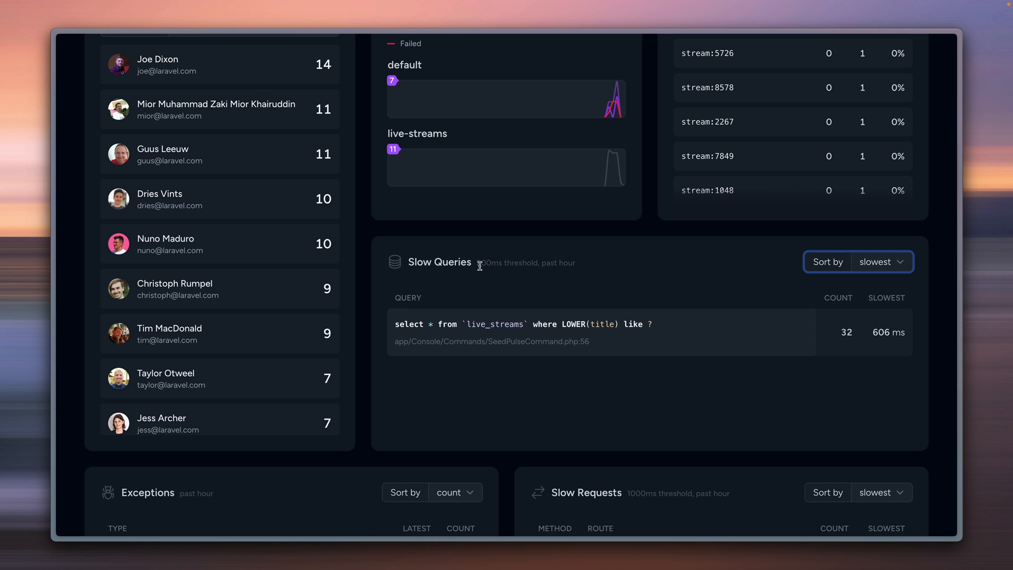
{"action": "scroll", "scroll_direction": "down", "scroll_amount": 3}
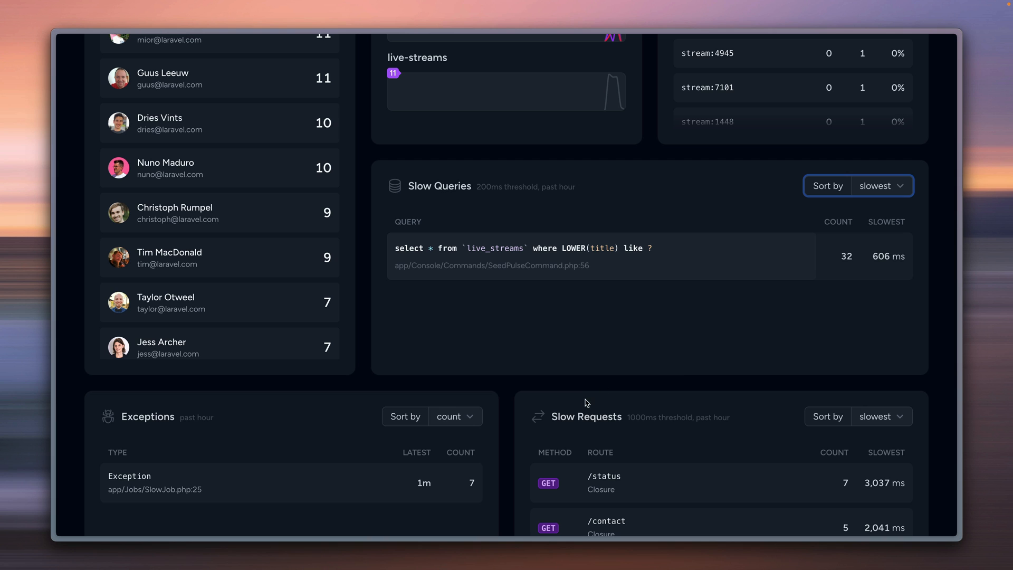
{"action": "mouse_move", "coordinate": [595, 354]}
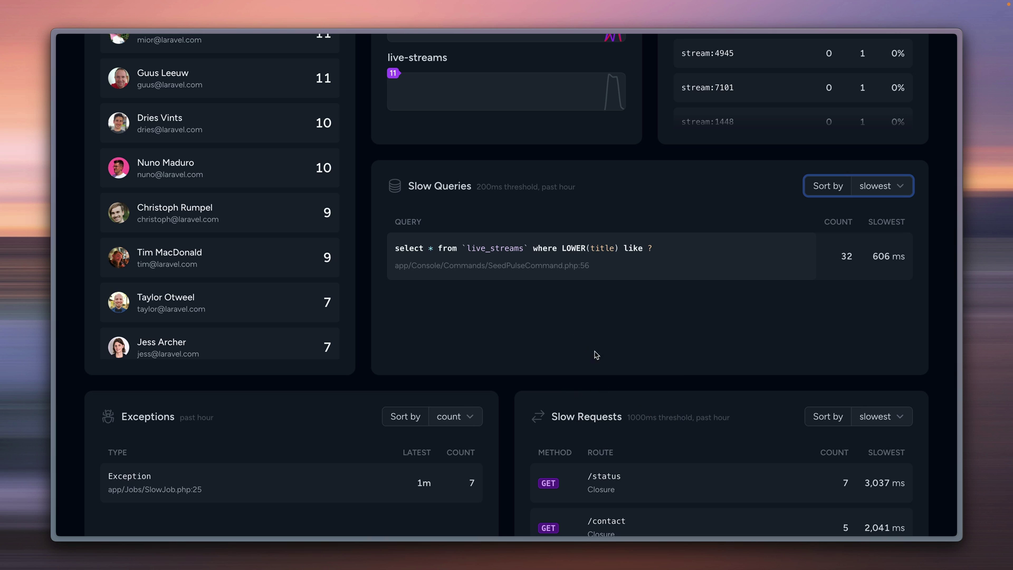
{"action": "scroll", "scroll_direction": "down", "scroll_amount": 3}
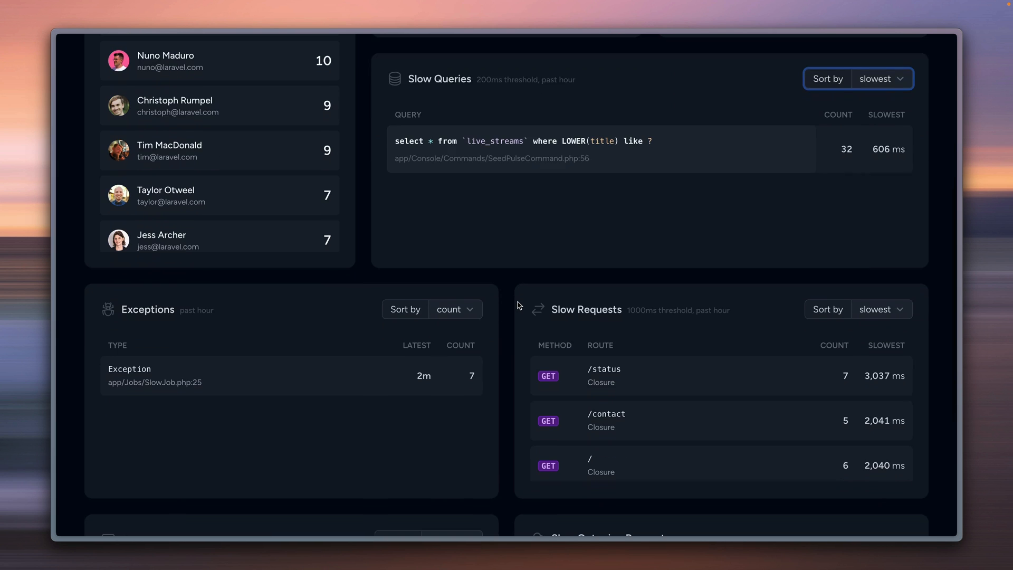
{"action": "scroll", "scroll_direction": "down", "scroll_amount": 3}
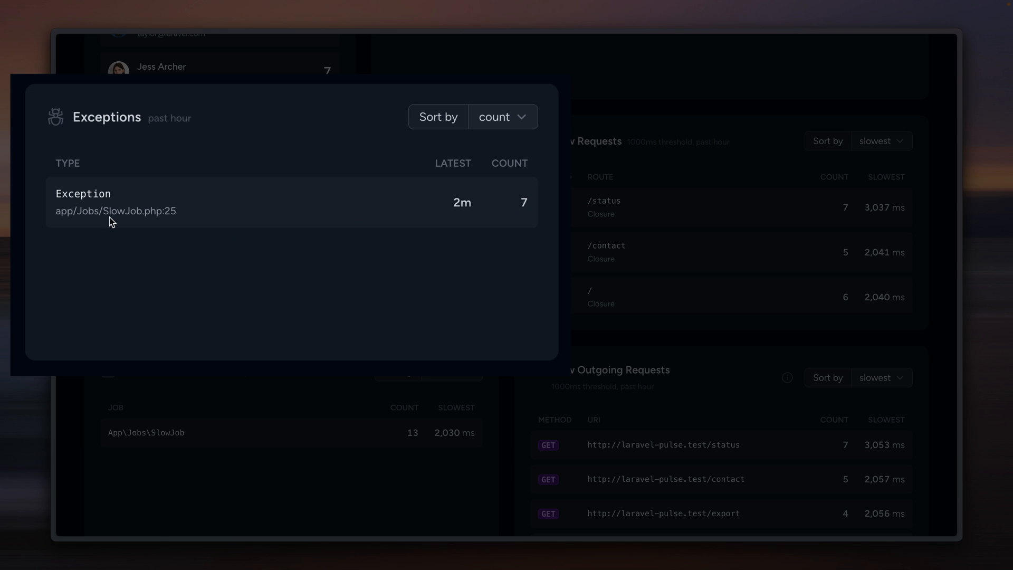
{"action": "mouse_move", "coordinate": [115, 211]}
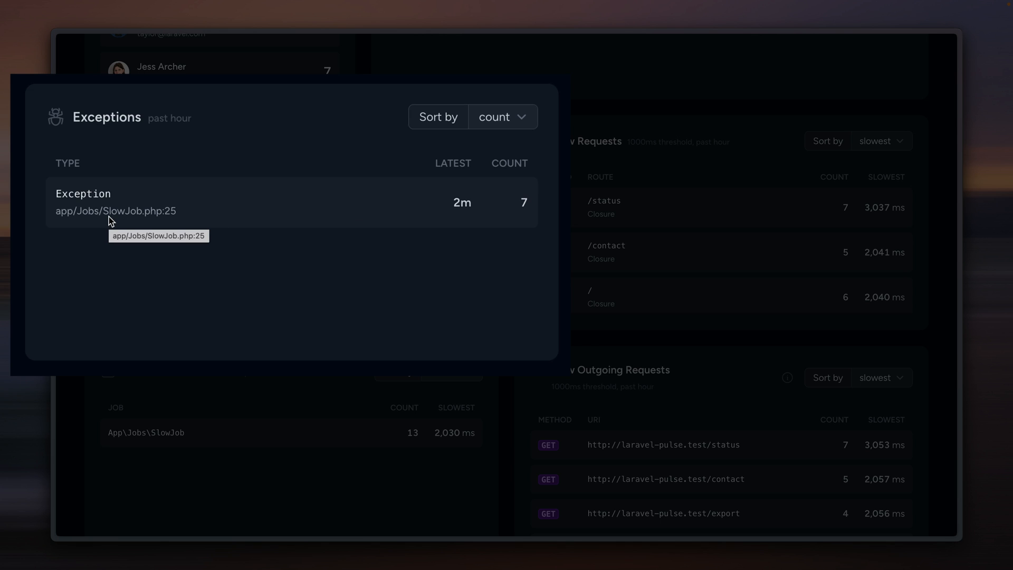
{"action": "mouse_move", "coordinate": [136, 214]}
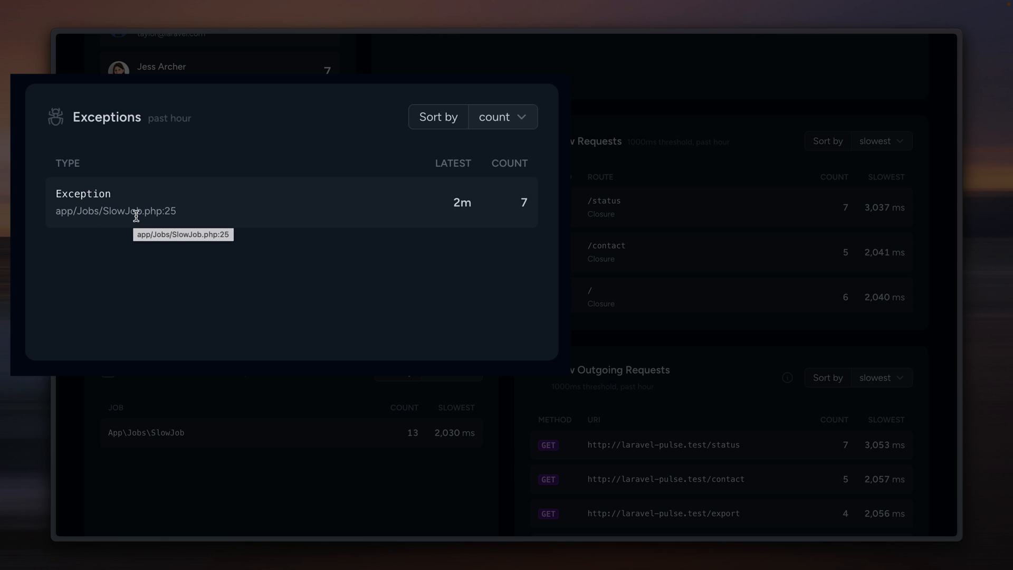
{"action": "mouse_move", "coordinate": [252, 166]}
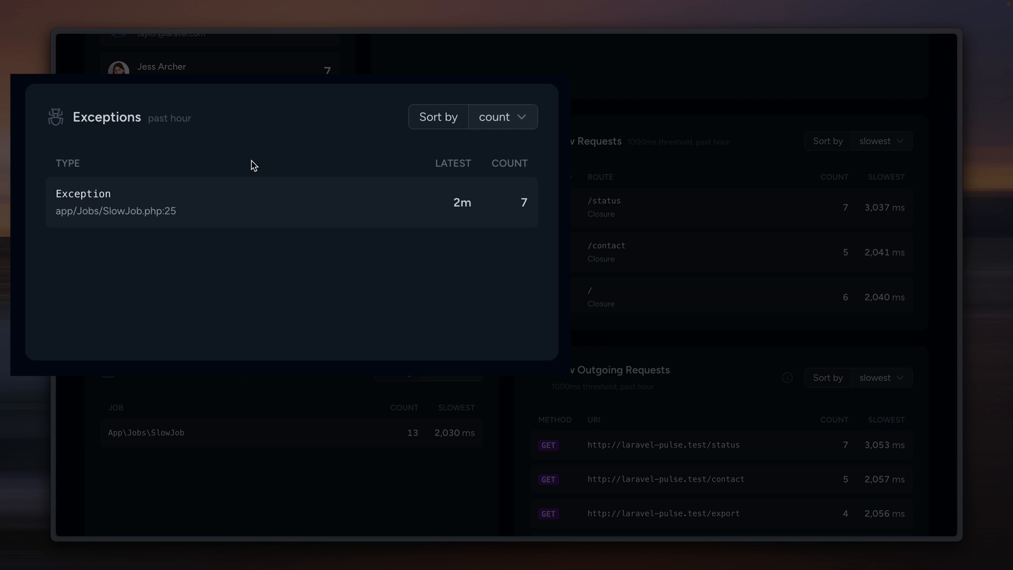
{"action": "mouse_move", "coordinate": [497, 128]}
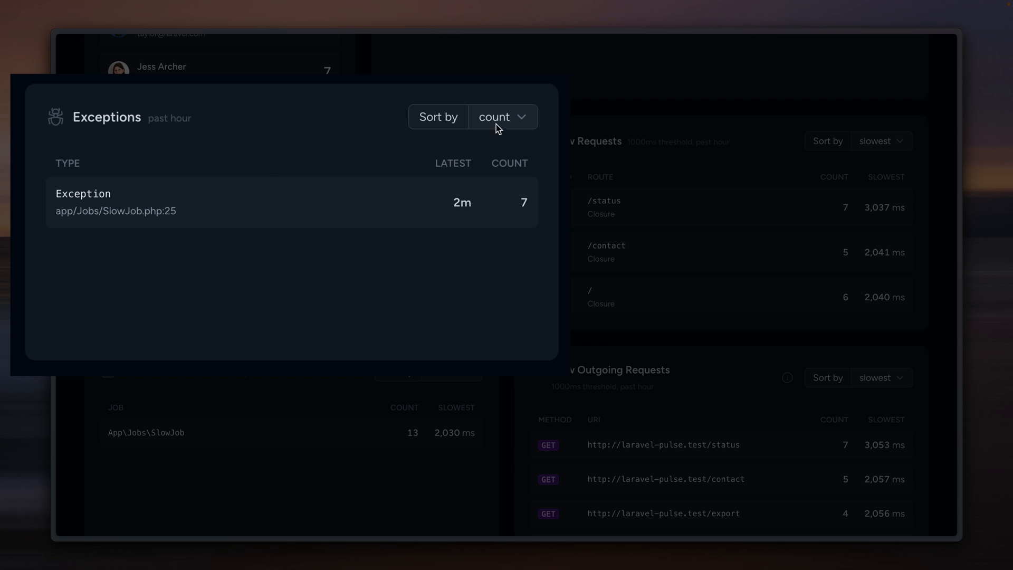
{"action": "left_click", "coordinate": [502, 117]}
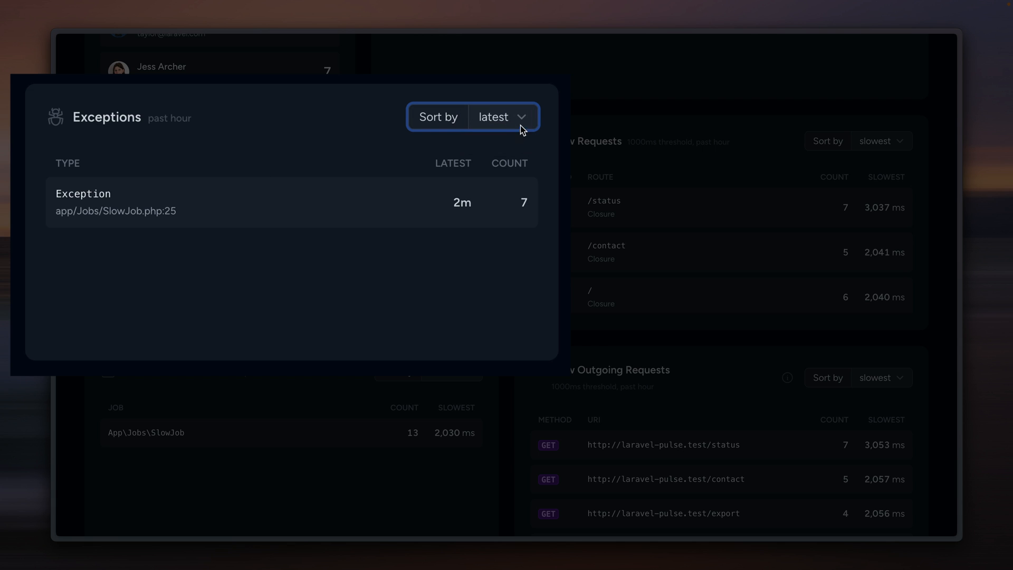
{"action": "left_click", "coordinate": [502, 118]}
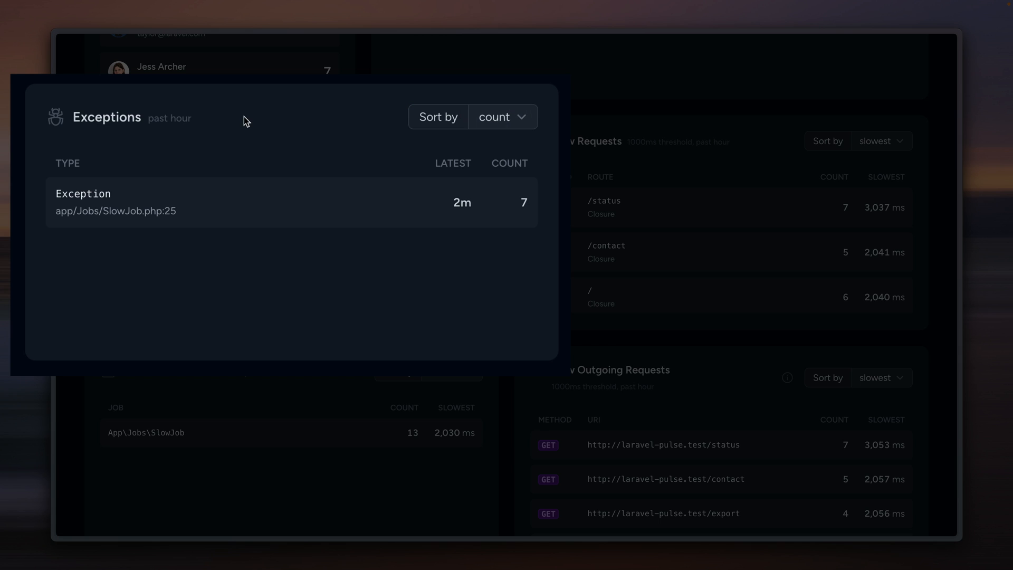
{"action": "mouse_move", "coordinate": [249, 157]}
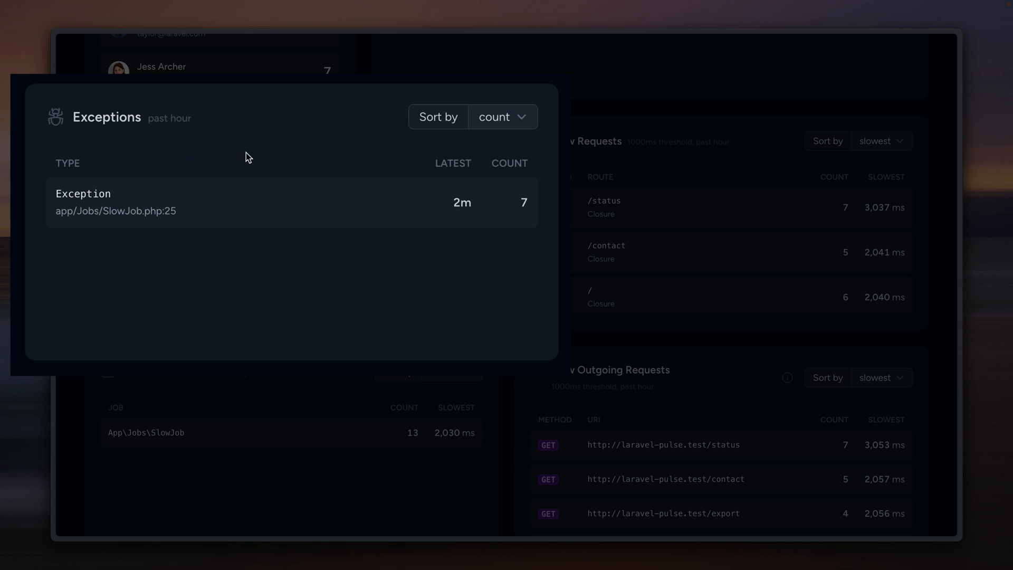
{"action": "mouse_move", "coordinate": [114, 227]}
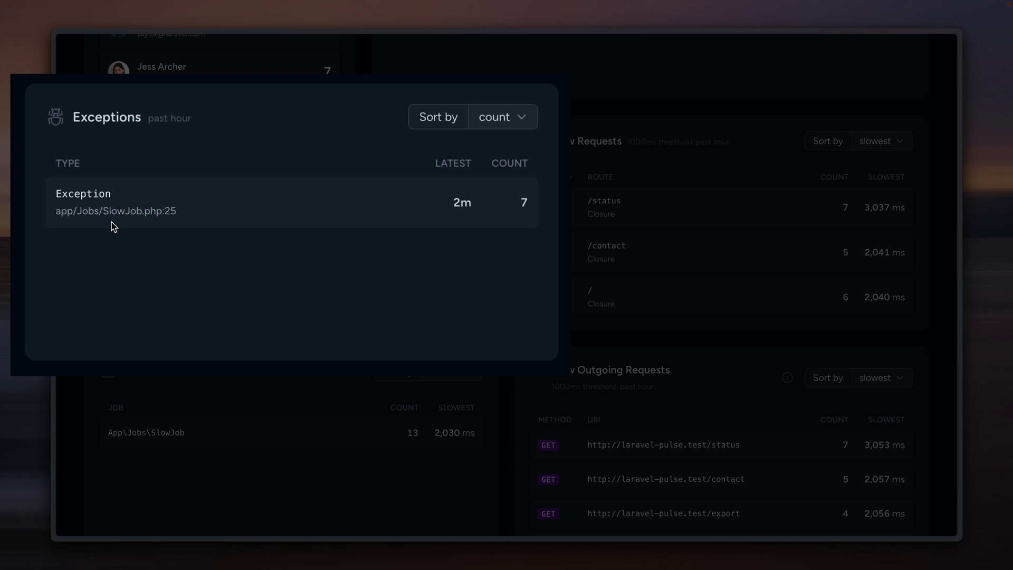
{"action": "mouse_move", "coordinate": [307, 231]}
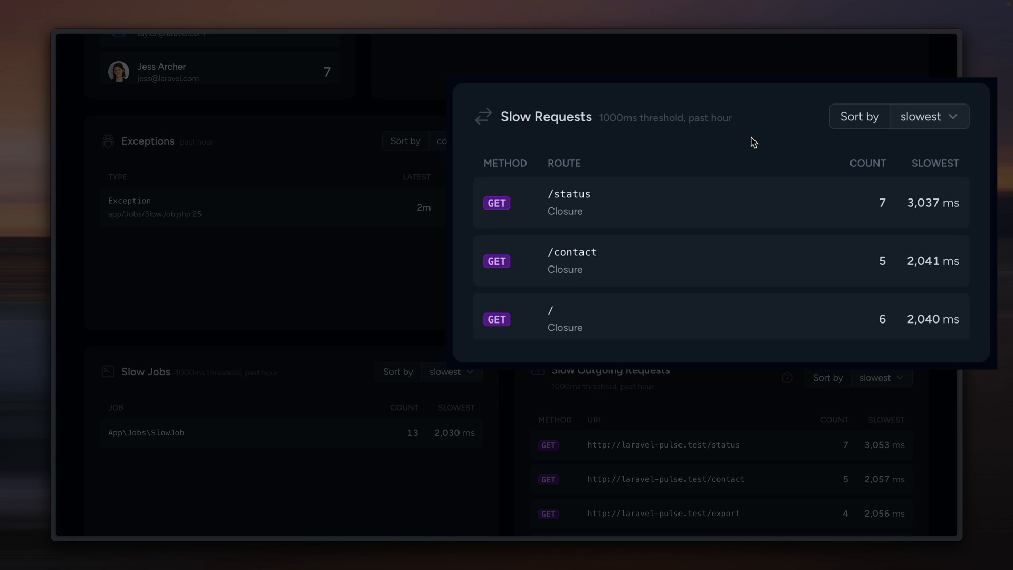
{"action": "mouse_move", "coordinate": [609, 132]}
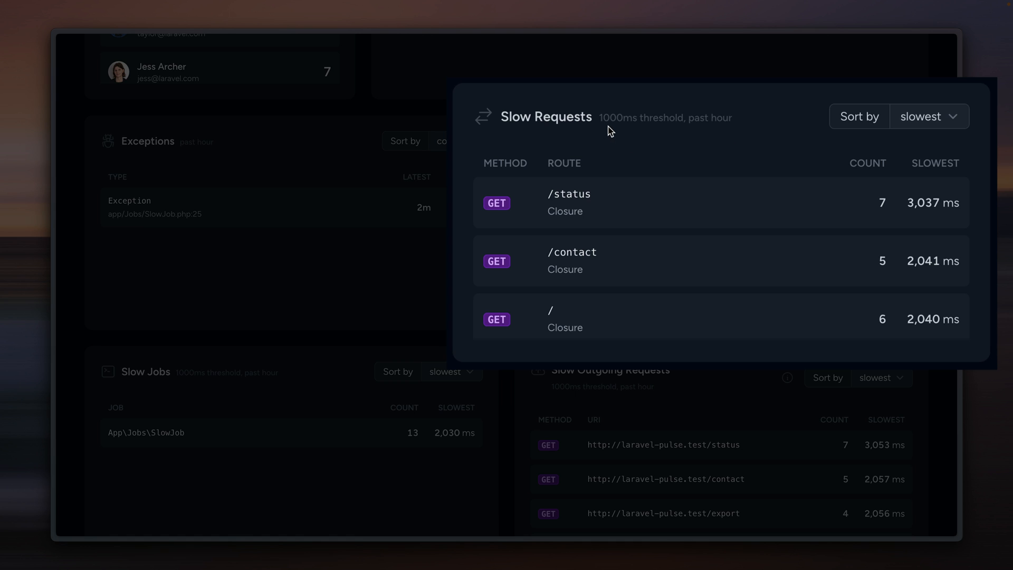
{"action": "mouse_move", "coordinate": [672, 244]}
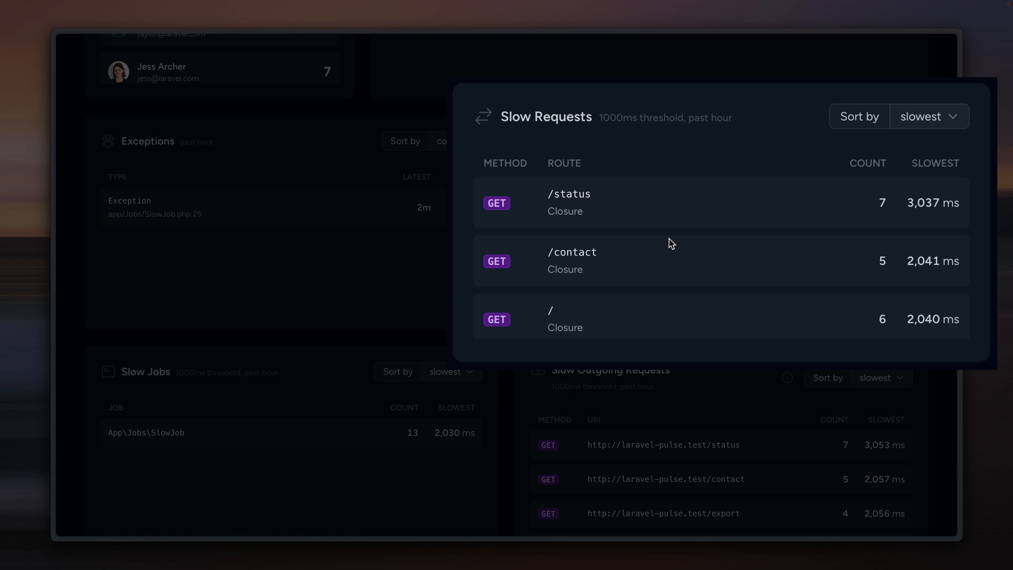
{"action": "mouse_move", "coordinate": [636, 235]}
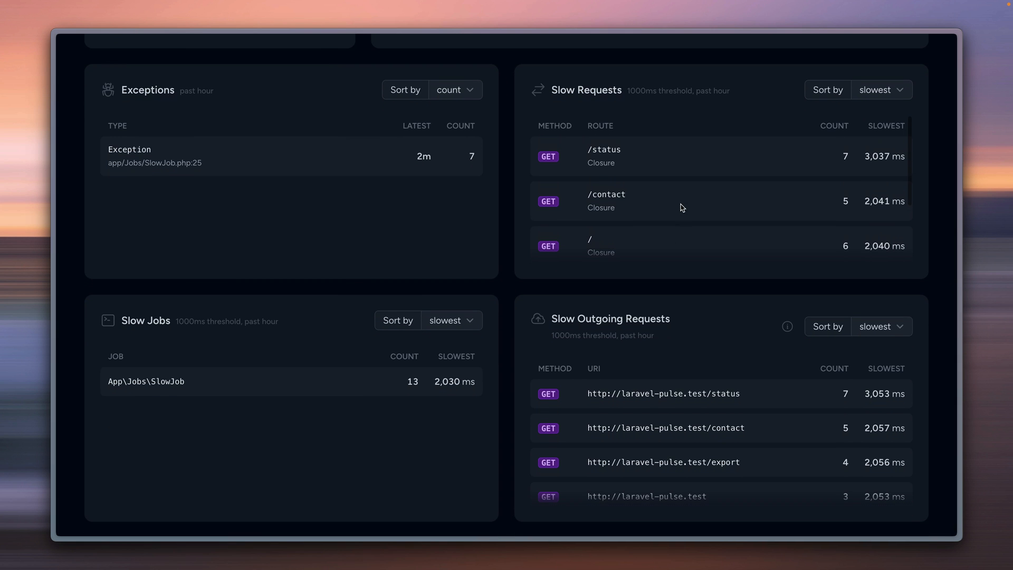
{"action": "mouse_move", "coordinate": [661, 211]}
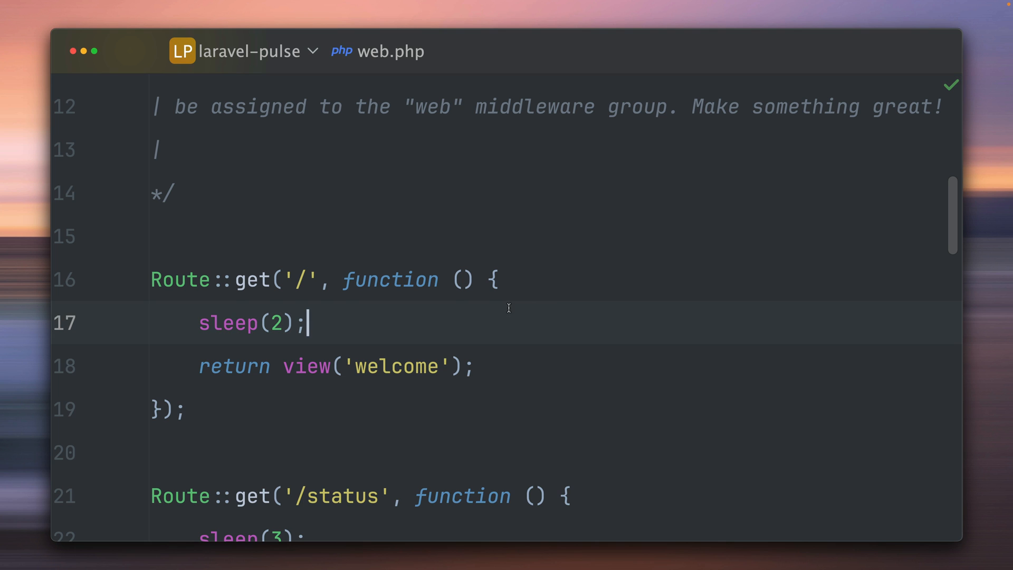
{"action": "scroll", "scroll_direction": "down", "scroll_amount": 3}
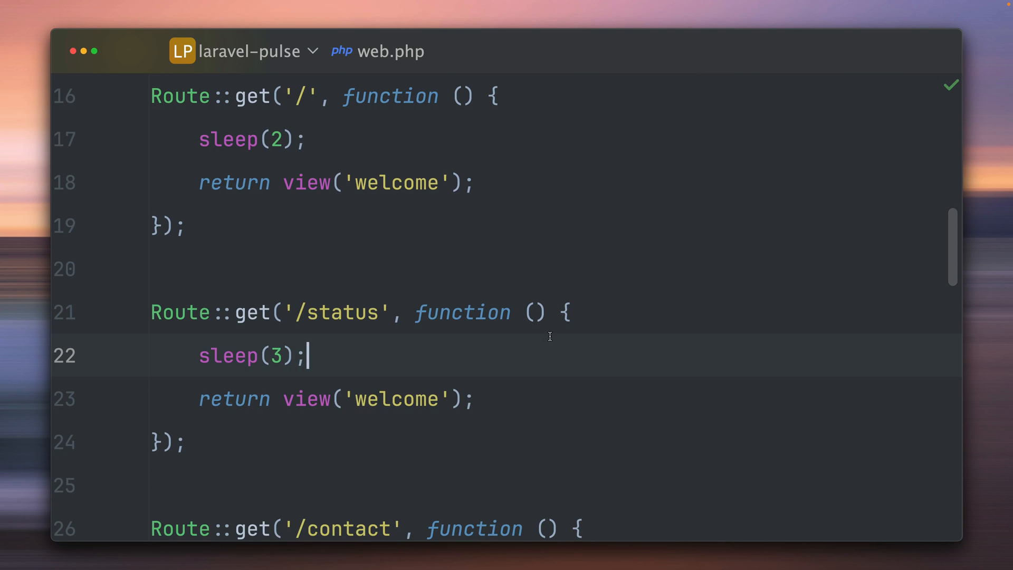
{"action": "scroll", "scroll_direction": "down", "scroll_amount": 3}
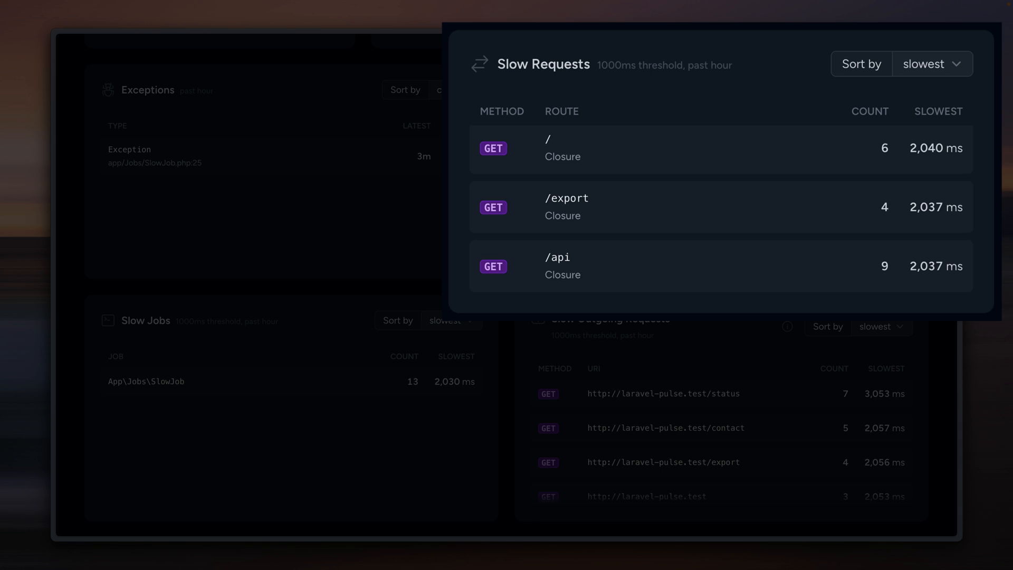
{"action": "mouse_move", "coordinate": [865, 139]}
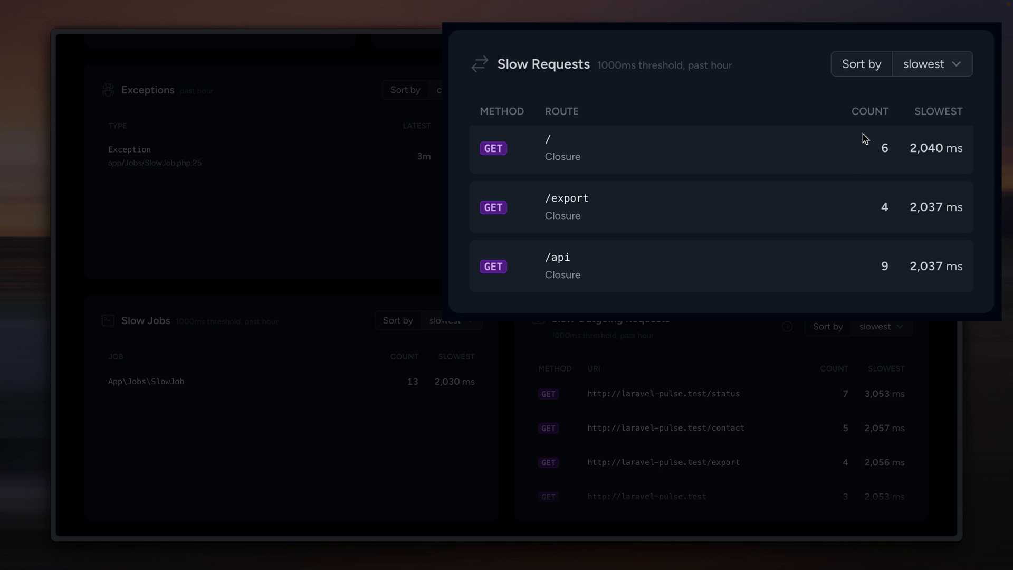
{"action": "mouse_move", "coordinate": [935, 194]}
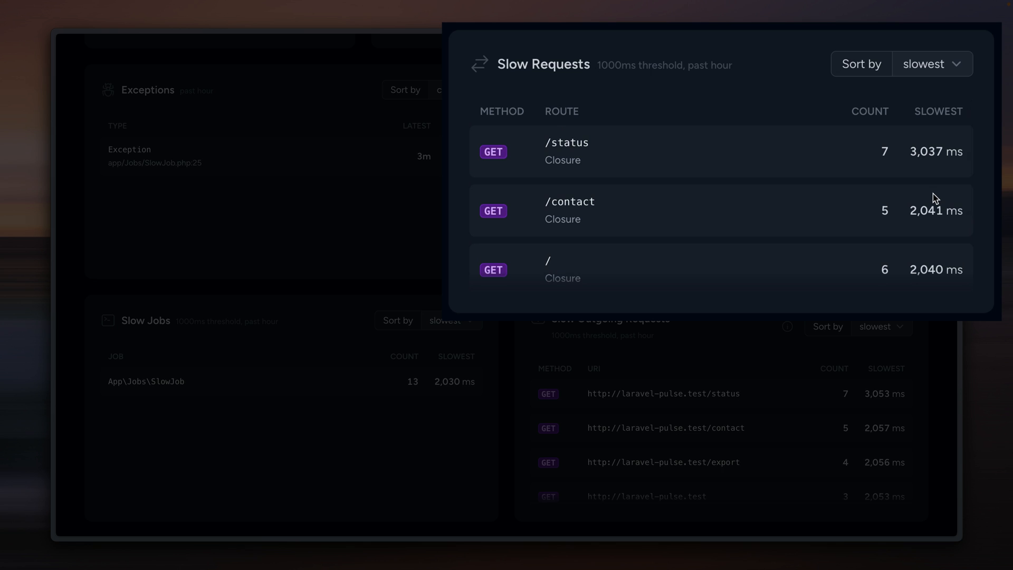
{"action": "mouse_move", "coordinate": [728, 159]}
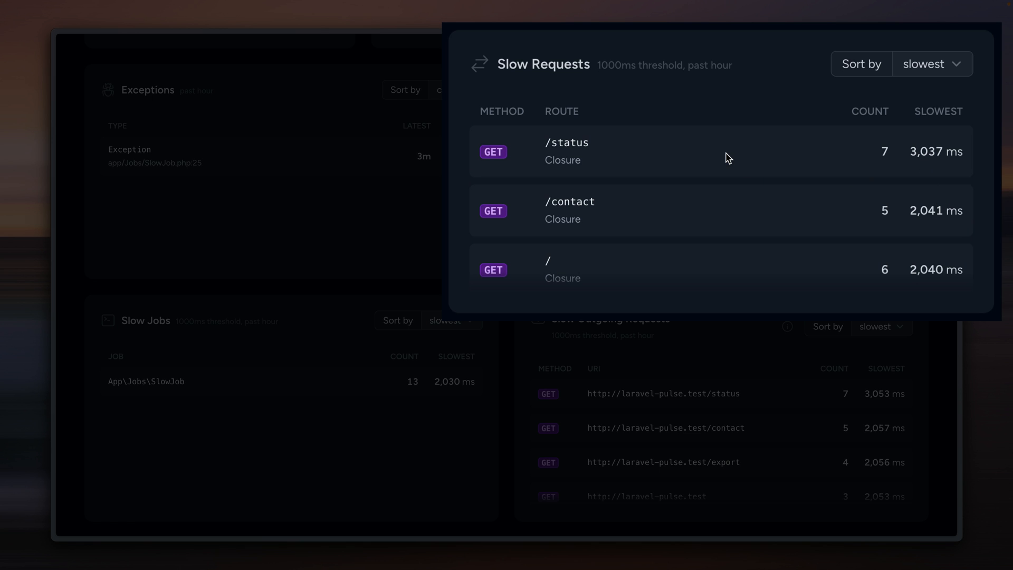
{"action": "mouse_move", "coordinate": [721, 174]}
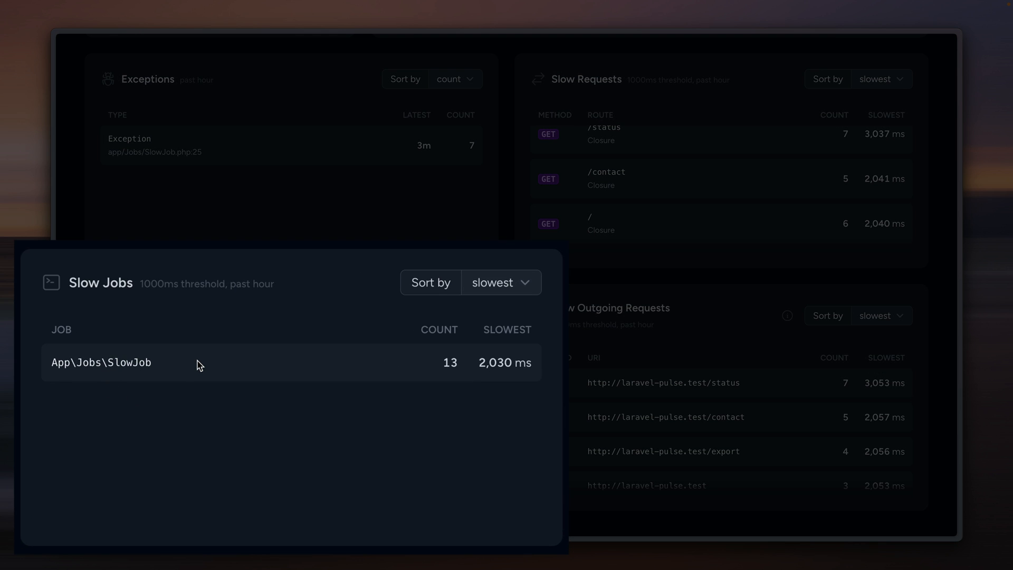
{"action": "mouse_move", "coordinate": [487, 376]}
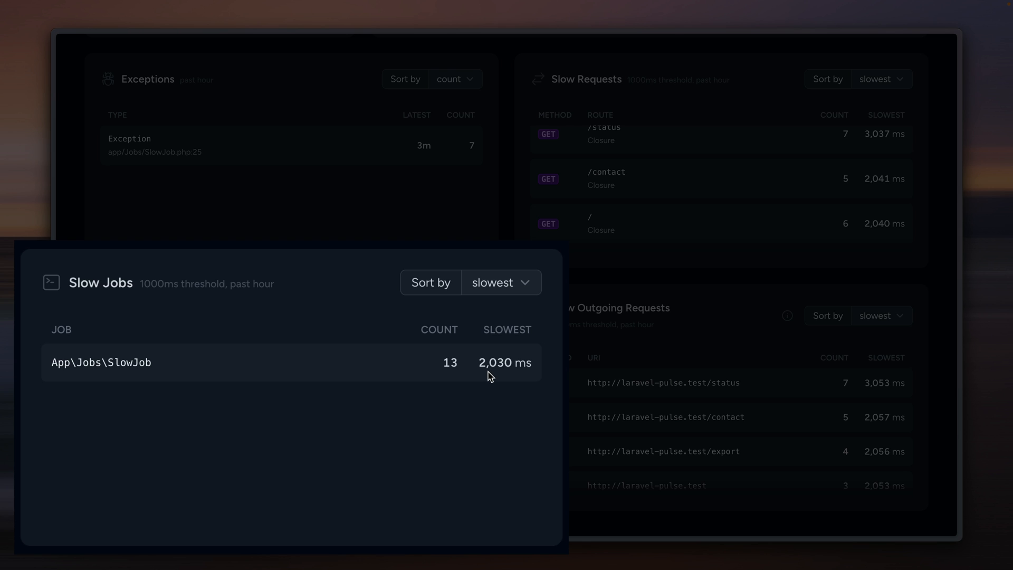
{"action": "mouse_move", "coordinate": [434, 366]}
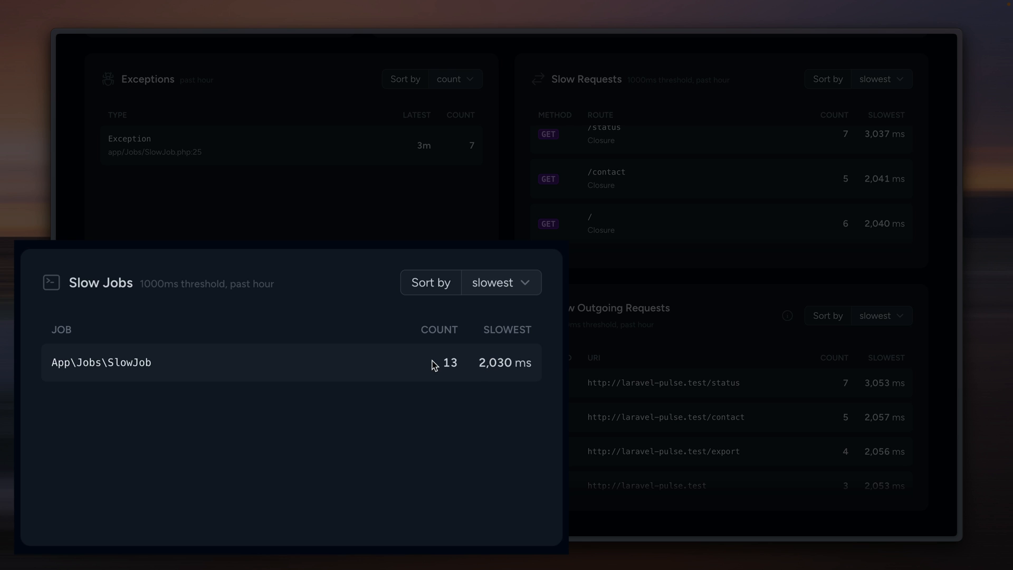
{"action": "left_click", "coordinate": [500, 283]}
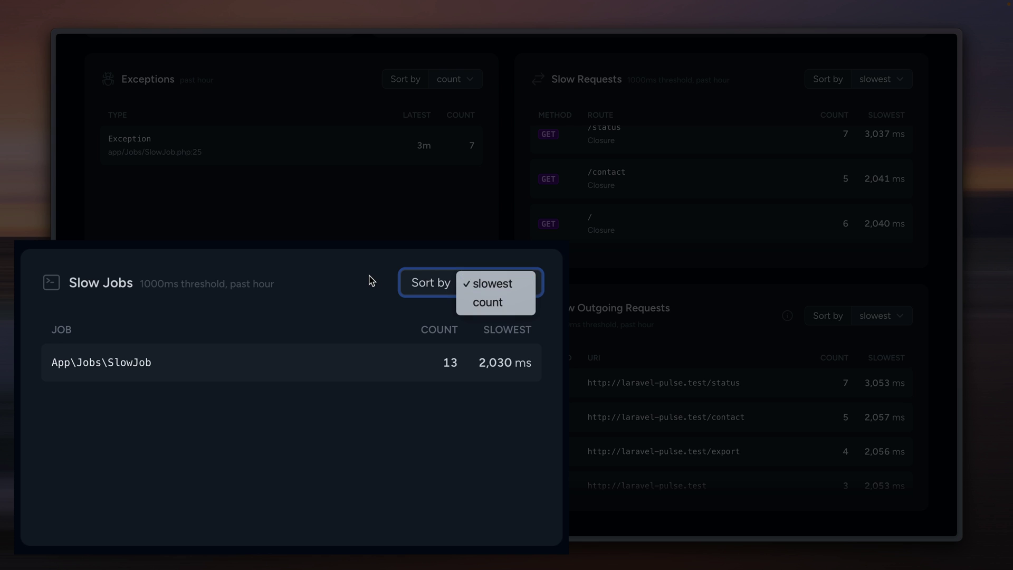
{"action": "left_click", "coordinate": [493, 283]}
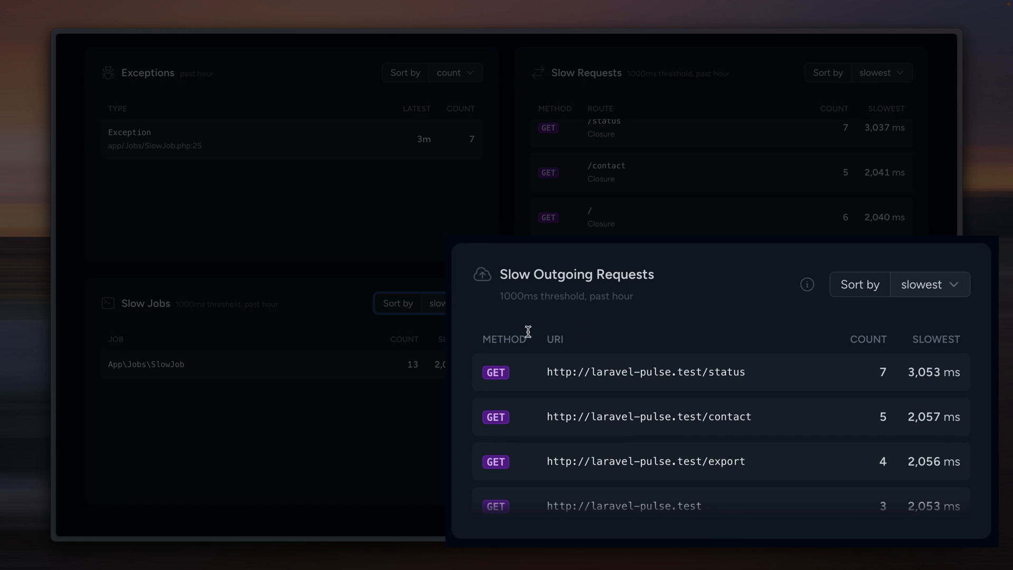
{"action": "mouse_move", "coordinate": [757, 262]}
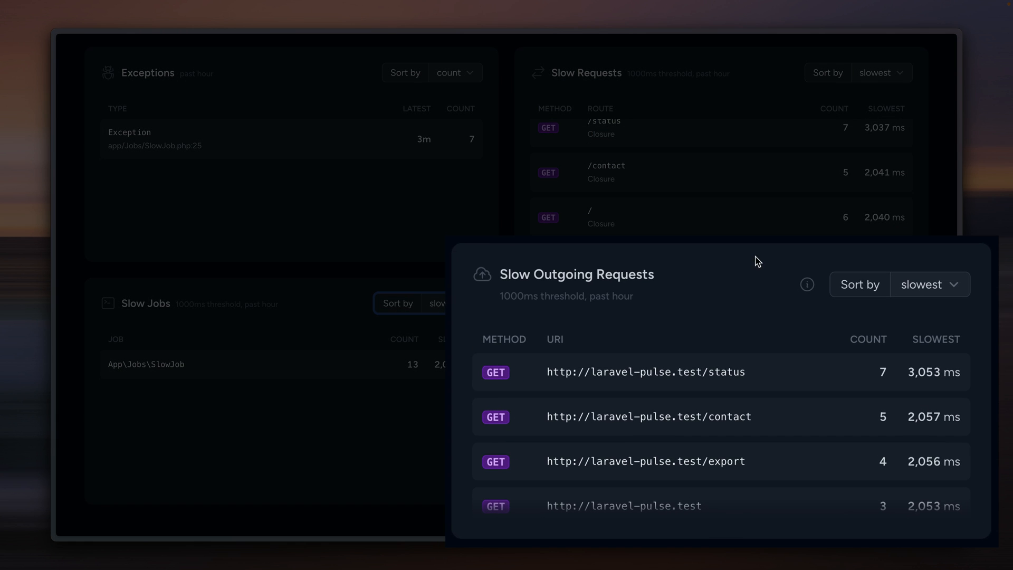
{"action": "mouse_move", "coordinate": [714, 274]}
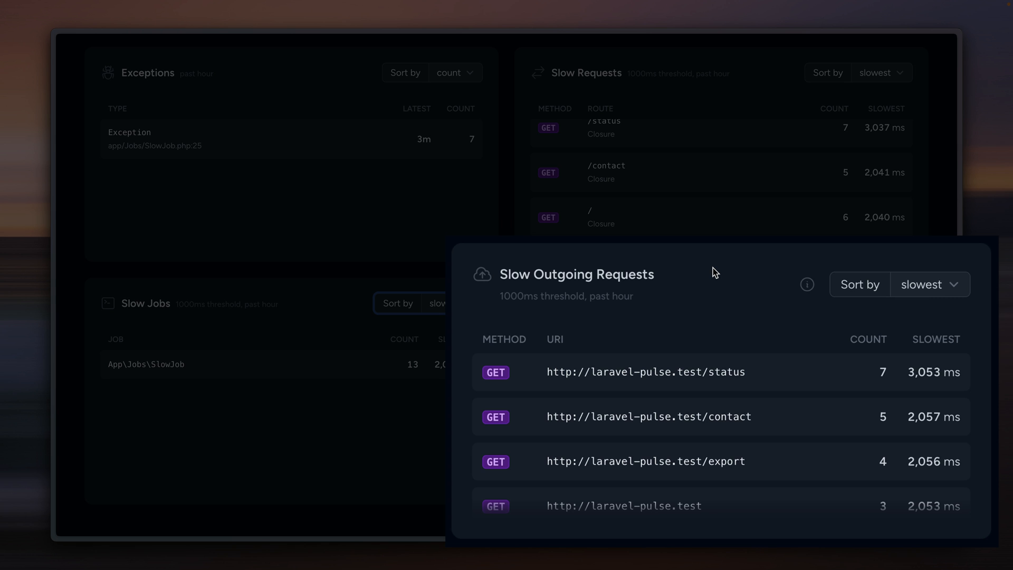
{"action": "scroll", "scroll_direction": "down", "scroll_amount": 3}
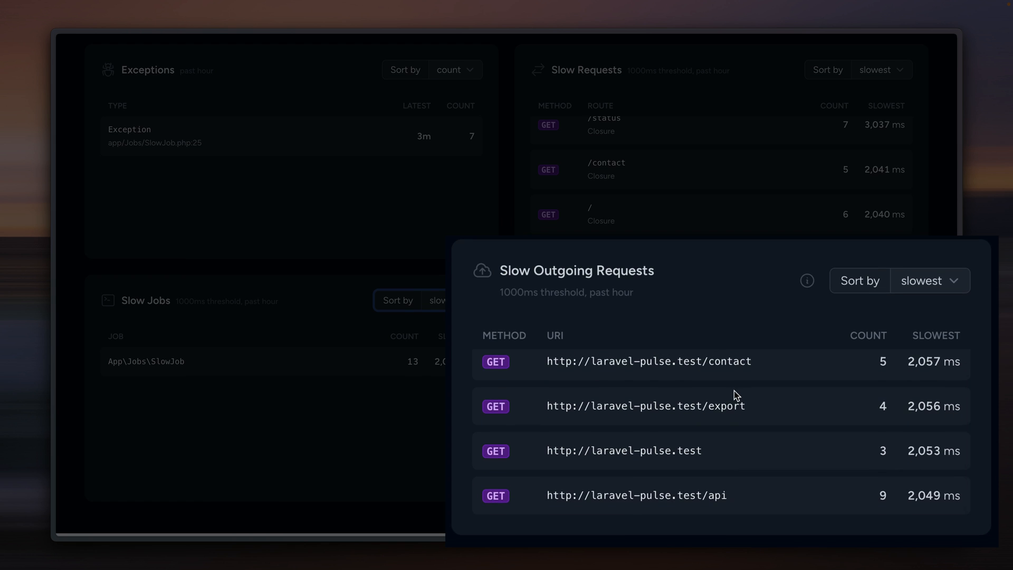
{"action": "scroll", "scroll_direction": "up", "scroll_amount": 3}
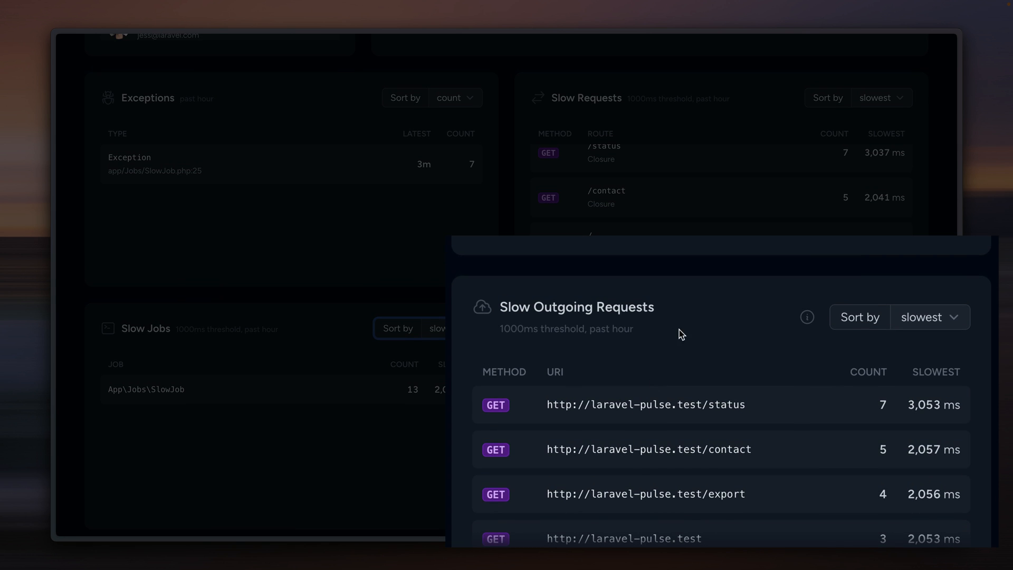
{"action": "scroll", "scroll_direction": "down", "scroll_amount": 3}
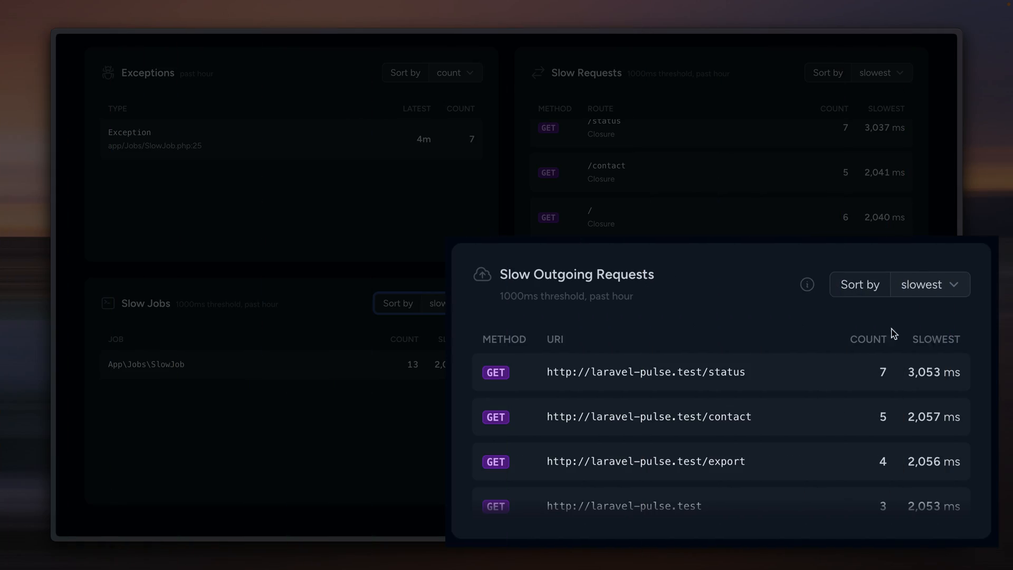
{"action": "mouse_move", "coordinate": [513, 307]}
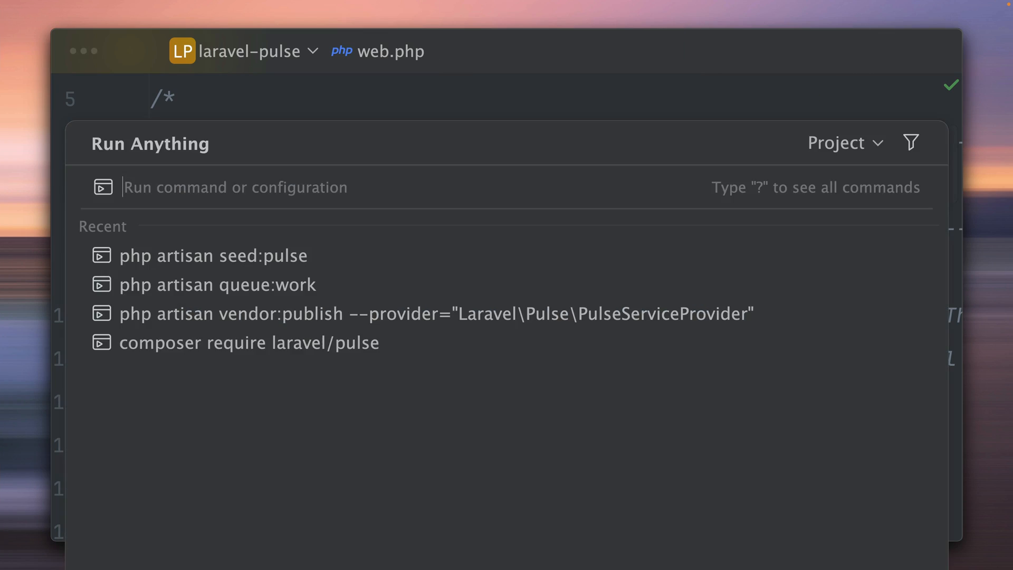
Run php artisan pulse:check so Pulse starts collecting server metrics
{"action": "type", "text": "php artisan pulse"}
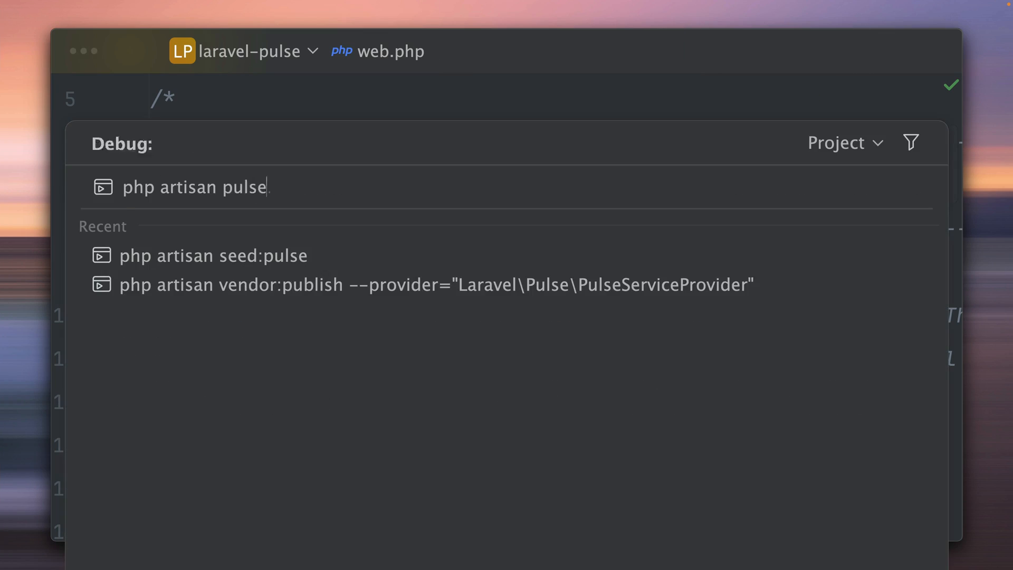
{"action": "type", "text": ":check"}
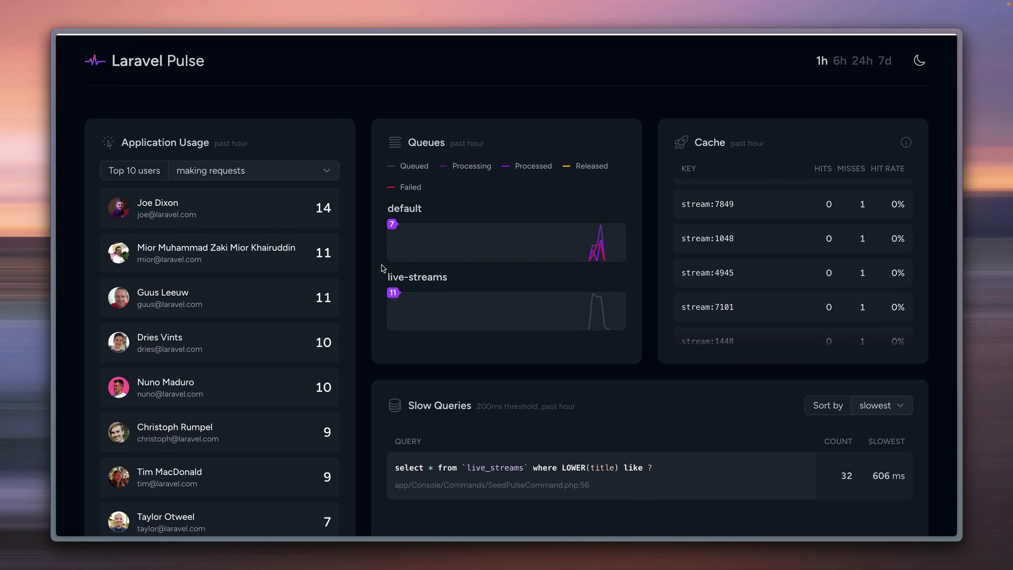
{"action": "mouse_move", "coordinate": [323, 96]}
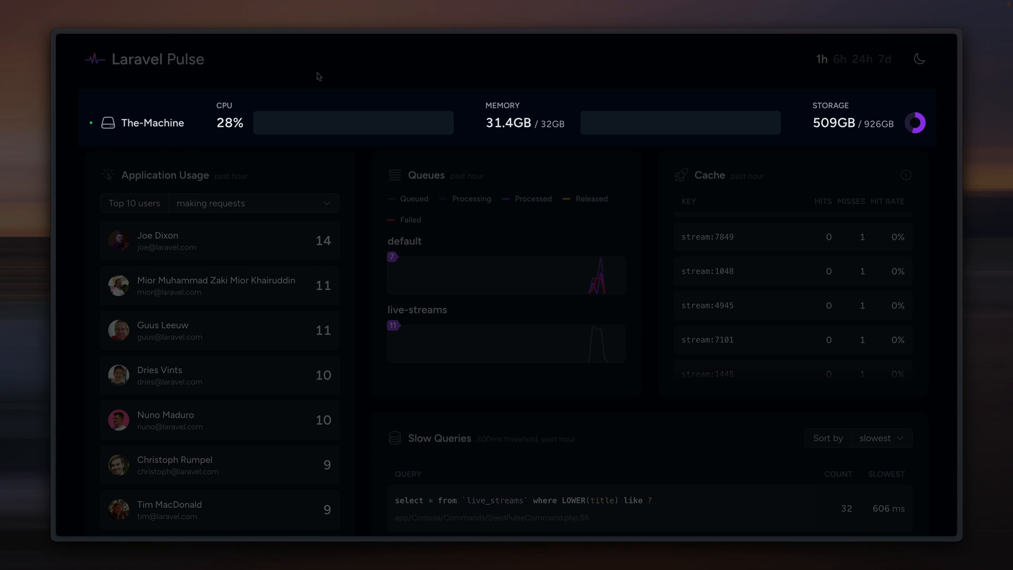
{"action": "mouse_move", "coordinate": [453, 95]}
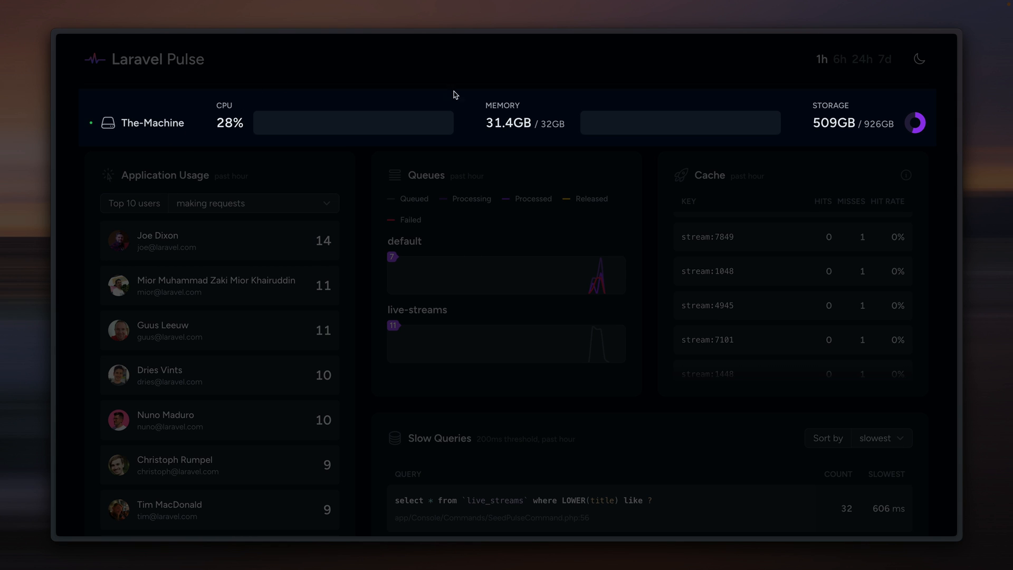
{"action": "mouse_move", "coordinate": [833, 99]}
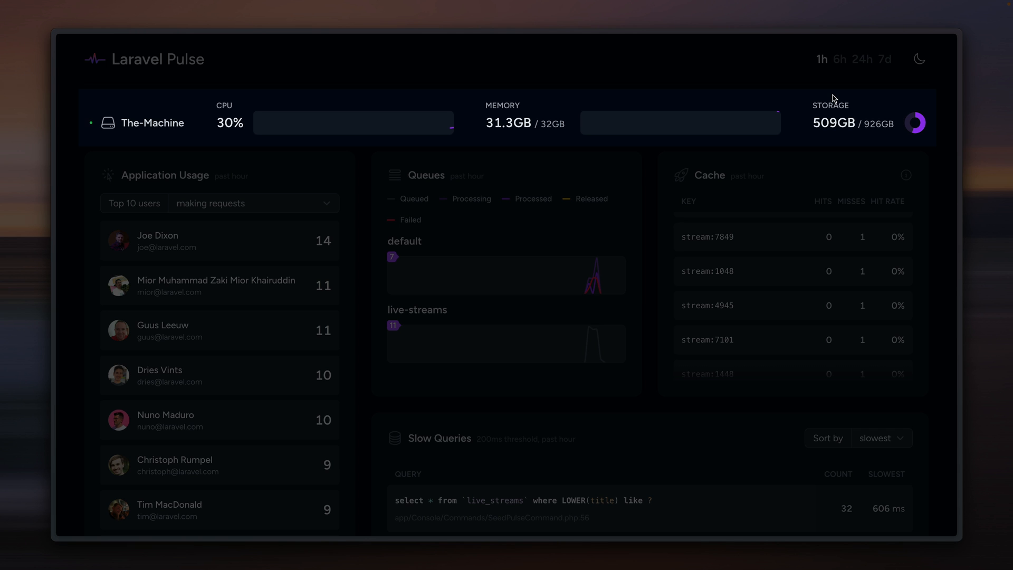
{"action": "mouse_move", "coordinate": [352, 113]}
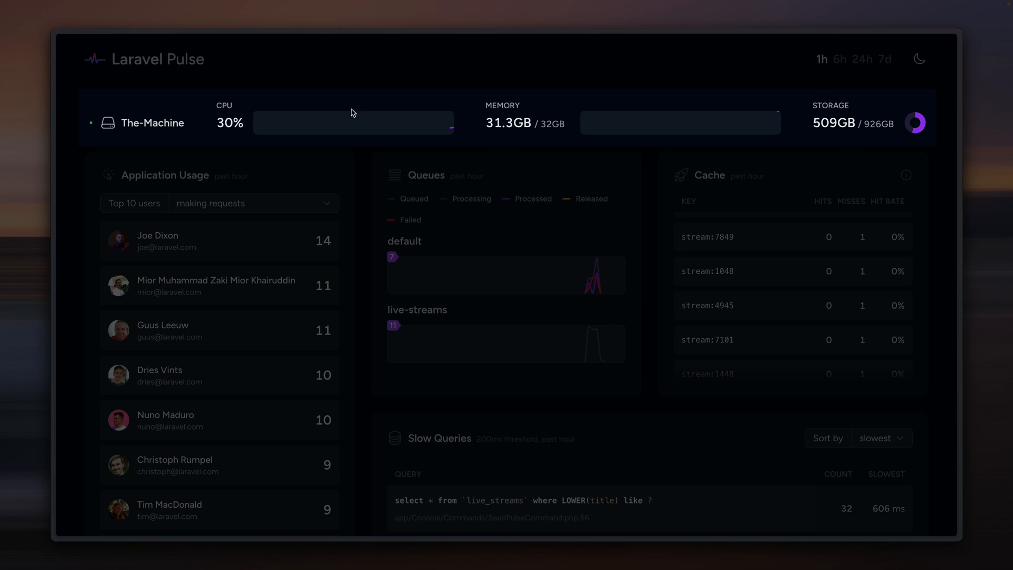
{"action": "mouse_move", "coordinate": [217, 102]}
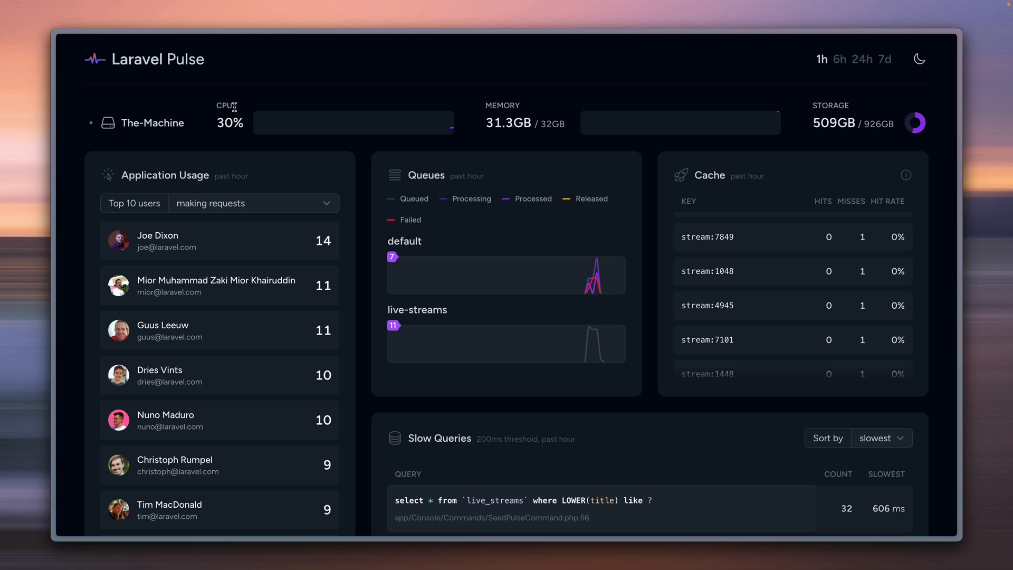
Scroll the reloaded dashboard showing The-Machine's CPU, memory and storage in the Servers card
{"action": "scroll", "scroll_direction": "down", "scroll_amount": 3}
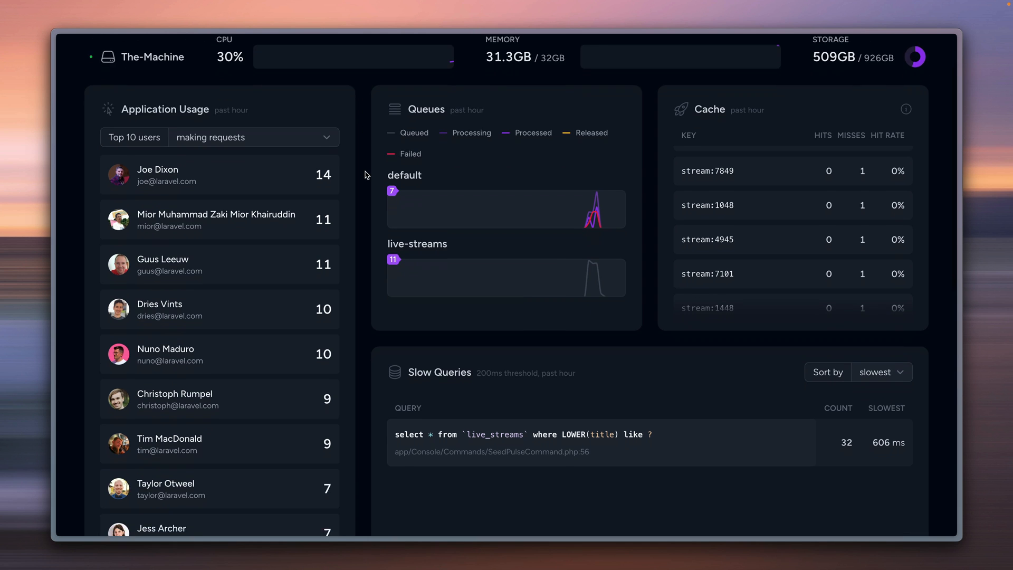
{"action": "scroll", "scroll_direction": "down", "scroll_amount": 3}
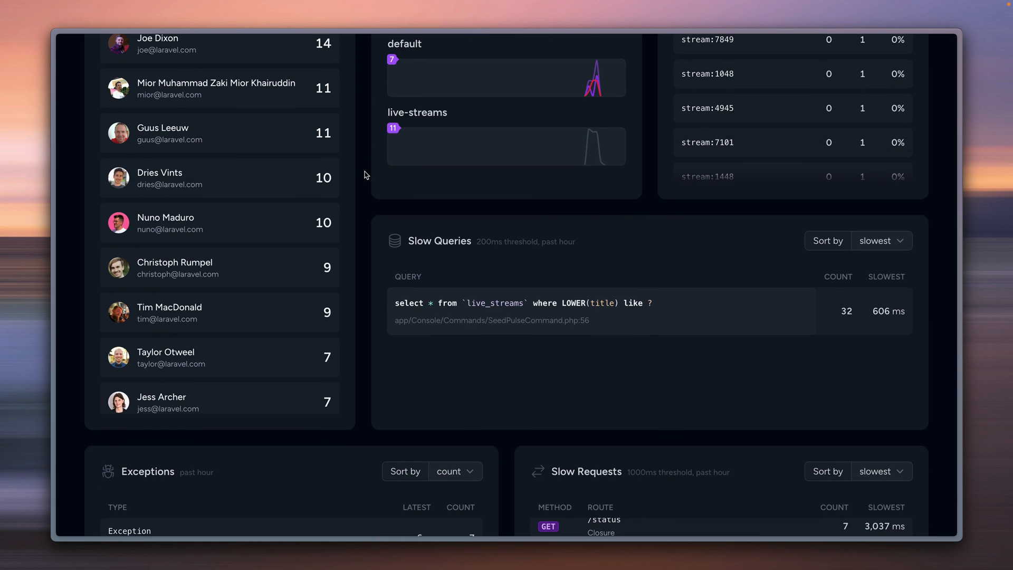
{"action": "scroll", "scroll_direction": "up", "scroll_amount": 3}
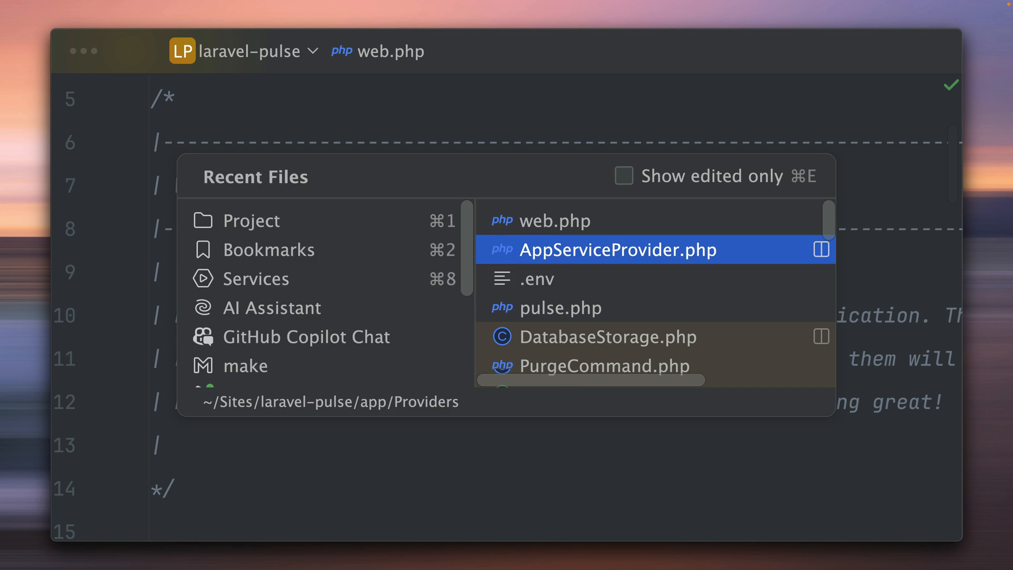
Set APP_ENV to production in the .env file
{"action": "left_click", "coordinate": [535, 278]}
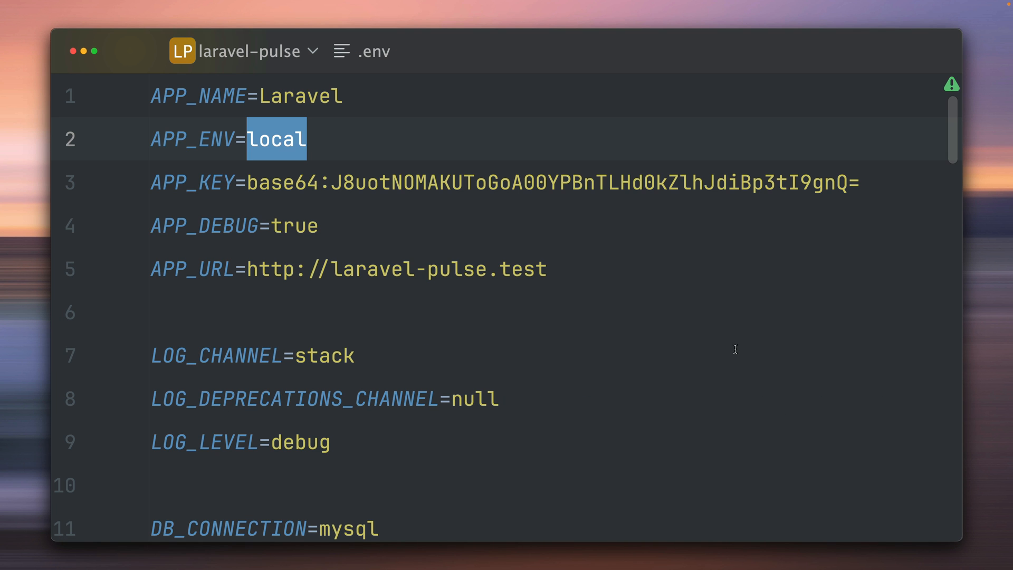
{"action": "type", "text": "production"}
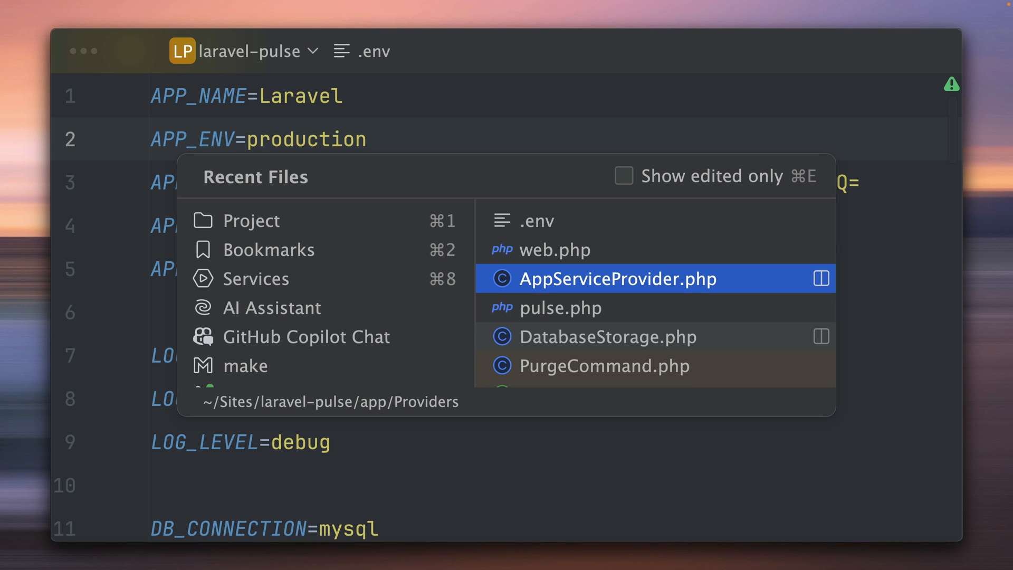
Import the Gate facade class for the viewPulse gate in AppServiceProvider.php
{"action": "left_click", "coordinate": [615, 279]}
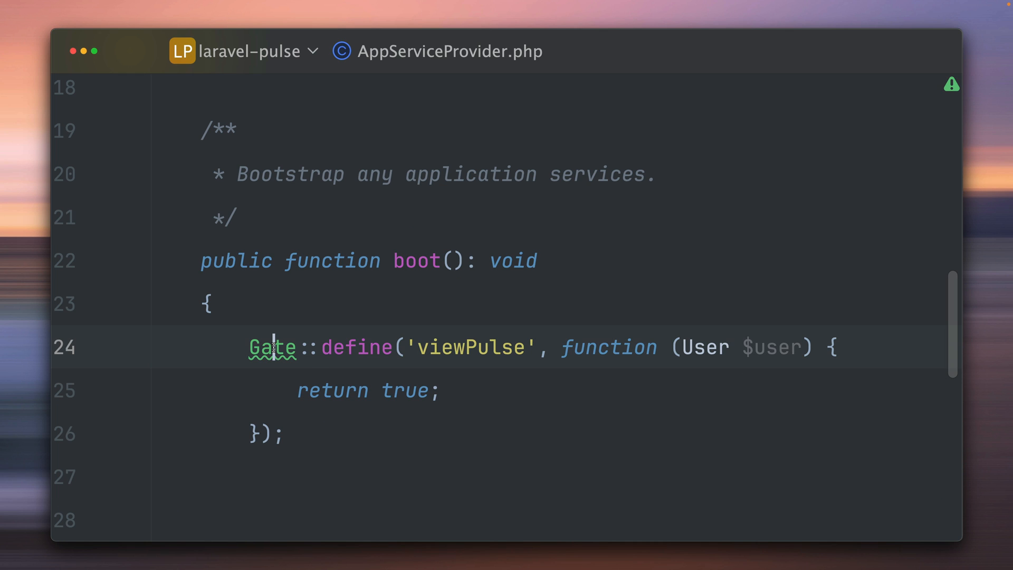
{"action": "left_click", "coordinate": [272, 347]}
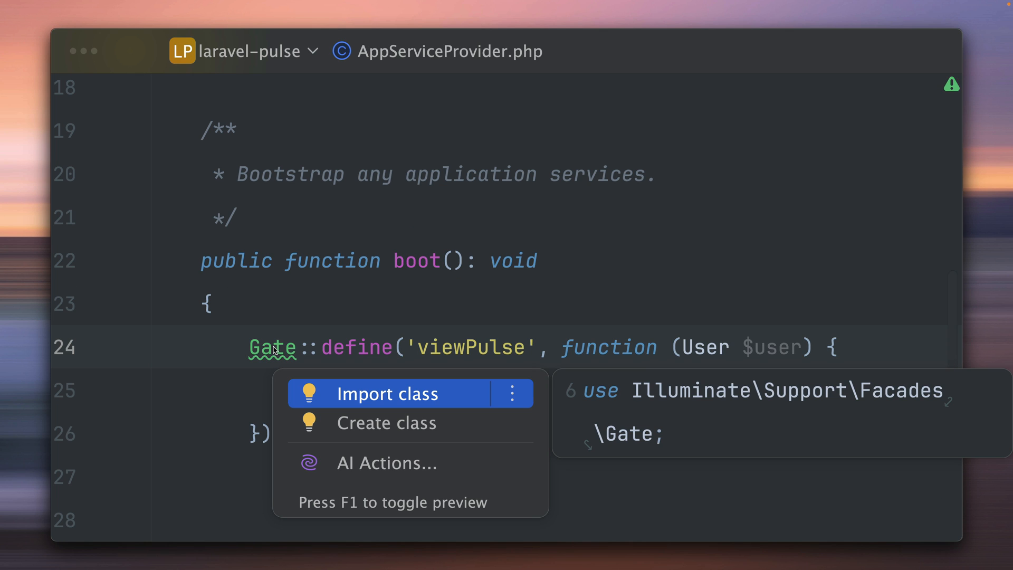
{"action": "left_click", "coordinate": [375, 393]}
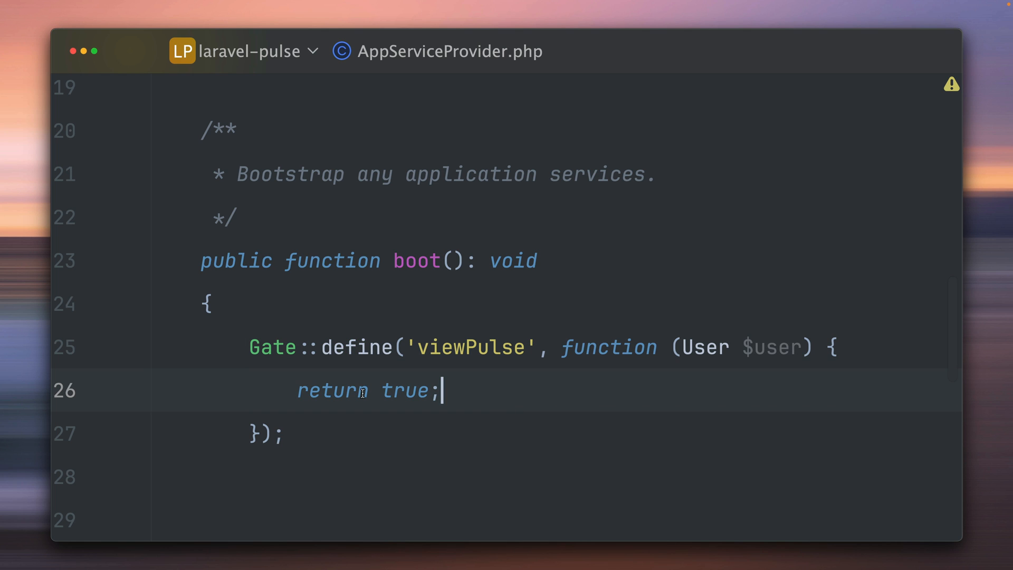
{"action": "mouse_move", "coordinate": [475, 387]}
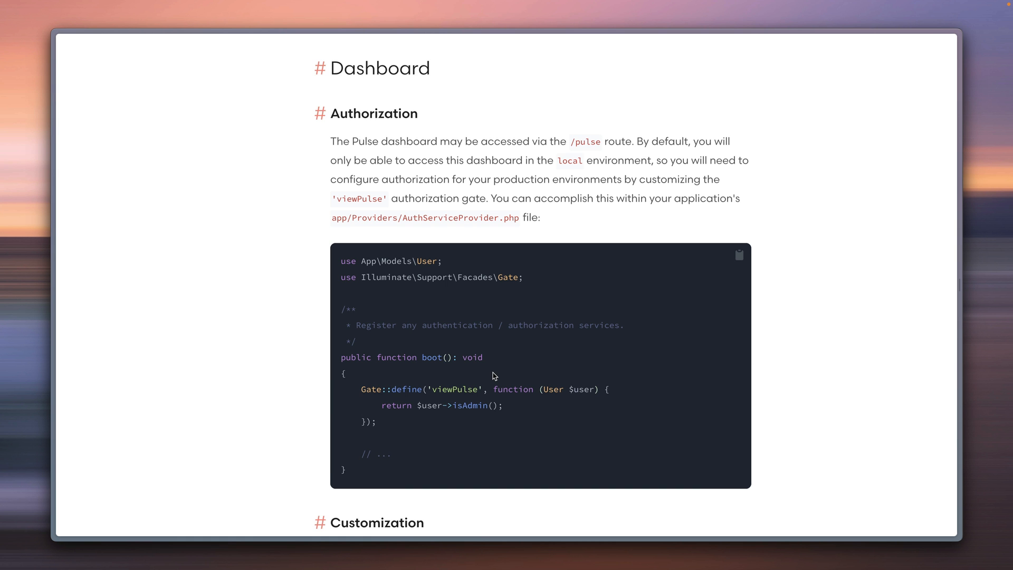
Scroll the Pulse docs from Authorization down to the Customization section
{"action": "scroll", "scroll_direction": "down", "scroll_amount": 3}
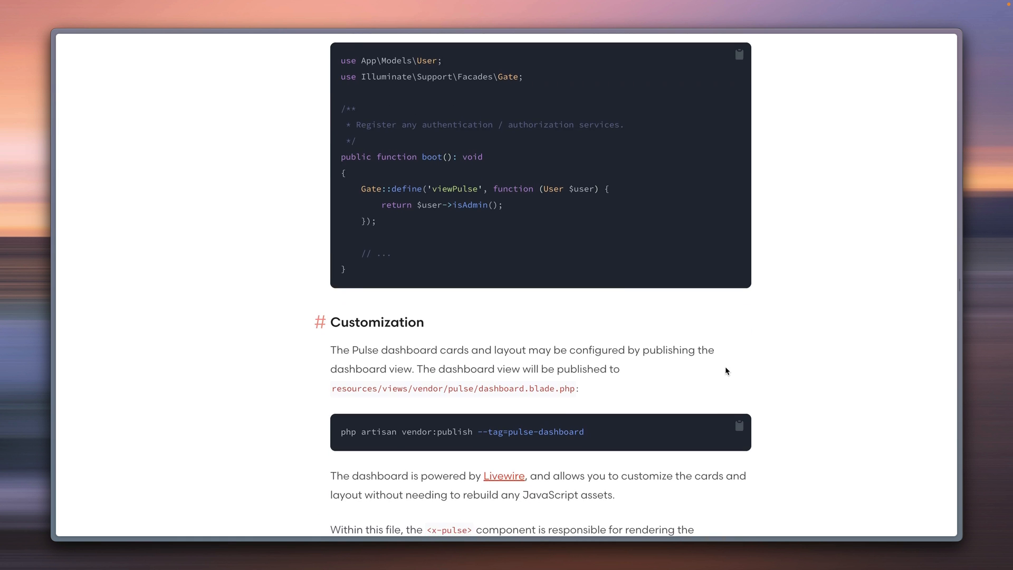
{"action": "scroll", "scroll_direction": "down", "scroll_amount": 3}
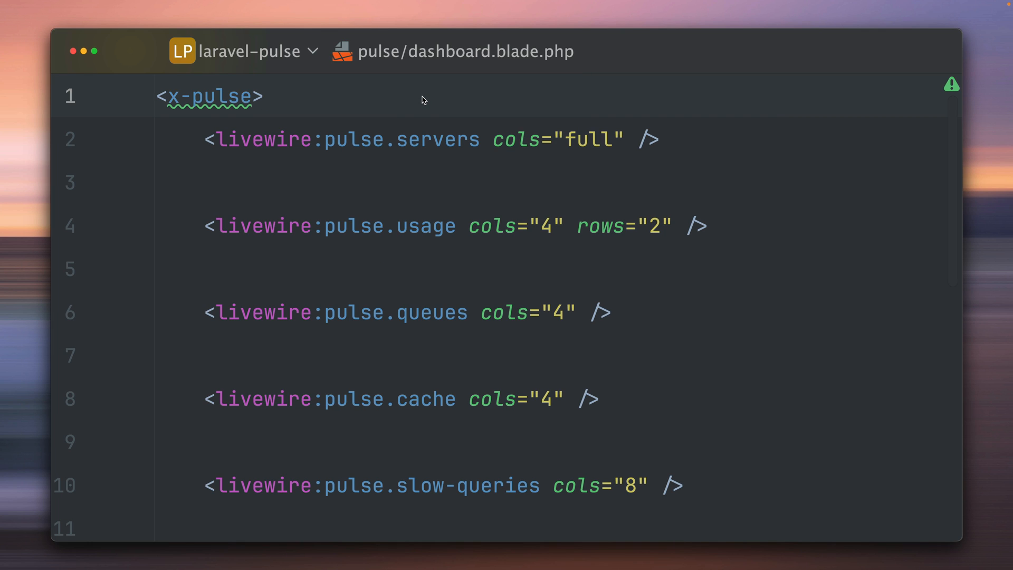
Add <livewire:pulse.servers cols="full" /> as the first card inside <x-pulse>
{"action": "left_click", "coordinate": [263, 96]}
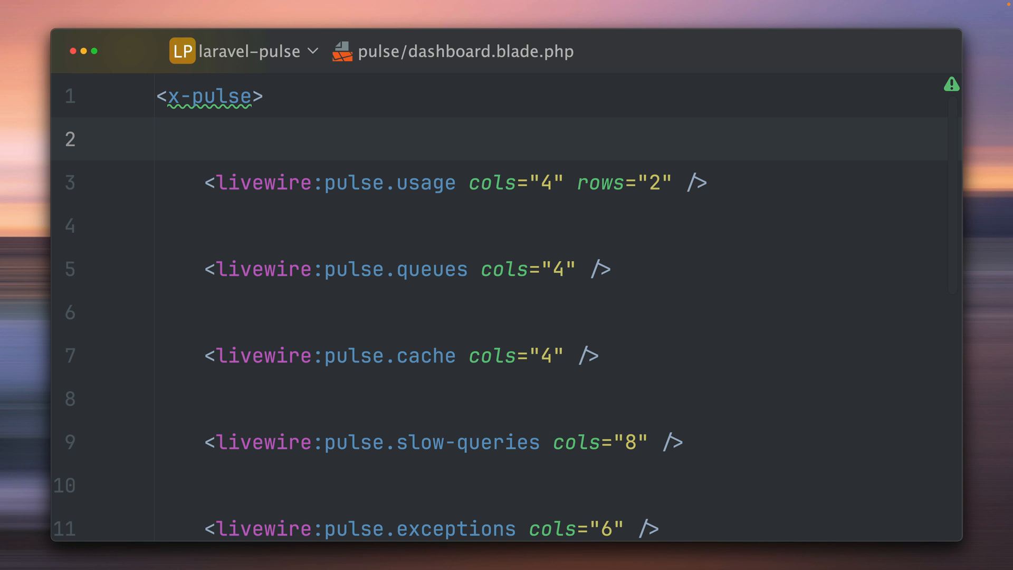
{"action": "type", "text": "<livewire:pulse.servers cols=\"full\" />"}
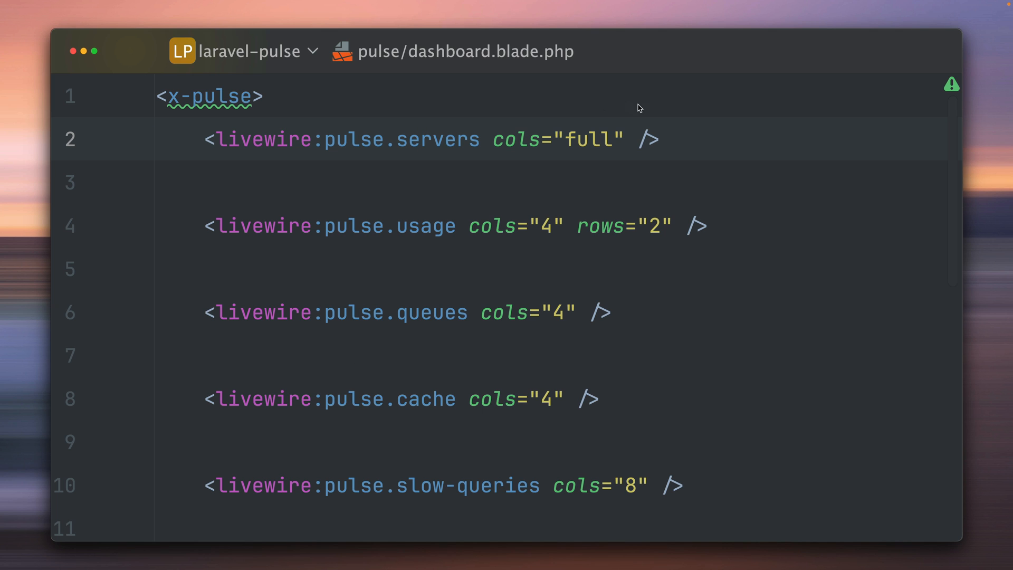
{"action": "left_click", "coordinate": [706, 226]}
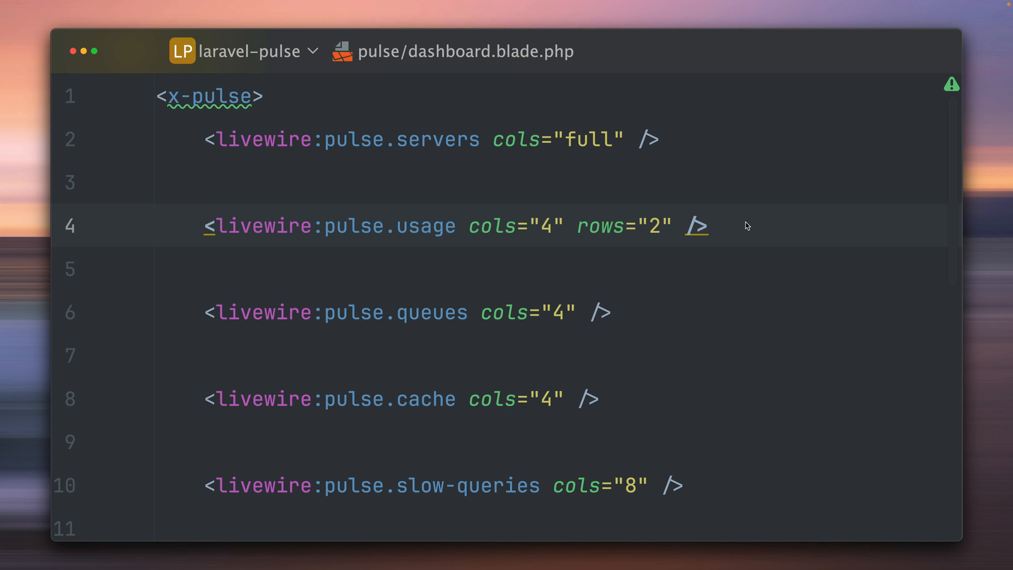
{"action": "mouse_move", "coordinate": [612, 144]}
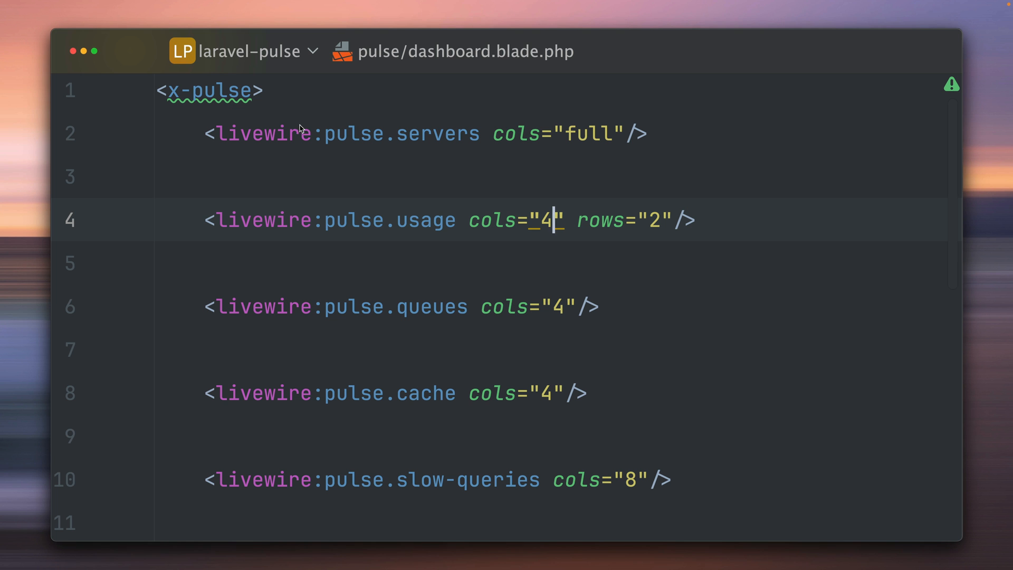
{"action": "mouse_move", "coordinate": [539, 223]}
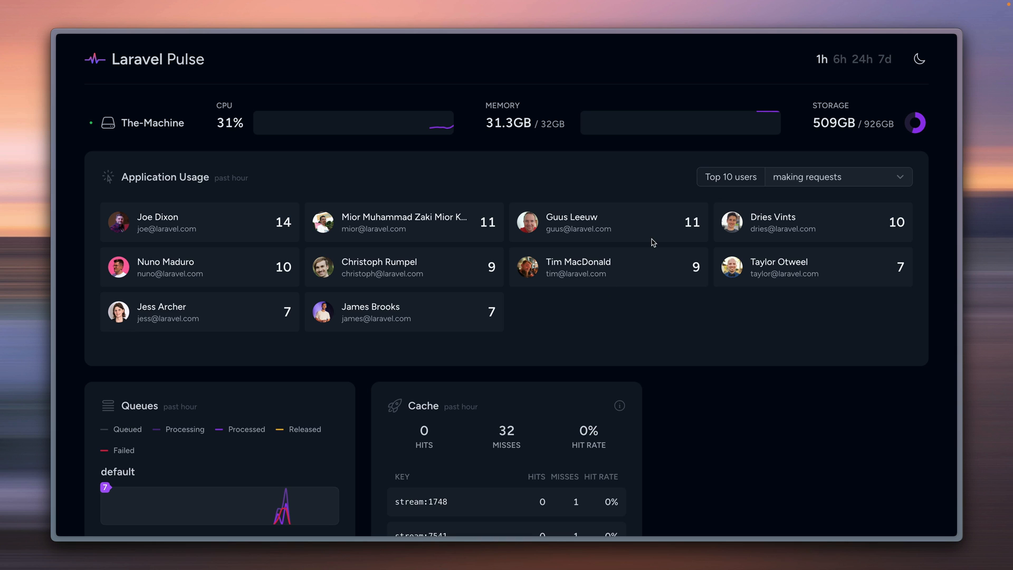
Change the slow-queries card's cols value to 12 and check the refreshed dashboard
{"action": "scroll", "scroll_direction": "down", "scroll_amount": 3}
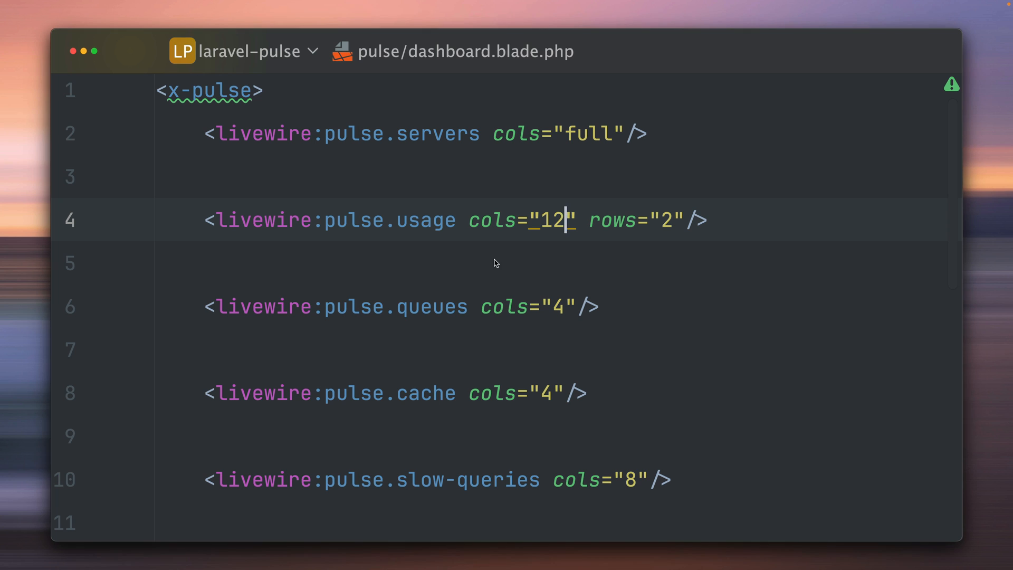
{"action": "left_click", "coordinate": [562, 306]}
{"action": "type", "text": "6"}
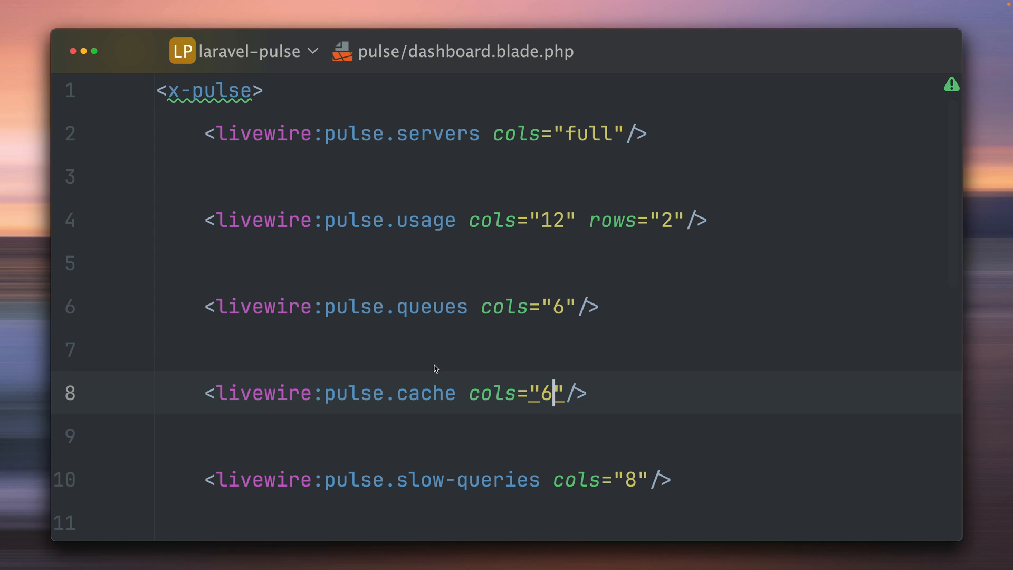
{"action": "type", "text": "12"}
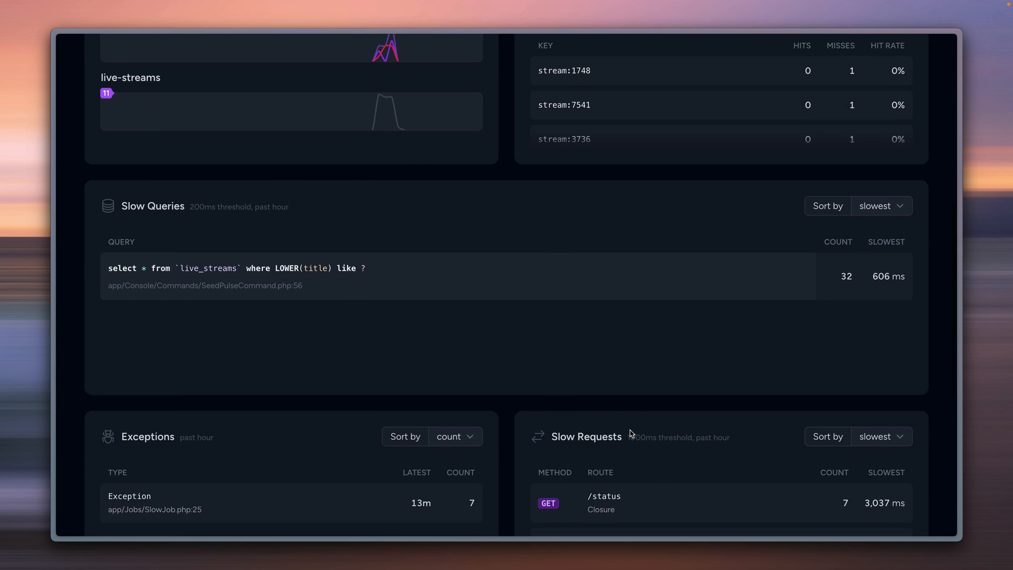
{"action": "scroll", "scroll_direction": "down", "scroll_amount": 3}
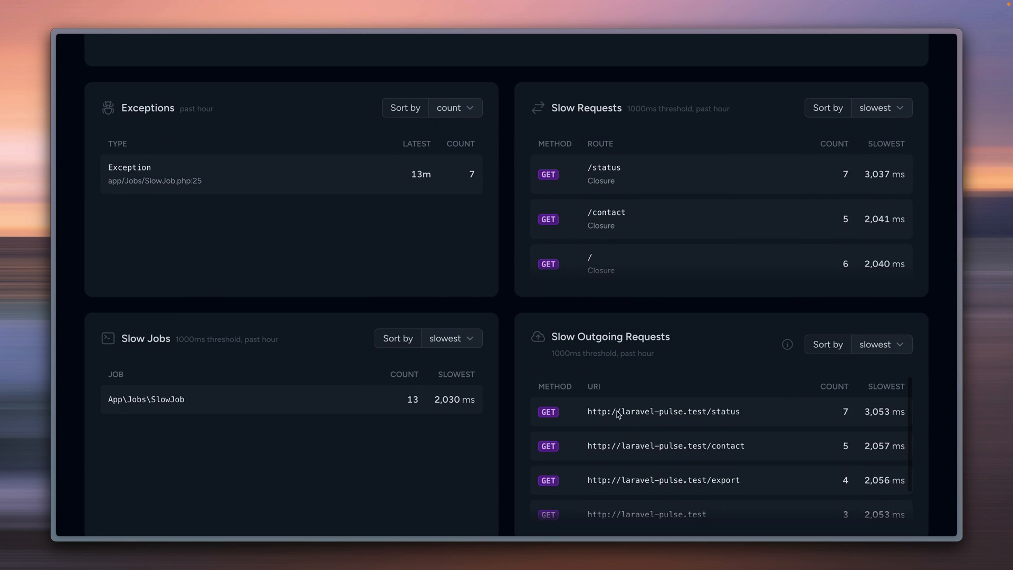
{"action": "scroll", "scroll_direction": "up", "scroll_amount": 3}
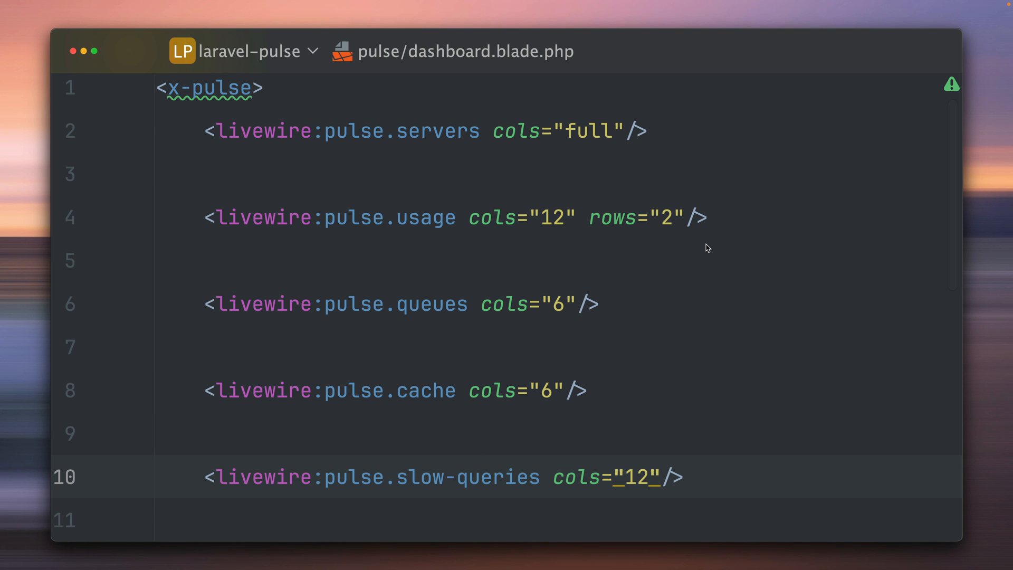
{"action": "mouse_move", "coordinate": [772, 232]}
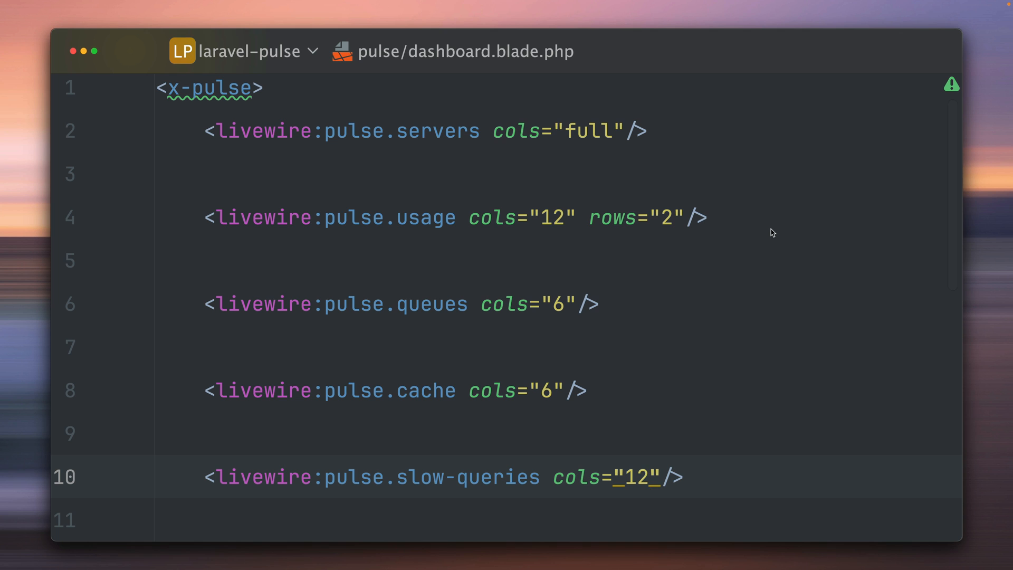
{"action": "scroll", "scroll_direction": "down", "scroll_amount": 3}
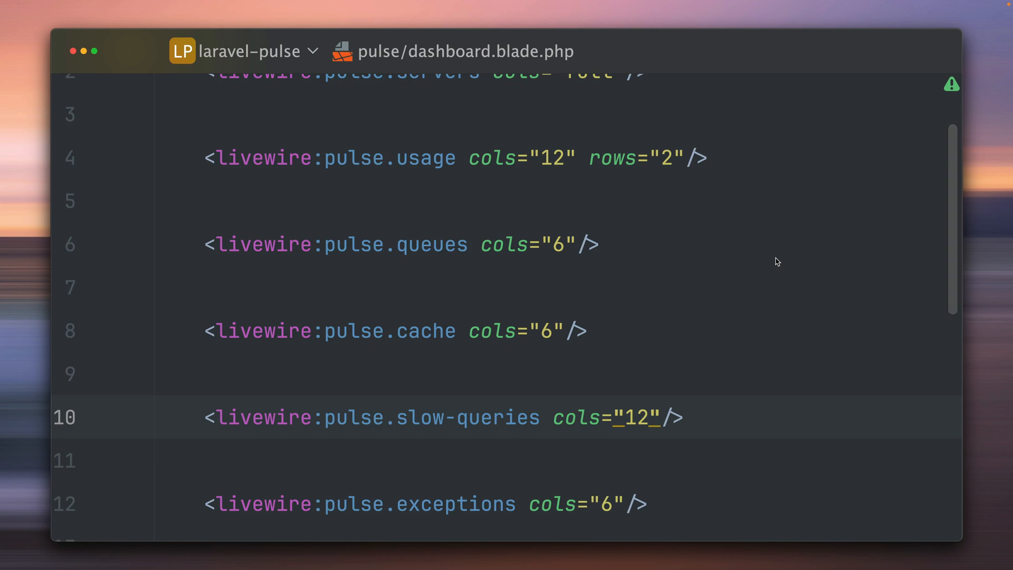
{"action": "mouse_move", "coordinate": [636, 332]}
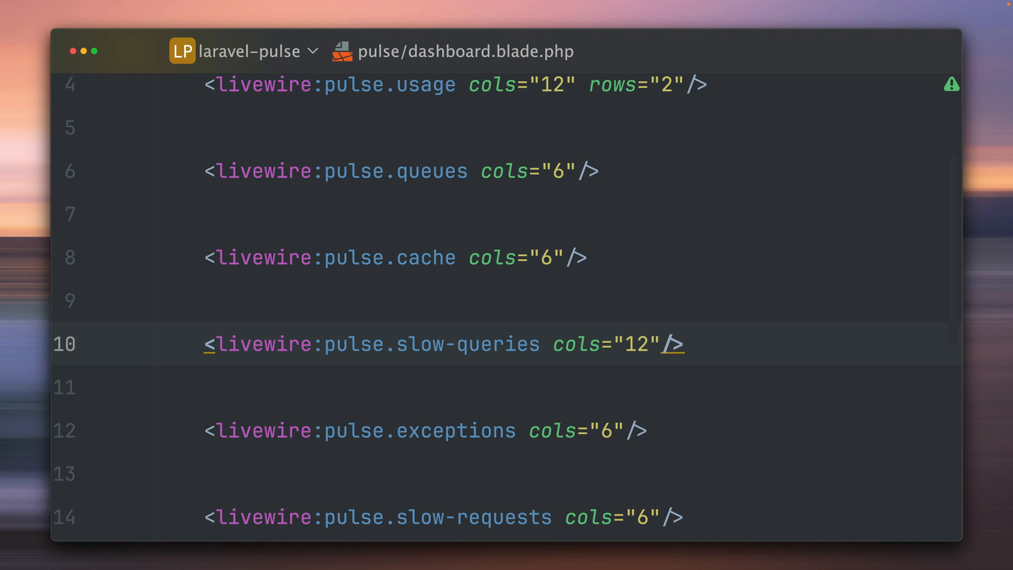
{"action": "left_click", "coordinate": [686, 343]}
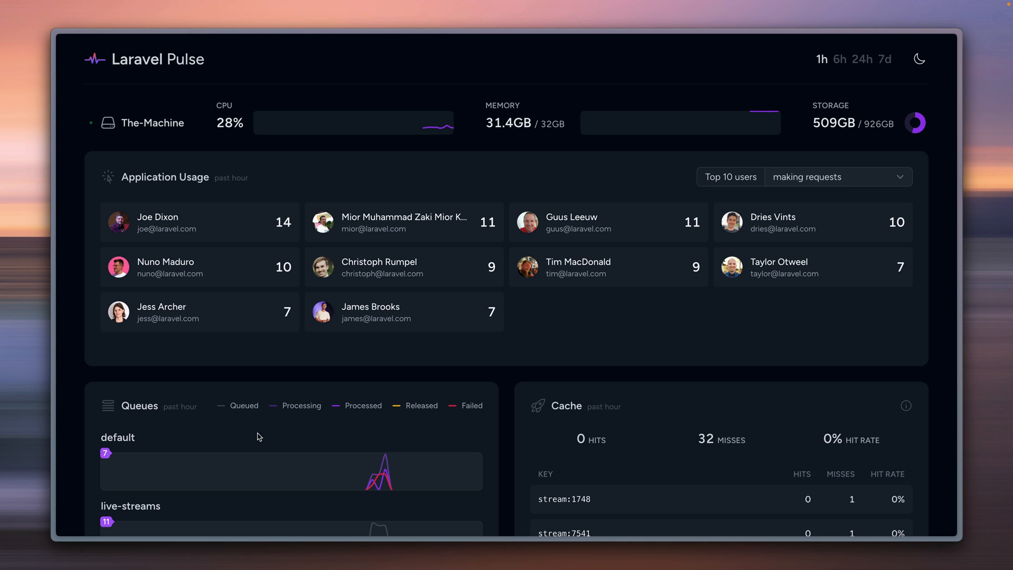
{"action": "mouse_move", "coordinate": [267, 436]}
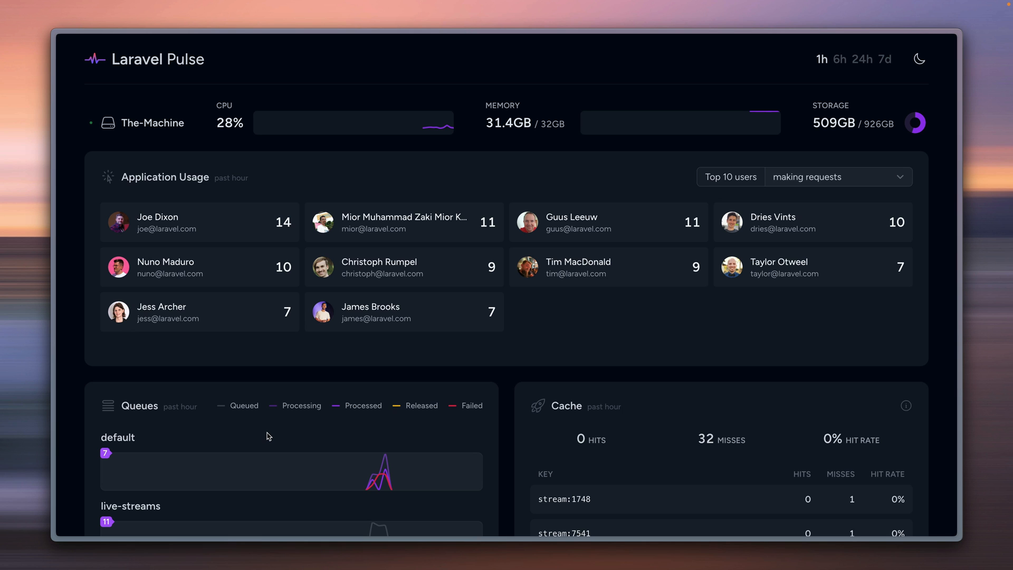
{"action": "mouse_move", "coordinate": [455, 380]}
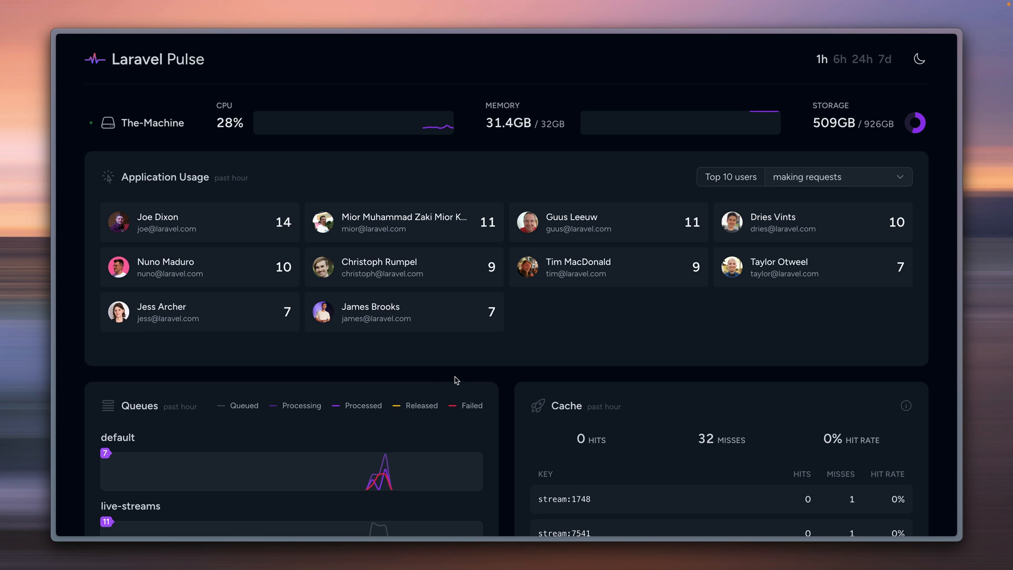
{"action": "scroll", "scroll_direction": "down", "scroll_amount": 3}
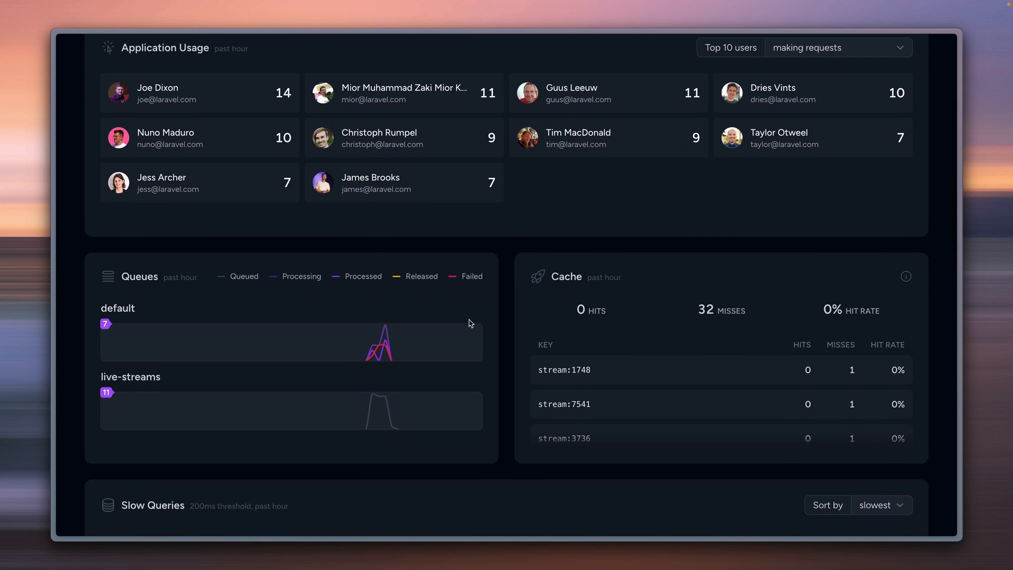
{"action": "scroll", "scroll_direction": "down", "scroll_amount": 3}
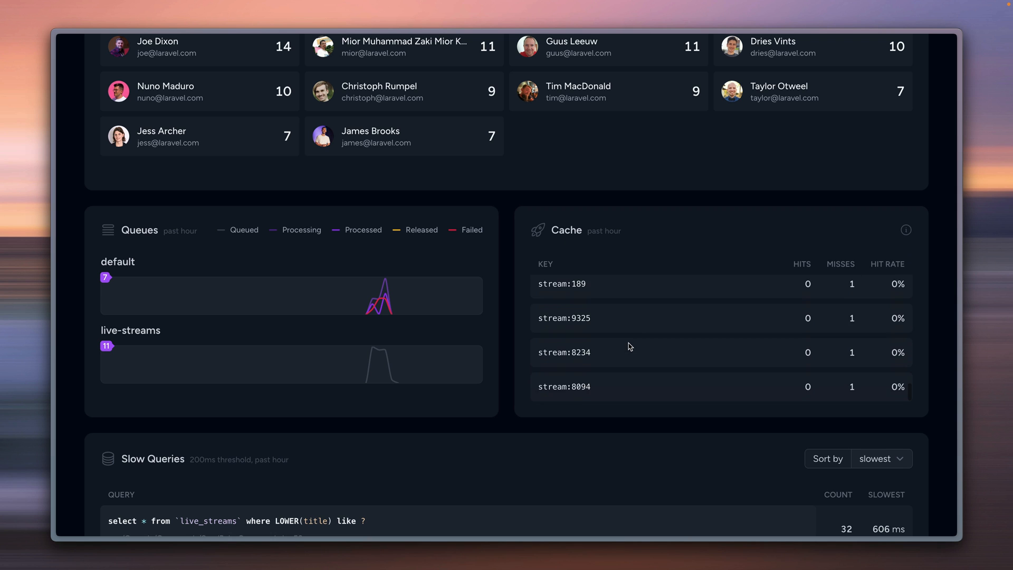
{"action": "scroll", "scroll_direction": "up", "scroll_amount": 3}
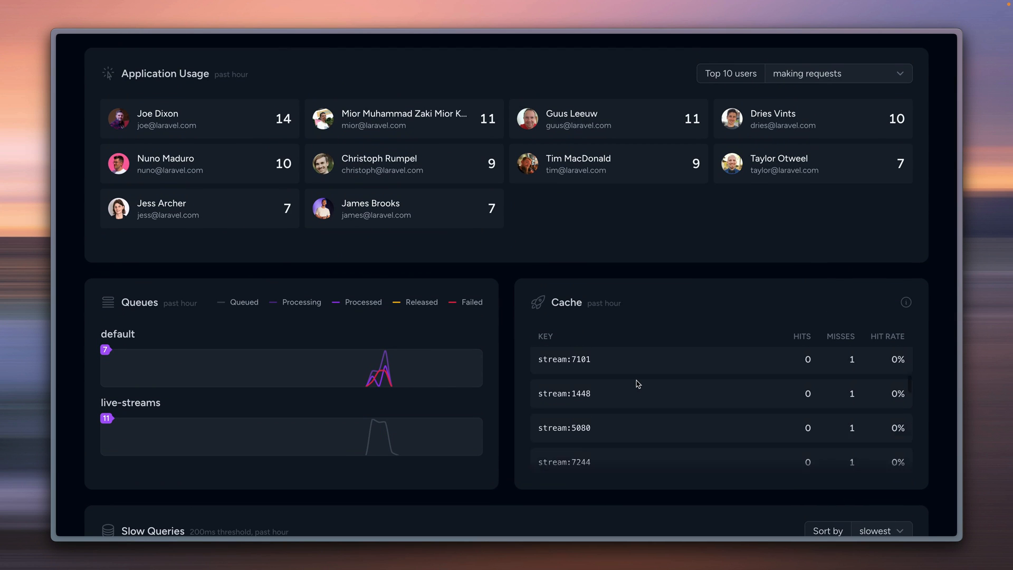
{"action": "scroll", "scroll_direction": "down", "scroll_amount": 3}
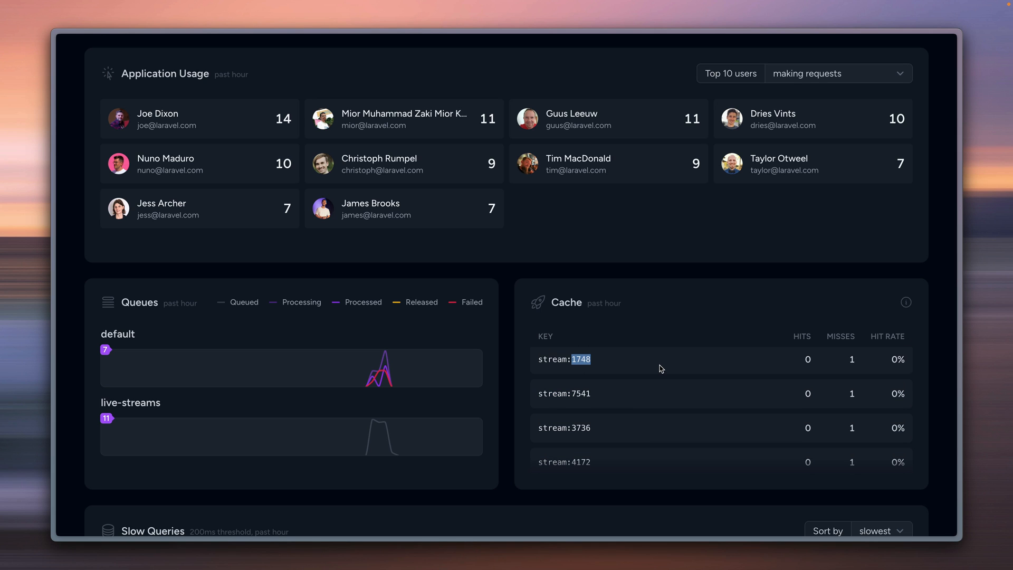
{"action": "mouse_move", "coordinate": [580, 359]}
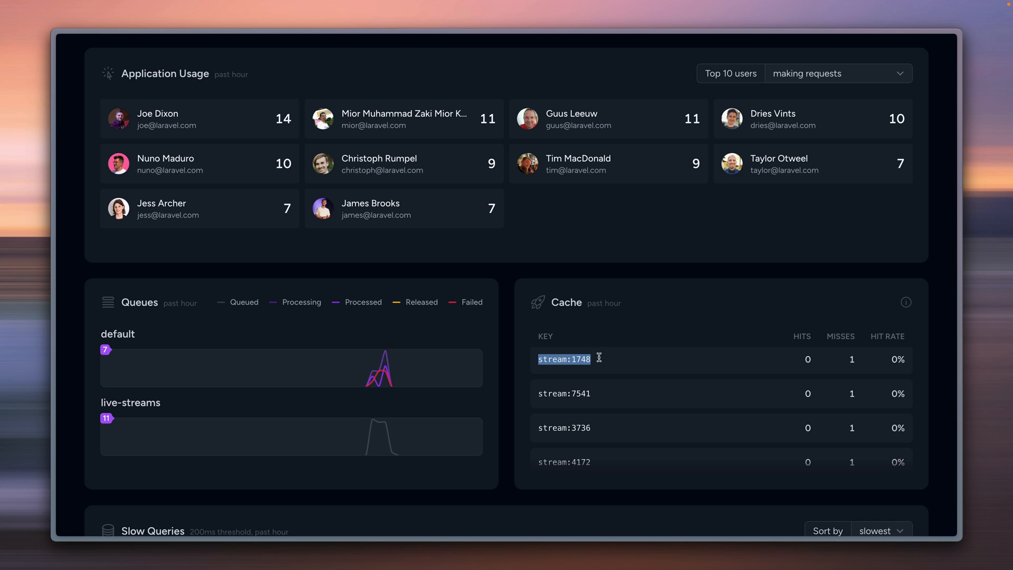
{"action": "mouse_move", "coordinate": [633, 358]}
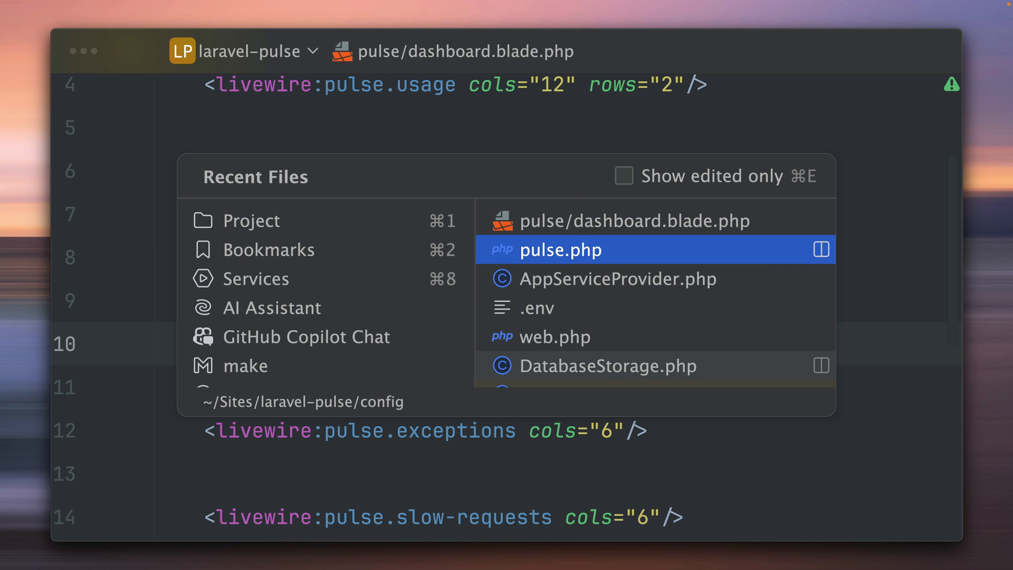
Open pulse.php from Recent Files and scroll down through the recorders configuration
{"action": "left_click", "coordinate": [560, 249]}
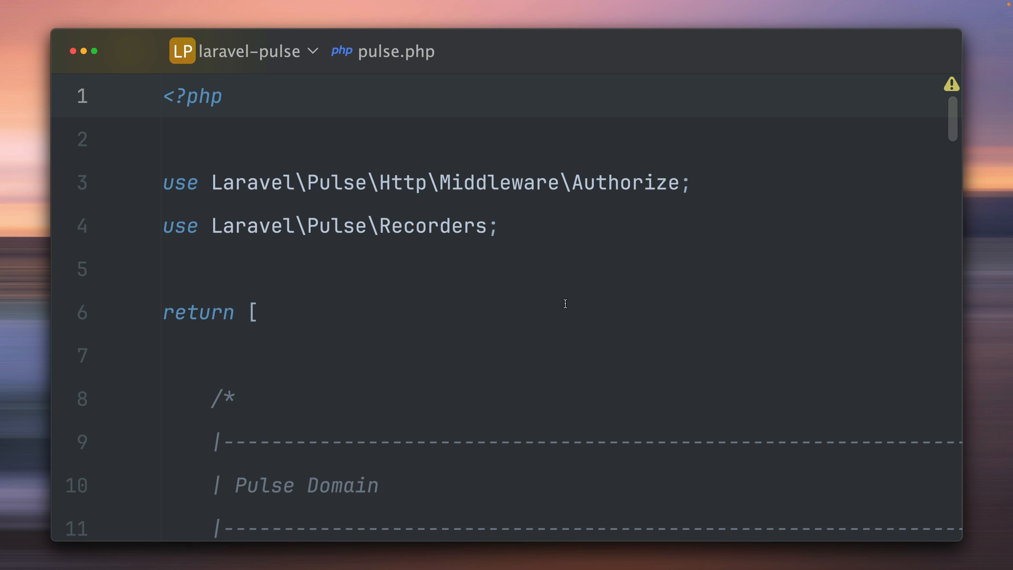
{"action": "scroll", "scroll_direction": "down", "scroll_amount": 3}
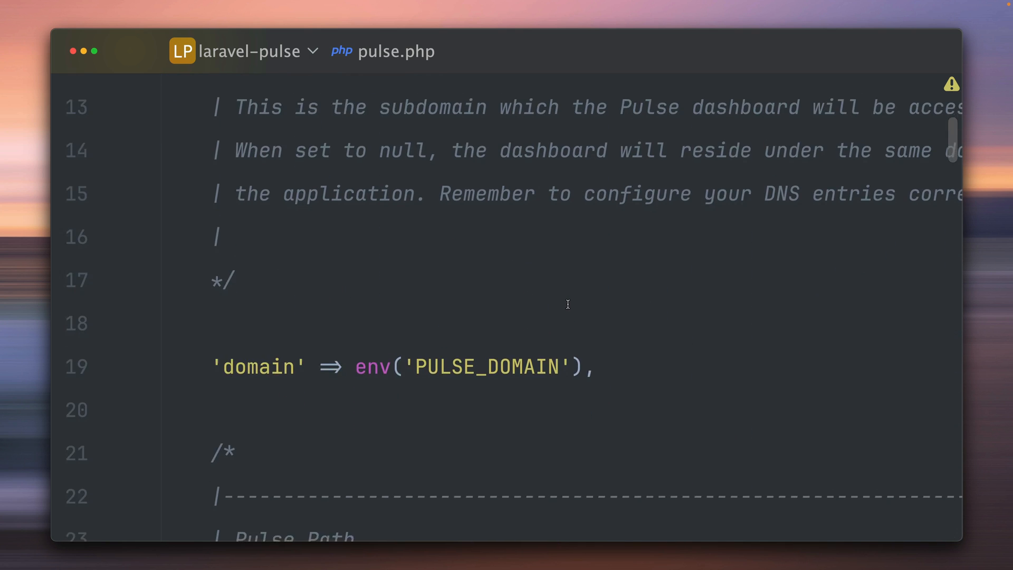
{"action": "scroll", "scroll_direction": "down", "scroll_amount": 3}
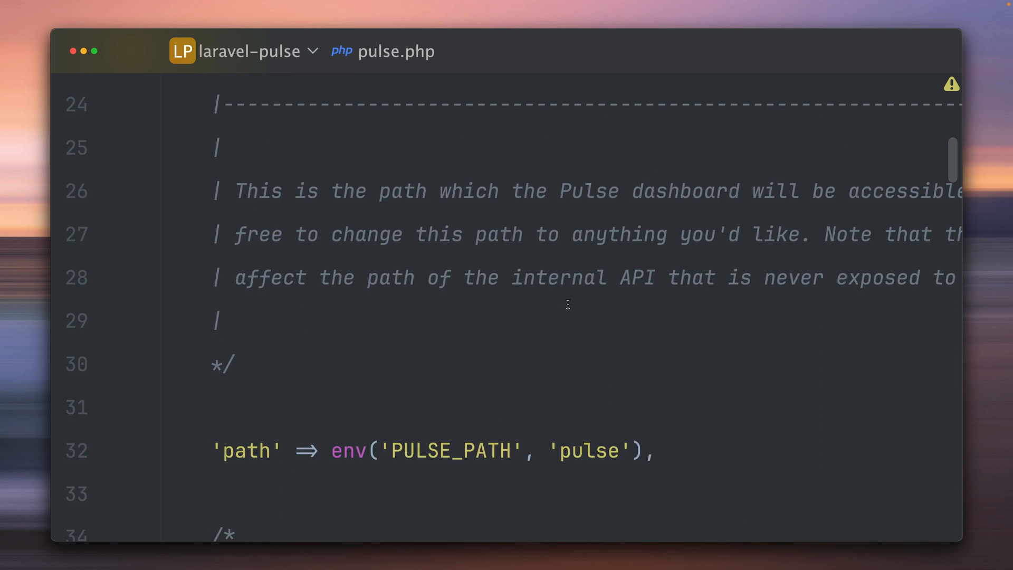
{"action": "scroll", "scroll_direction": "down", "scroll_amount": 3}
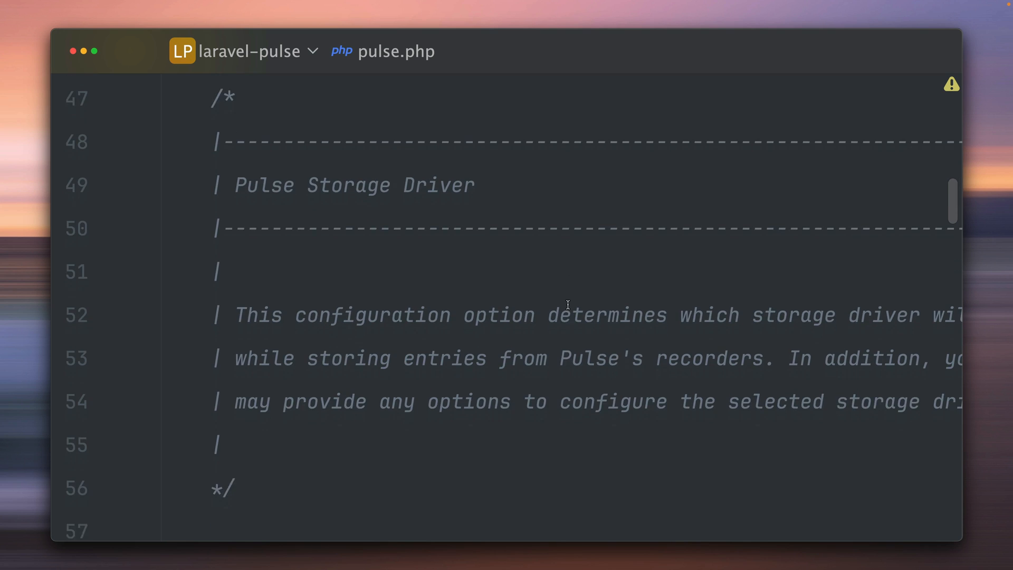
{"action": "scroll", "scroll_direction": "down", "scroll_amount": 3}
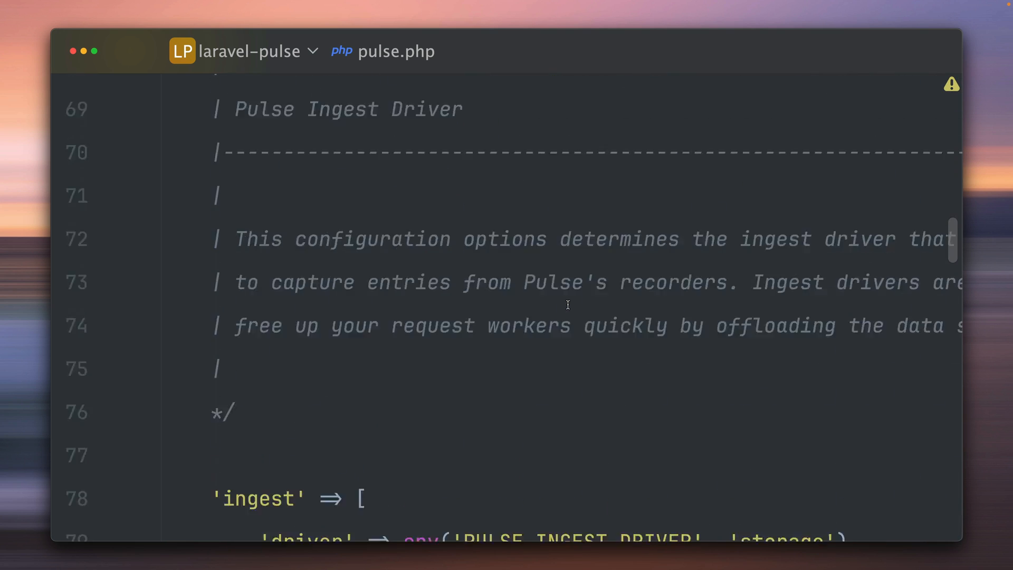
{"action": "scroll", "scroll_direction": "down", "scroll_amount": 3}
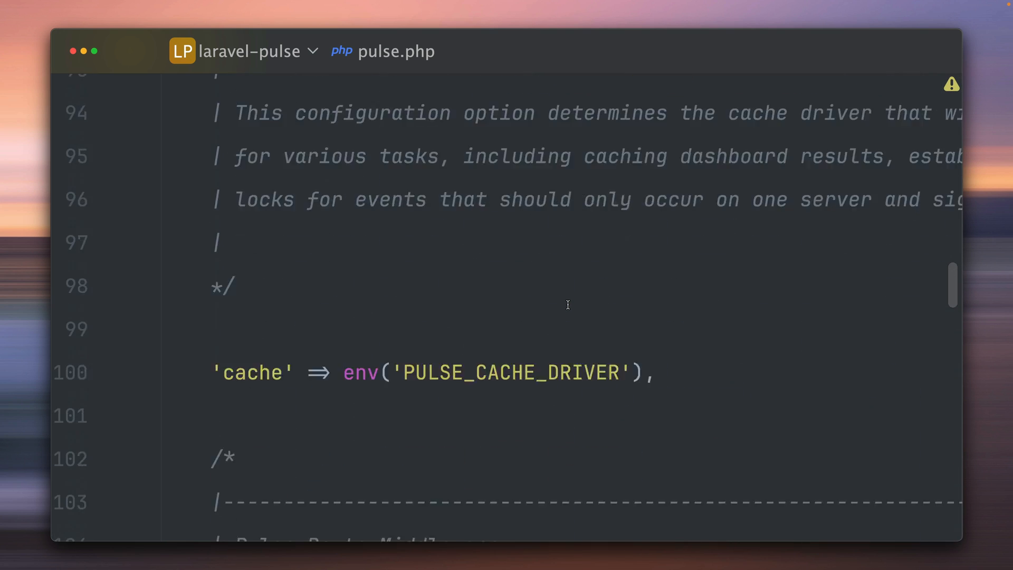
{"action": "scroll", "scroll_direction": "down", "scroll_amount": 3}
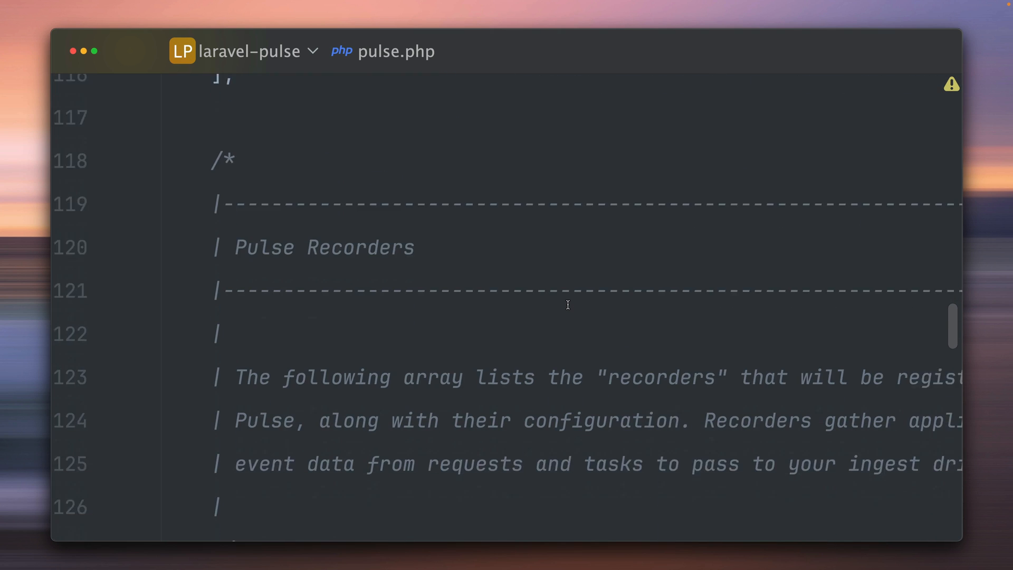
{"action": "scroll", "scroll_direction": "down", "scroll_amount": 3}
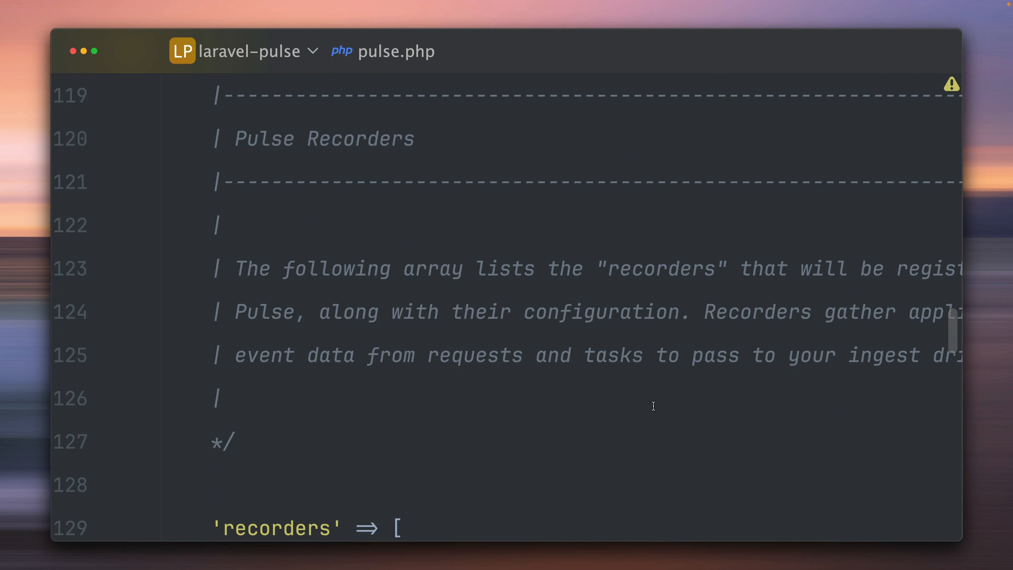
{"action": "scroll", "scroll_direction": "down", "scroll_amount": 3}
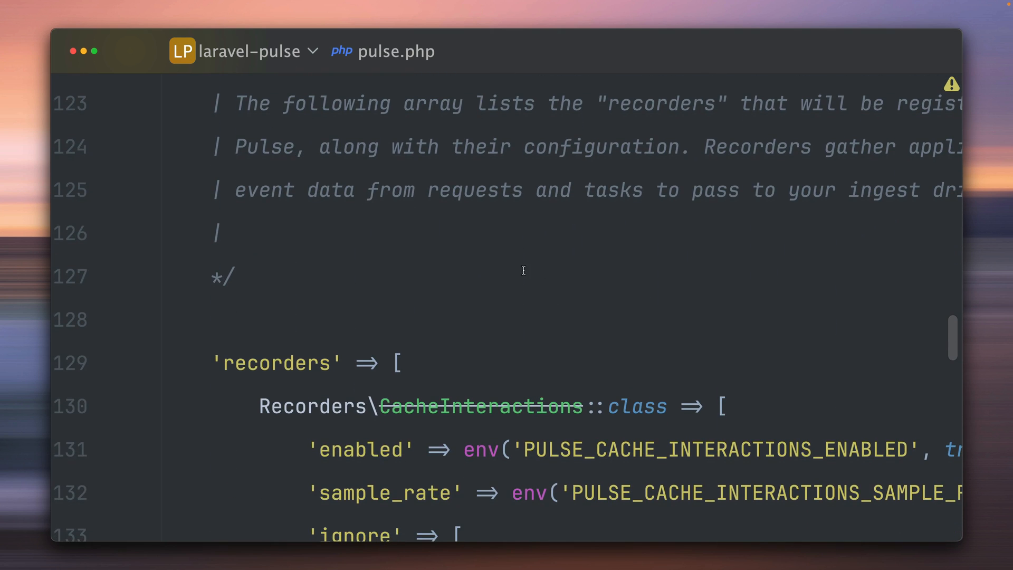
{"action": "scroll", "scroll_direction": "down", "scroll_amount": 3}
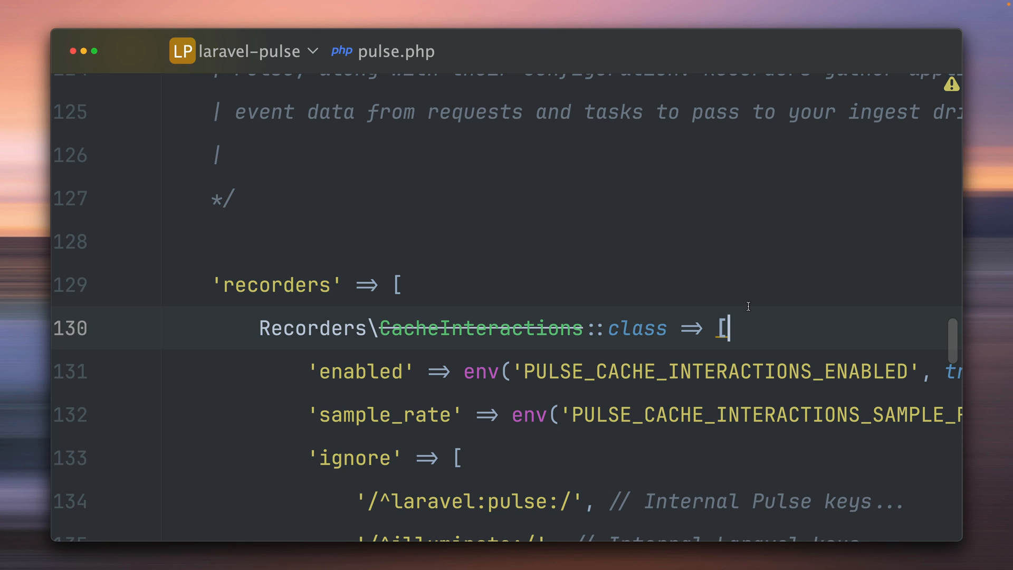
{"action": "scroll", "scroll_direction": "down", "scroll_amount": 3}
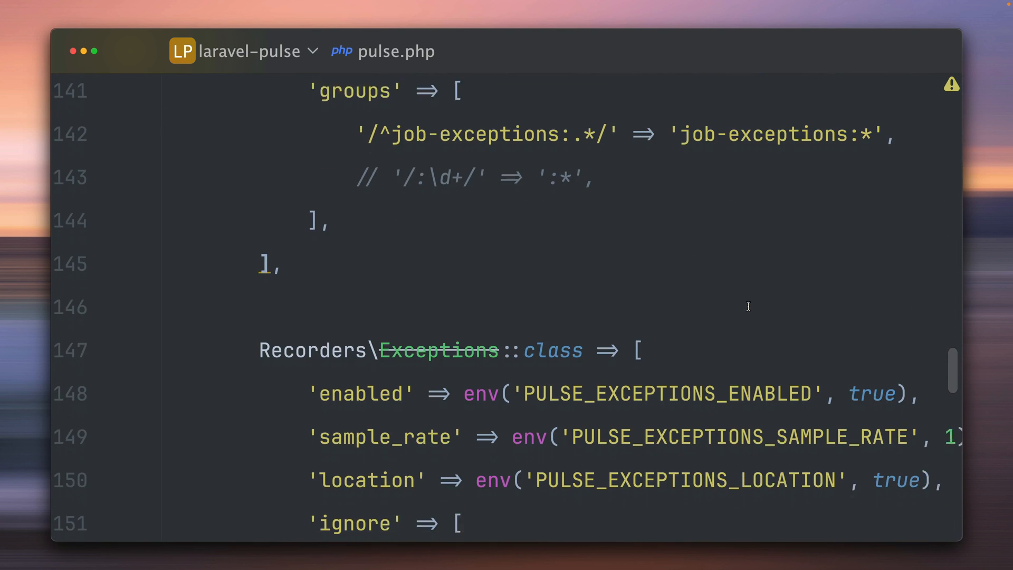
{"action": "scroll", "scroll_direction": "down", "scroll_amount": 3}
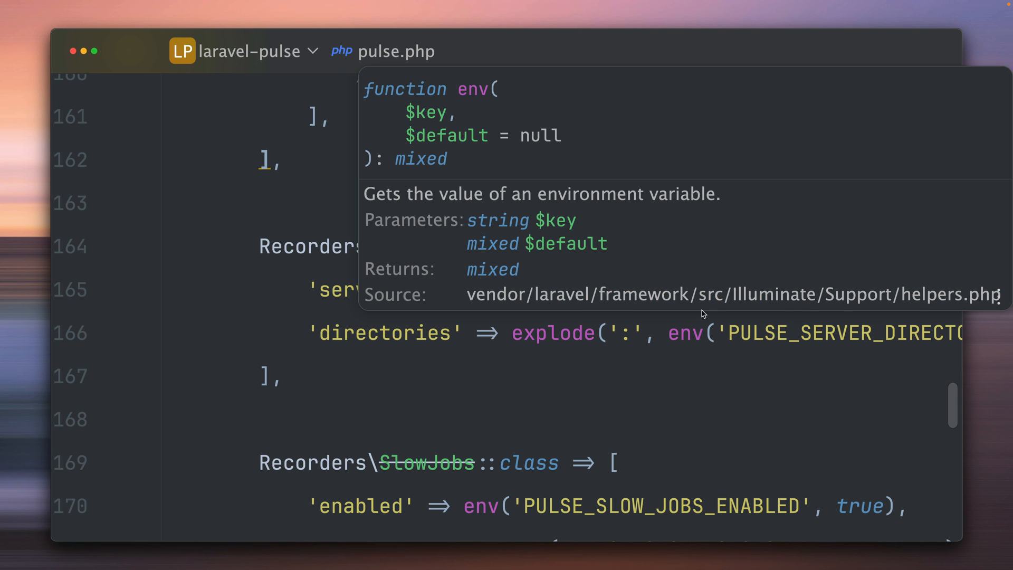
Locate the CacheInteractions 'groups' array and duplicate its job-exceptions pattern line
{"action": "scroll", "scroll_direction": "up", "scroll_amount": 3}
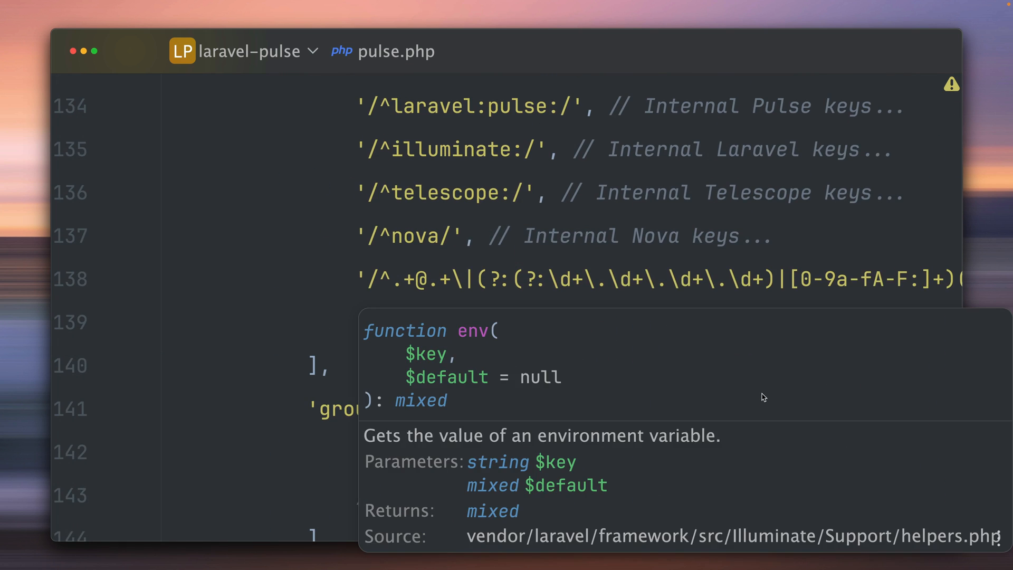
{"action": "scroll", "scroll_direction": "up", "scroll_amount": 3}
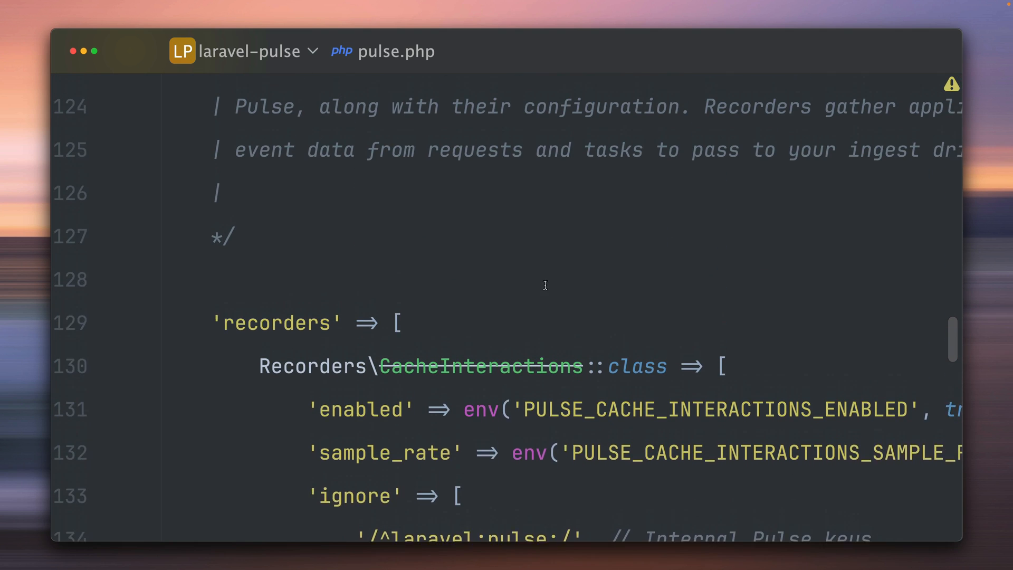
{"action": "scroll", "scroll_direction": "up", "scroll_amount": 3}
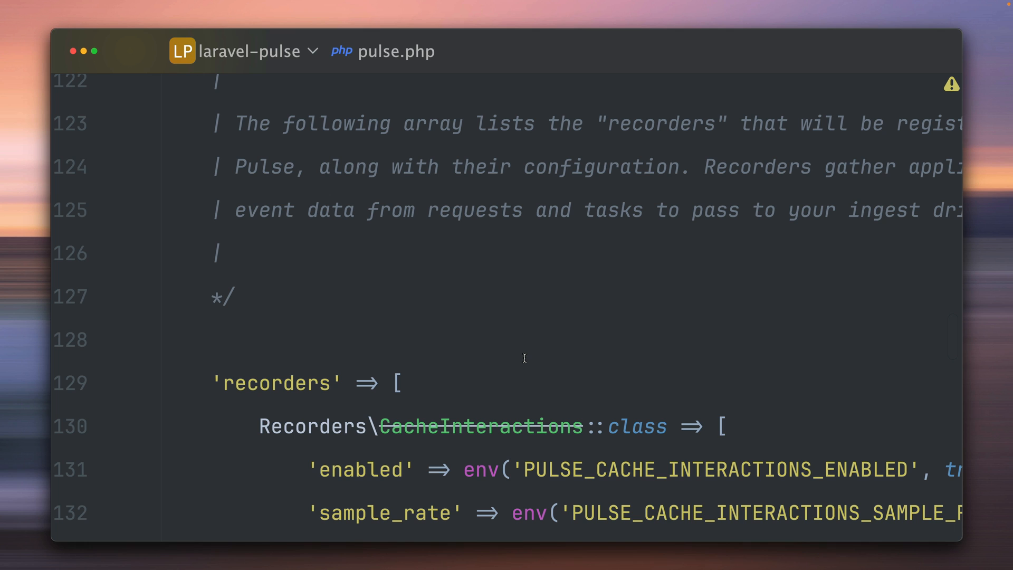
{"action": "scroll", "scroll_direction": "down", "scroll_amount": 3}
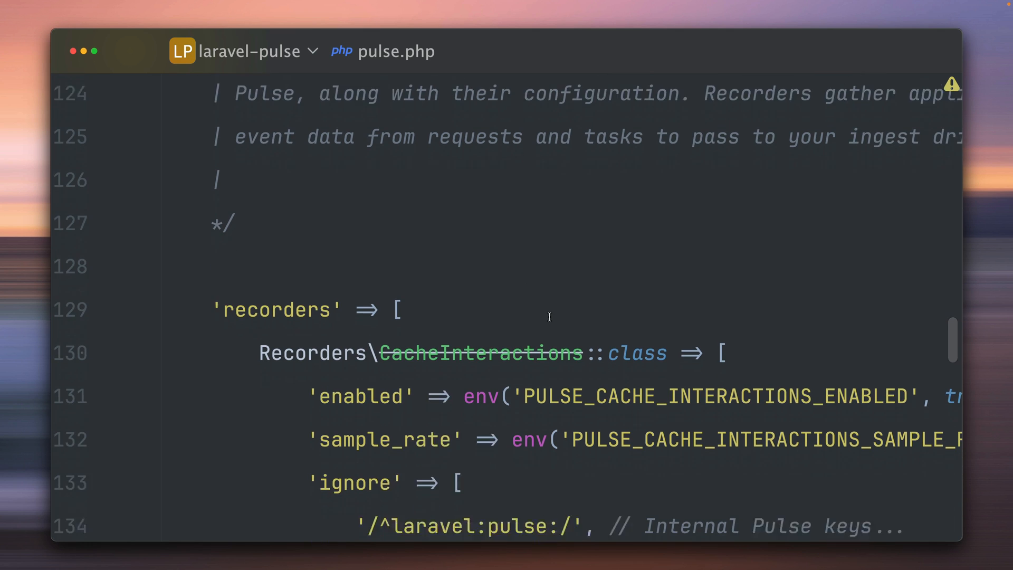
{"action": "scroll", "scroll_direction": "down", "scroll_amount": 3}
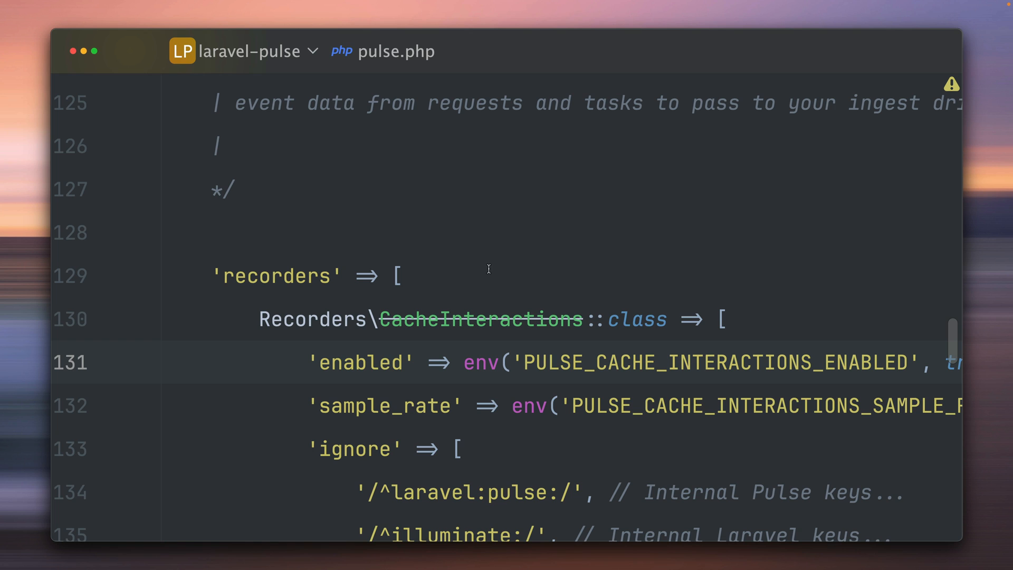
{"action": "scroll", "scroll_direction": "down", "scroll_amount": 3}
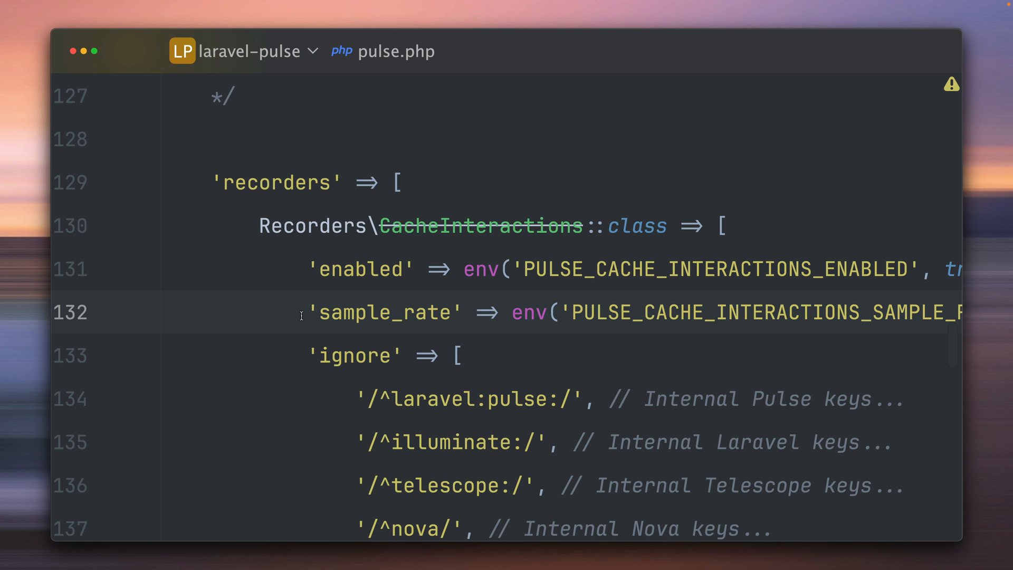
{"action": "scroll", "scroll_direction": "down", "scroll_amount": 3}
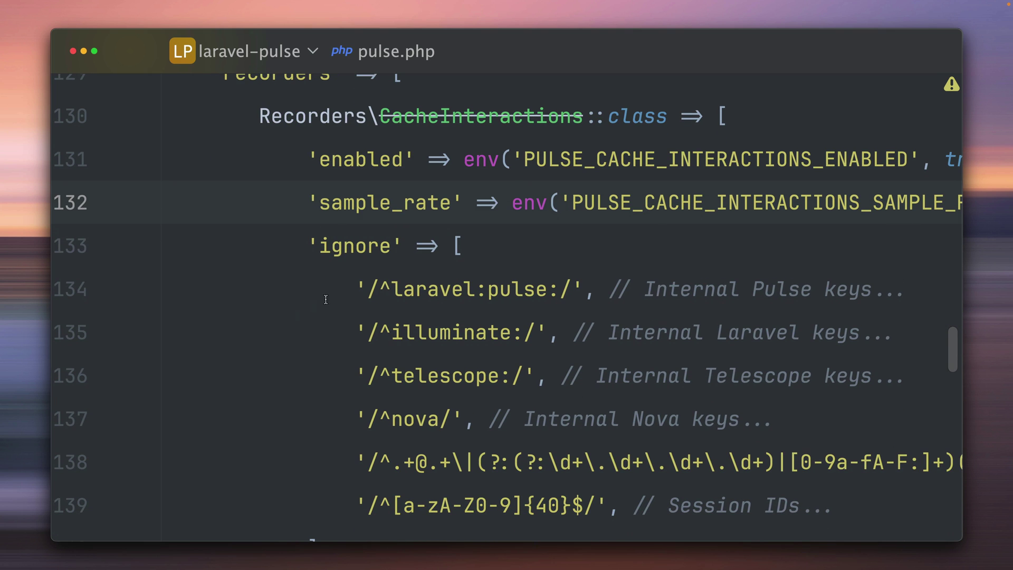
{"action": "scroll", "scroll_direction": "down", "scroll_amount": 3}
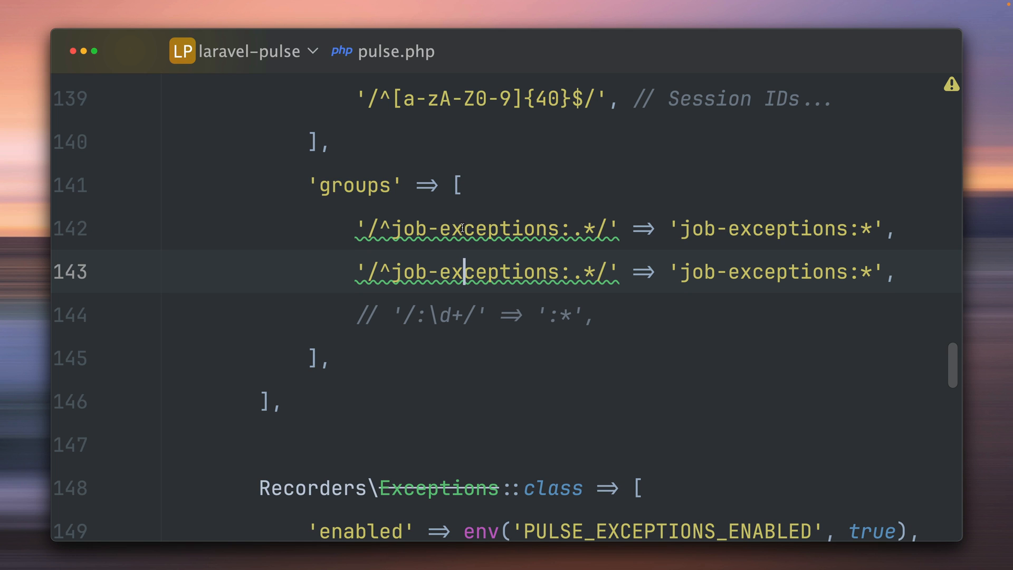
Replace both job-exceptions occurrences in the copied rule with stream, grouping keys under stream:*
{"action": "double_click", "coordinate": [479, 271]}
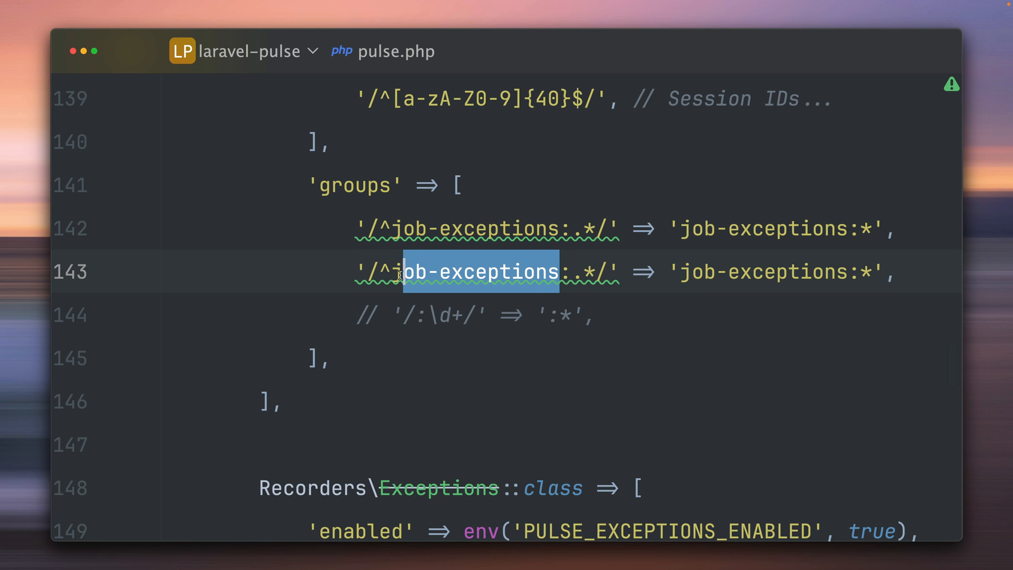
{"action": "type", "text": "stream:.*/' => 's:*',"}
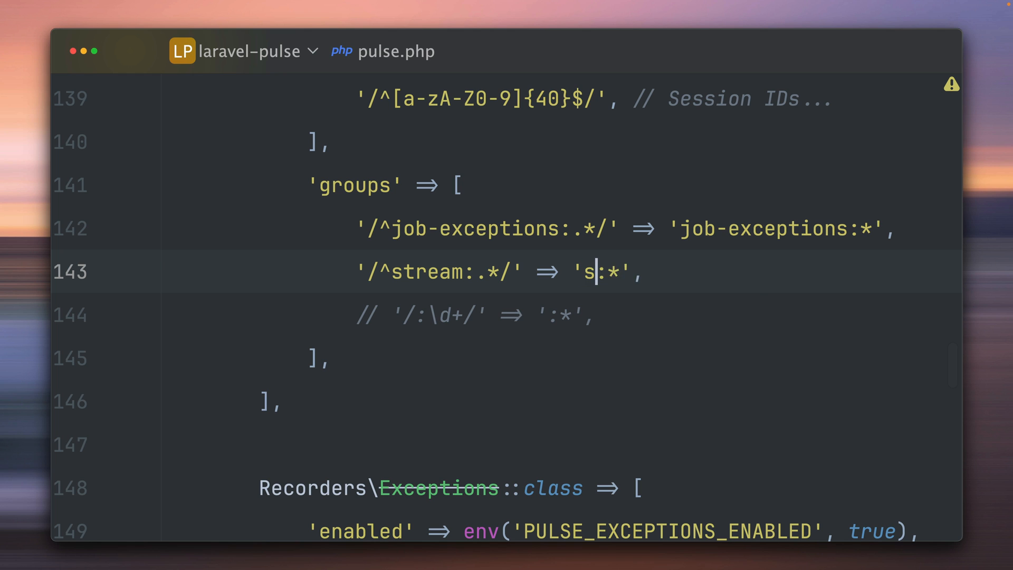
{"action": "type", "text": "tream"}
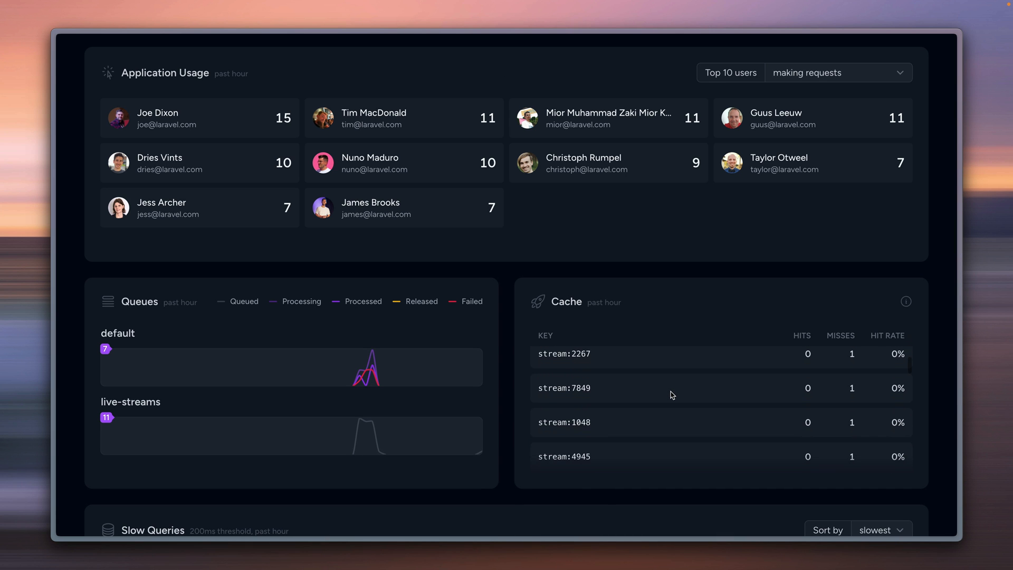
{"action": "scroll", "scroll_direction": "down", "scroll_amount": 3}
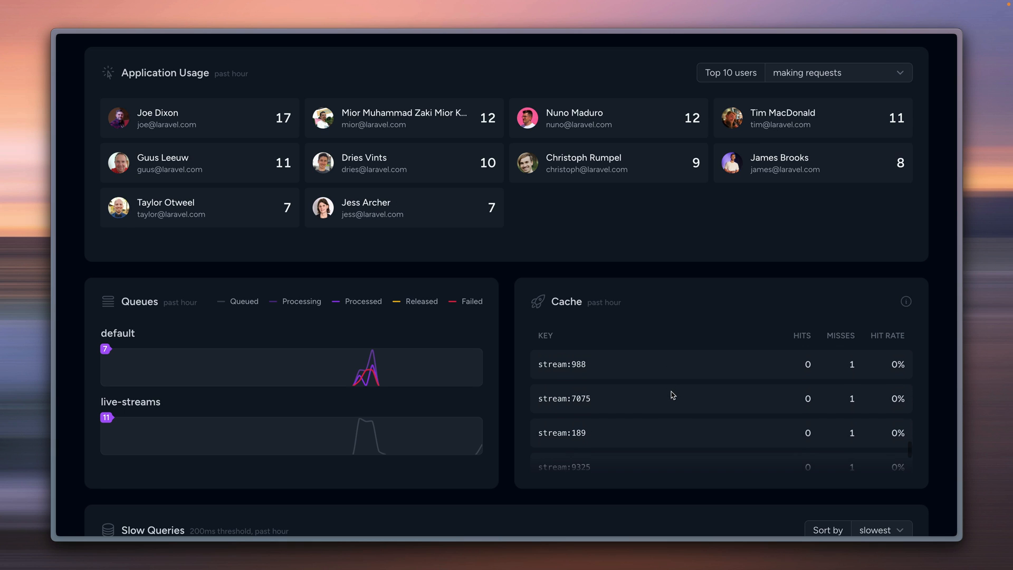
{"action": "scroll", "scroll_direction": "down", "scroll_amount": 3}
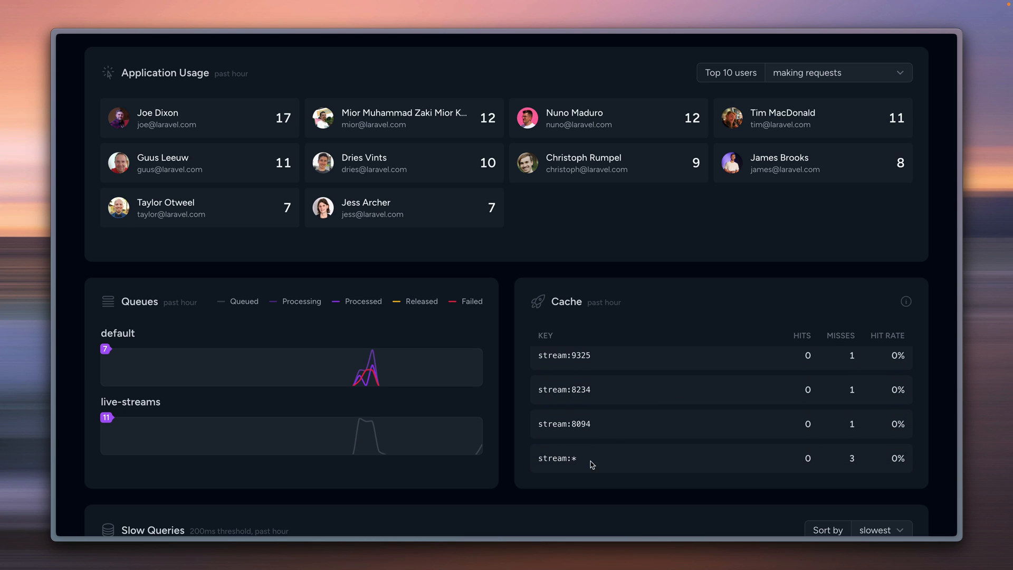
{"action": "double_click", "coordinate": [556, 458]}
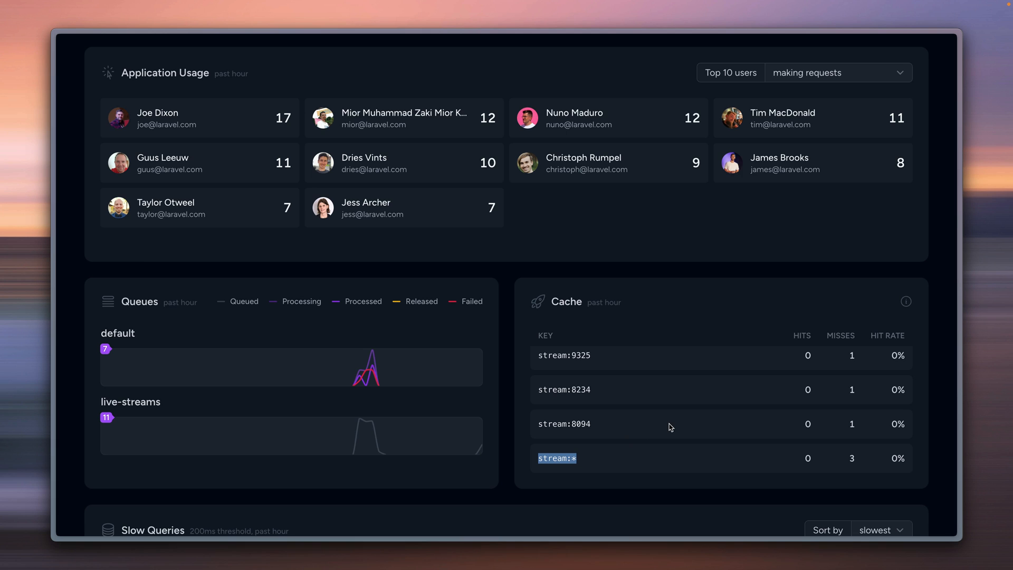
{"action": "mouse_move", "coordinate": [536, 353]}
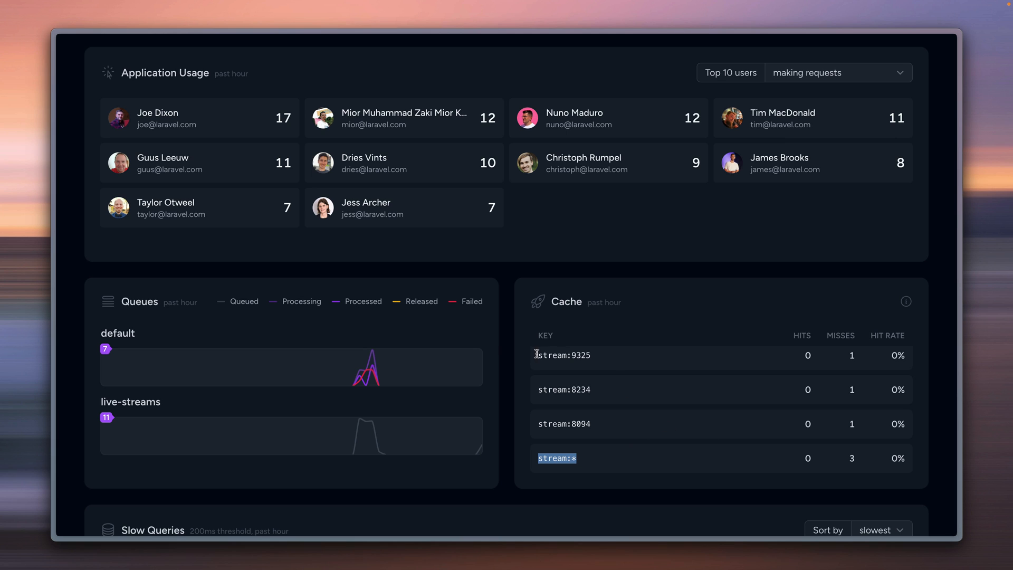
{"action": "mouse_move", "coordinate": [601, 358]}
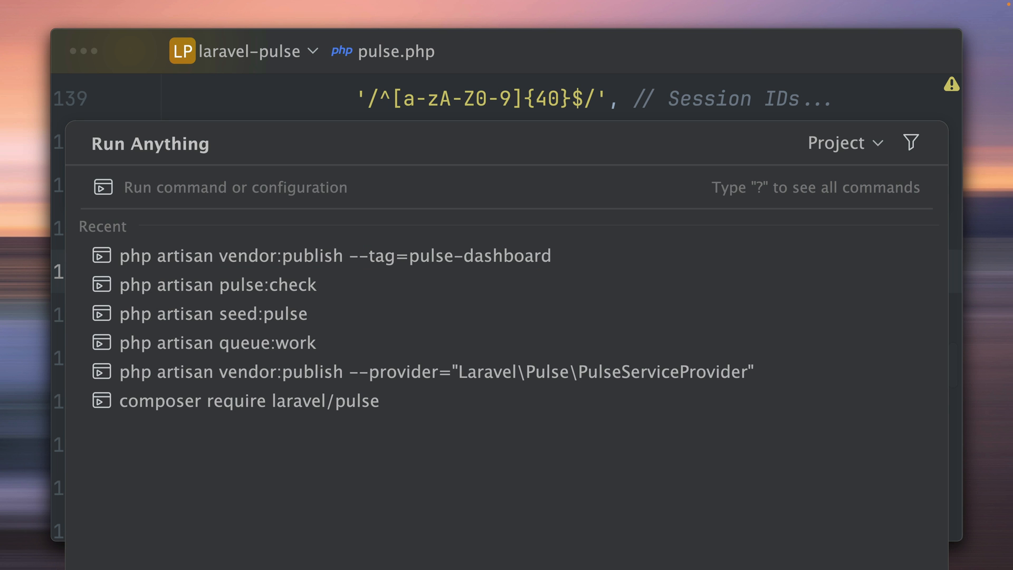
Run php artisan pulse:purge --type=cache_hit from Run Anything
{"action": "type", "text": "php artisan pu"}
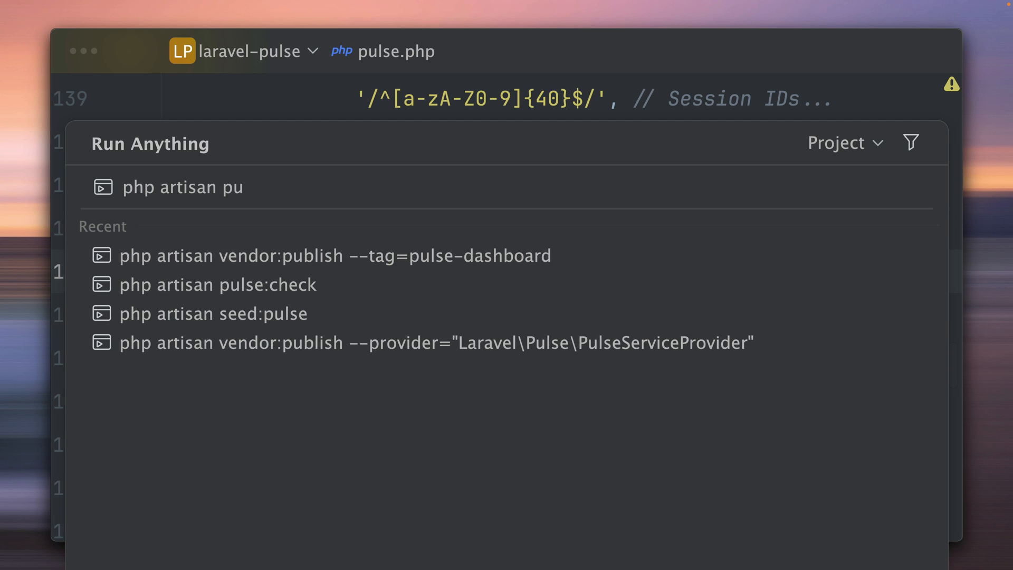
{"action": "type", "text": "lse:purg"}
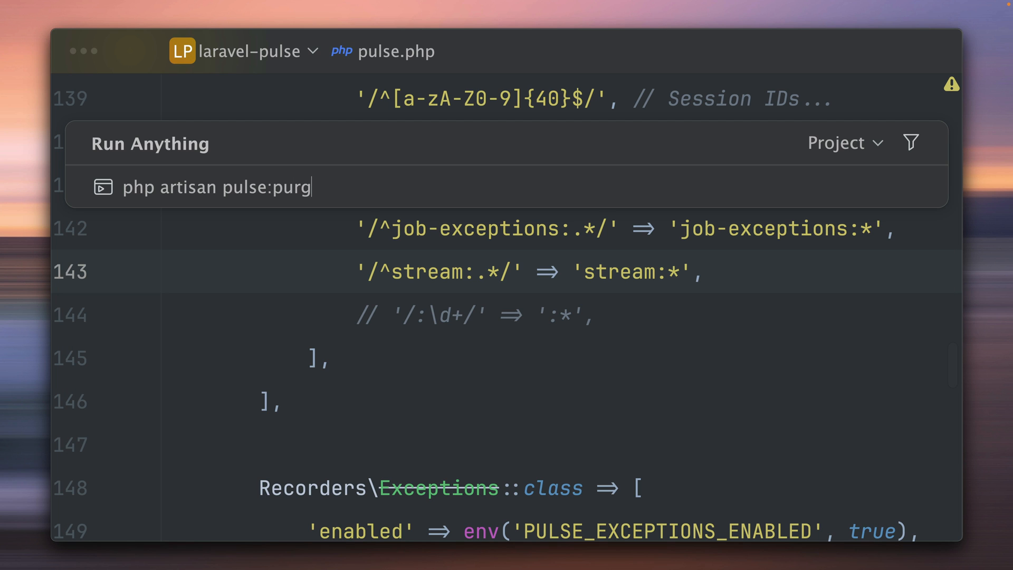
{"action": "type", "text": "e"}
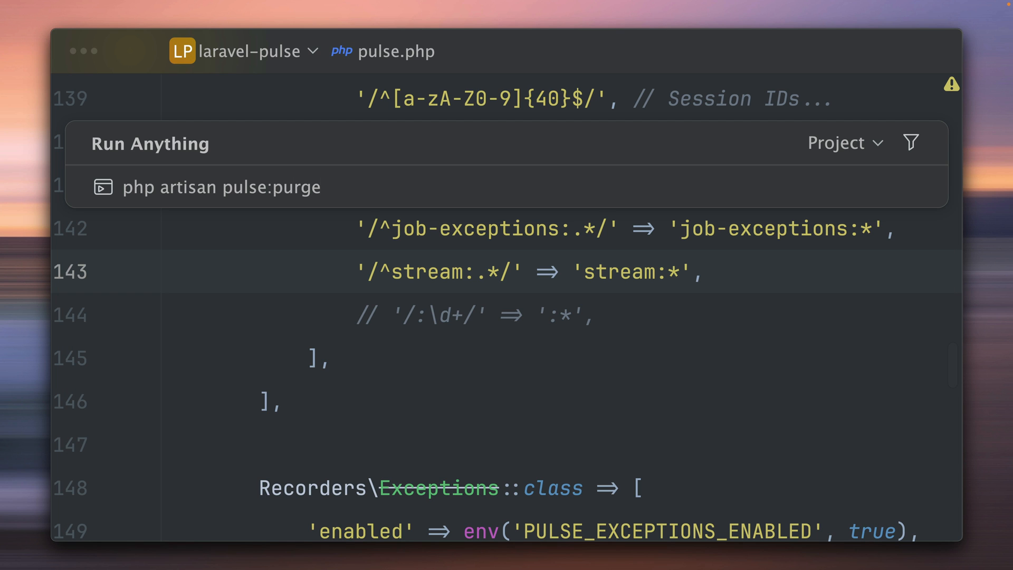
{"action": "type", "text": "--type"}
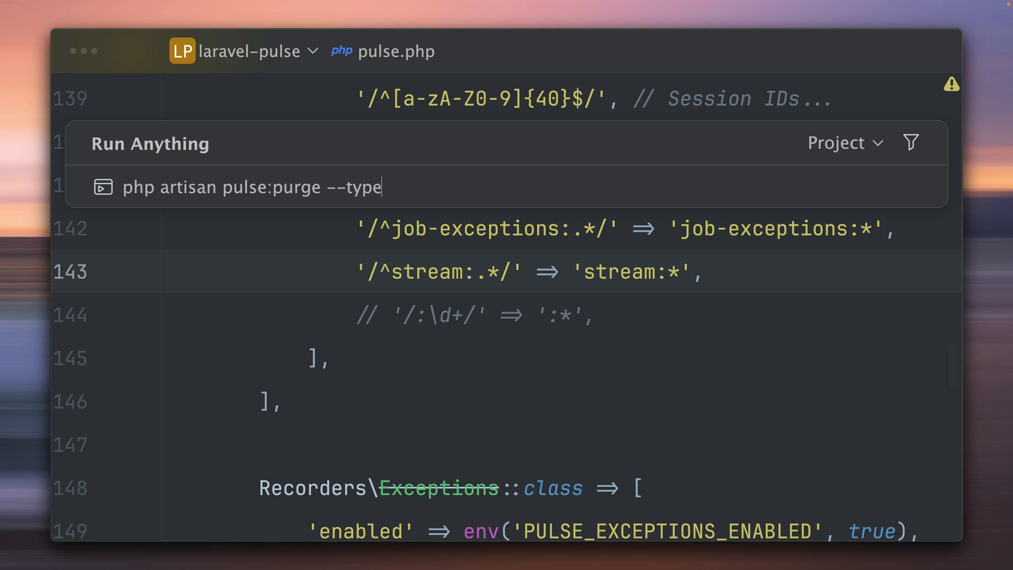
{"action": "type", "text": "="}
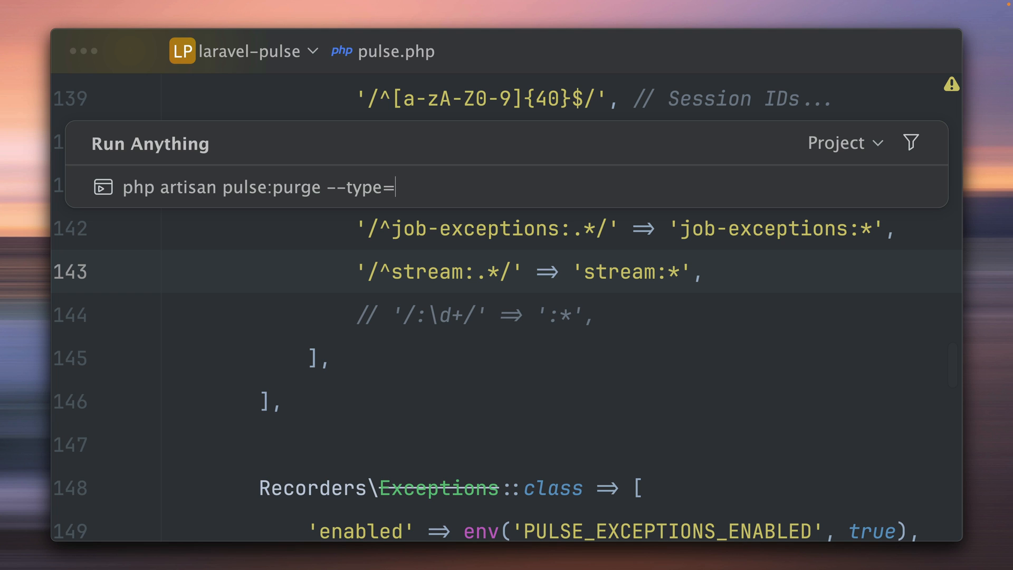
{"action": "type", "text": "cache"}
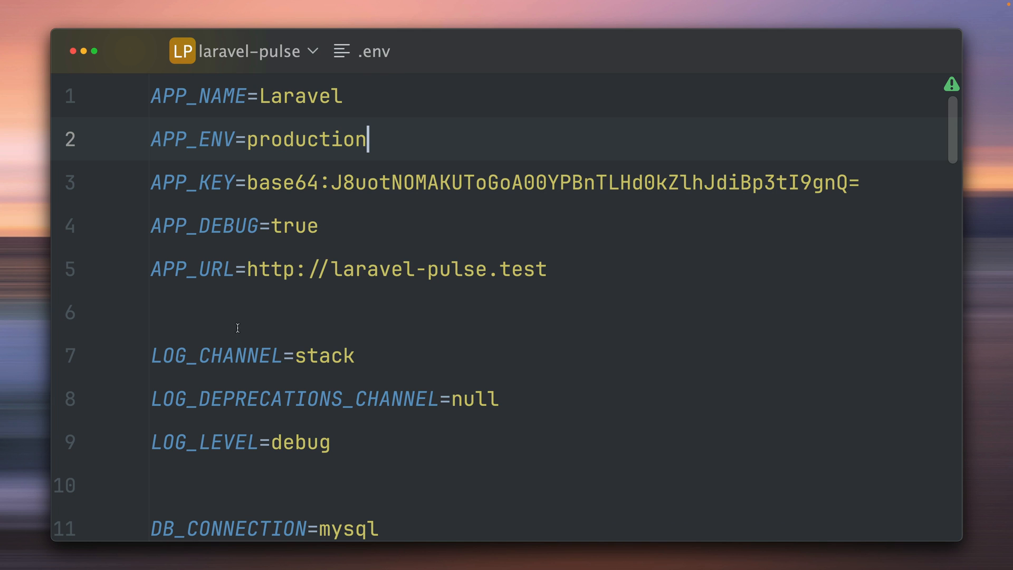
Set APP_ENV to local in .env, then rerun the cache_hit purge
{"action": "type", "text": "local"}
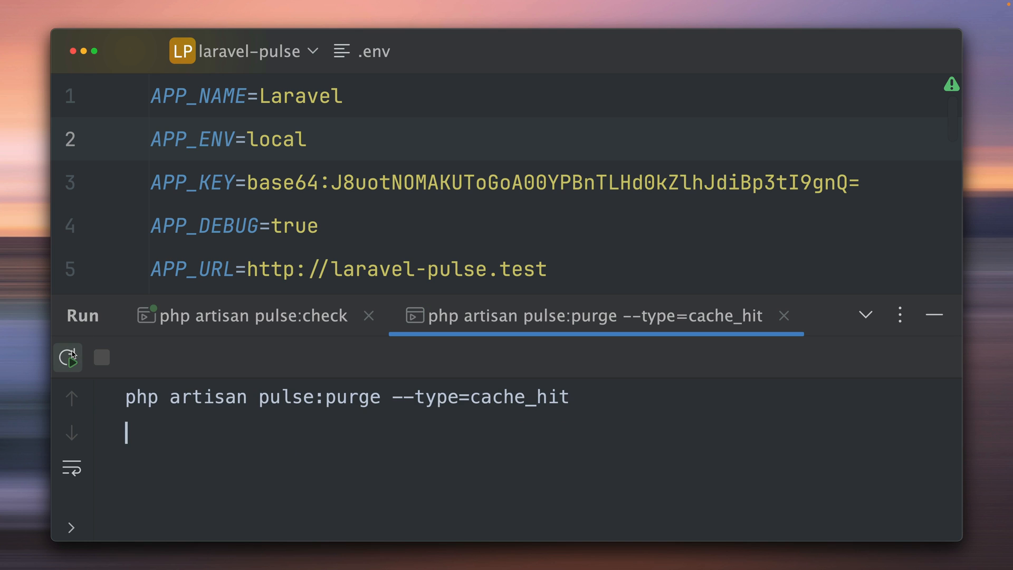
{"action": "left_click", "coordinate": [68, 358]}
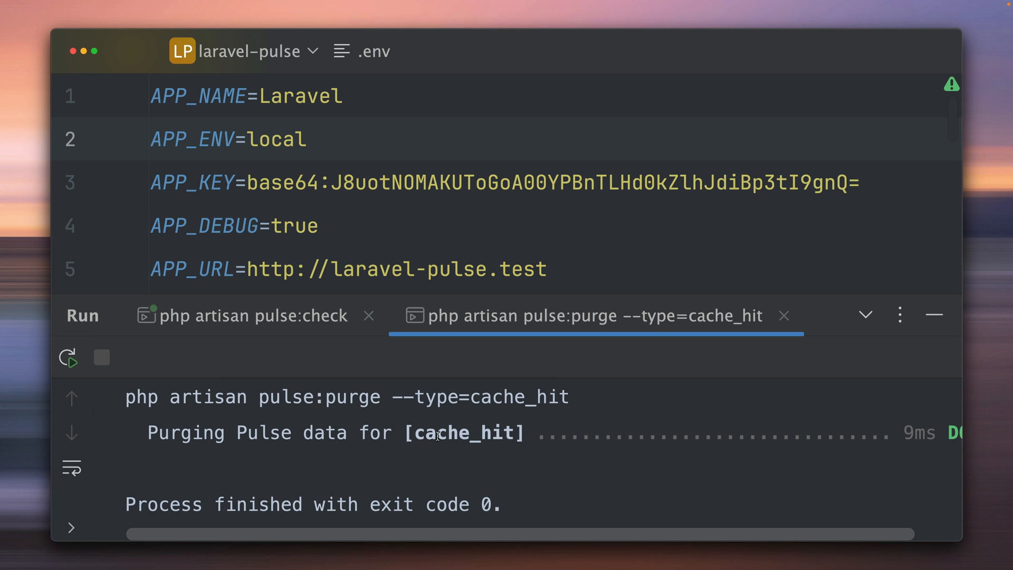
{"action": "double_click", "coordinate": [462, 432]}
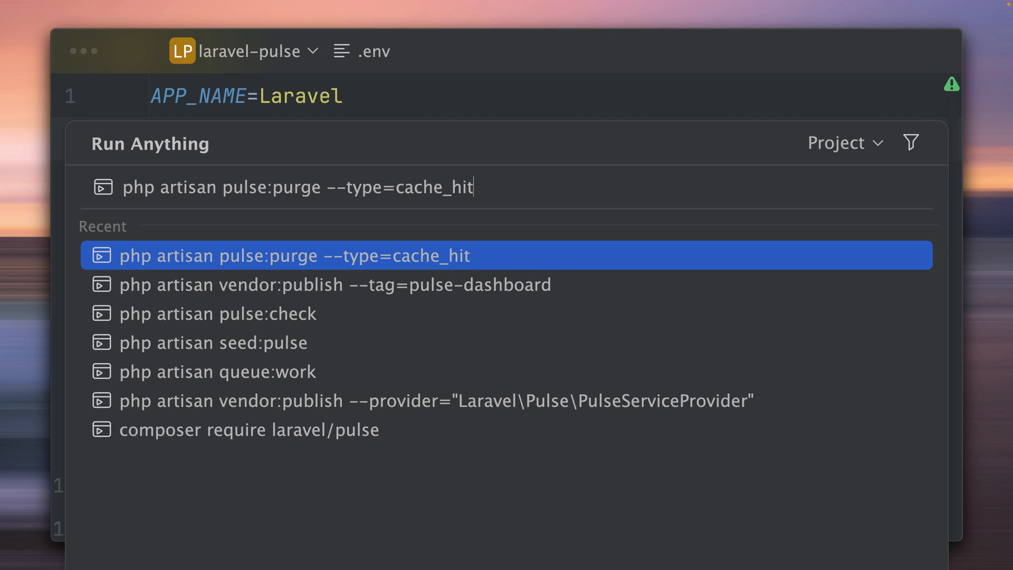
{"action": "key", "text": "Backspace"}
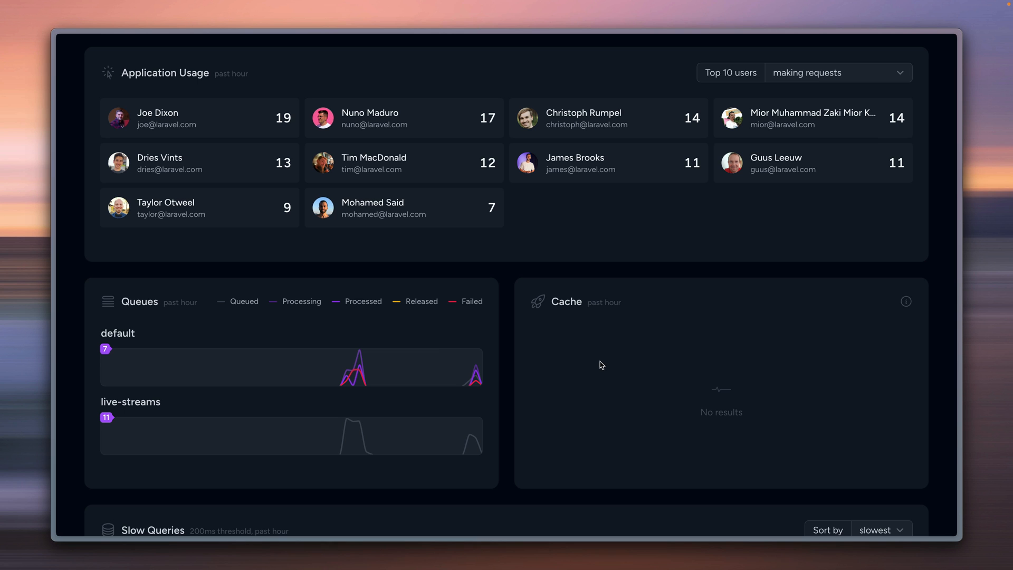
{"action": "mouse_move", "coordinate": [621, 396]}
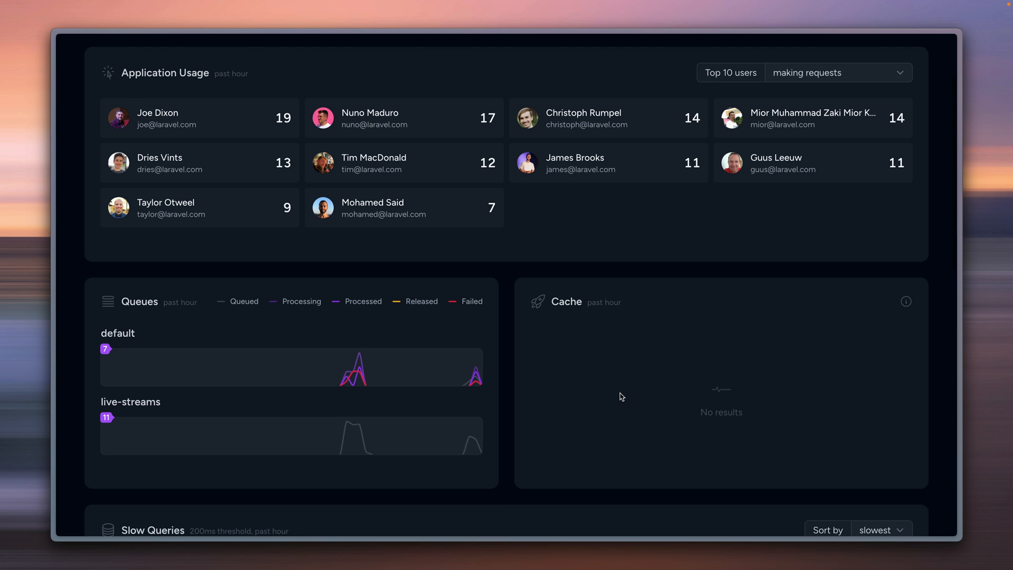
{"action": "mouse_move", "coordinate": [608, 351]}
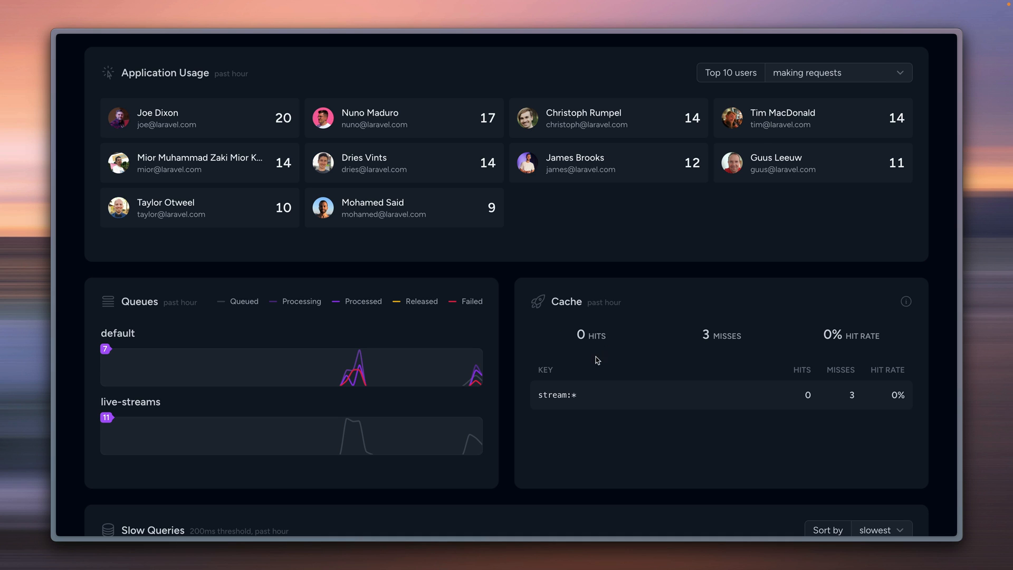
{"action": "mouse_move", "coordinate": [612, 438]}
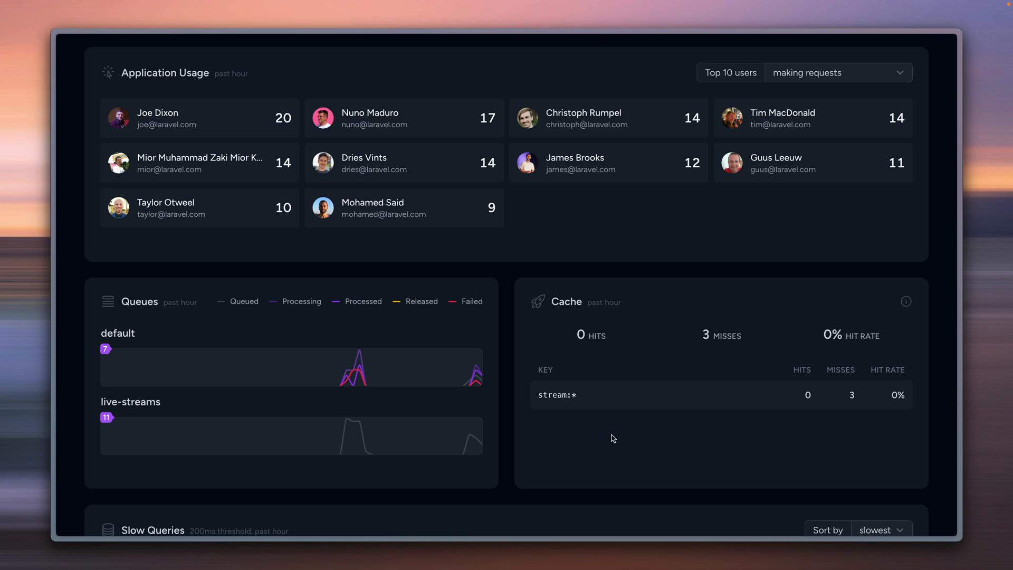
{"action": "mouse_move", "coordinate": [538, 436]}
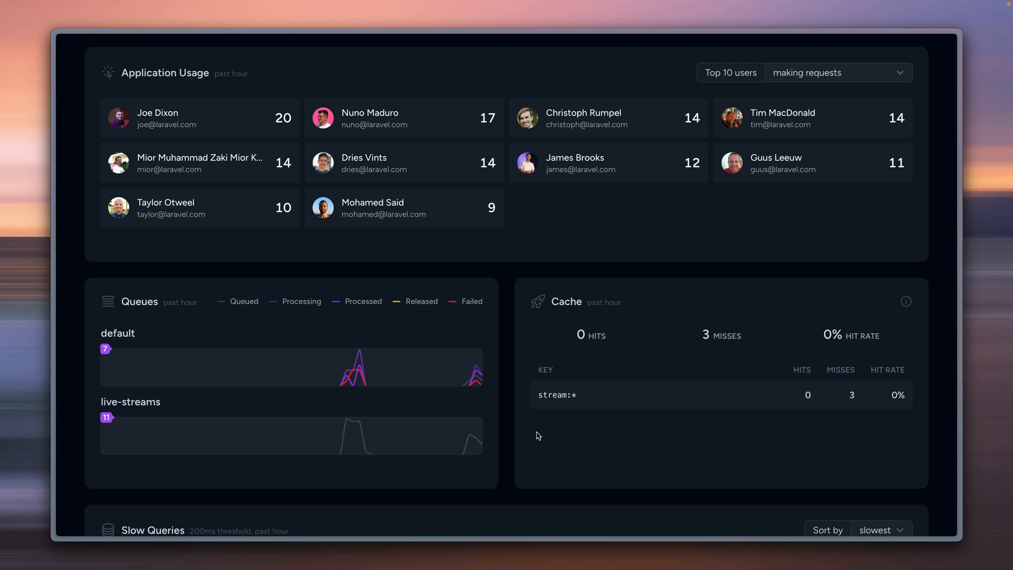
{"action": "mouse_move", "coordinate": [576, 414]}
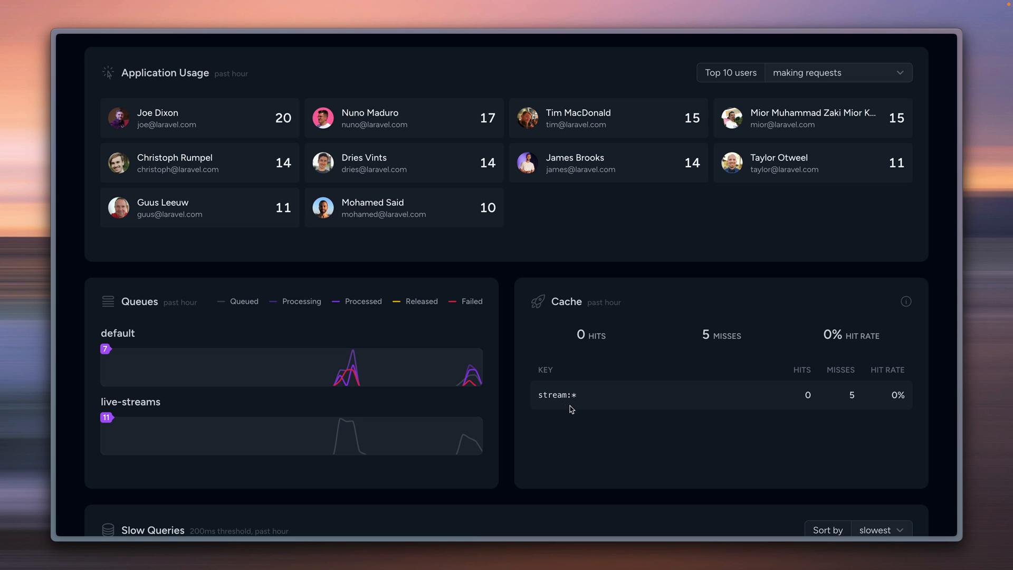
{"action": "mouse_move", "coordinate": [595, 393]}
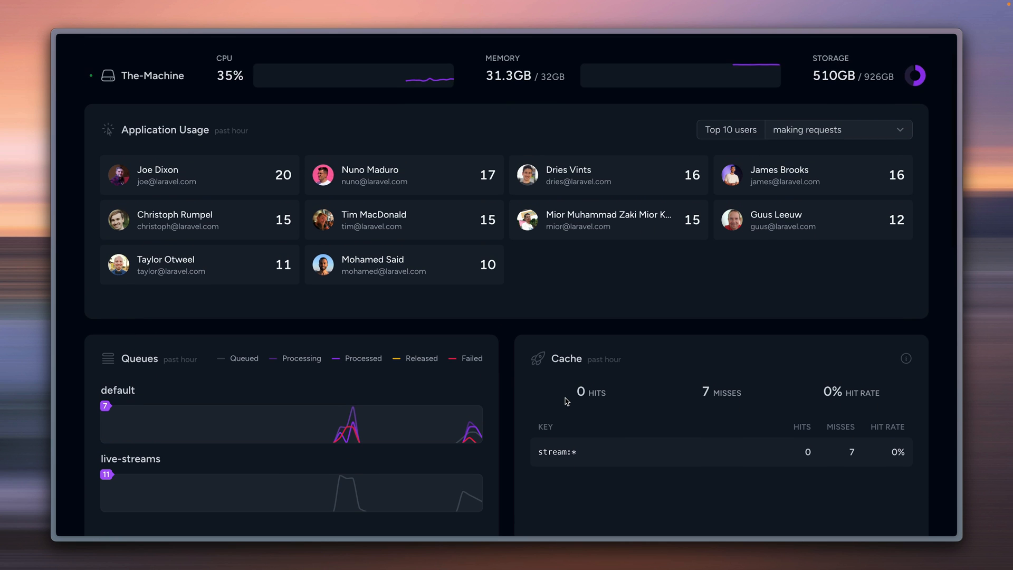
Scroll the dashboard down to the Slow Queries card after stream:* refills the Cache card
{"action": "scroll", "scroll_direction": "down", "scroll_amount": 3}
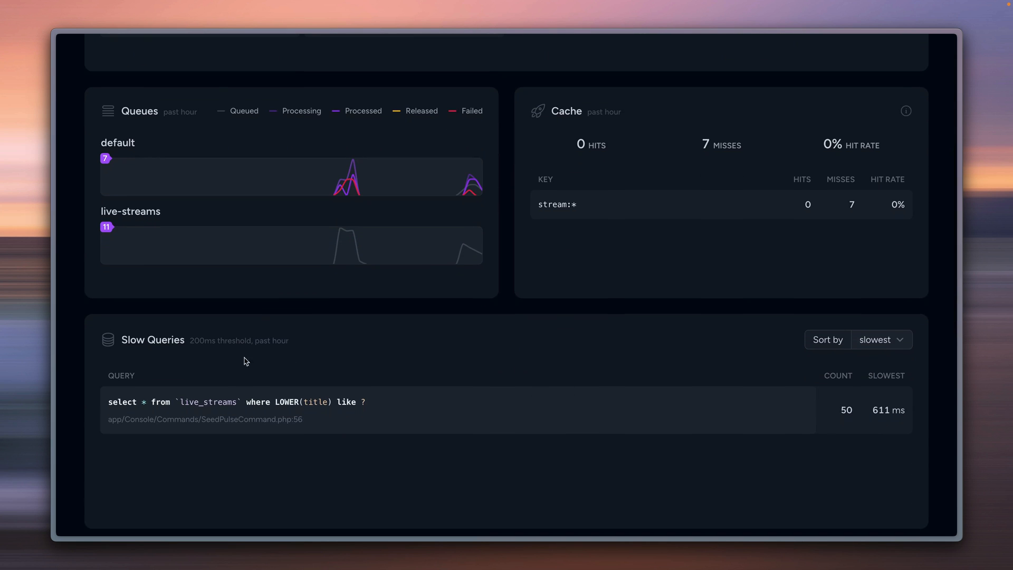
{"action": "mouse_move", "coordinate": [202, 350]}
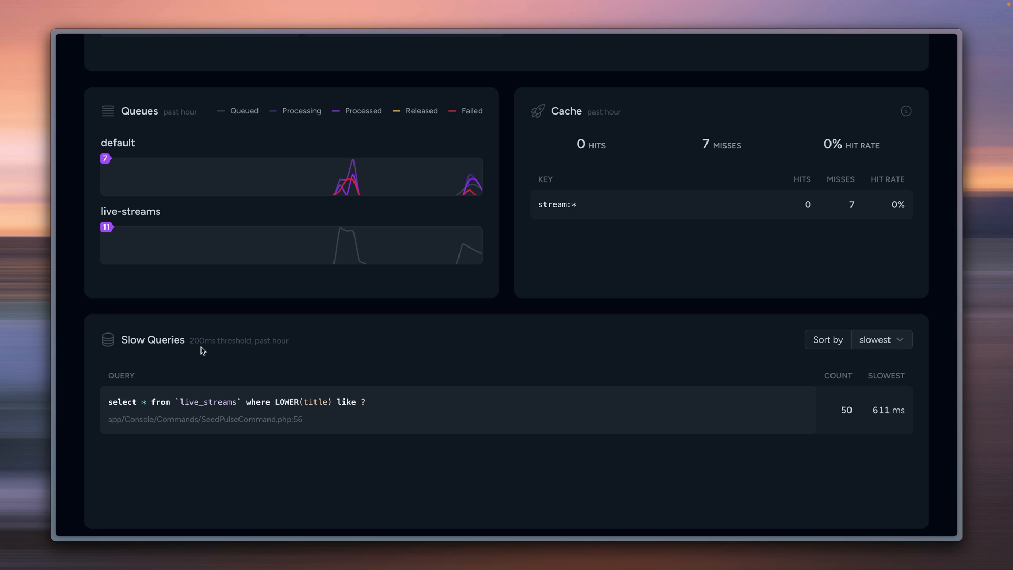
{"action": "mouse_move", "coordinate": [423, 372]}
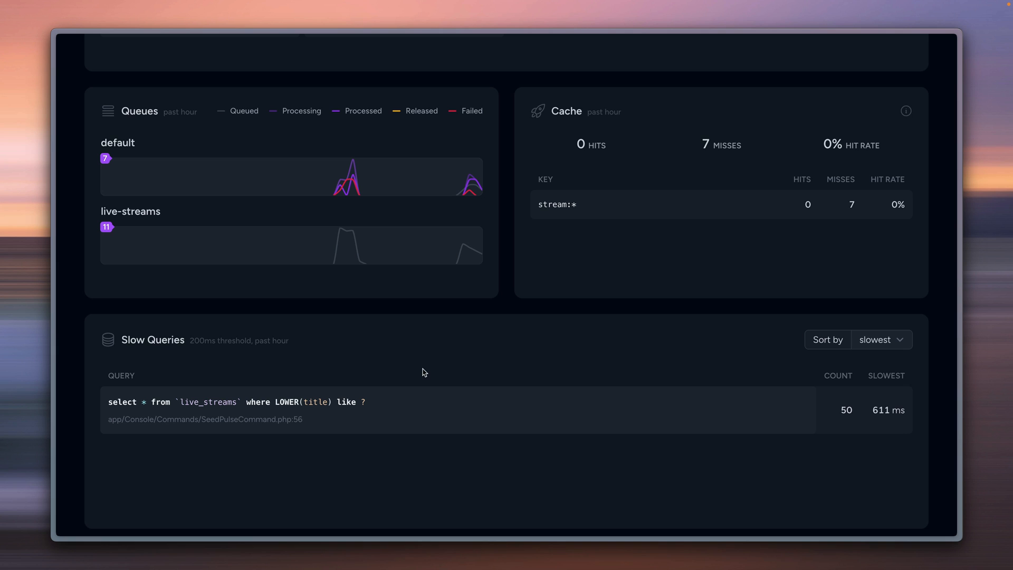
{"action": "mouse_move", "coordinate": [882, 421]}
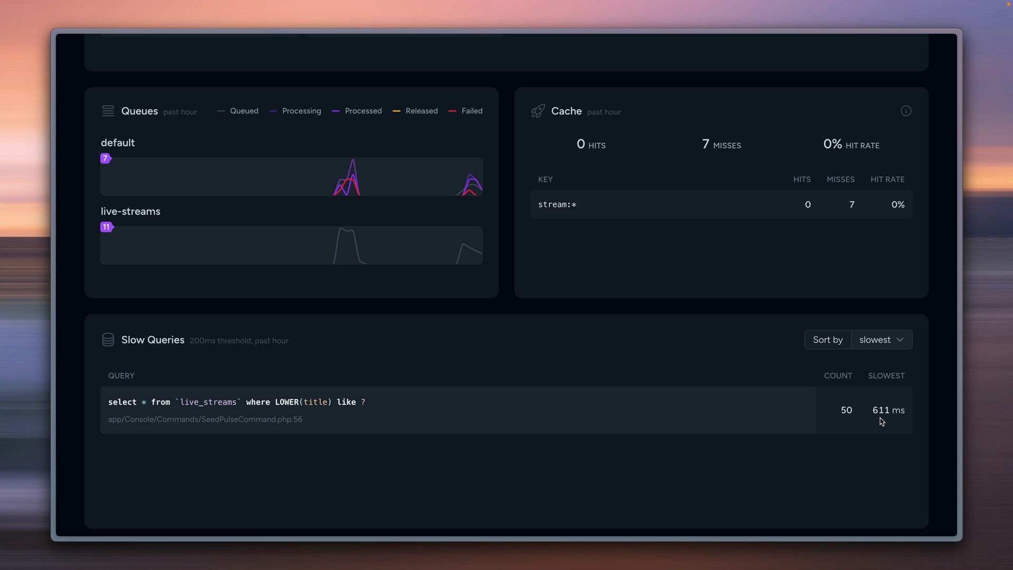
{"action": "mouse_move", "coordinate": [365, 413]}
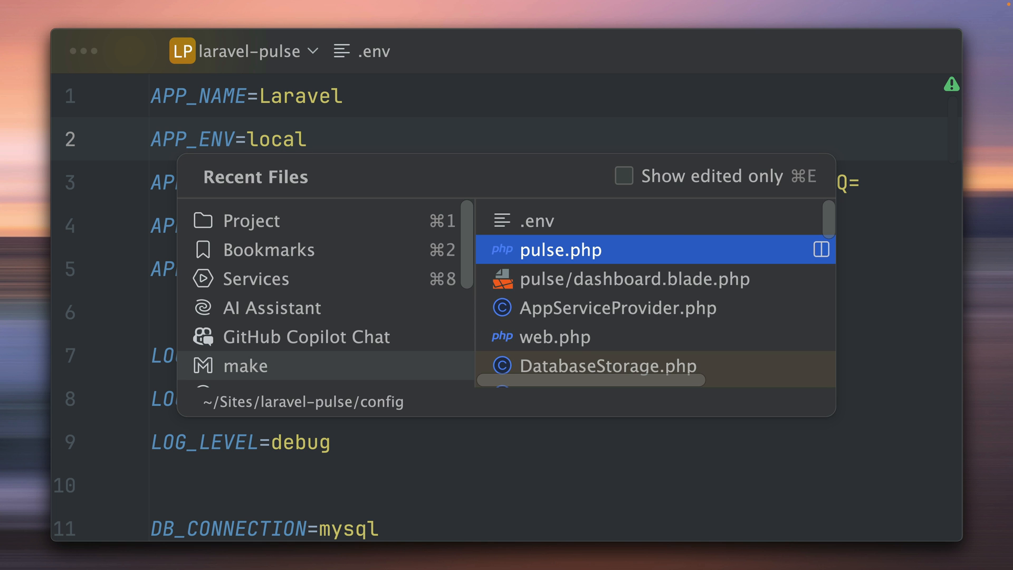
Open pulse.php and set the SlowQueries recorder threshold to 1000
{"action": "left_click", "coordinate": [563, 250]}
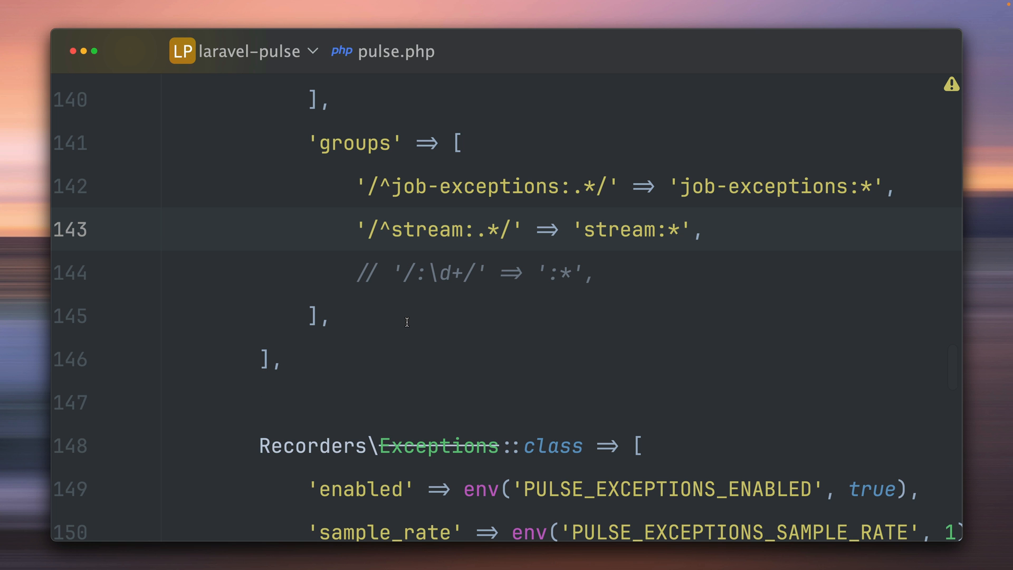
{"action": "scroll", "scroll_direction": "up", "scroll_amount": 3}
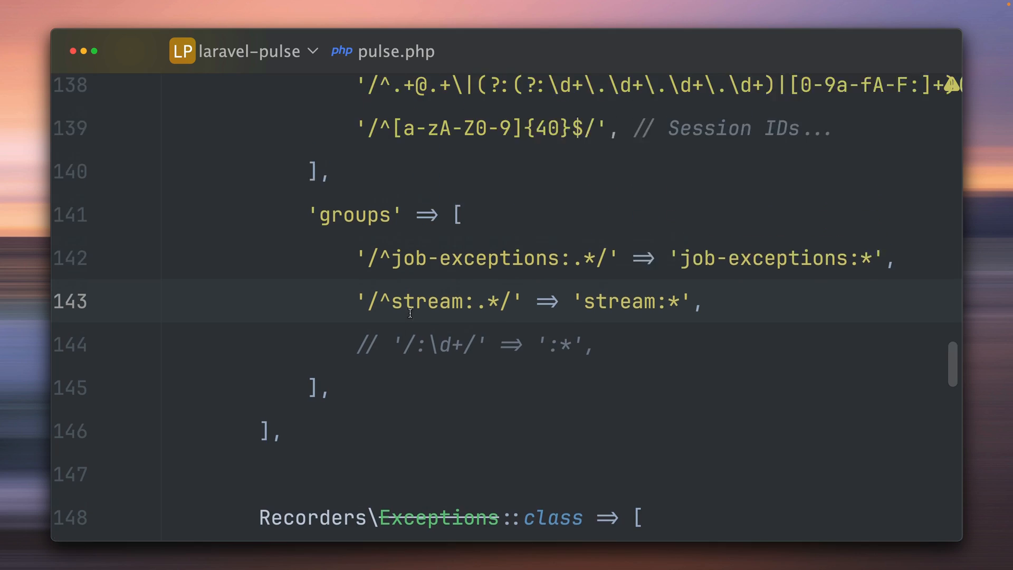
{"action": "scroll", "scroll_direction": "up", "scroll_amount": 3}
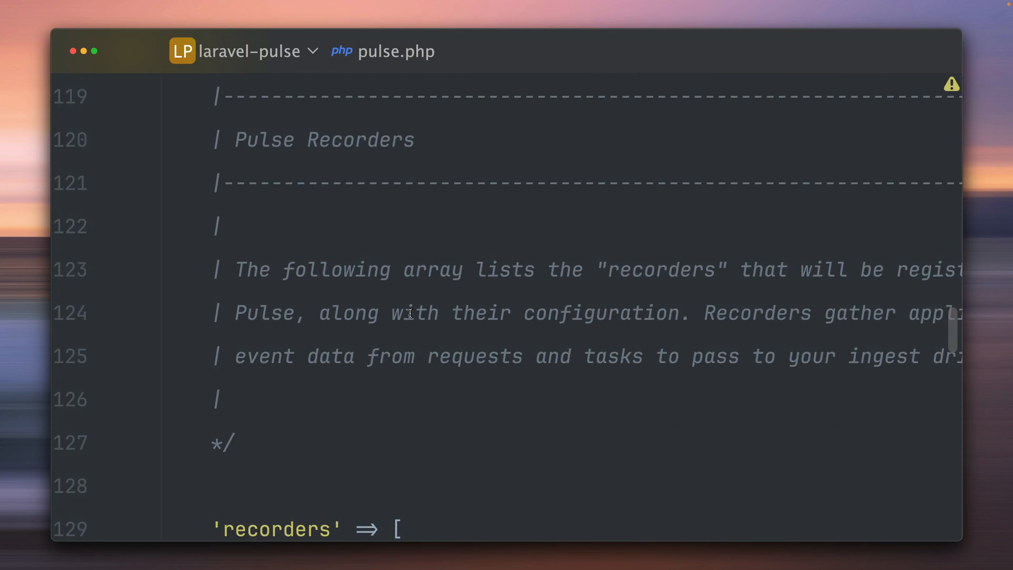
{"action": "scroll", "scroll_direction": "down", "scroll_amount": 3}
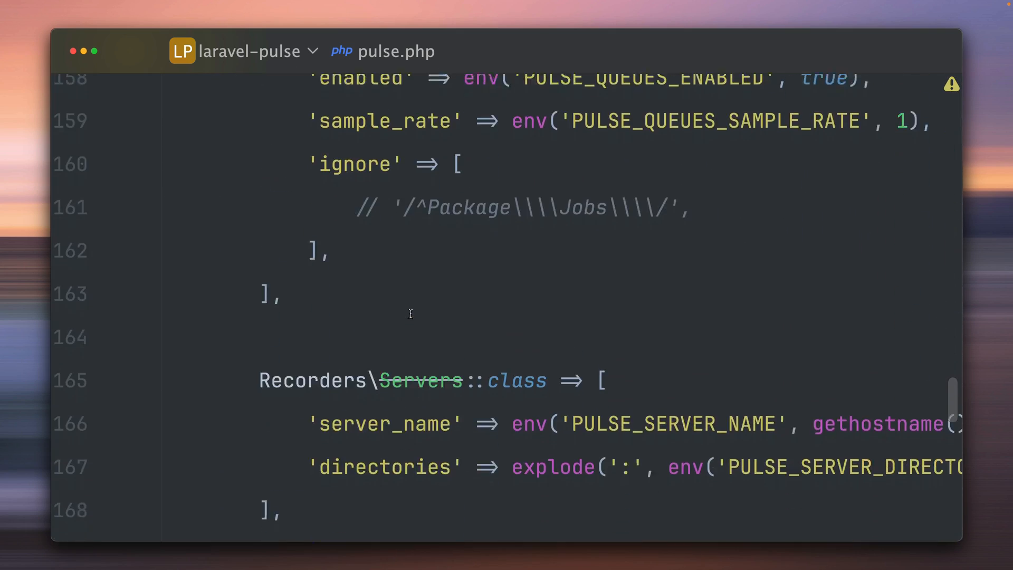
{"action": "scroll", "scroll_direction": "down", "scroll_amount": 3}
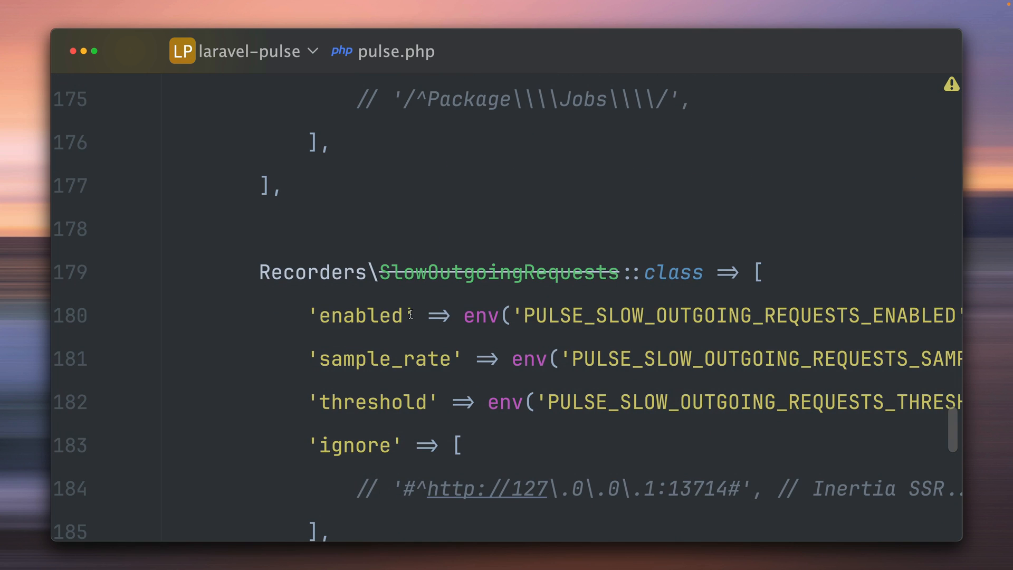
{"action": "scroll", "scroll_direction": "down", "scroll_amount": 3}
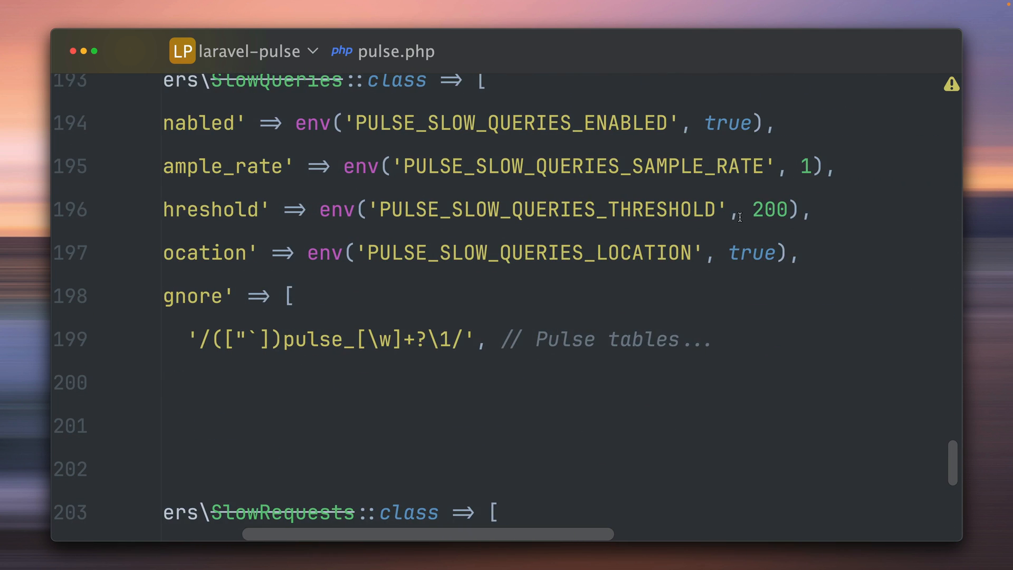
{"action": "type", "text": "1000"}
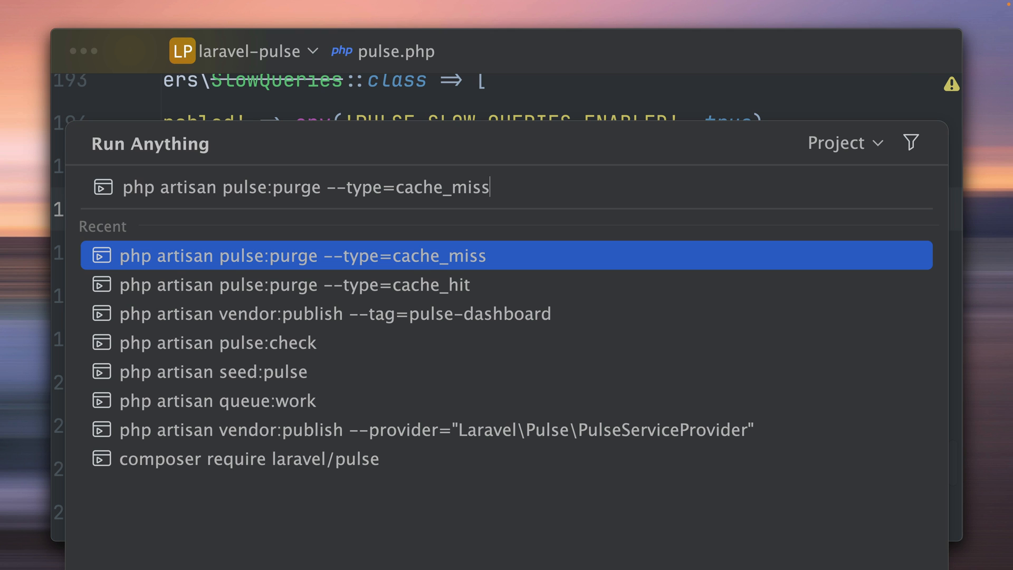
Run php artisan pulse:purge --type=slow_queries to clear stored slow queries
{"action": "key", "text": "Backspace"}
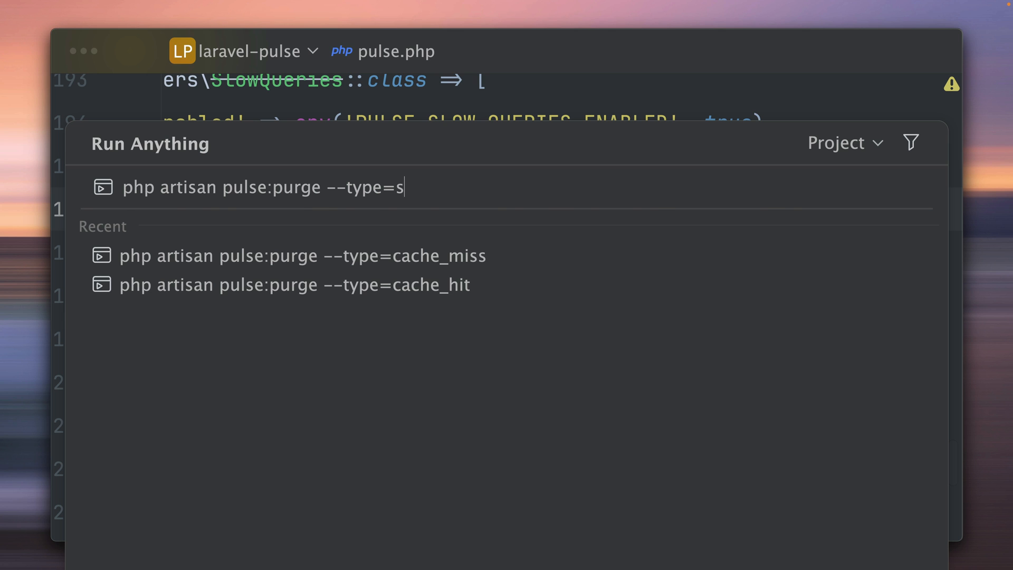
{"action": "type", "text": "low_quer"}
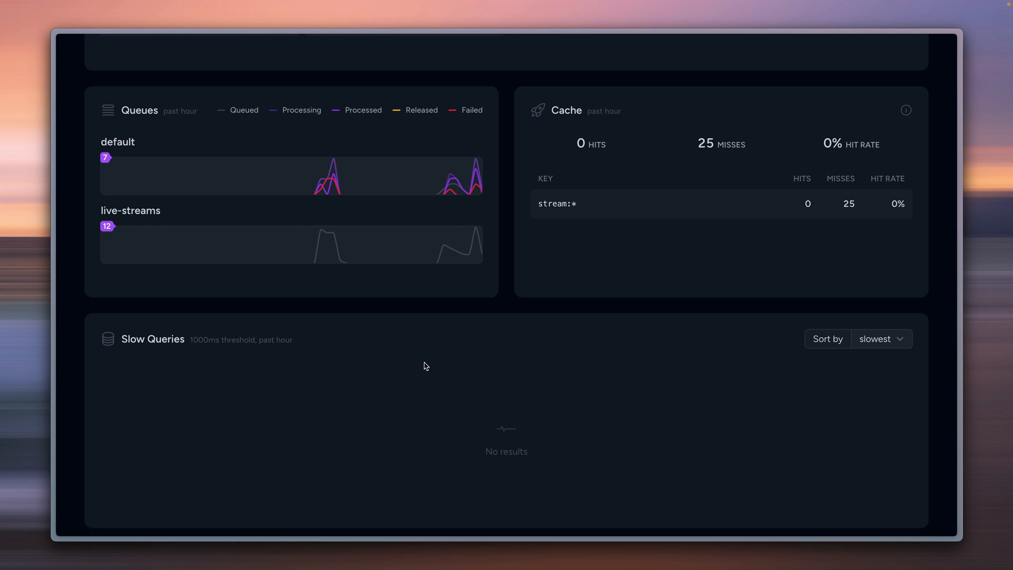
{"action": "mouse_move", "coordinate": [391, 418]}
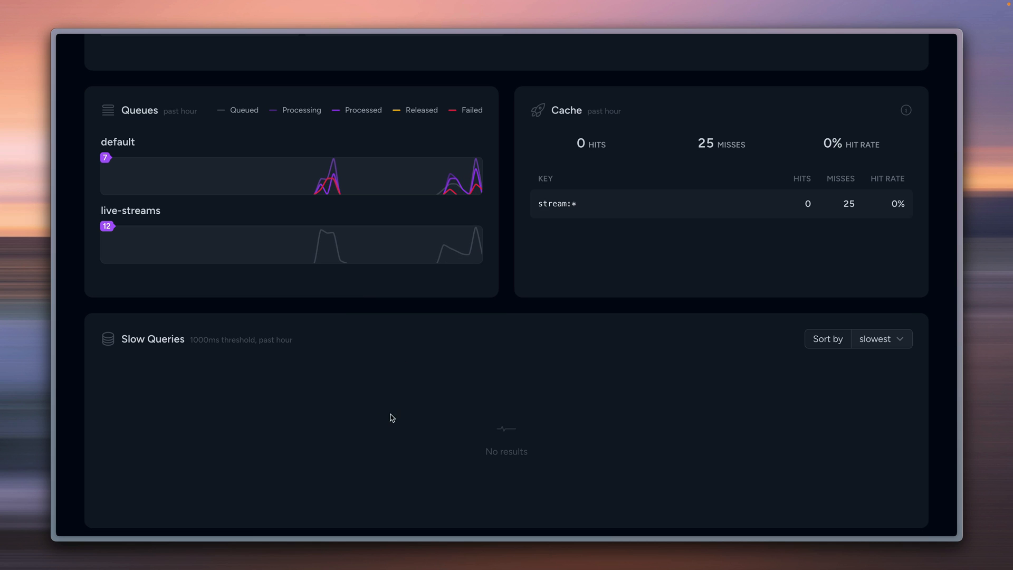
{"action": "mouse_move", "coordinate": [389, 376]}
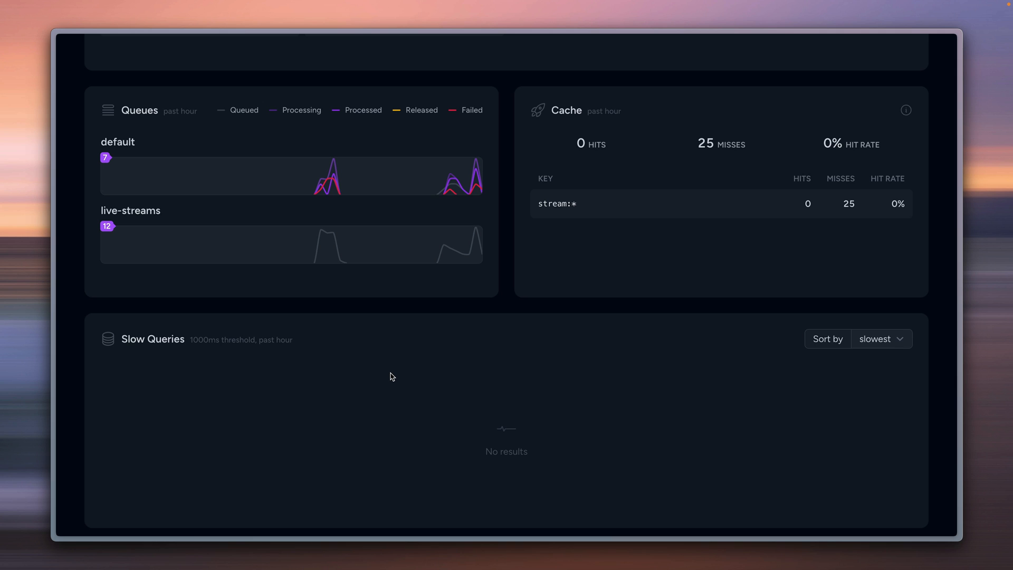
{"action": "double_click", "coordinate": [204, 339]}
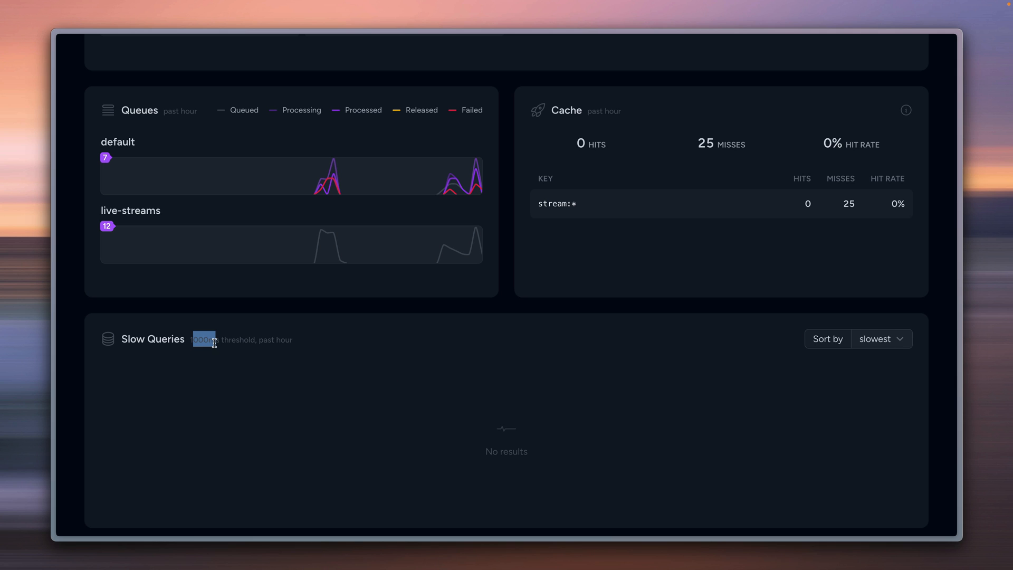
{"action": "mouse_move", "coordinate": [493, 350]}
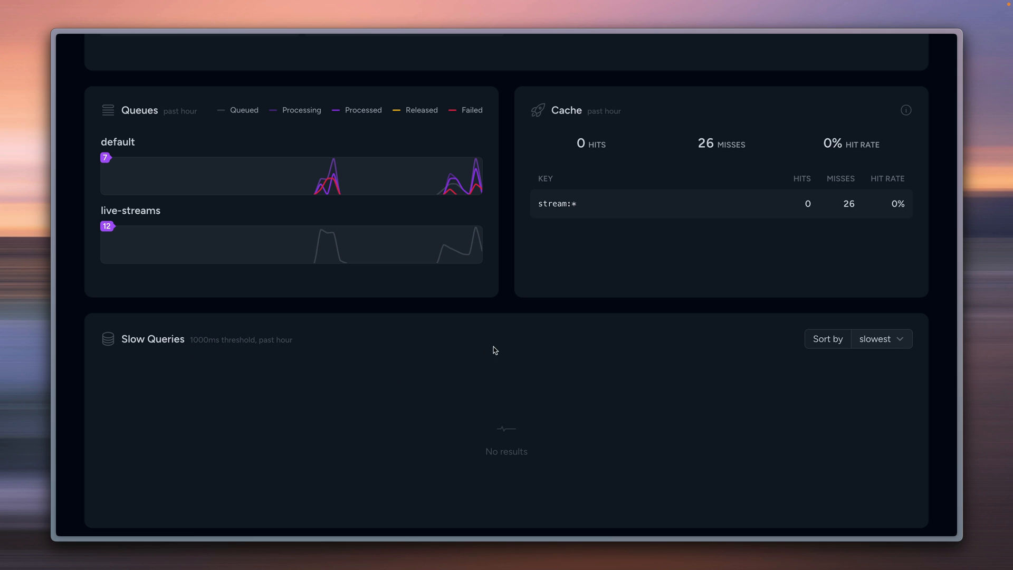
{"action": "scroll", "scroll_direction": "down", "scroll_amount": 3}
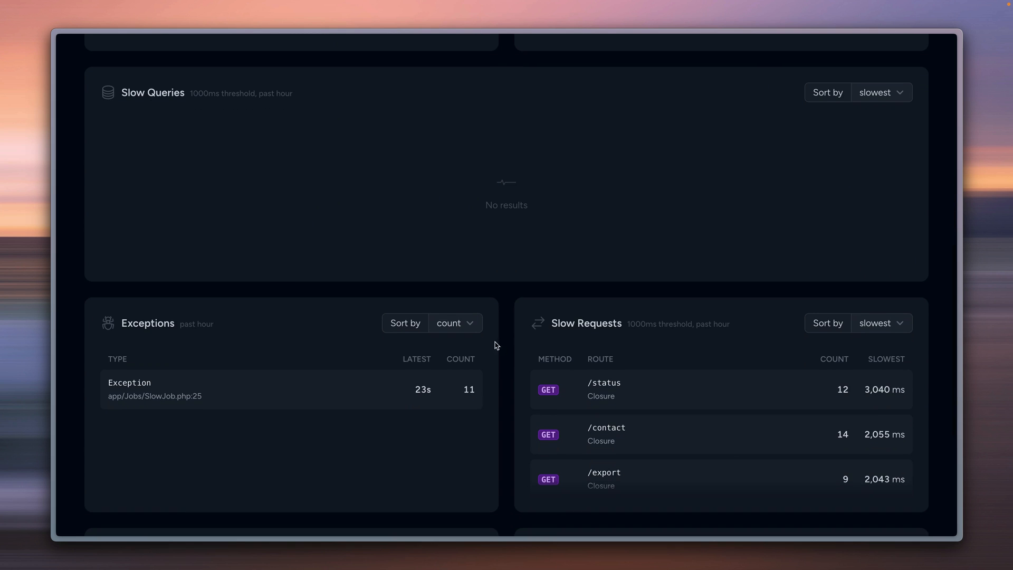
{"action": "scroll", "scroll_direction": "down", "scroll_amount": 3}
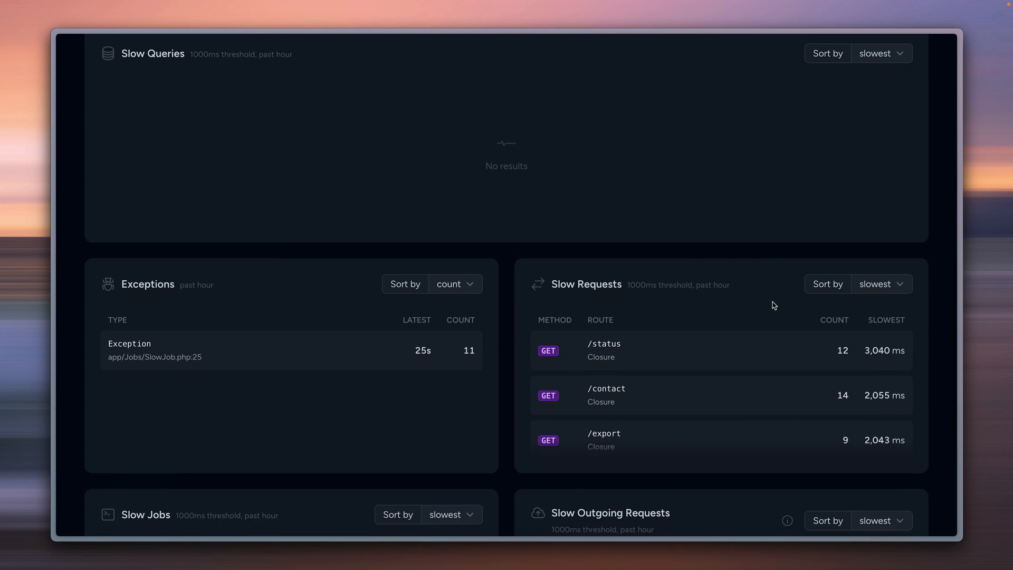
{"action": "scroll", "scroll_direction": "down", "scroll_amount": 3}
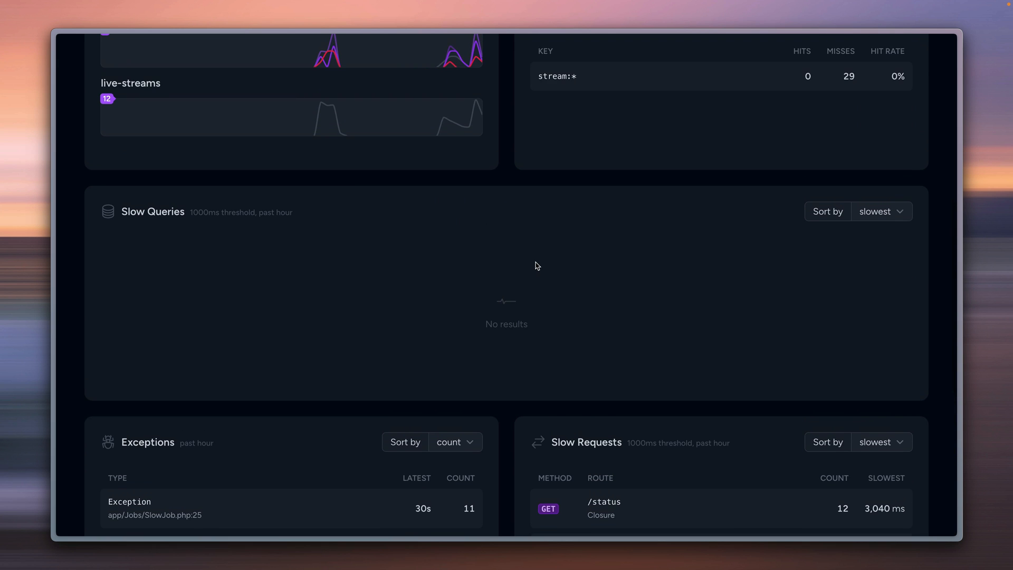
{"action": "scroll", "scroll_direction": "down", "scroll_amount": 3}
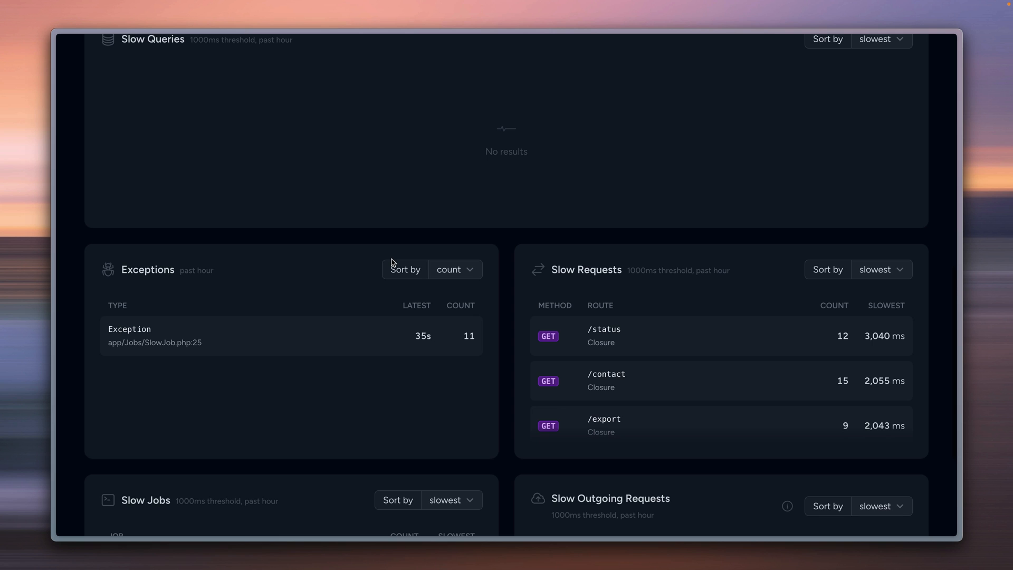
{"action": "scroll", "scroll_direction": "down", "scroll_amount": 3}
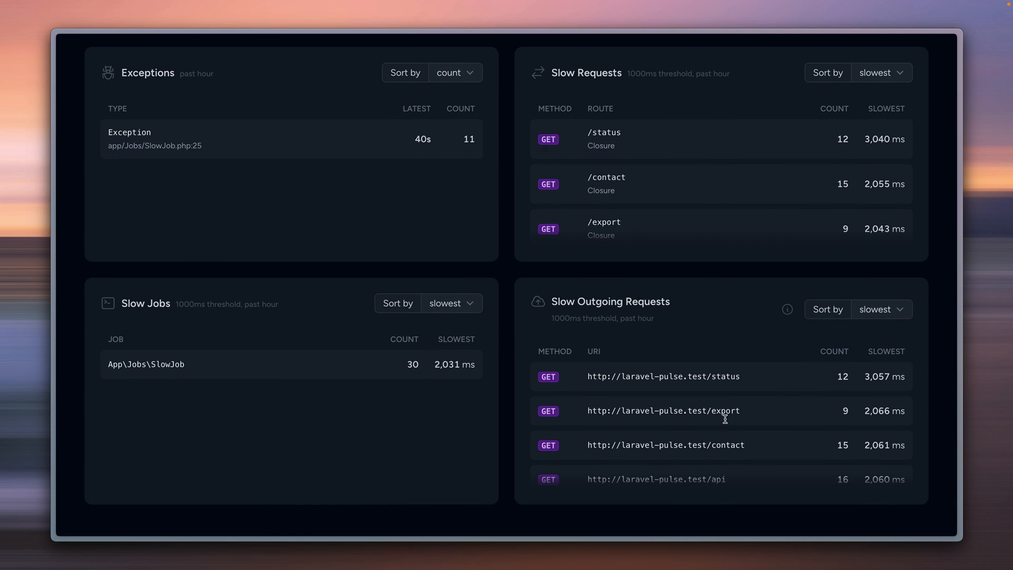
{"action": "scroll", "scroll_direction": "down", "scroll_amount": 3}
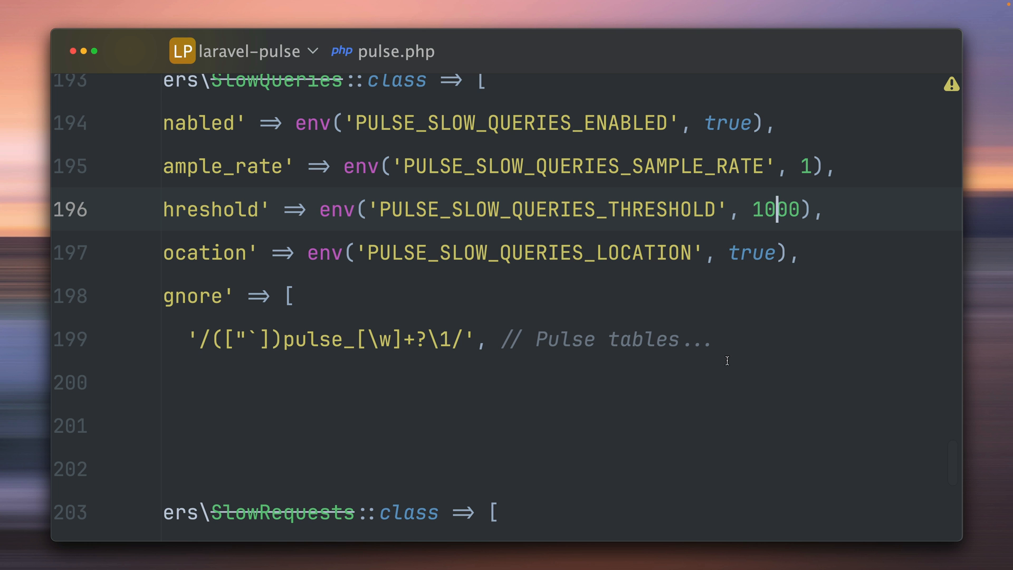
{"action": "scroll", "scroll_direction": "down", "scroll_amount": 3}
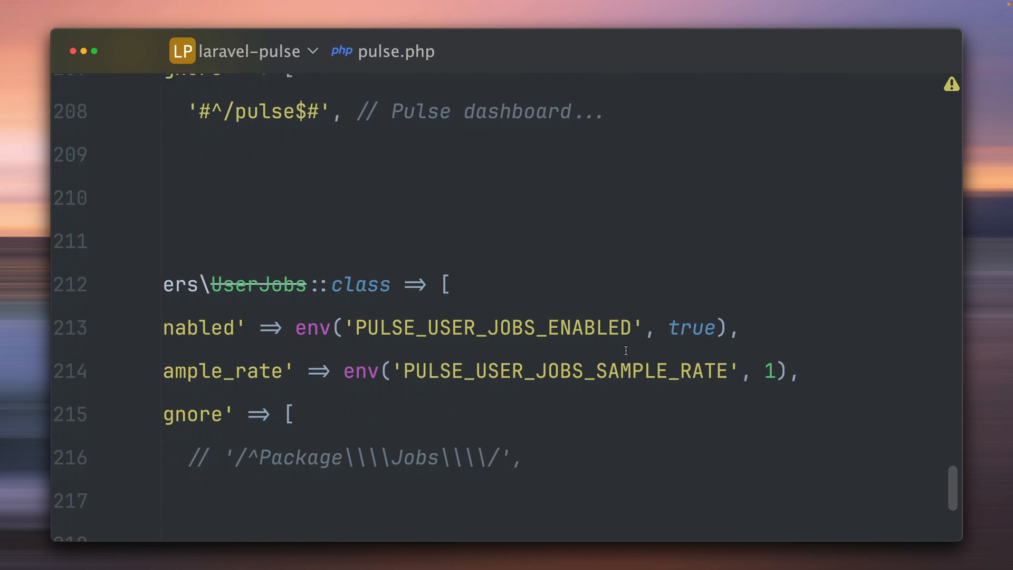
{"action": "scroll", "scroll_direction": "down", "scroll_amount": 3}
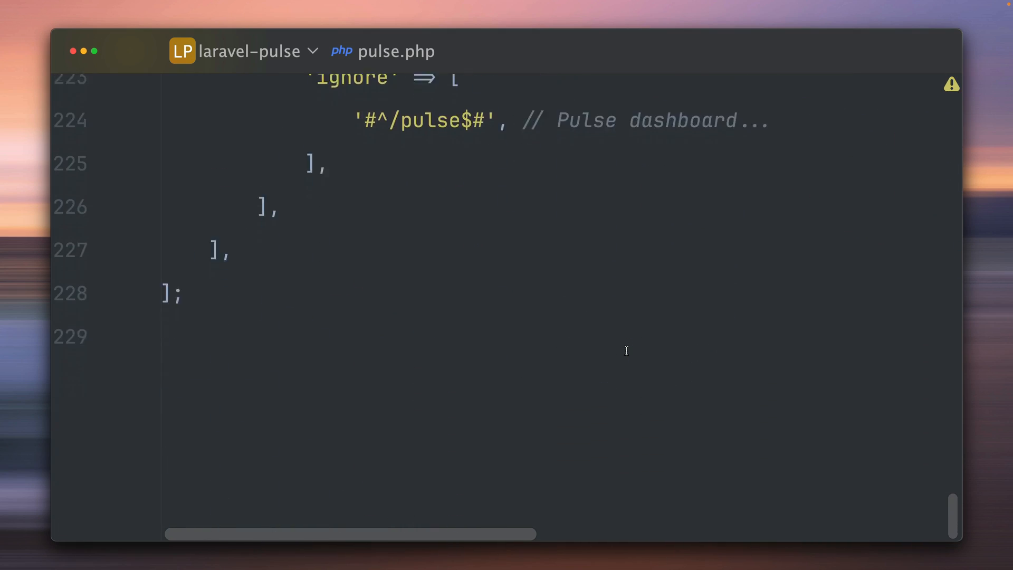
{"action": "scroll", "scroll_direction": "up", "scroll_amount": 3}
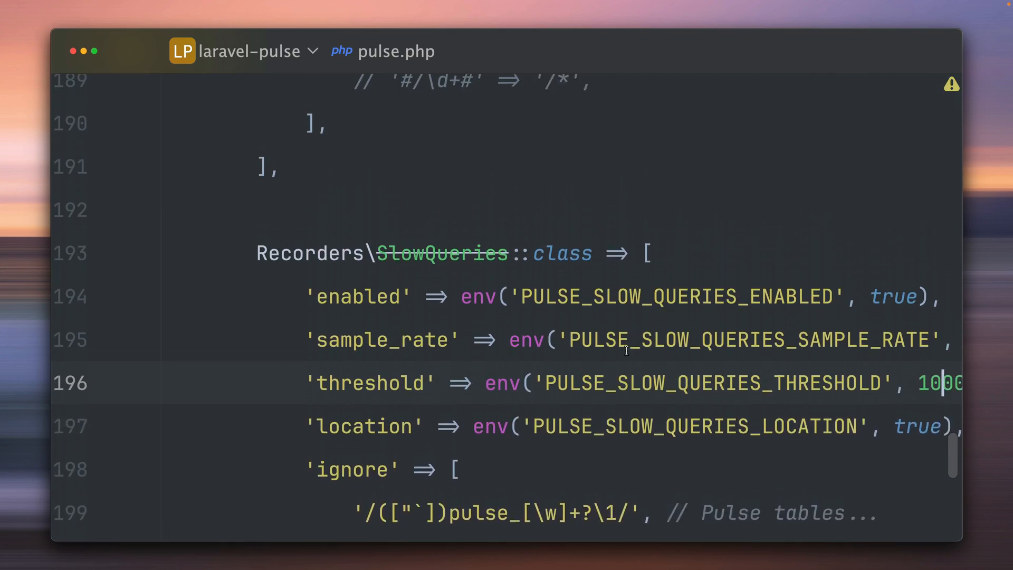
{"action": "scroll", "scroll_direction": "up", "scroll_amount": 3}
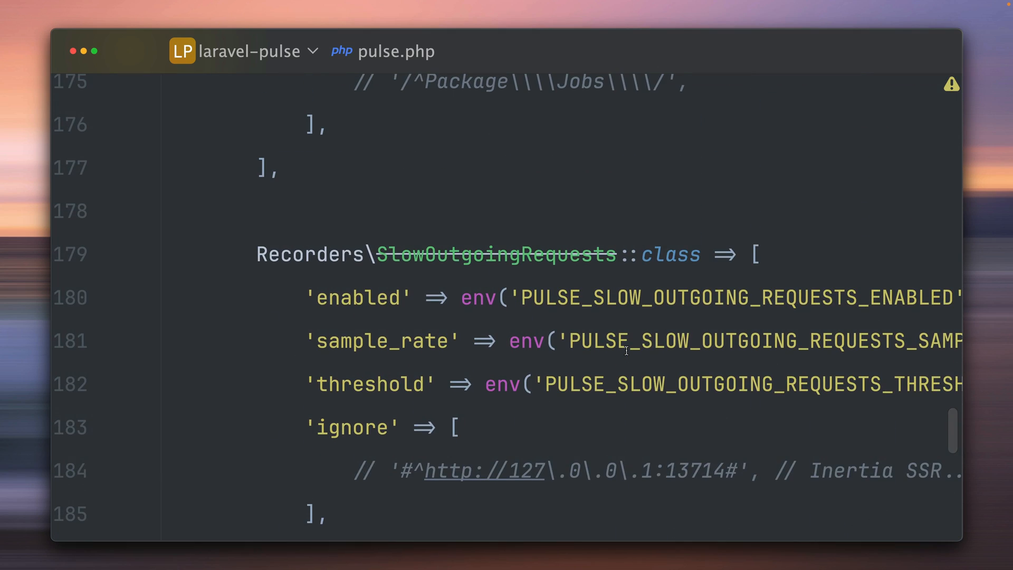
{"action": "scroll", "scroll_direction": "down", "scroll_amount": 3}
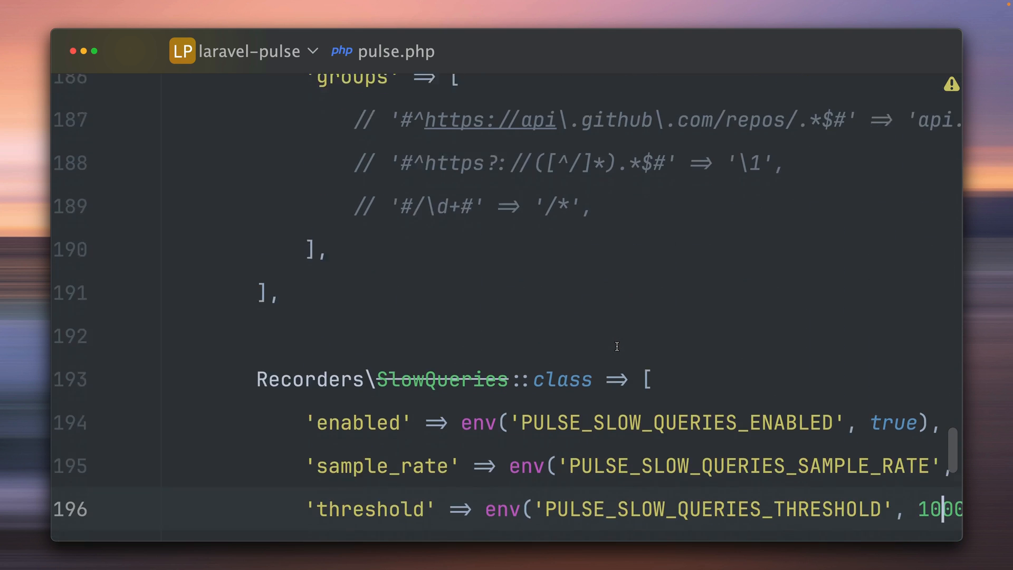
{"action": "scroll", "scroll_direction": "up", "scroll_amount": 3}
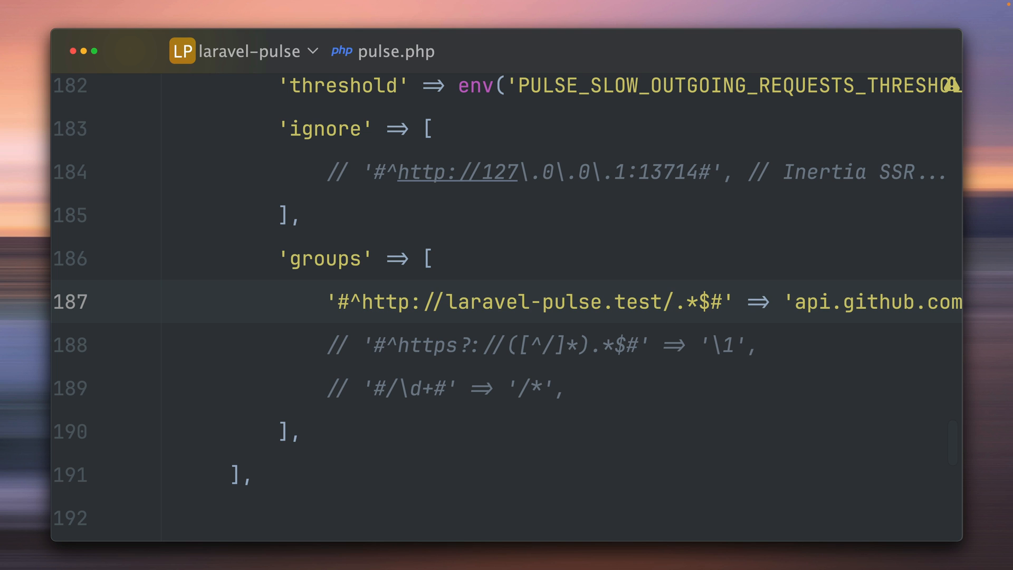
{"action": "scroll", "scroll_direction": "right", "scroll_amount": 3}
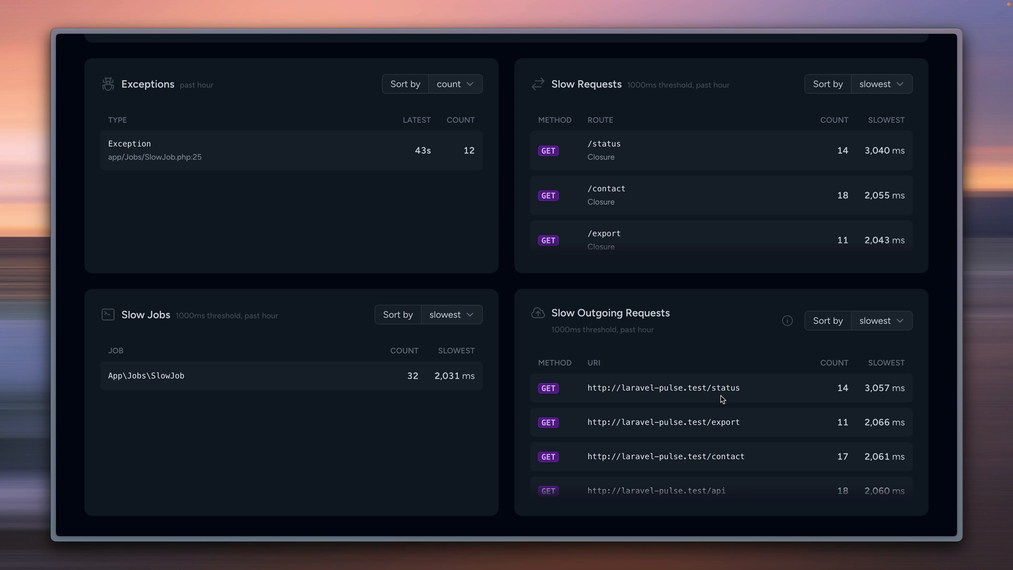
{"action": "scroll", "scroll_direction": "up", "scroll_amount": 3}
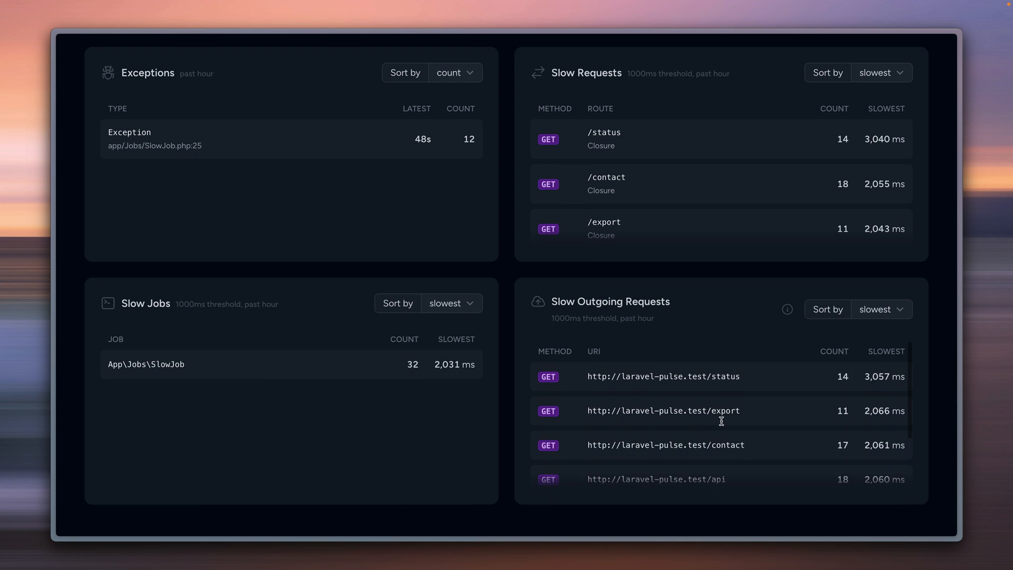
{"action": "scroll", "scroll_direction": "down", "scroll_amount": 3}
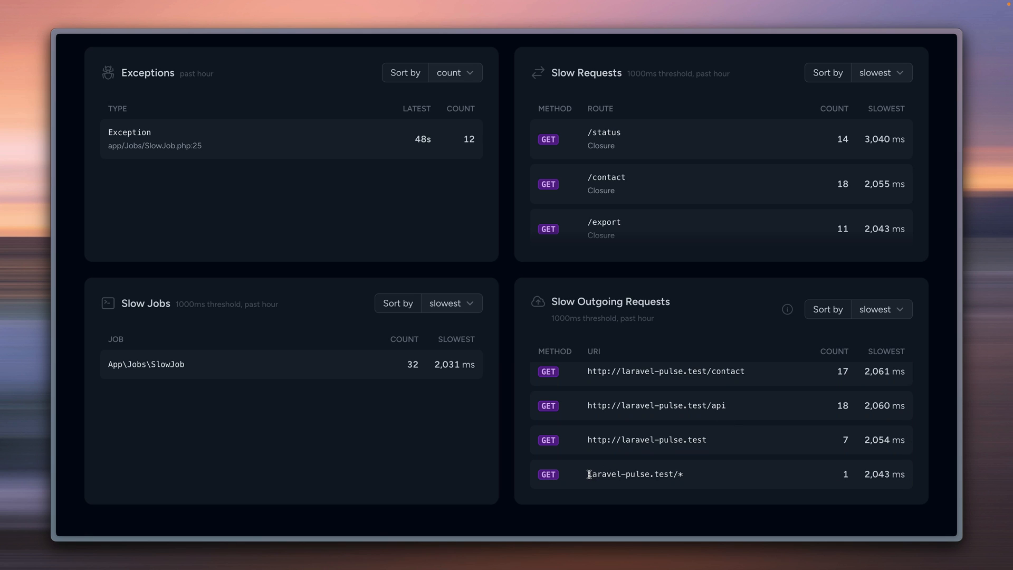
{"action": "double_click", "coordinate": [634, 474]}
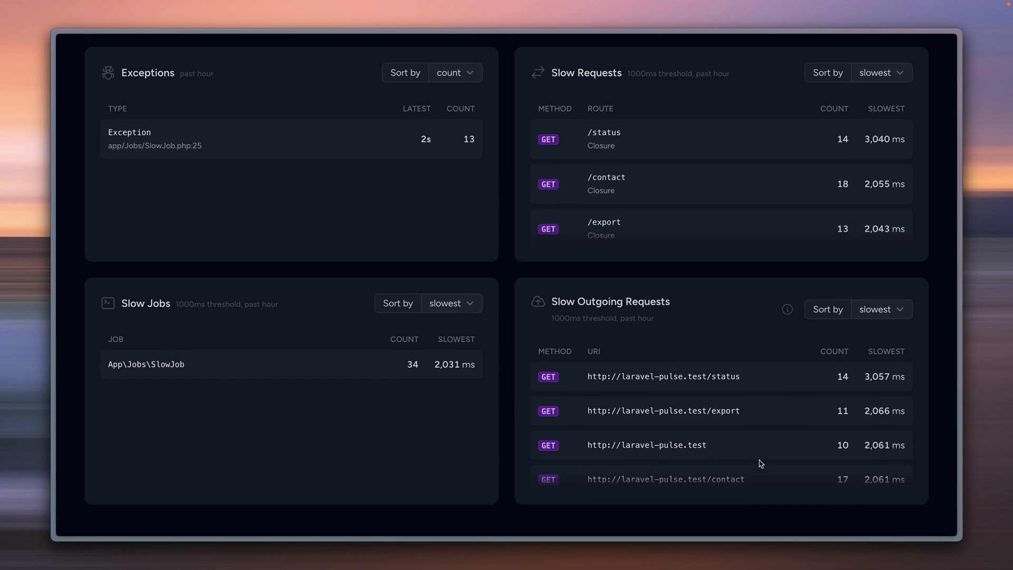
{"action": "scroll", "scroll_direction": "down", "scroll_amount": 3}
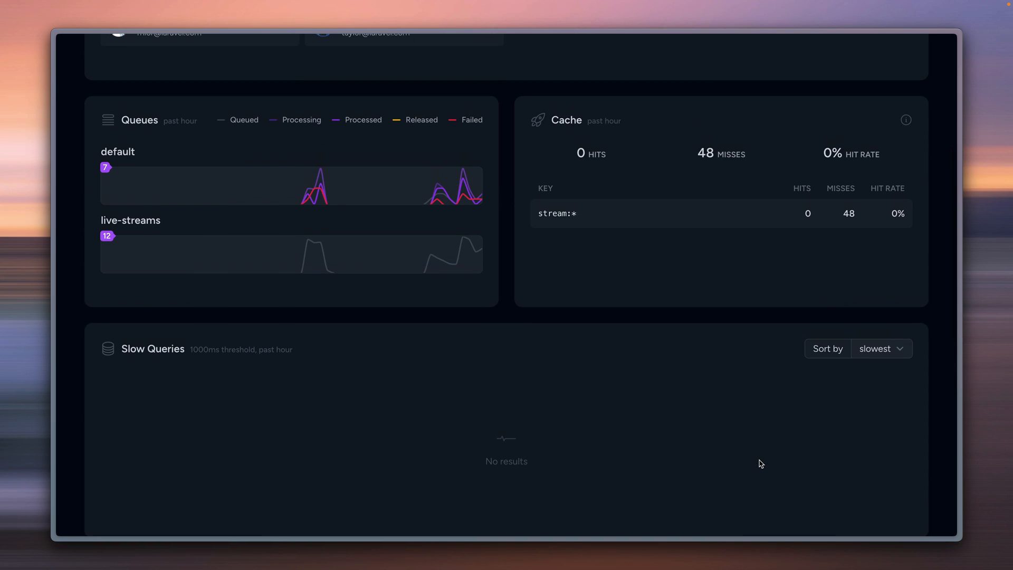
Switch the dashboard period through 6h and 24h to the past 7 days
{"action": "scroll", "scroll_direction": "up", "scroll_amount": 3}
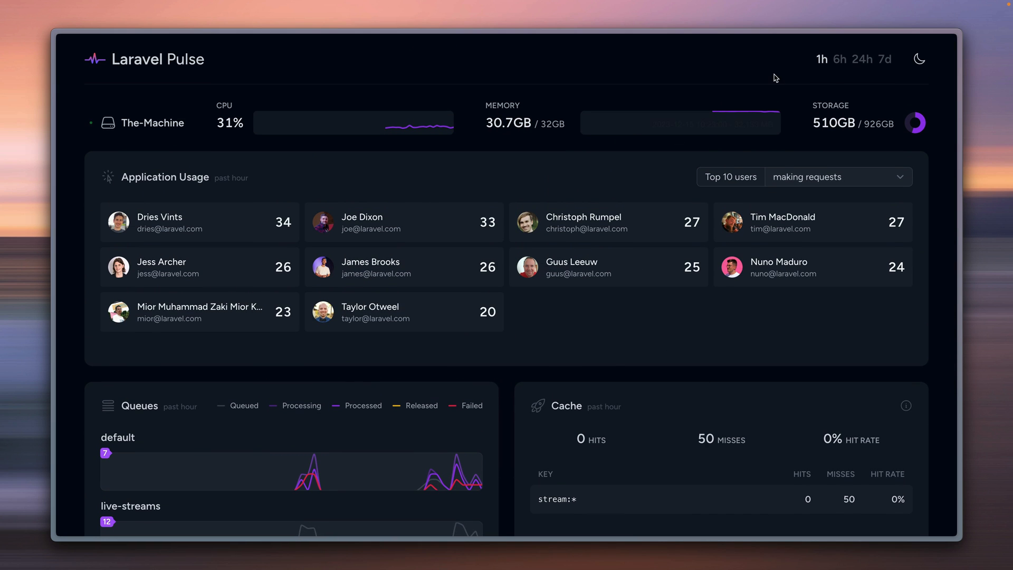
{"action": "left_click", "coordinate": [838, 59]}
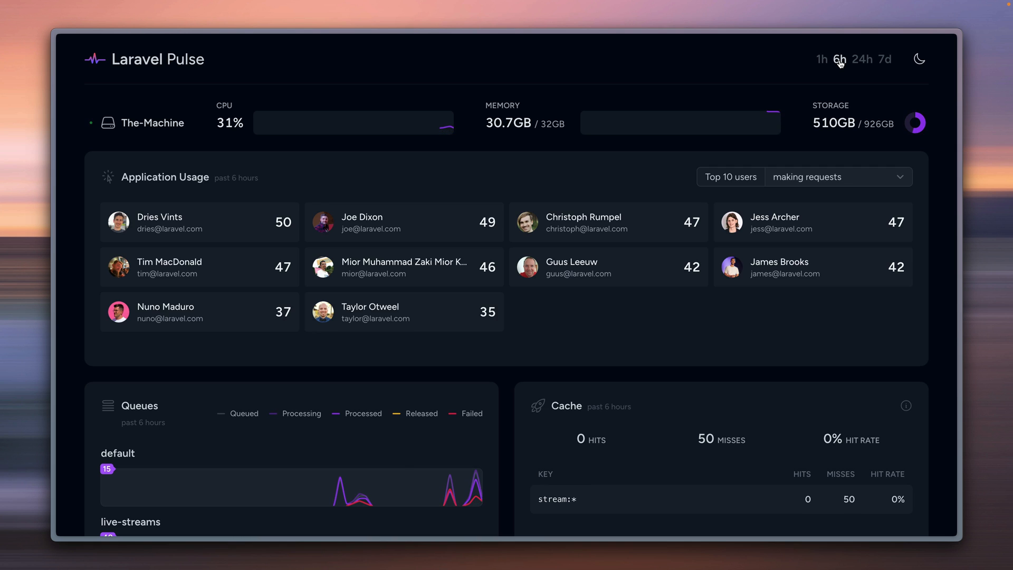
{"action": "left_click", "coordinate": [861, 59]}
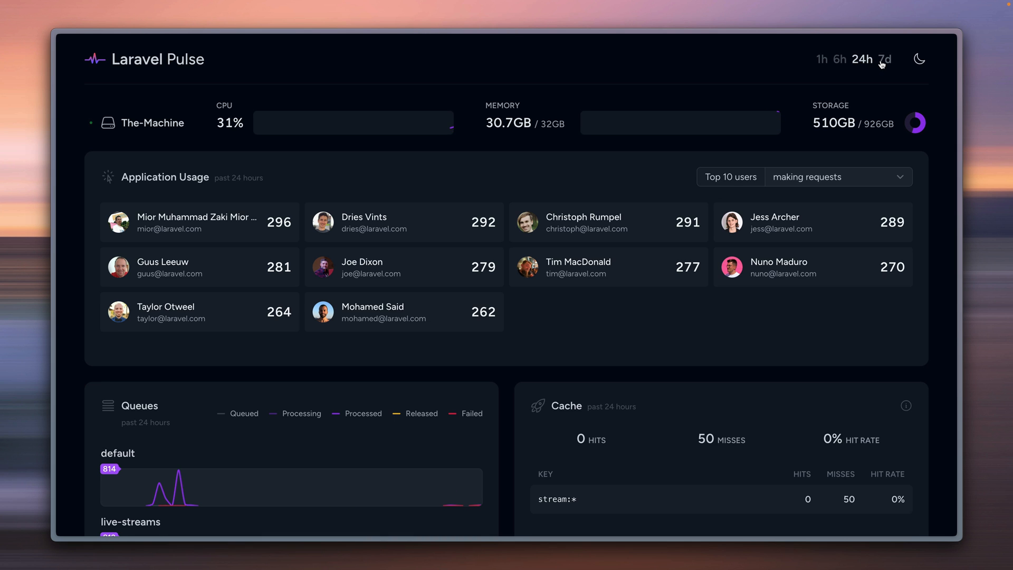
{"action": "left_click", "coordinate": [885, 59]}
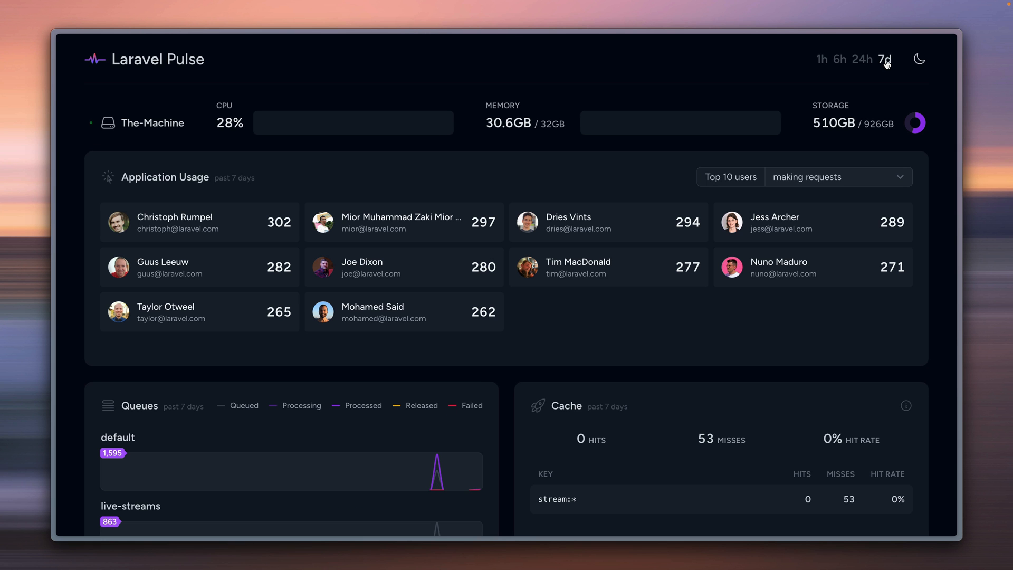
{"action": "mouse_move", "coordinate": [552, 168]}
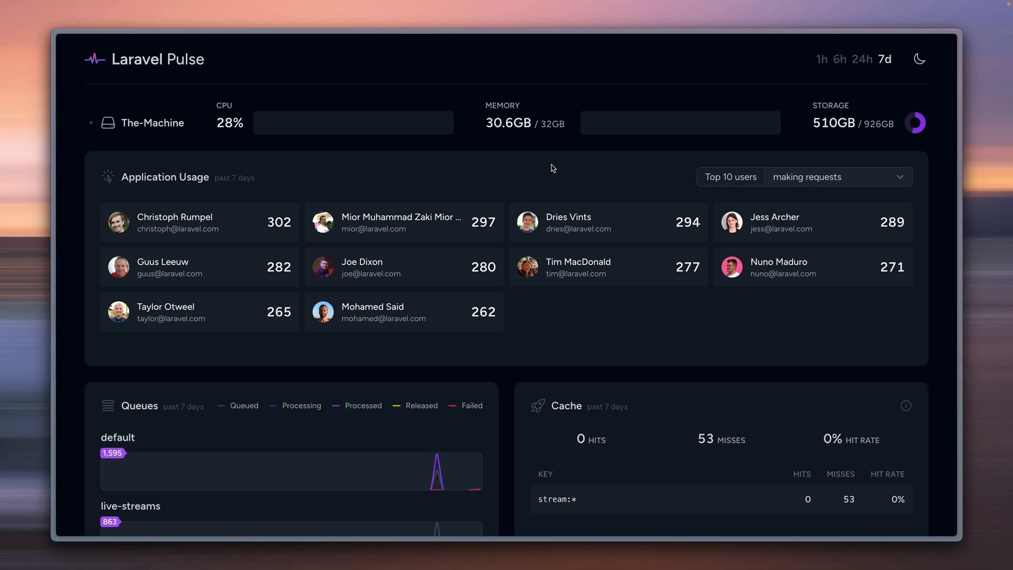